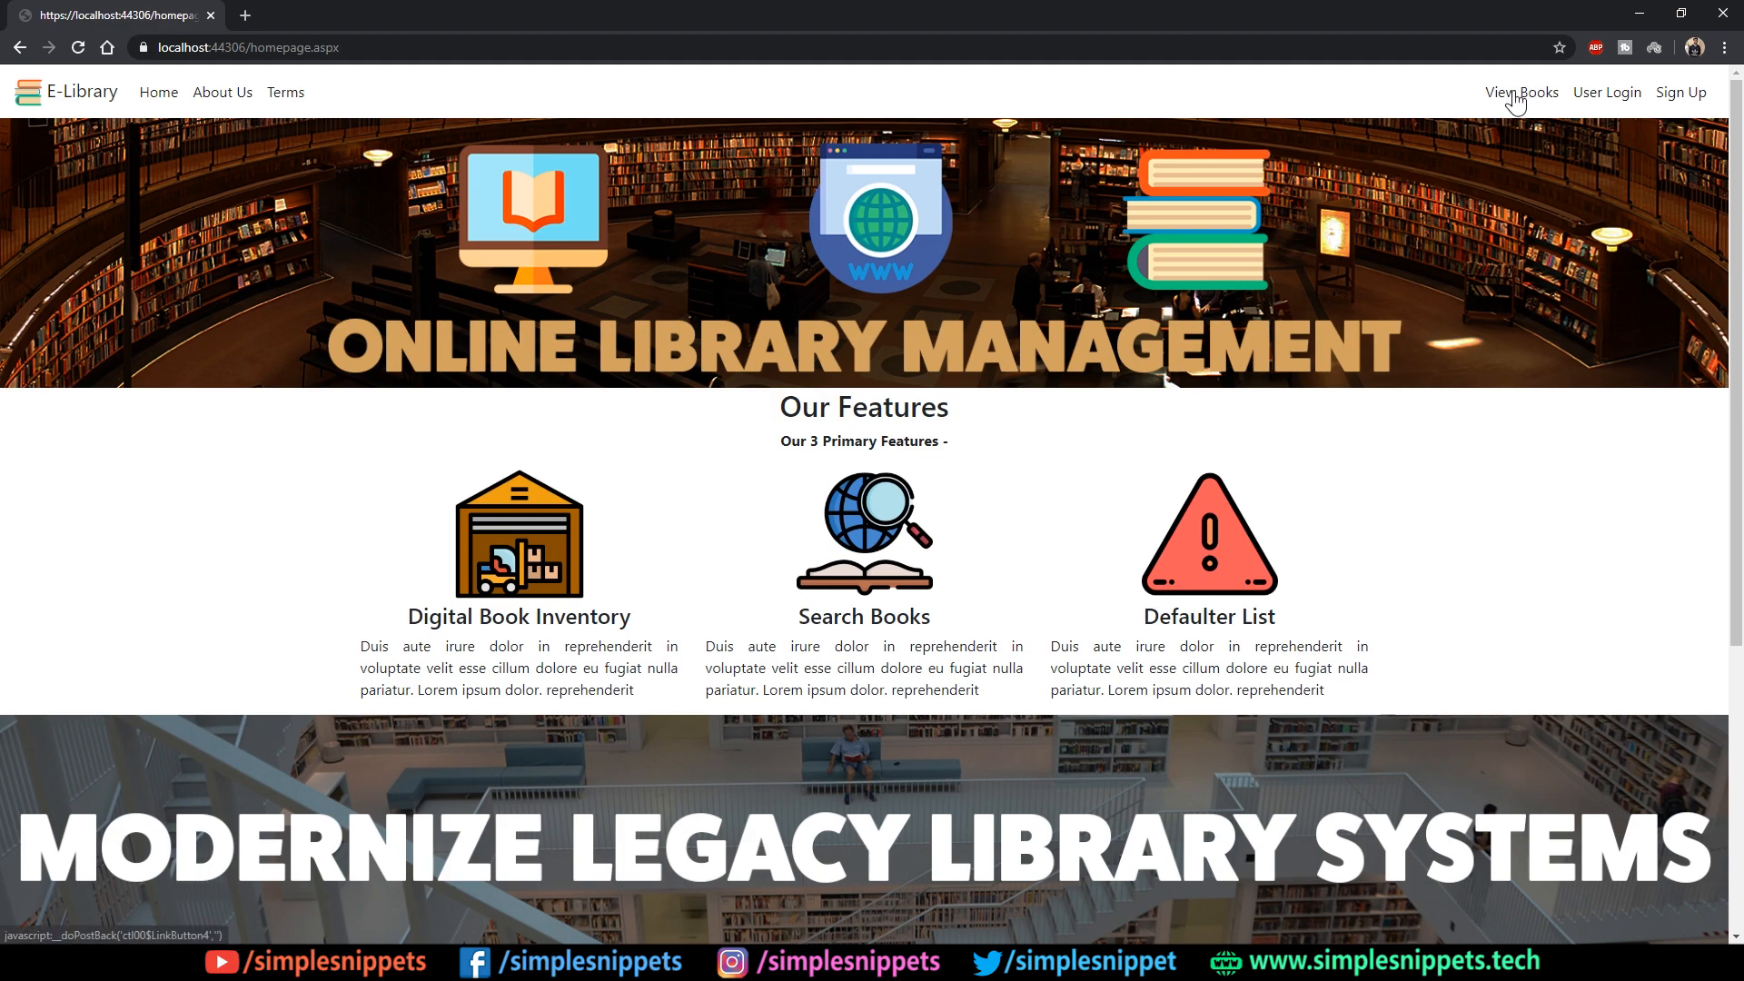
{"action": "mouse_move", "coordinate": [1394, 195]}
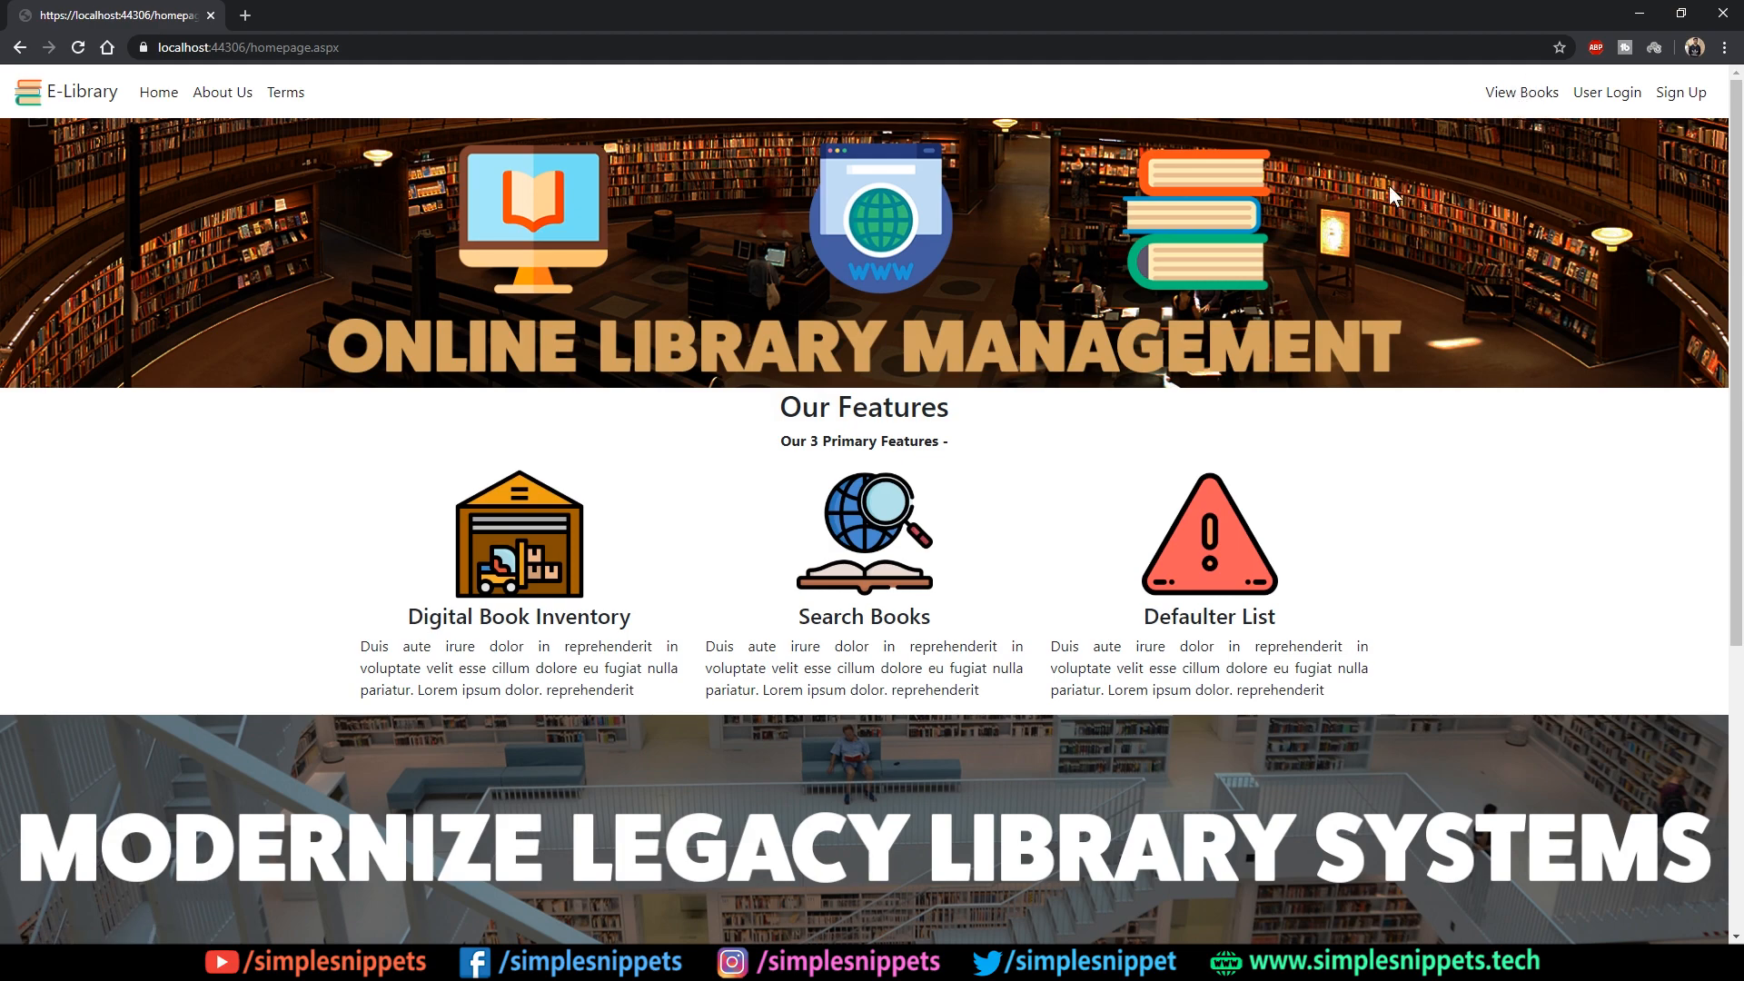
- Navigate from the homepage to the empty Book Inventory List page via View Books
{"action": "scroll", "scroll_direction": "down", "scroll_amount": 3}
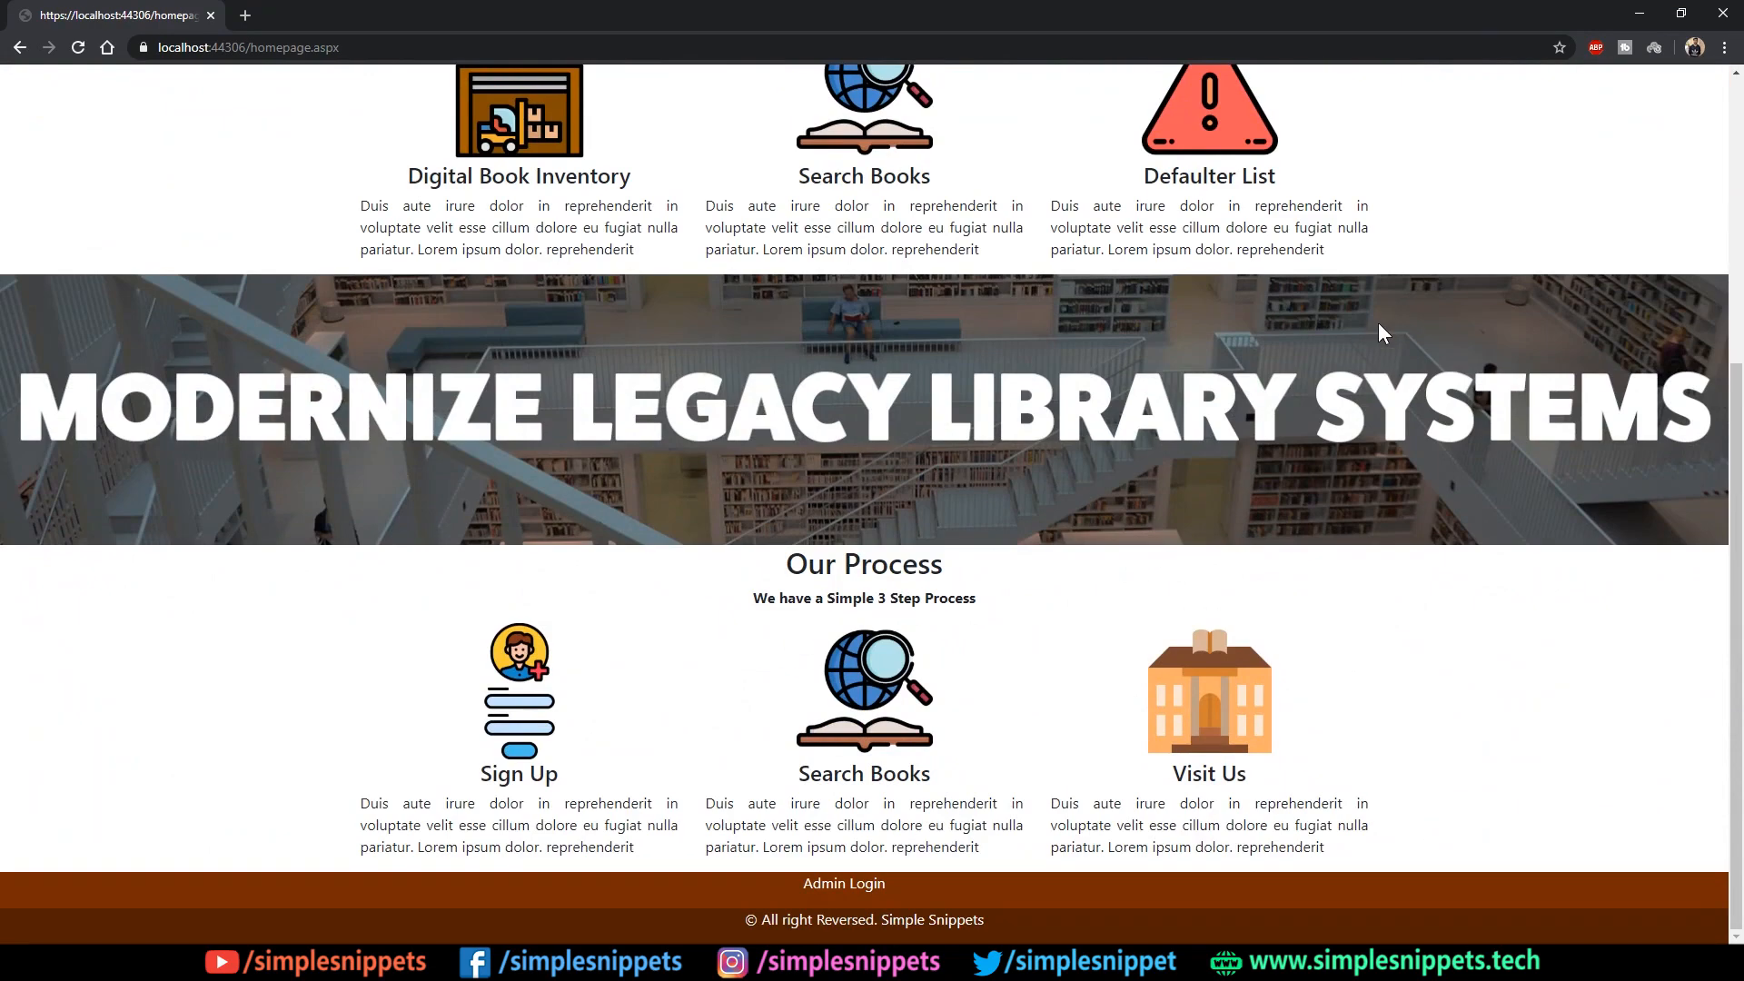
{"action": "scroll", "scroll_direction": "up", "scroll_amount": 3}
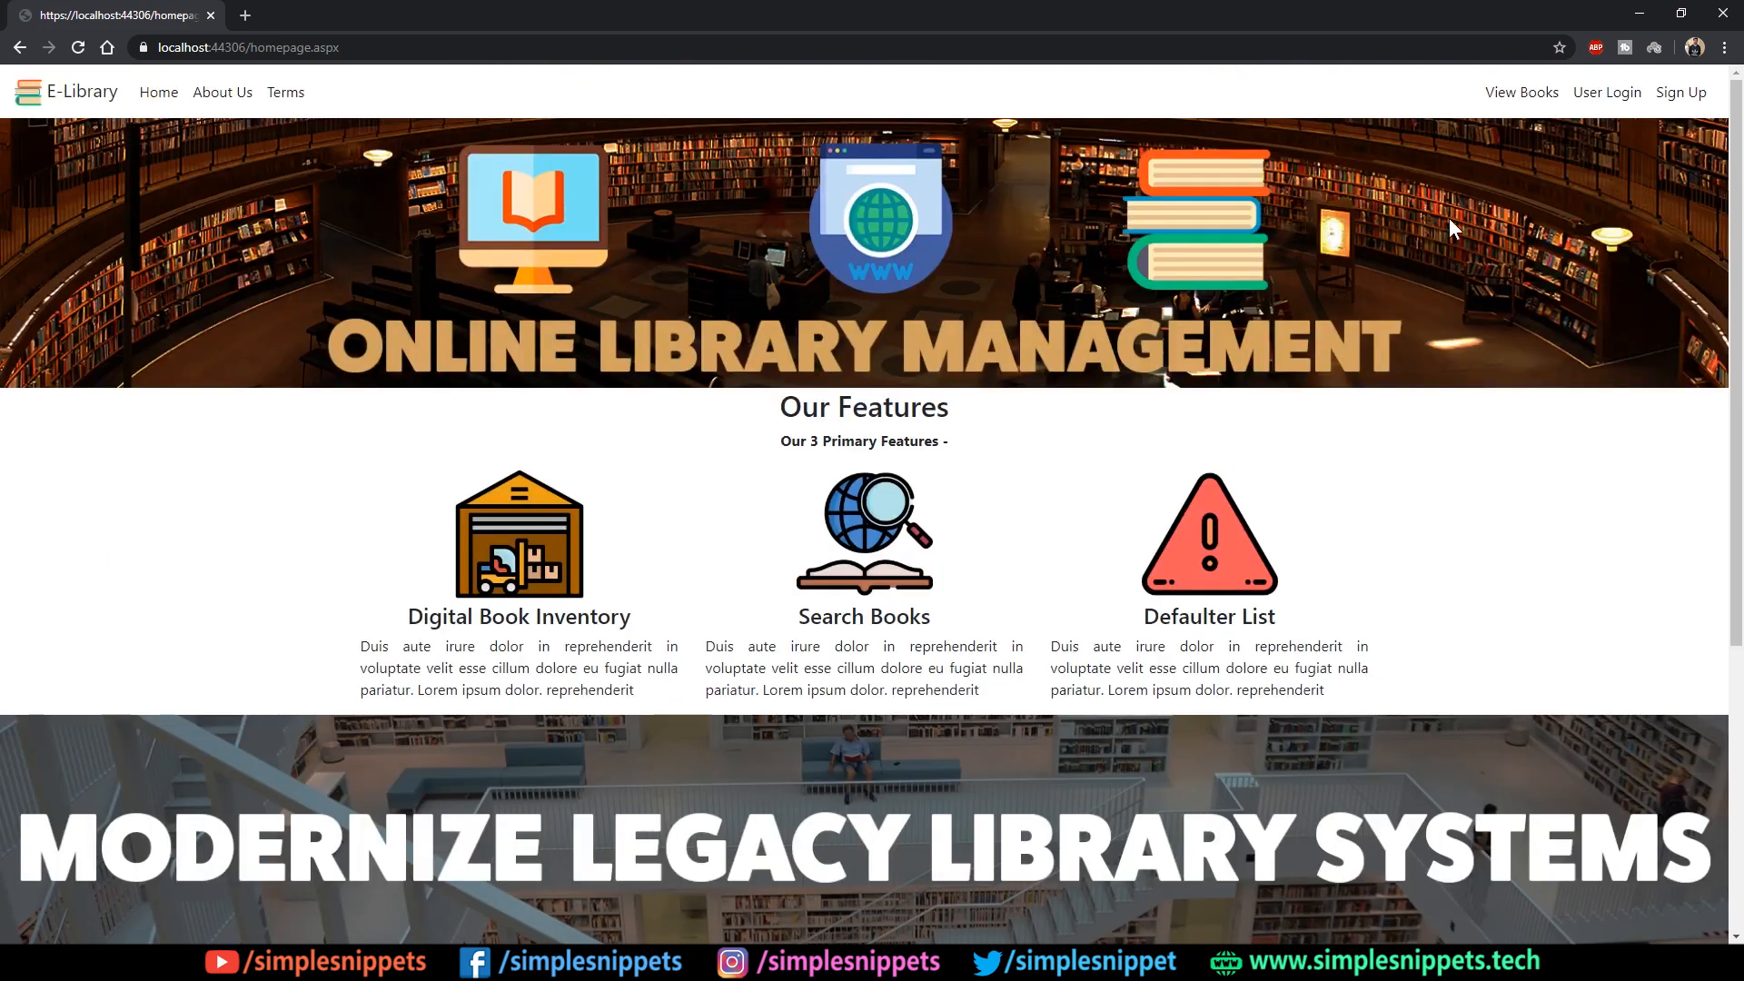
{"action": "scroll", "scroll_direction": "down", "scroll_amount": 3}
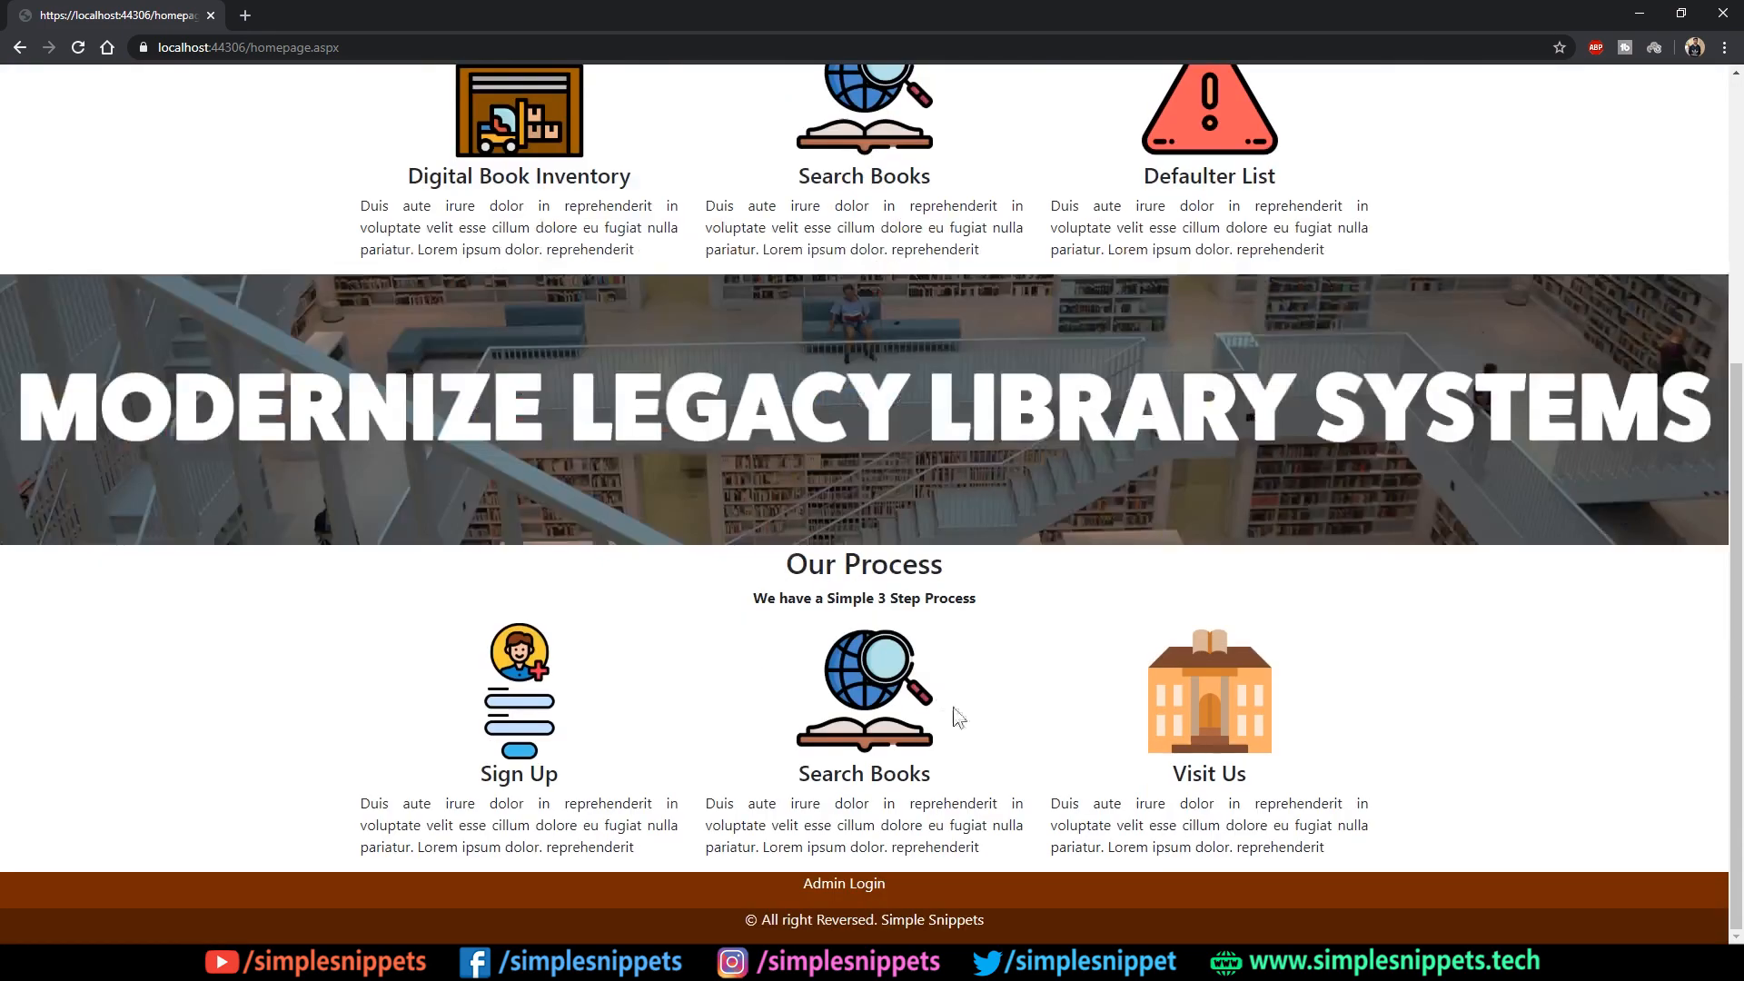
{"action": "left_click", "coordinate": [1519, 93]}
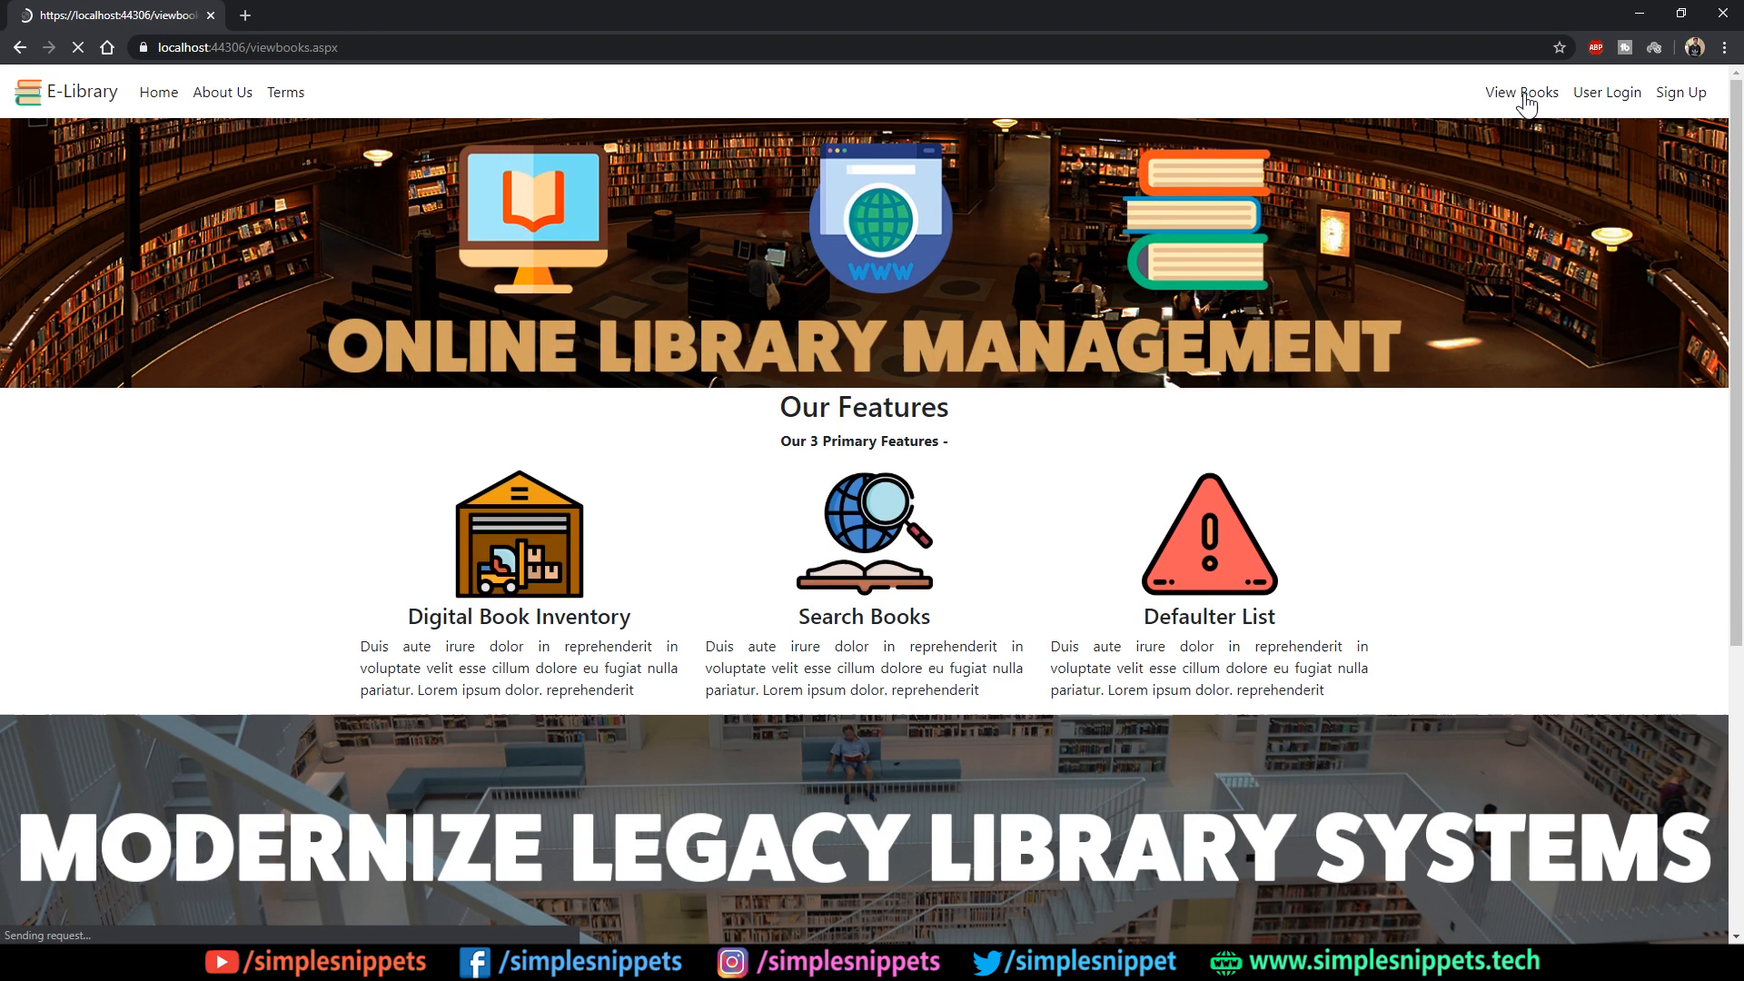
{"action": "left_click", "coordinate": [1521, 92]}
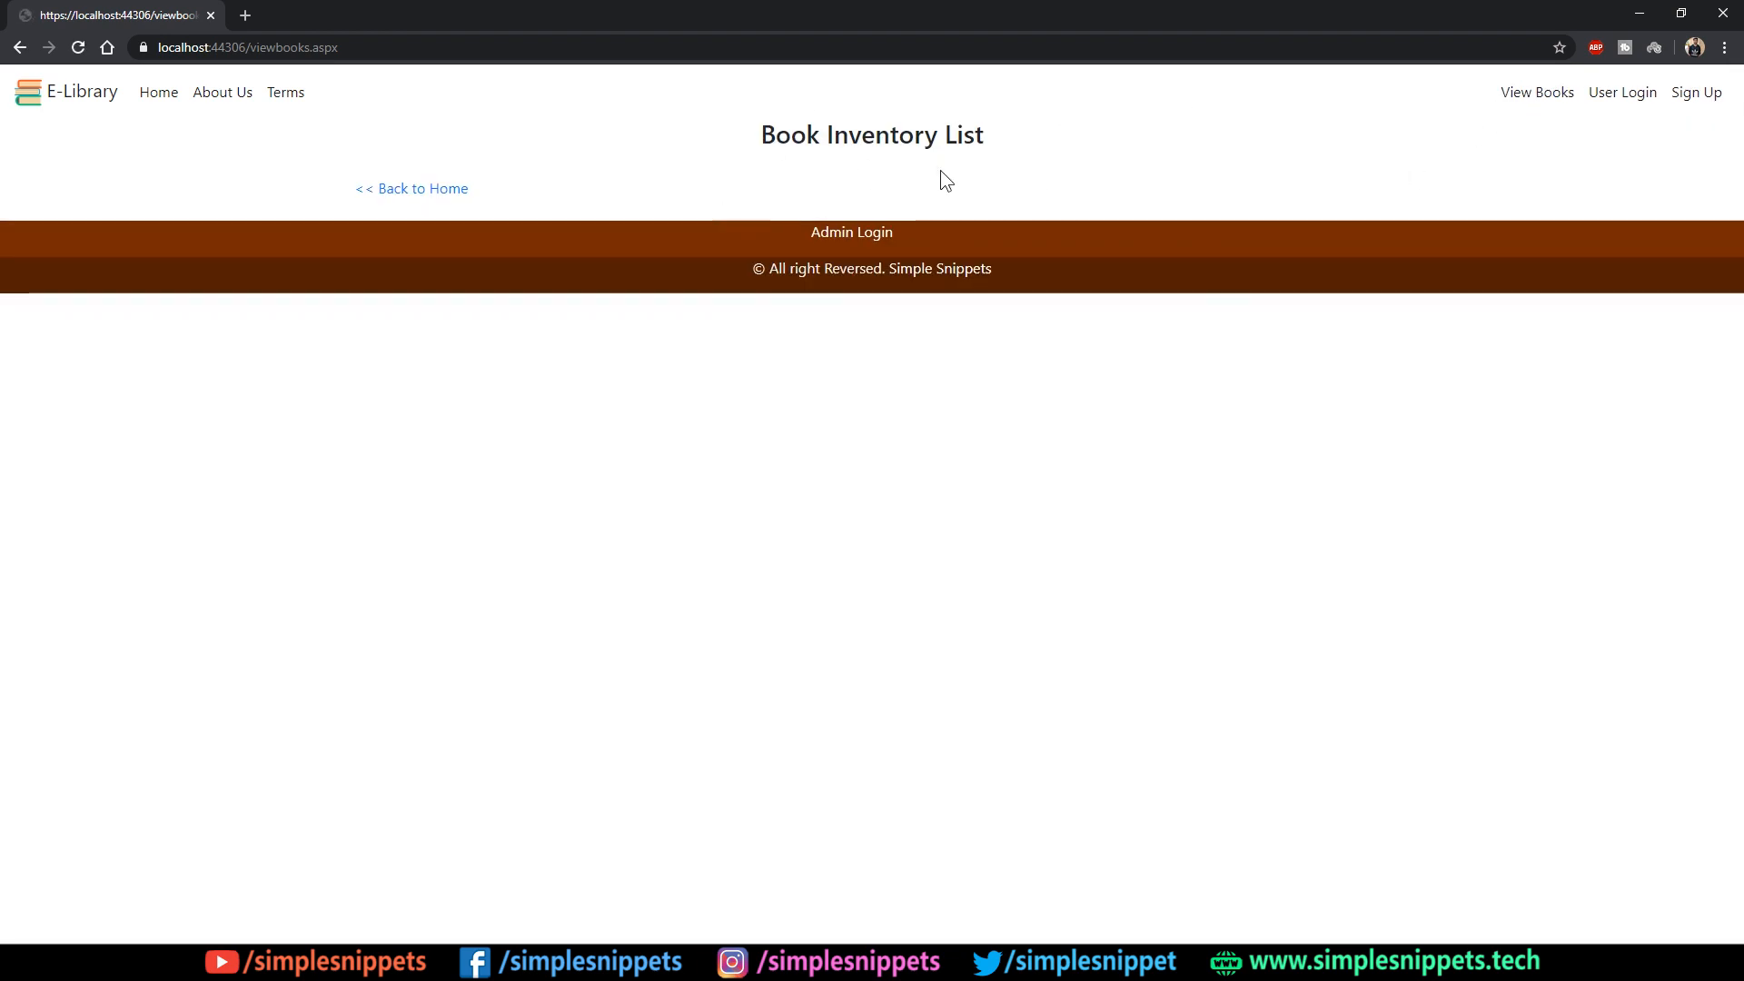
{"action": "mouse_move", "coordinate": [1005, 377]}
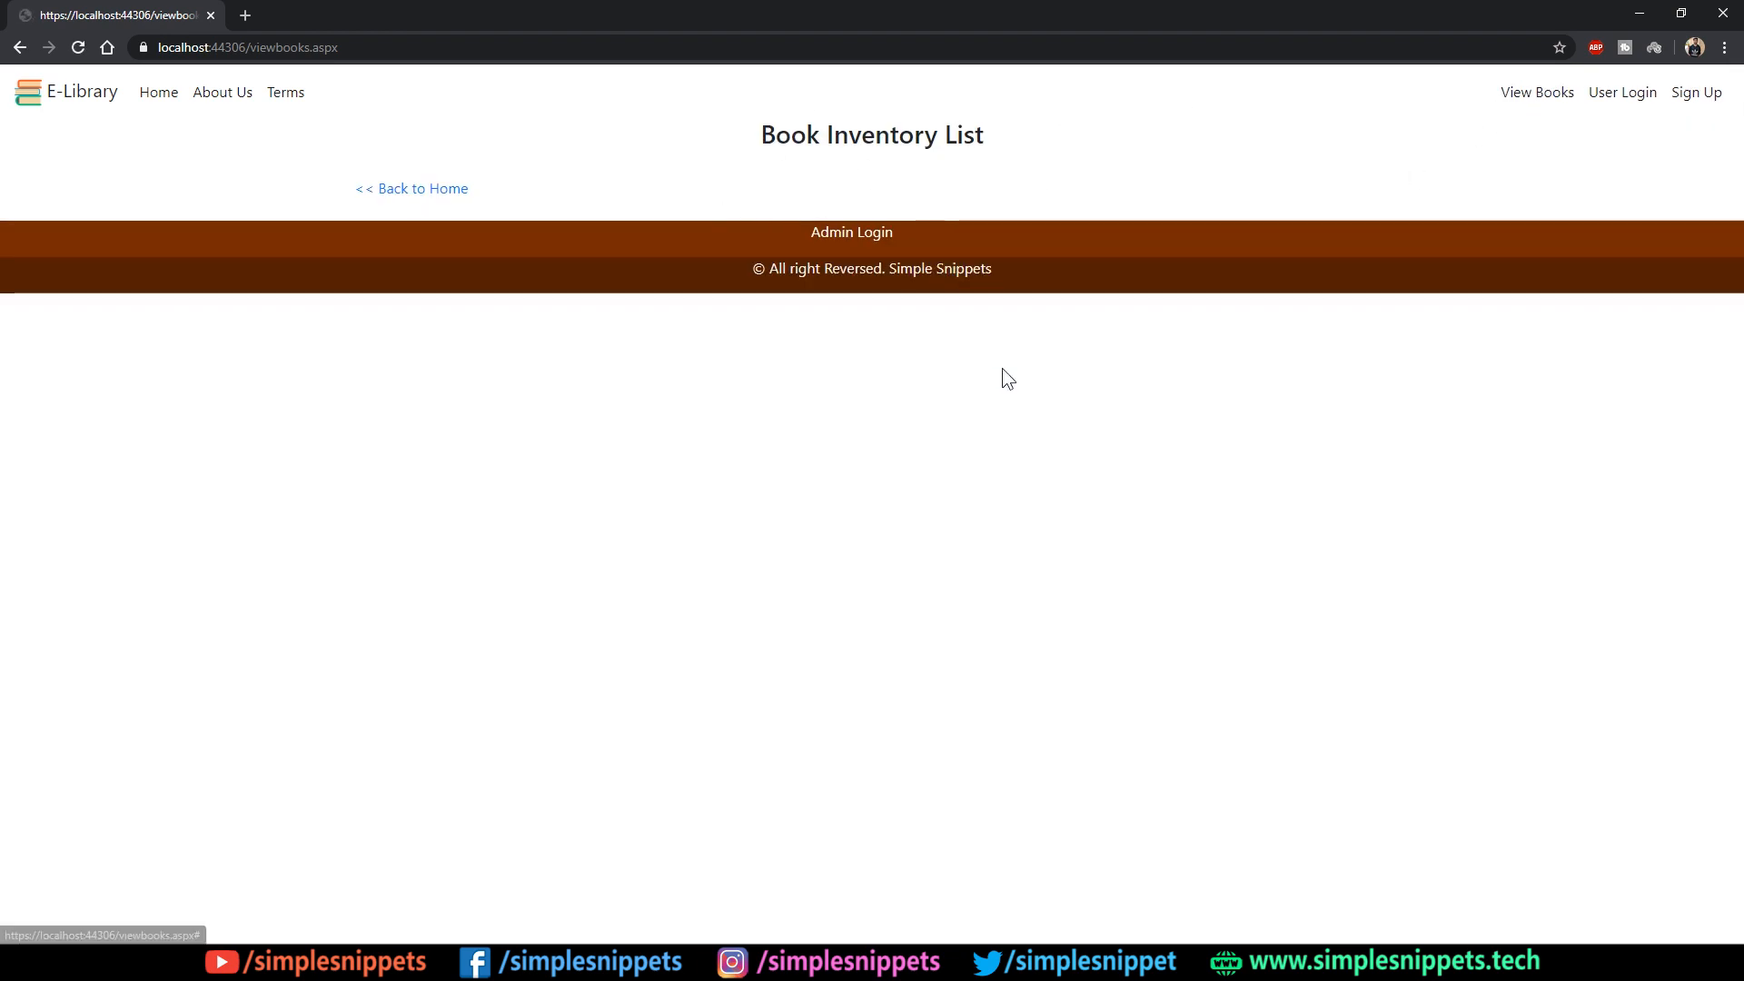
{"action": "mouse_move", "coordinate": [1099, 325]}
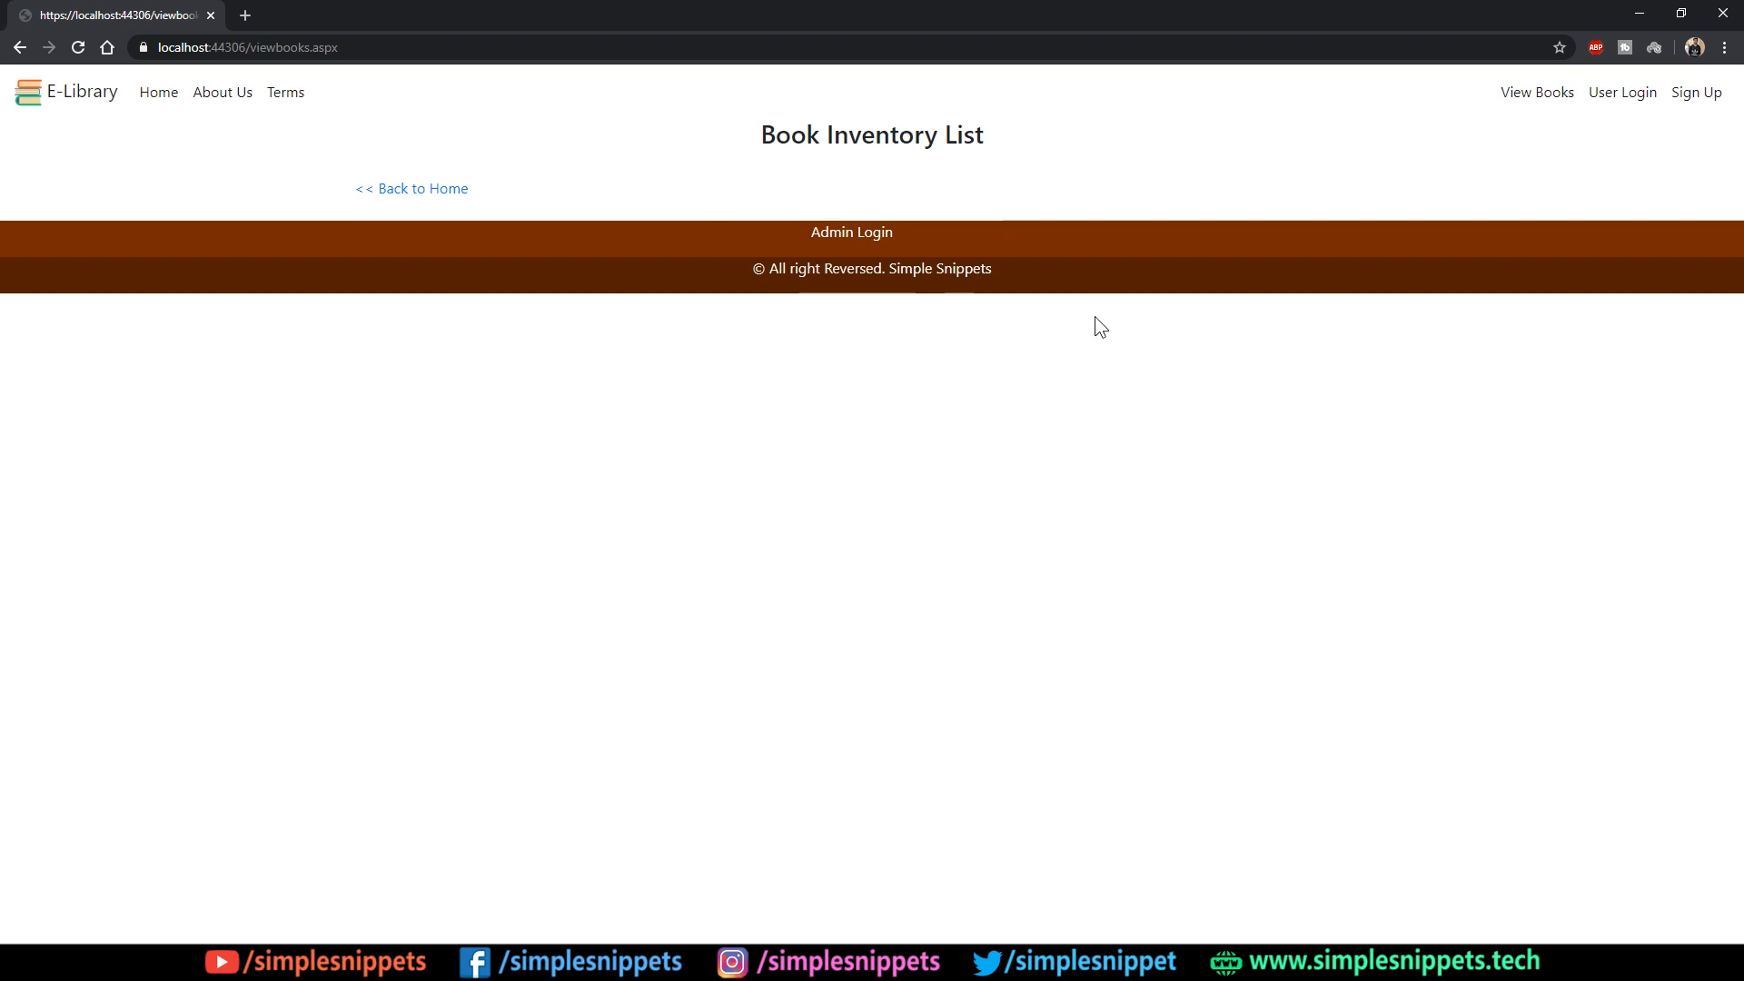
{"action": "mouse_move", "coordinate": [1070, 345]}
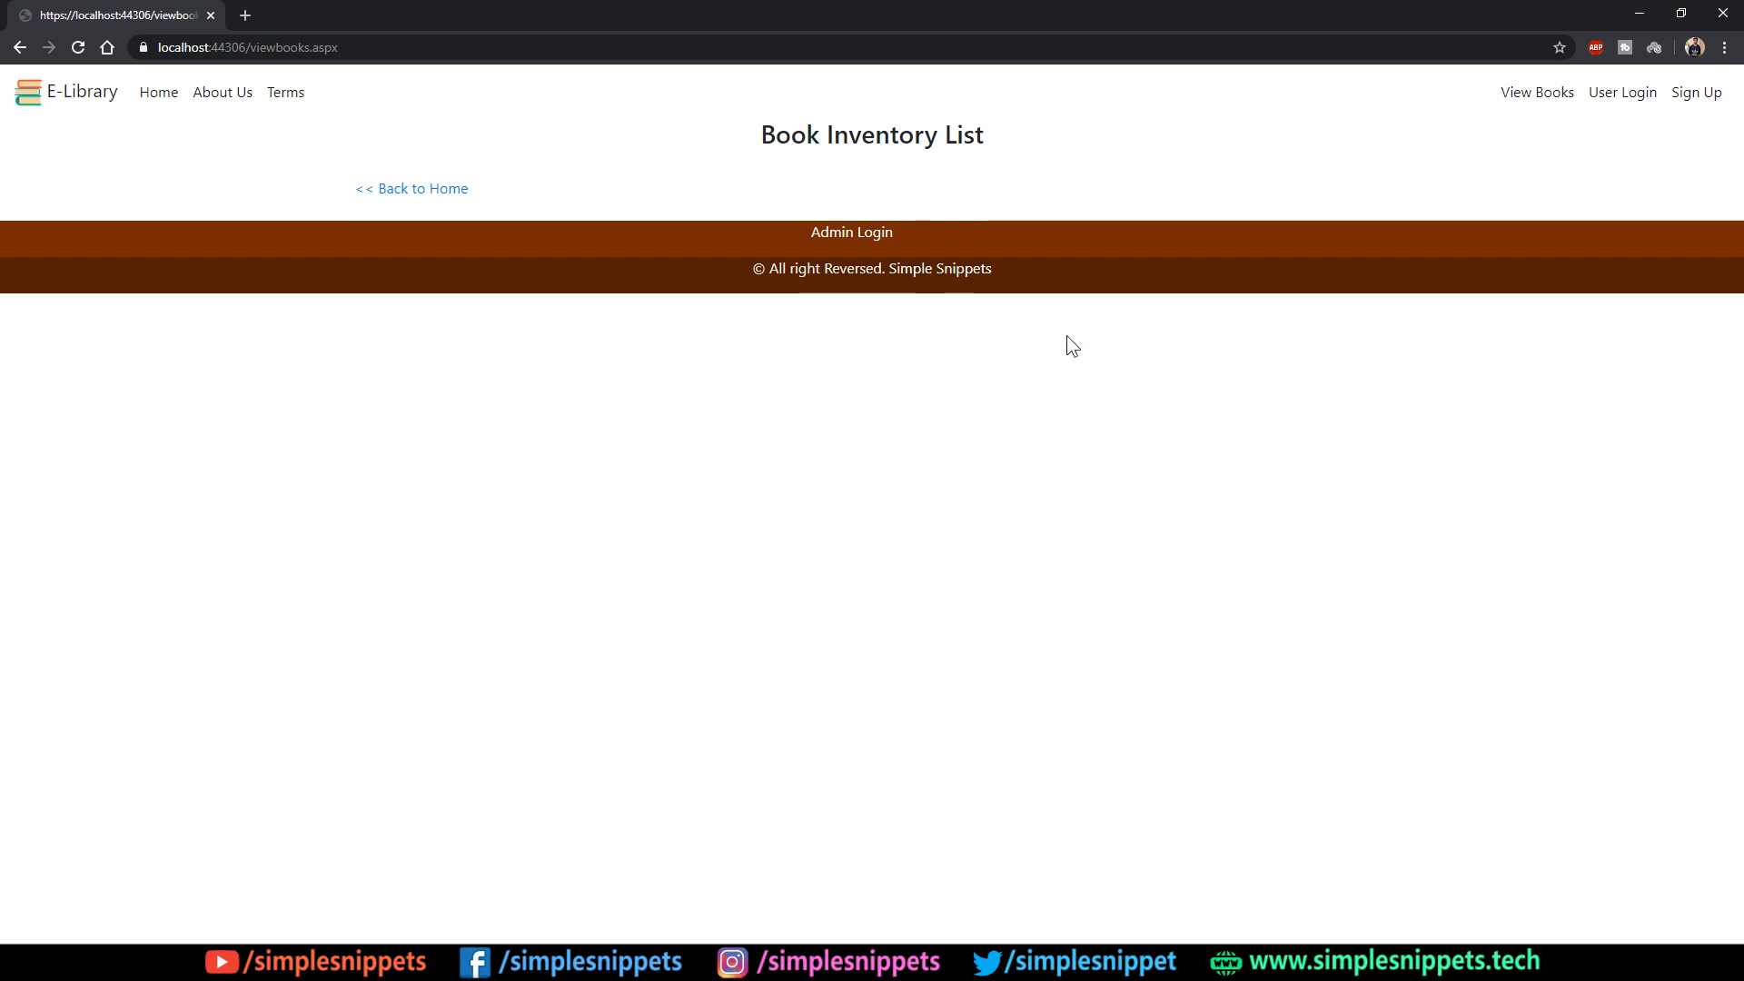
{"action": "left_click", "coordinate": [1537, 93]}
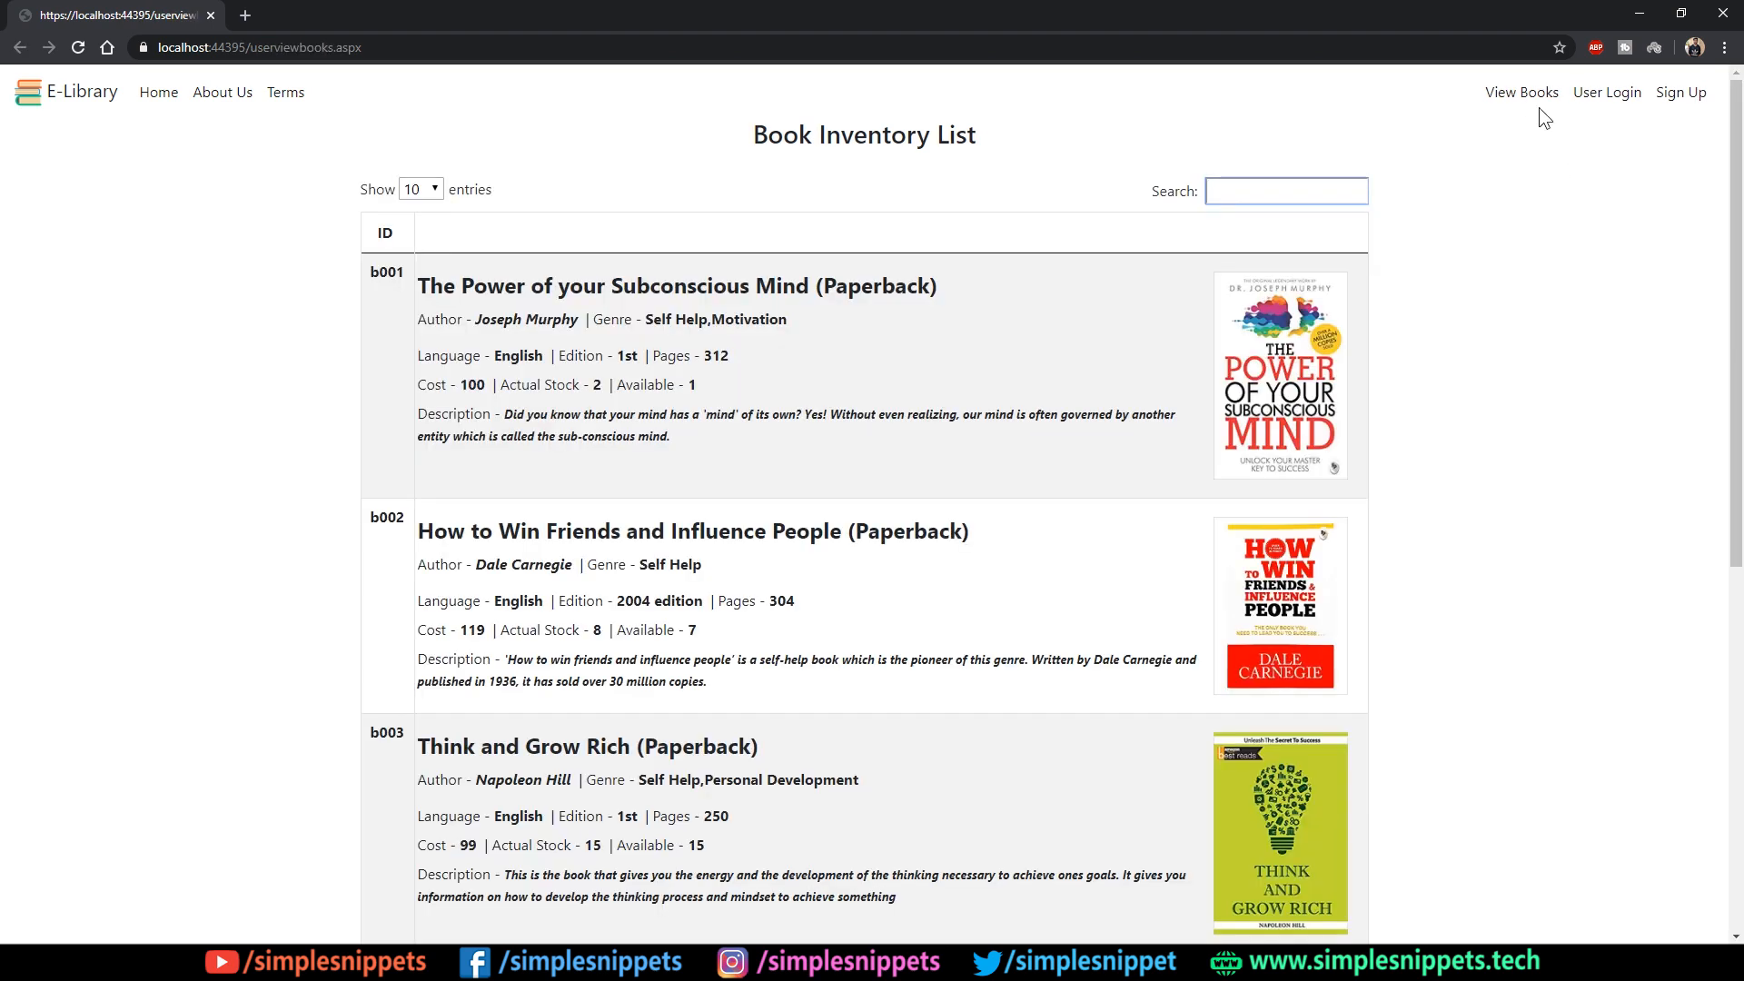
{"action": "mouse_move", "coordinate": [325, 543]}
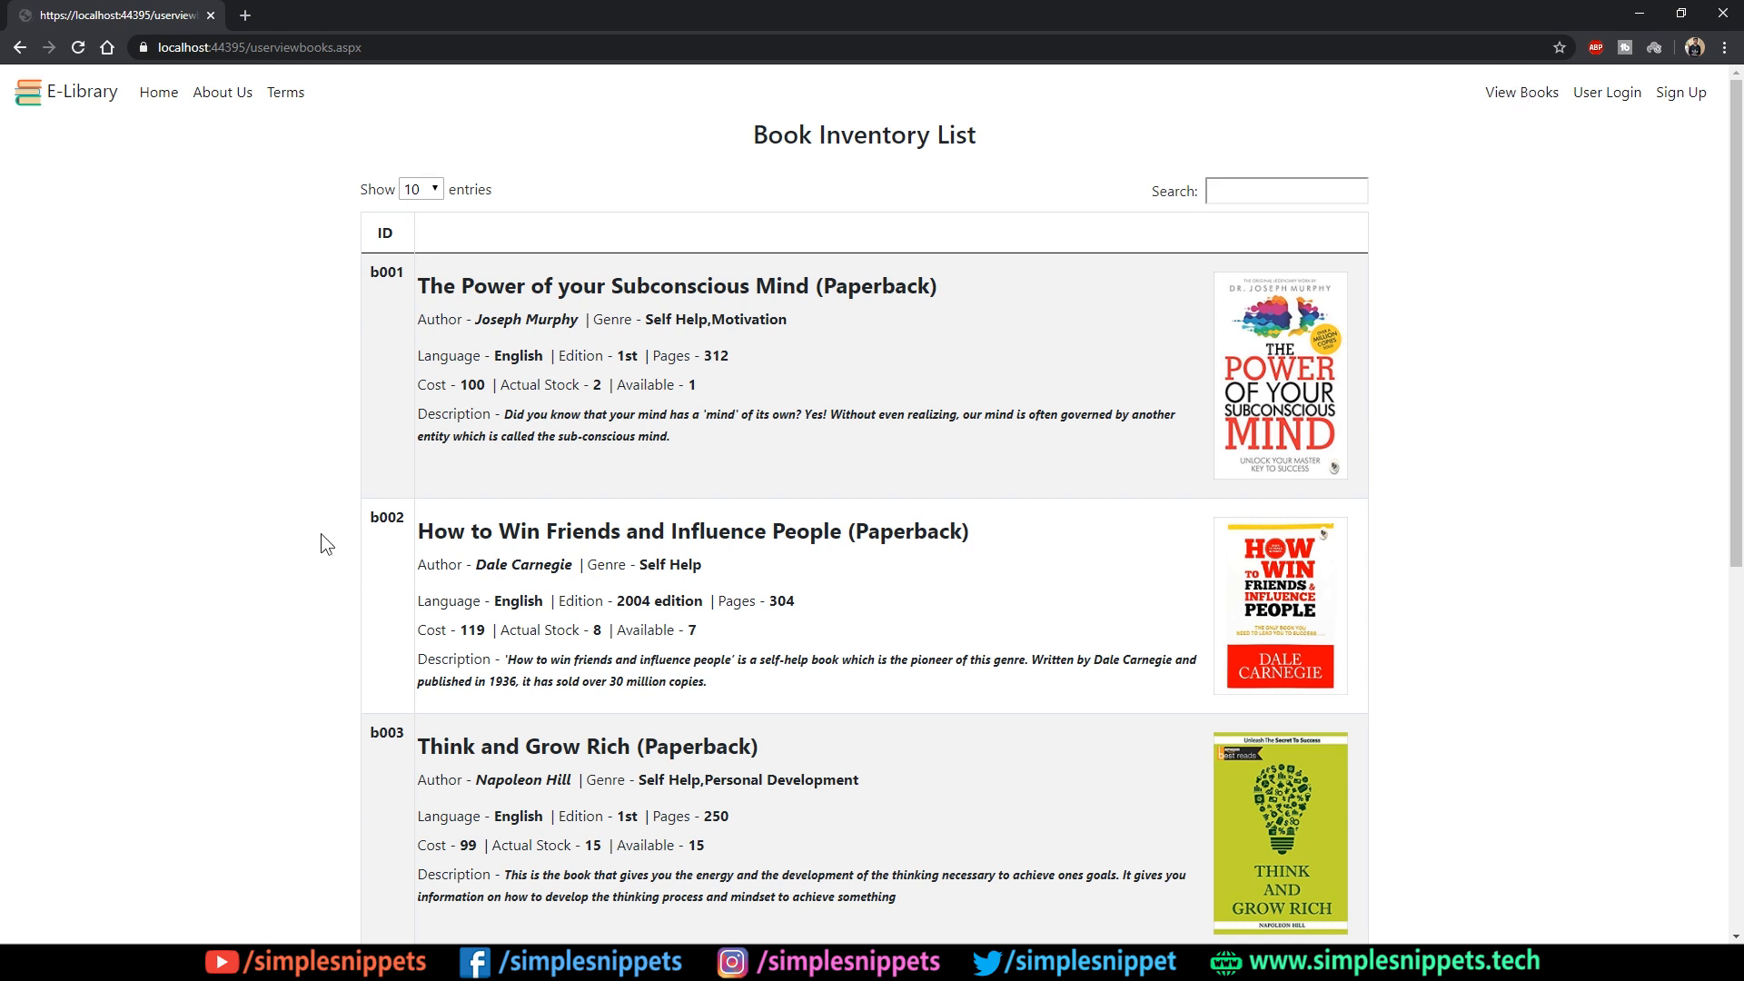
{"action": "mouse_move", "coordinate": [1190, 304]}
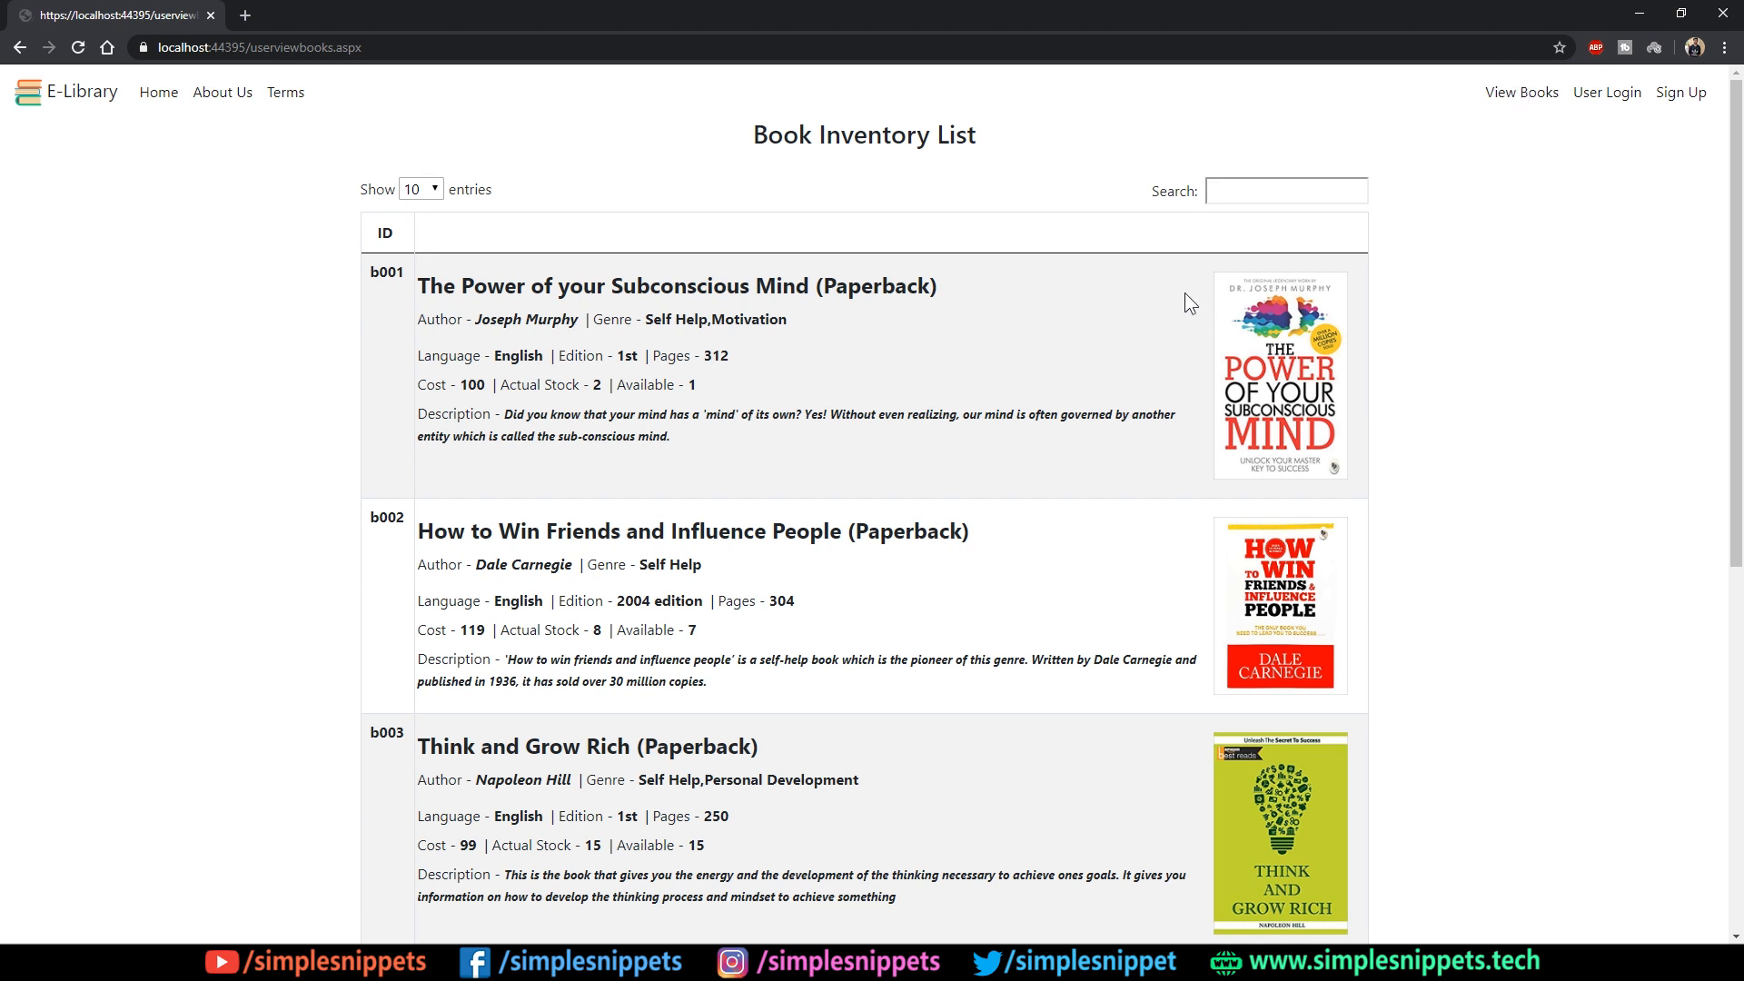
{"action": "mouse_move", "coordinate": [949, 200]}
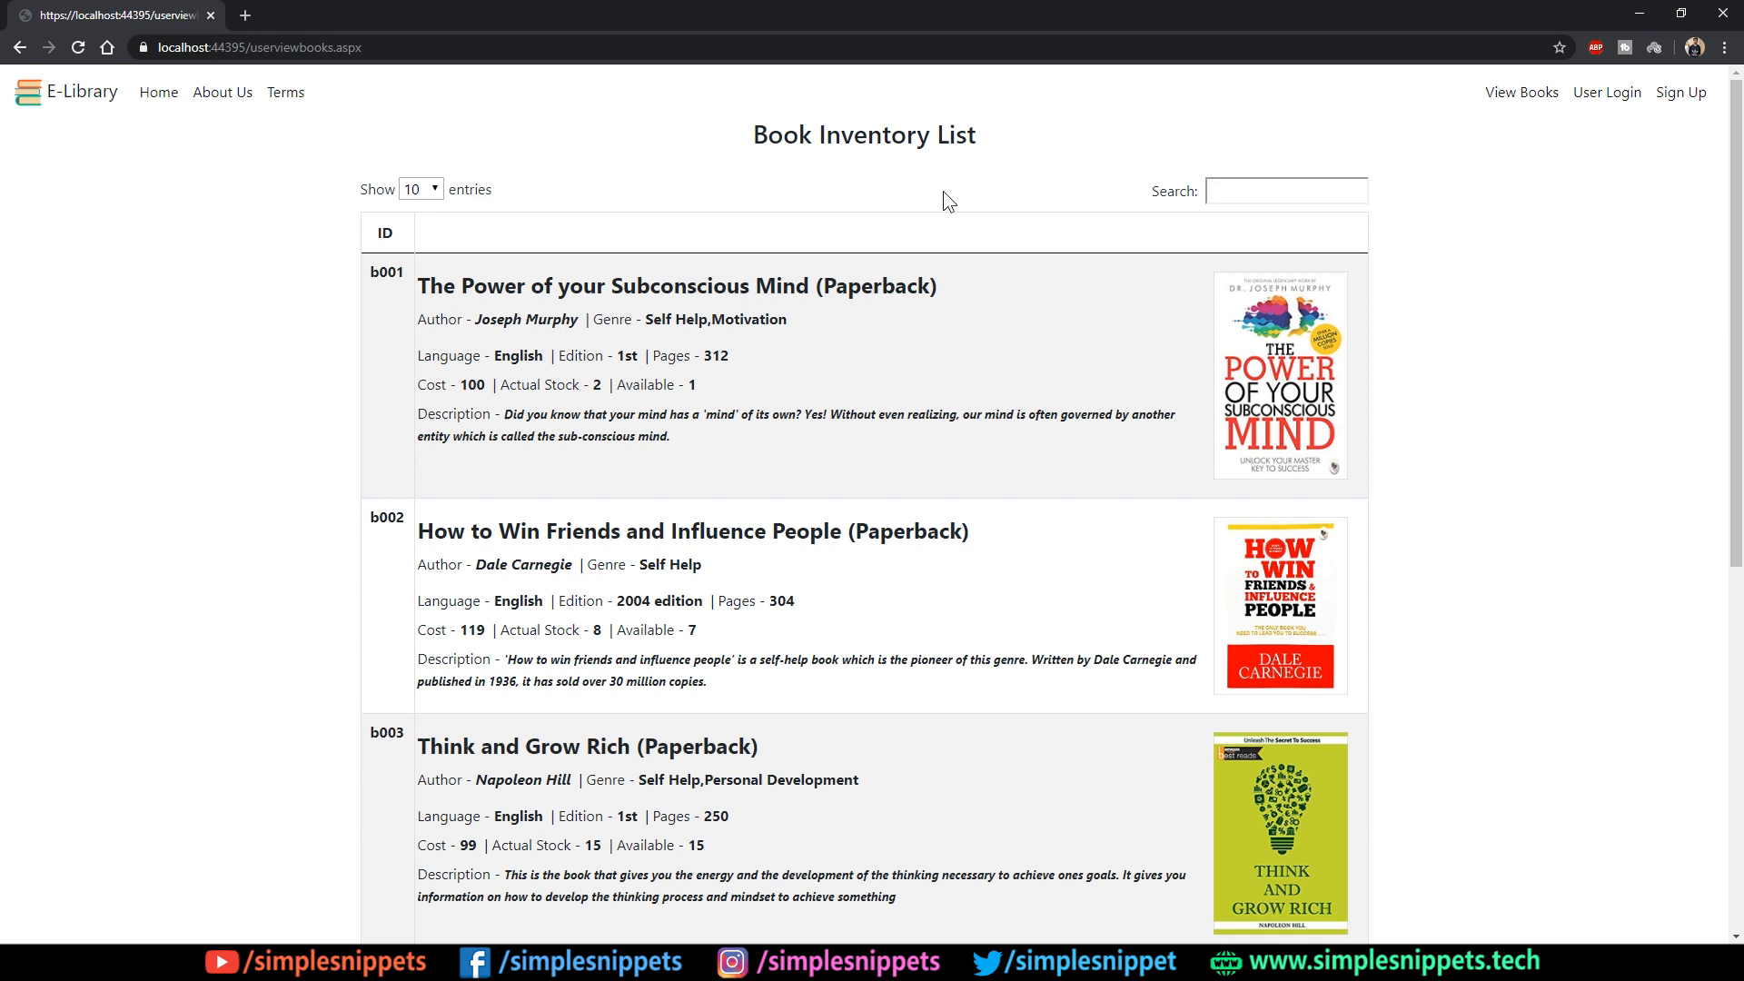
{"action": "mouse_move", "coordinate": [456, 276]}
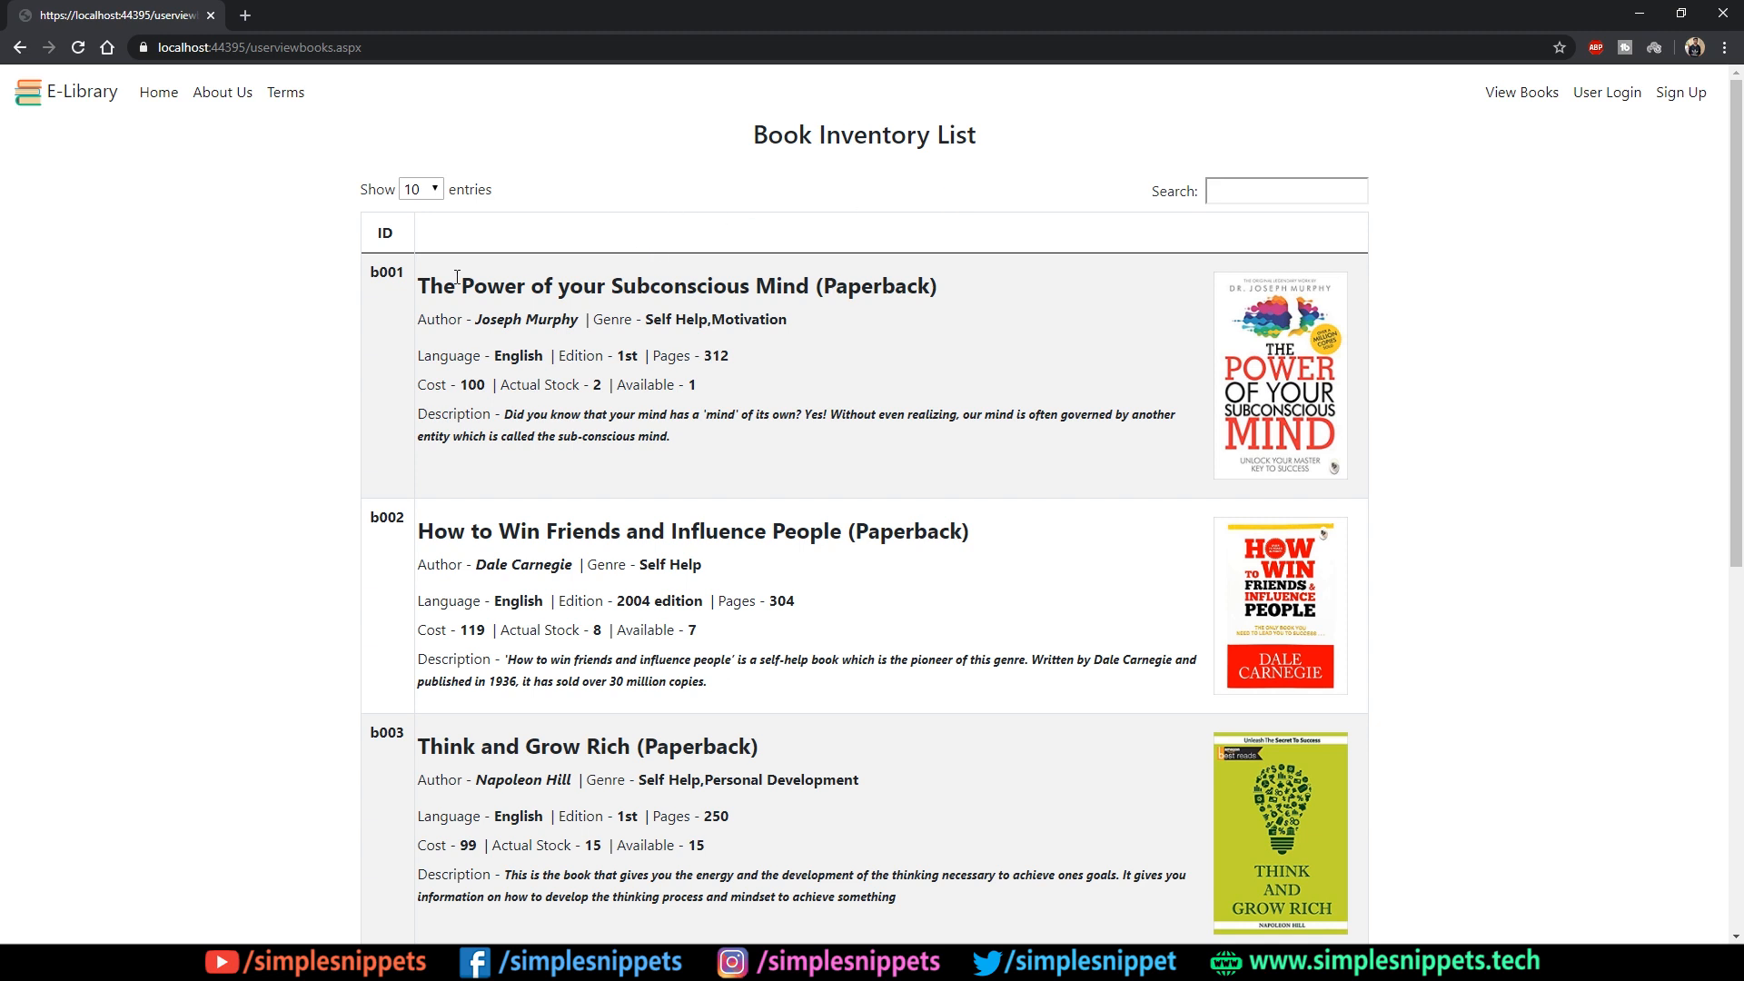
{"action": "mouse_move", "coordinate": [844, 233]}
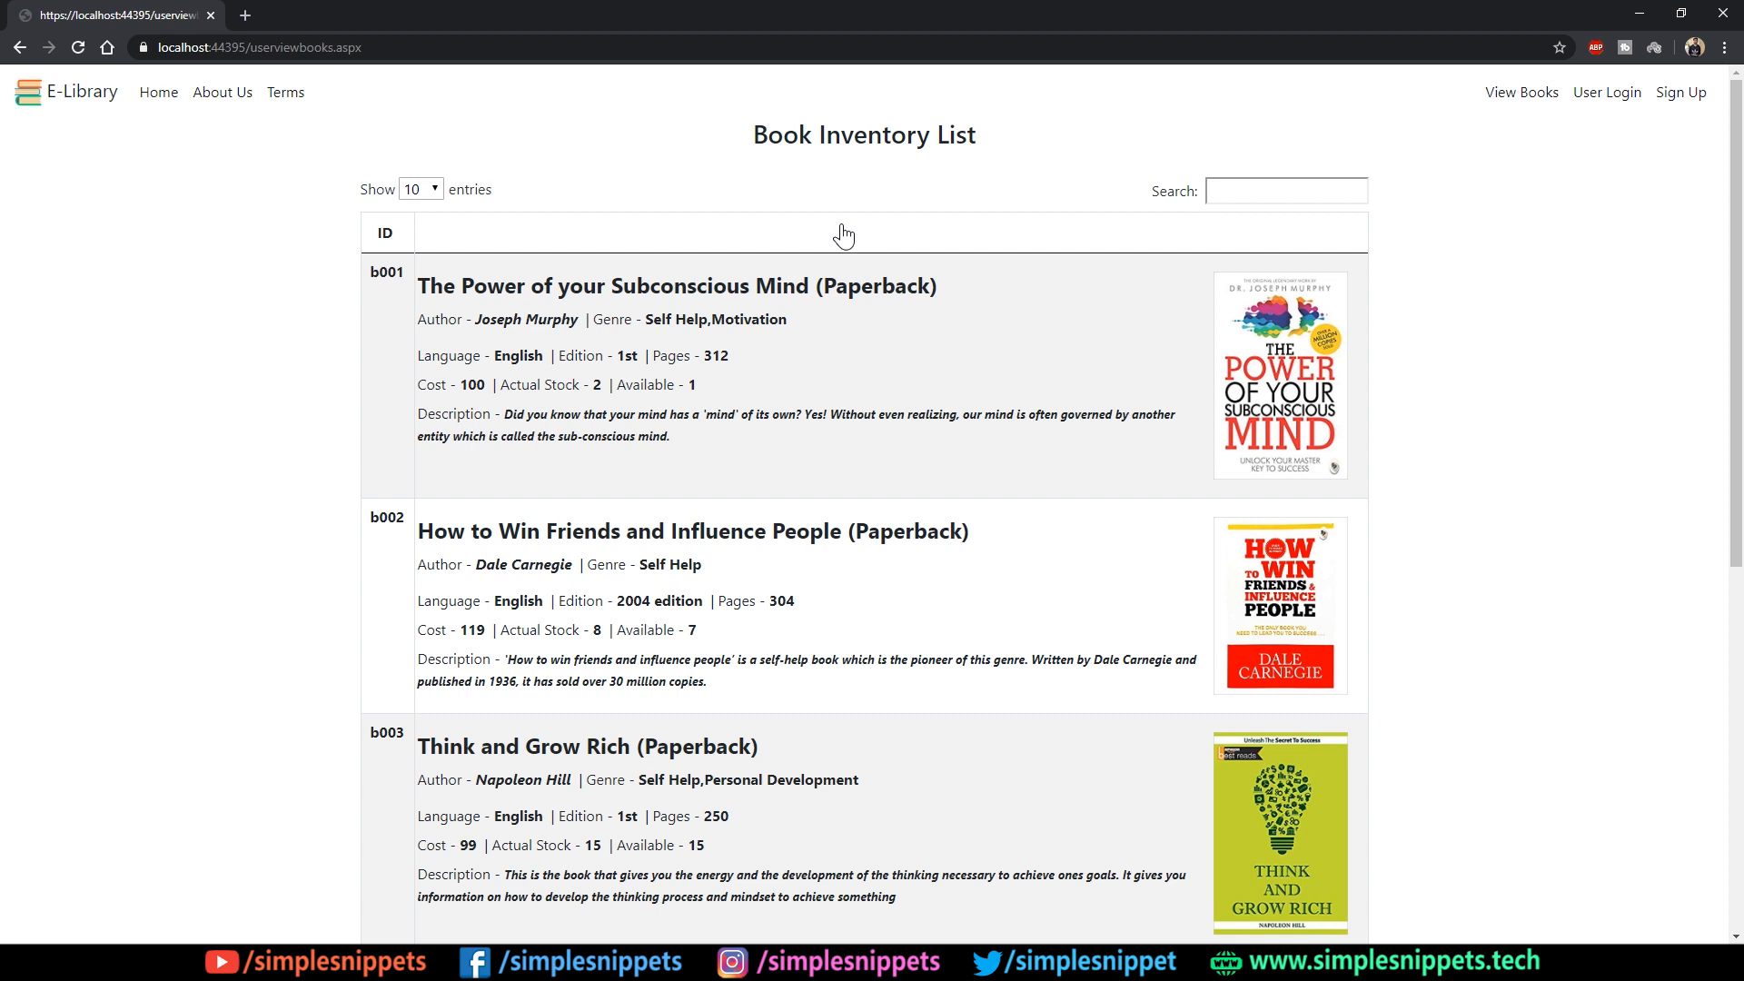
{"action": "mouse_move", "coordinate": [891, 296]}
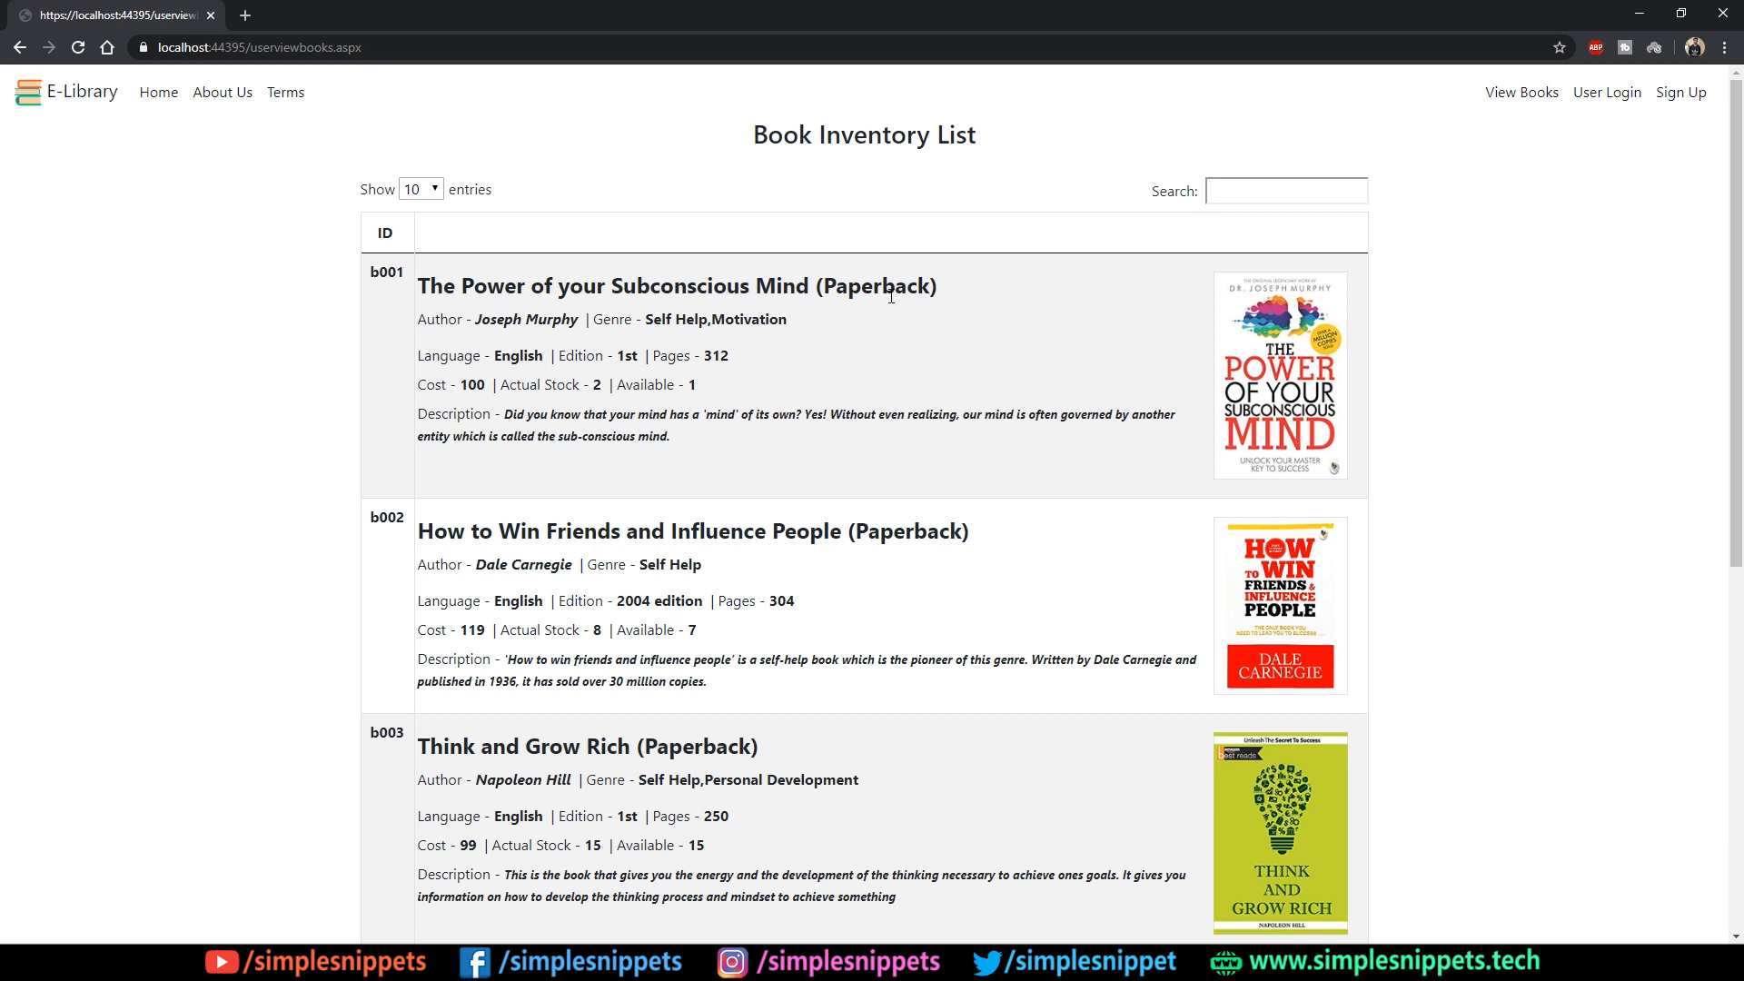
{"action": "mouse_move", "coordinate": [1086, 334]}
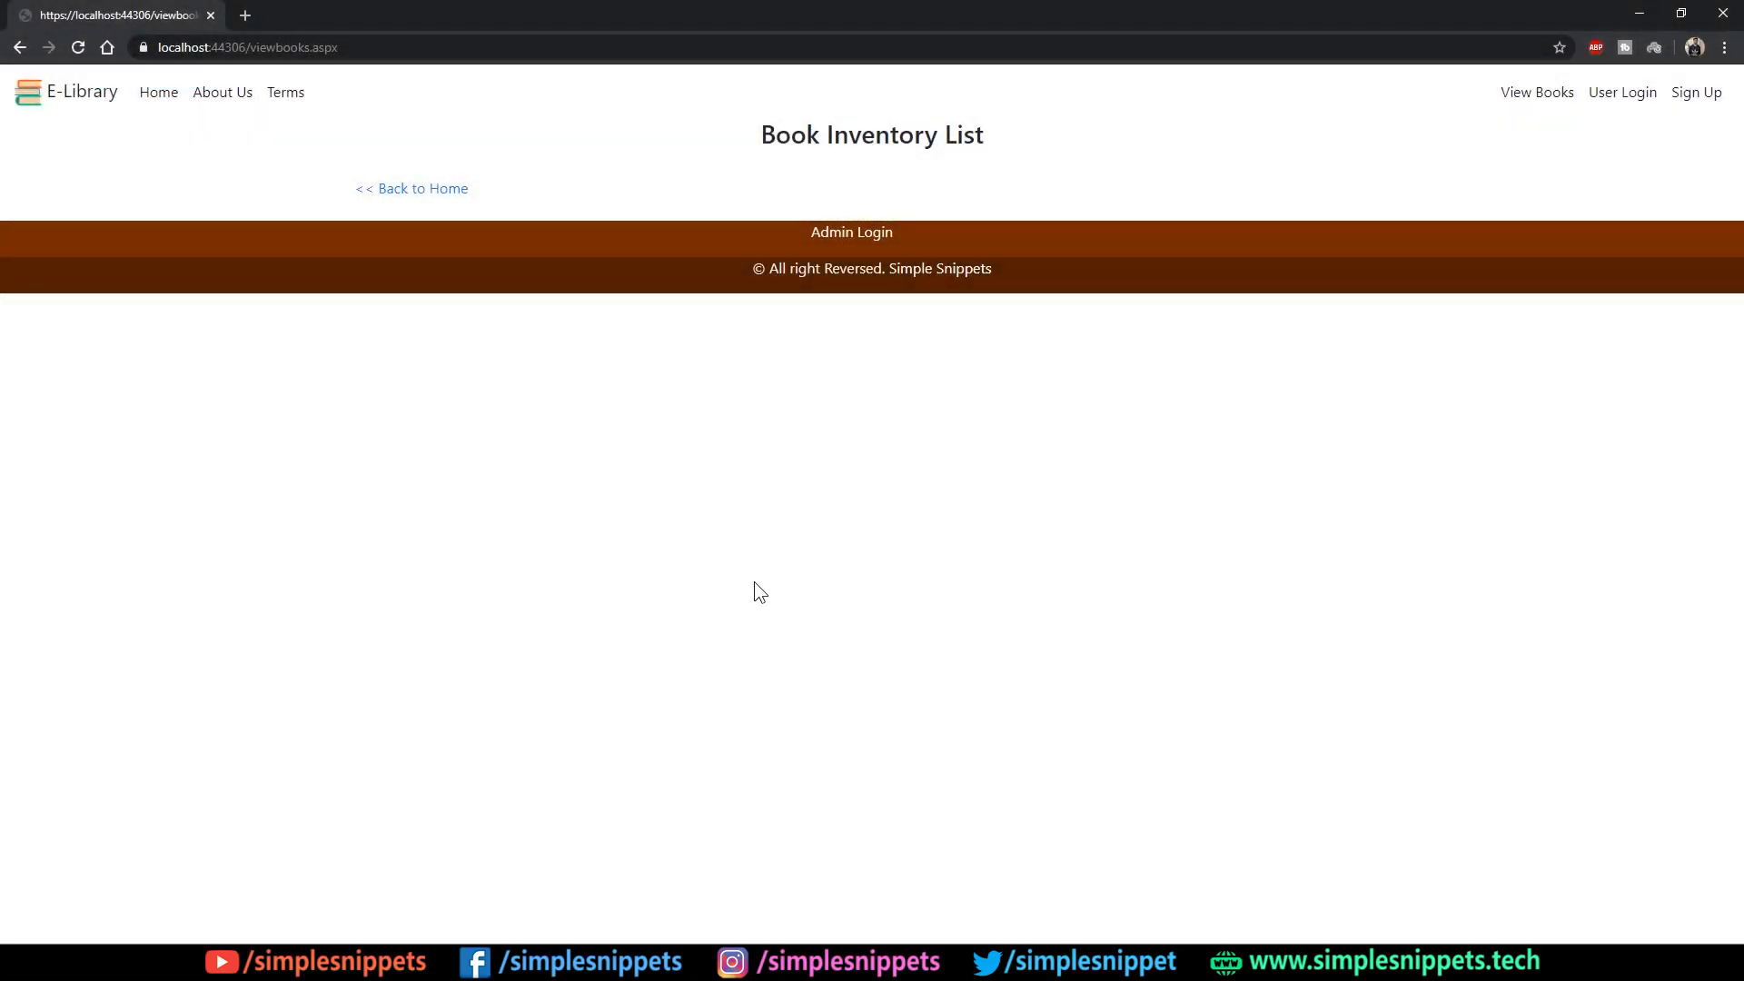
{"action": "mouse_move", "coordinate": [1467, 233]}
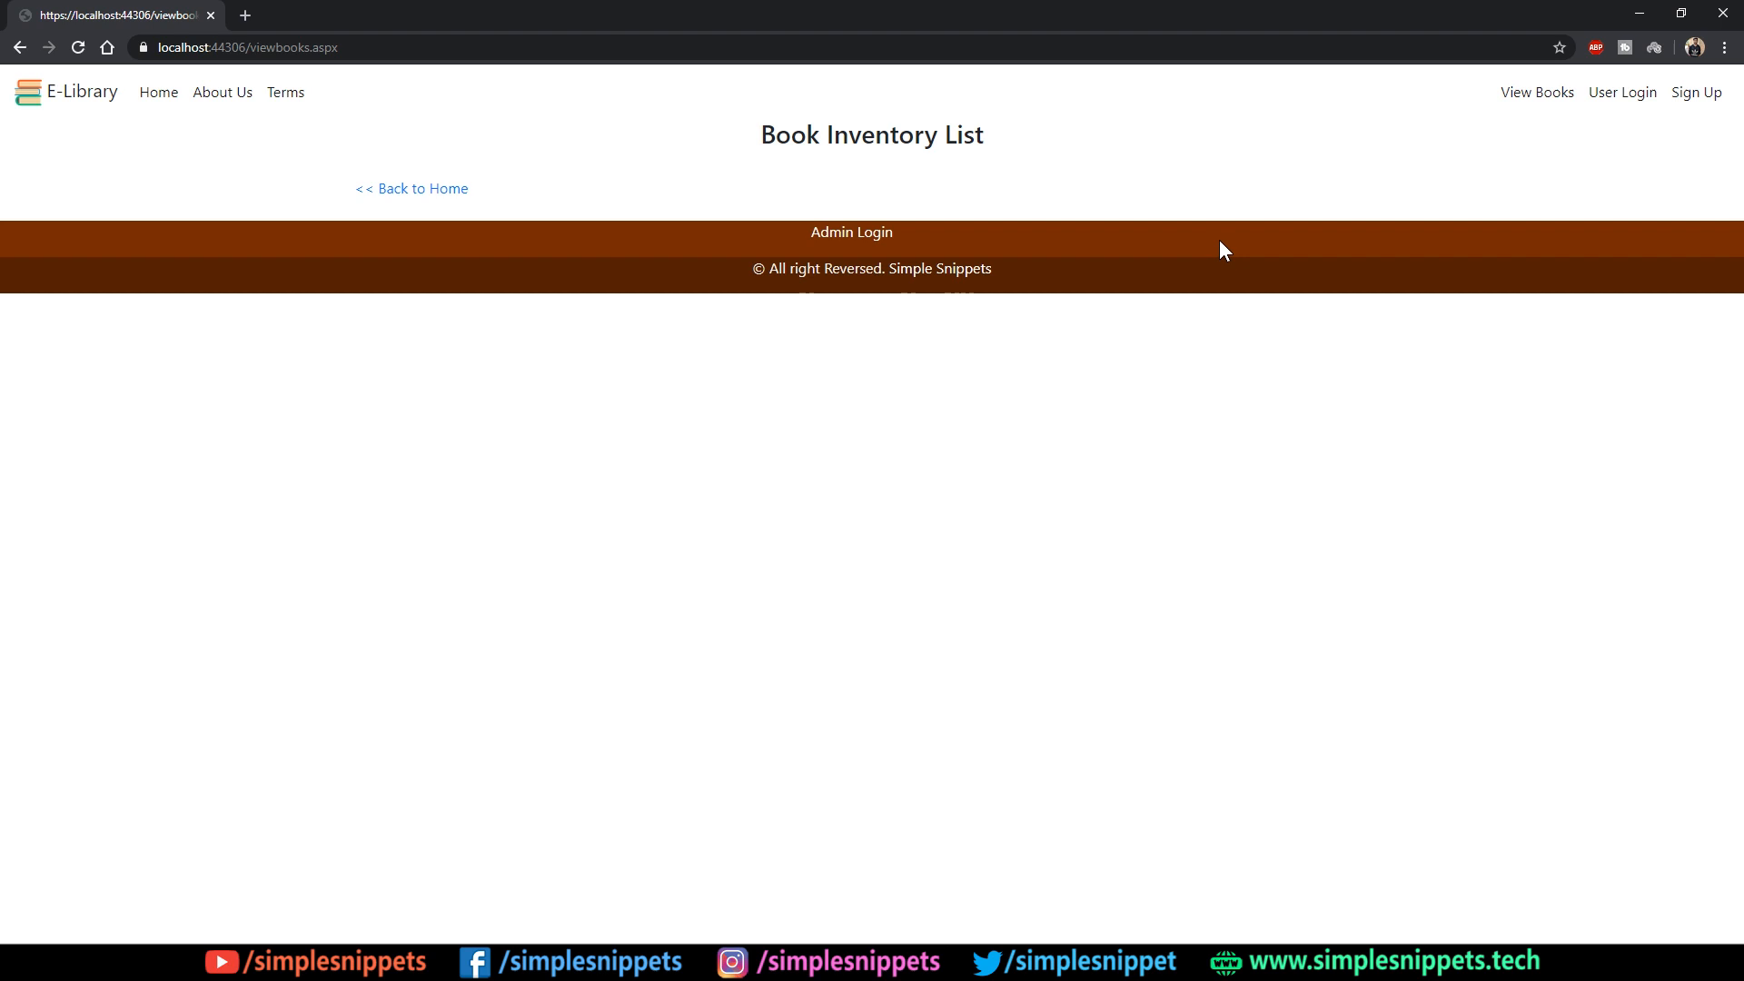
{"action": "mouse_move", "coordinate": [1335, 200]}
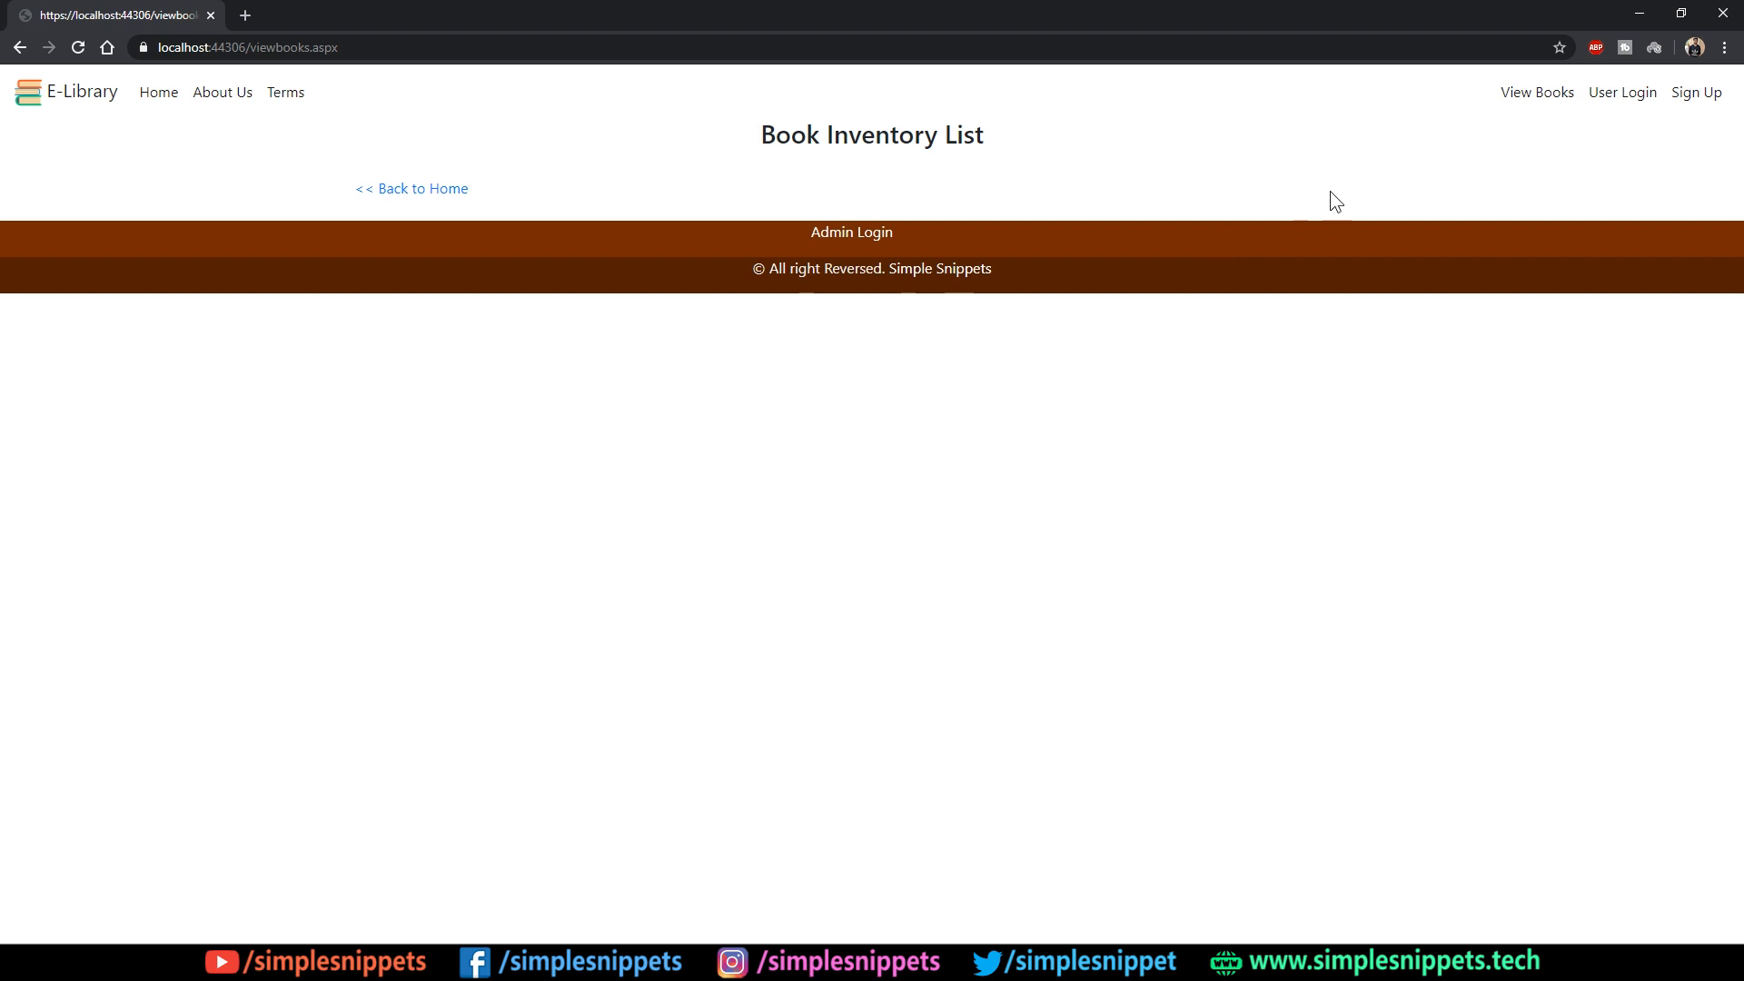
{"action": "mouse_move", "coordinate": [1538, 93]}
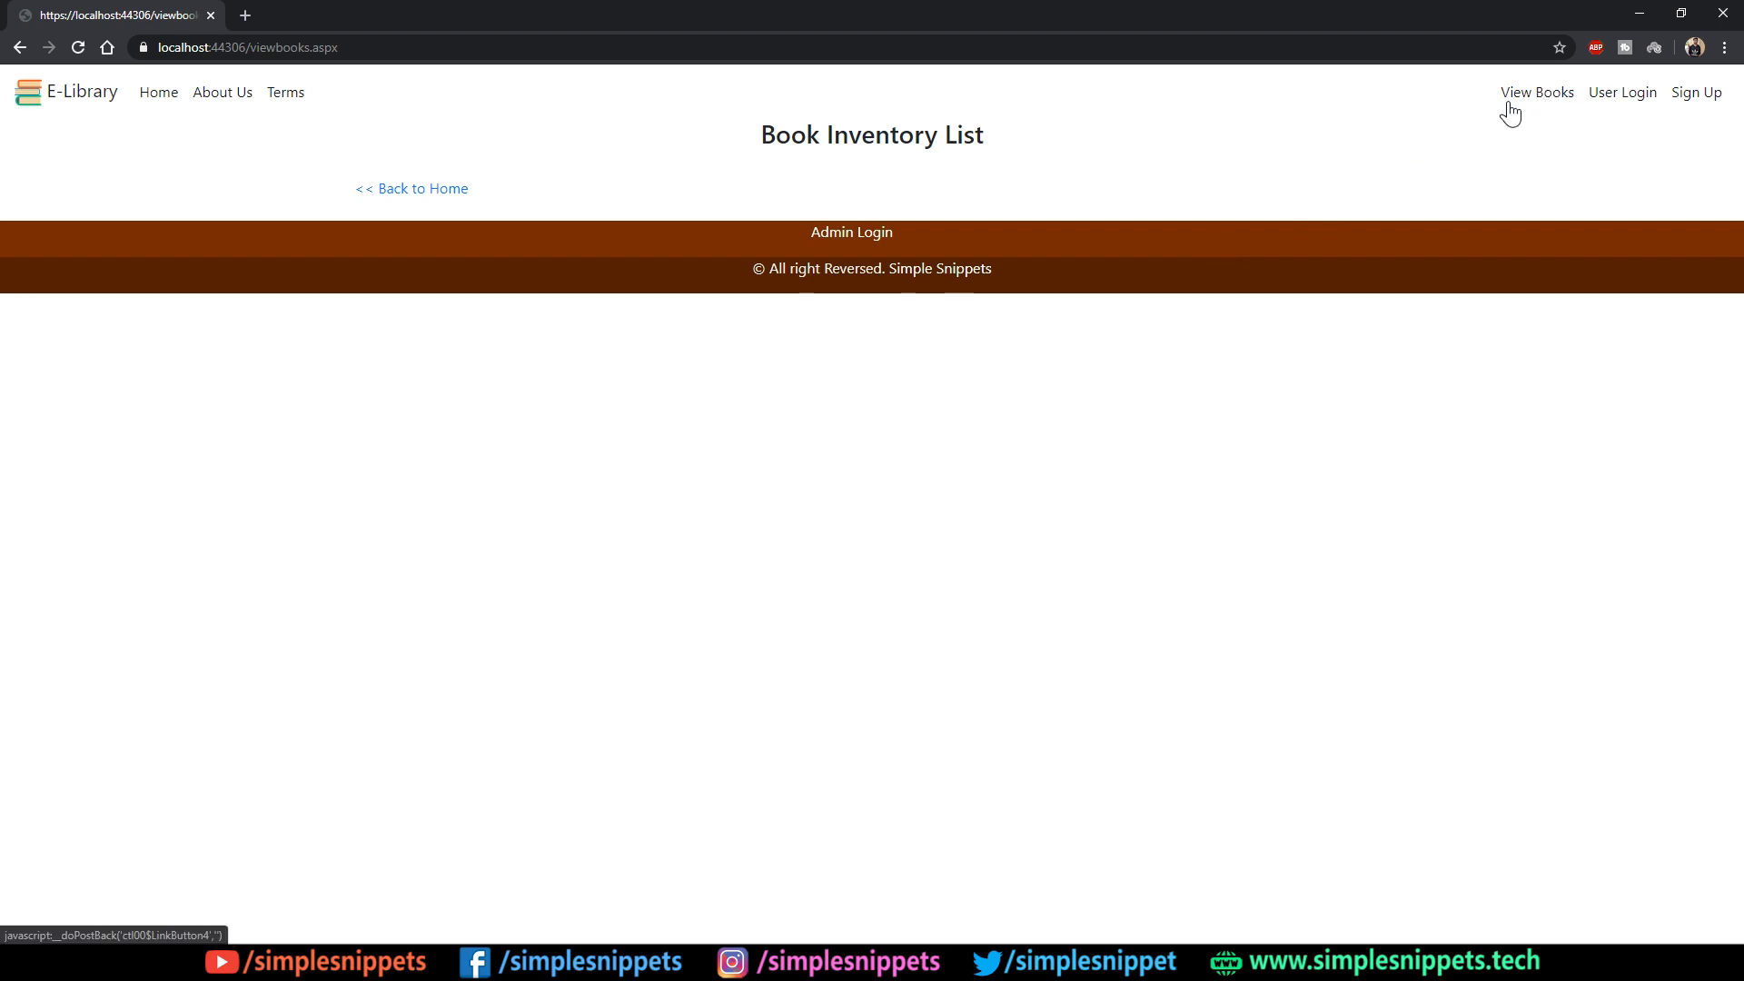
{"action": "mouse_move", "coordinate": [1321, 153]}
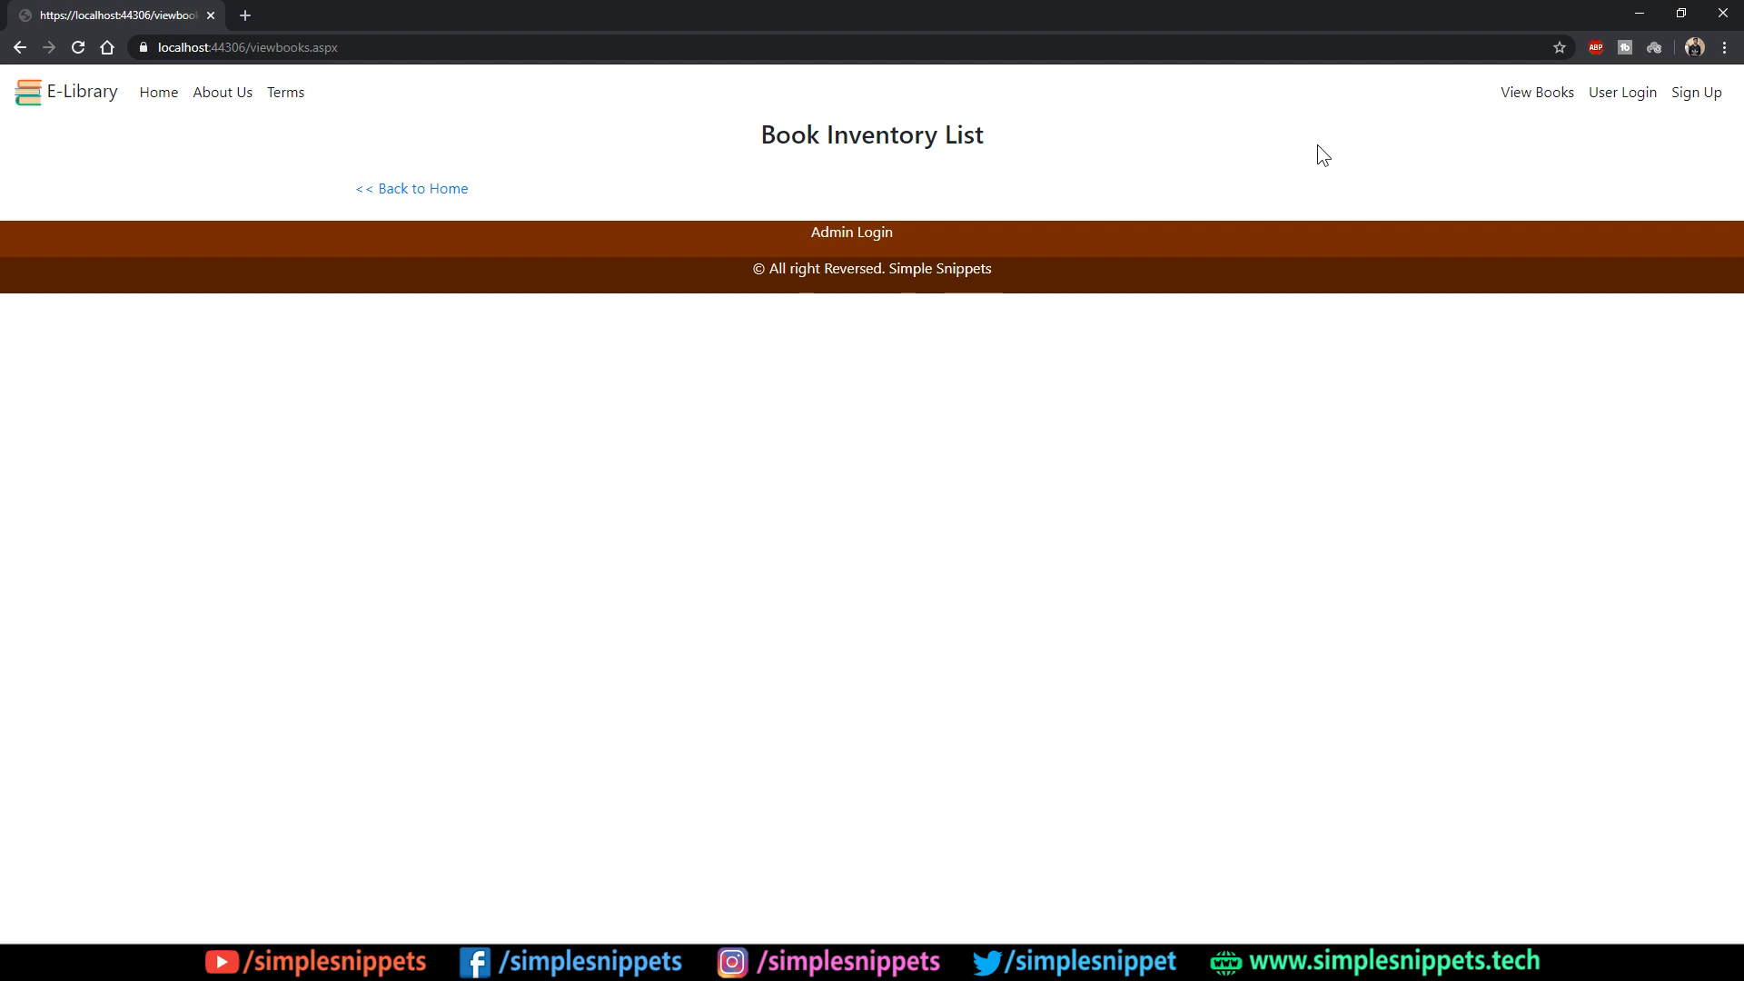
{"action": "mouse_move", "coordinate": [1538, 93]}
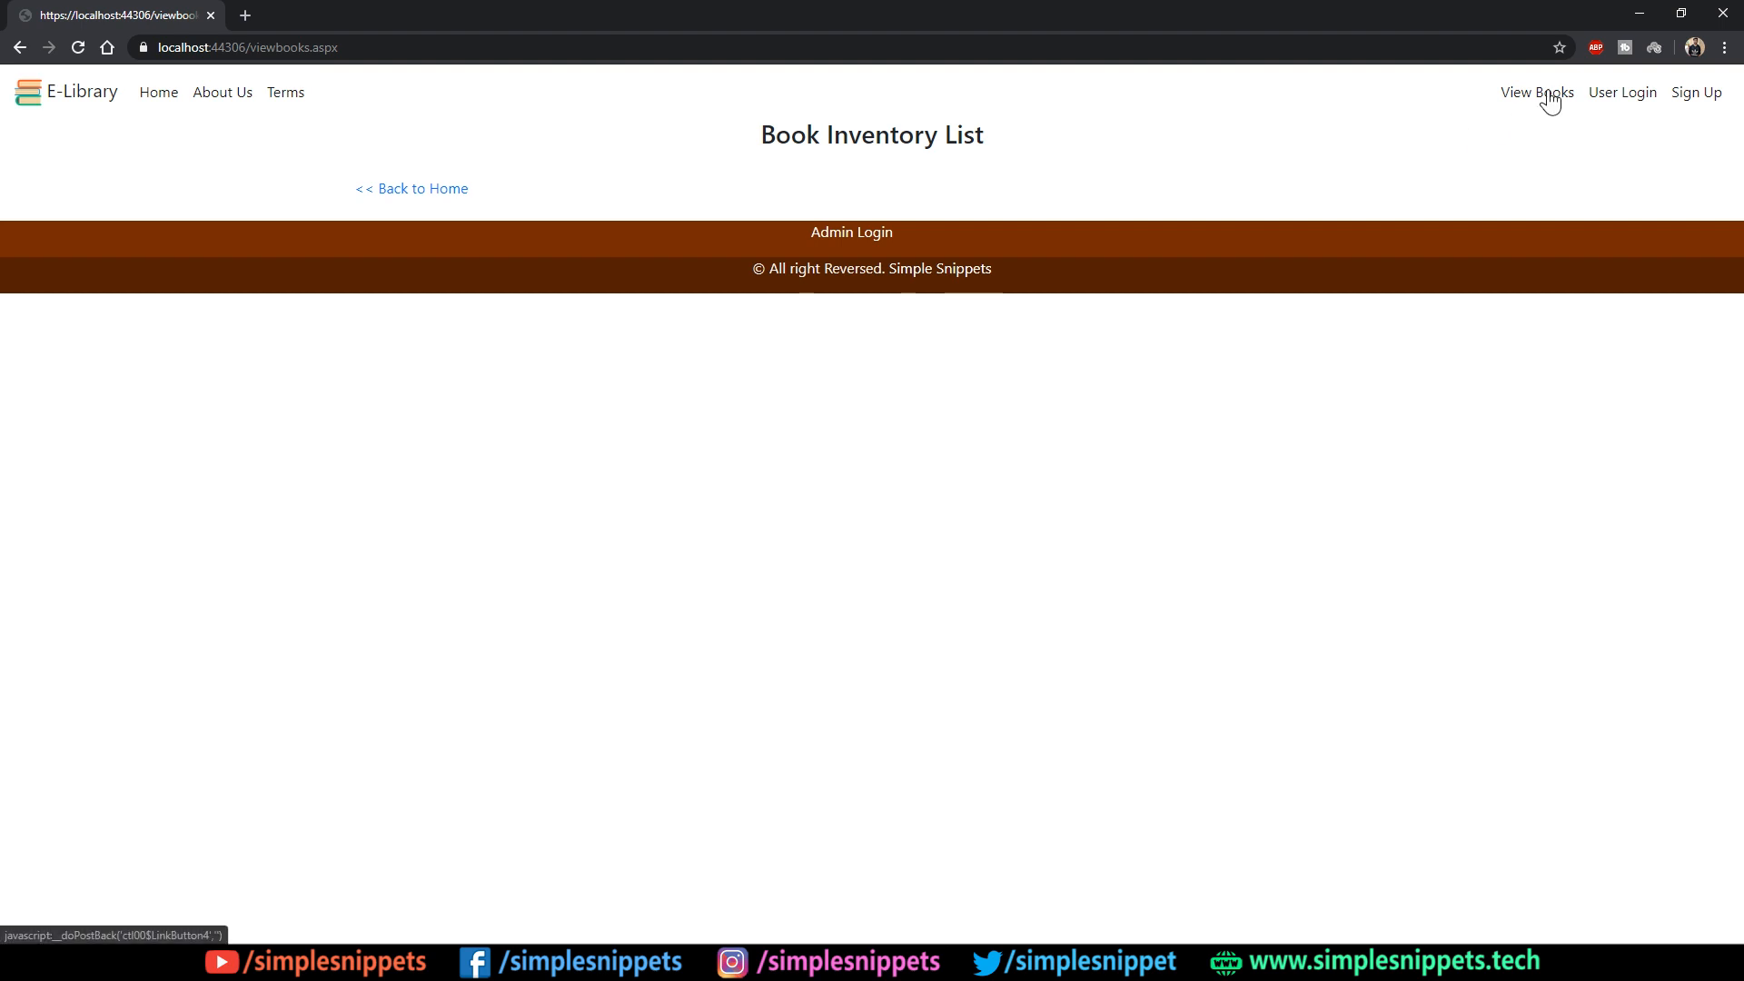
{"action": "mouse_move", "coordinate": [1508, 120]}
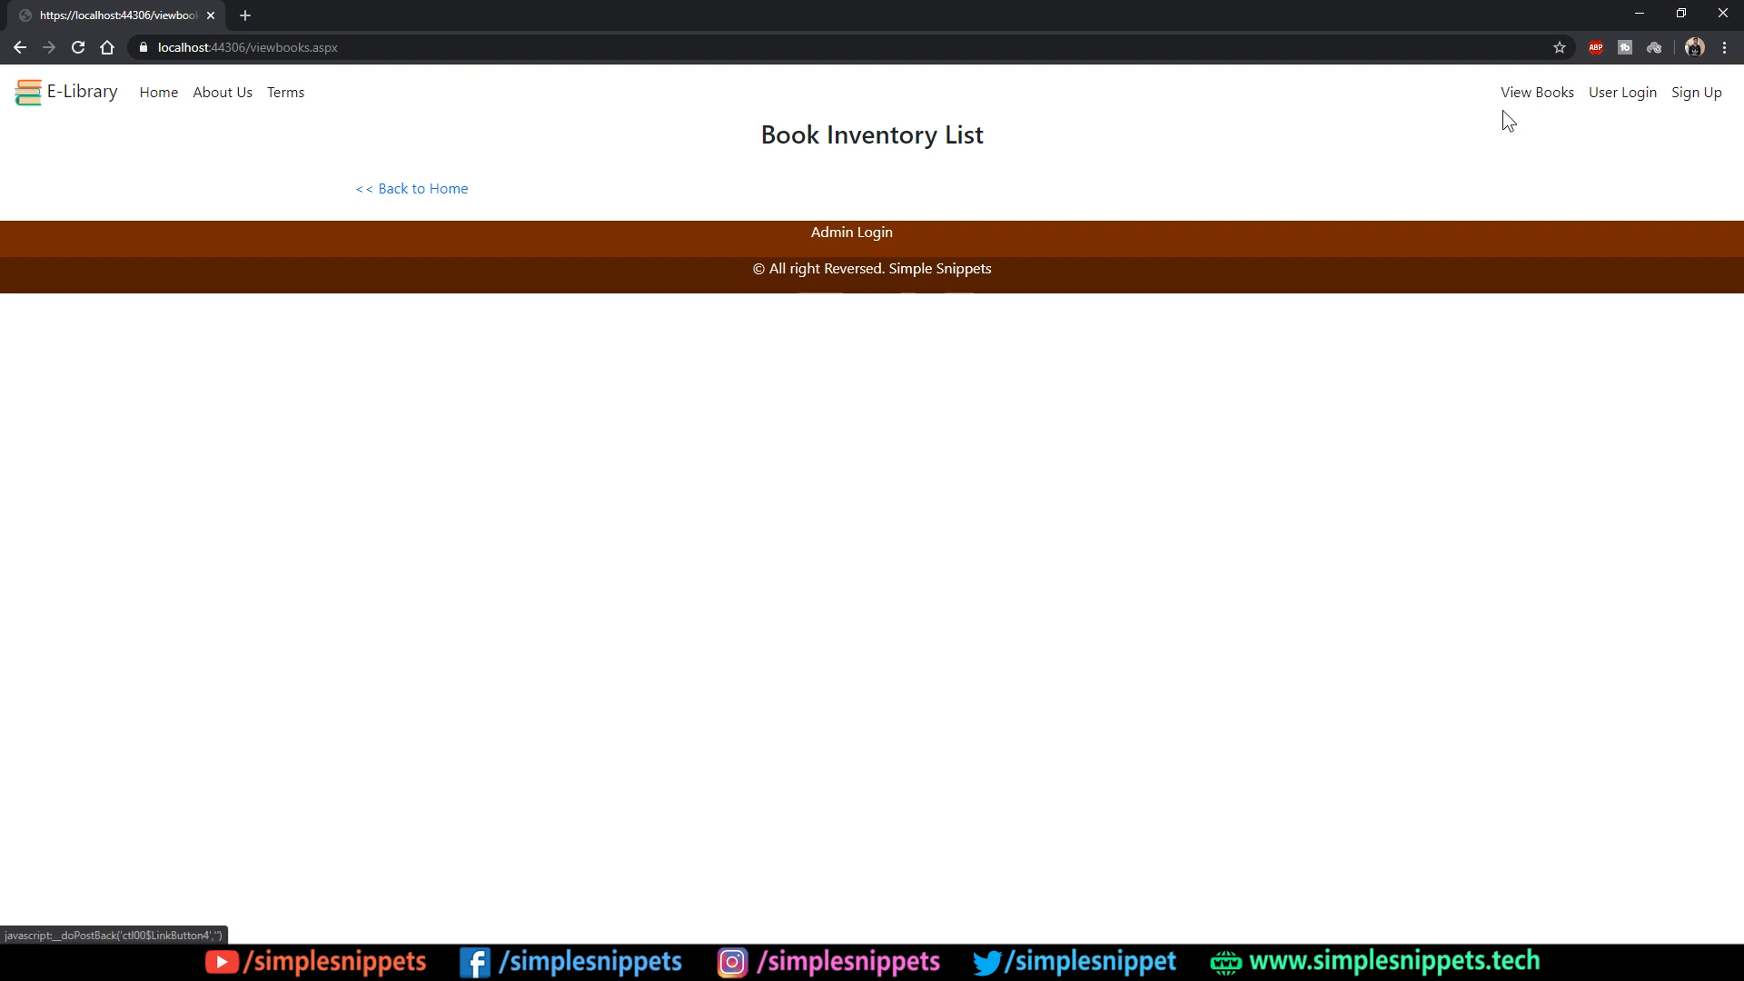
{"action": "mouse_move", "coordinate": [1538, 93]}
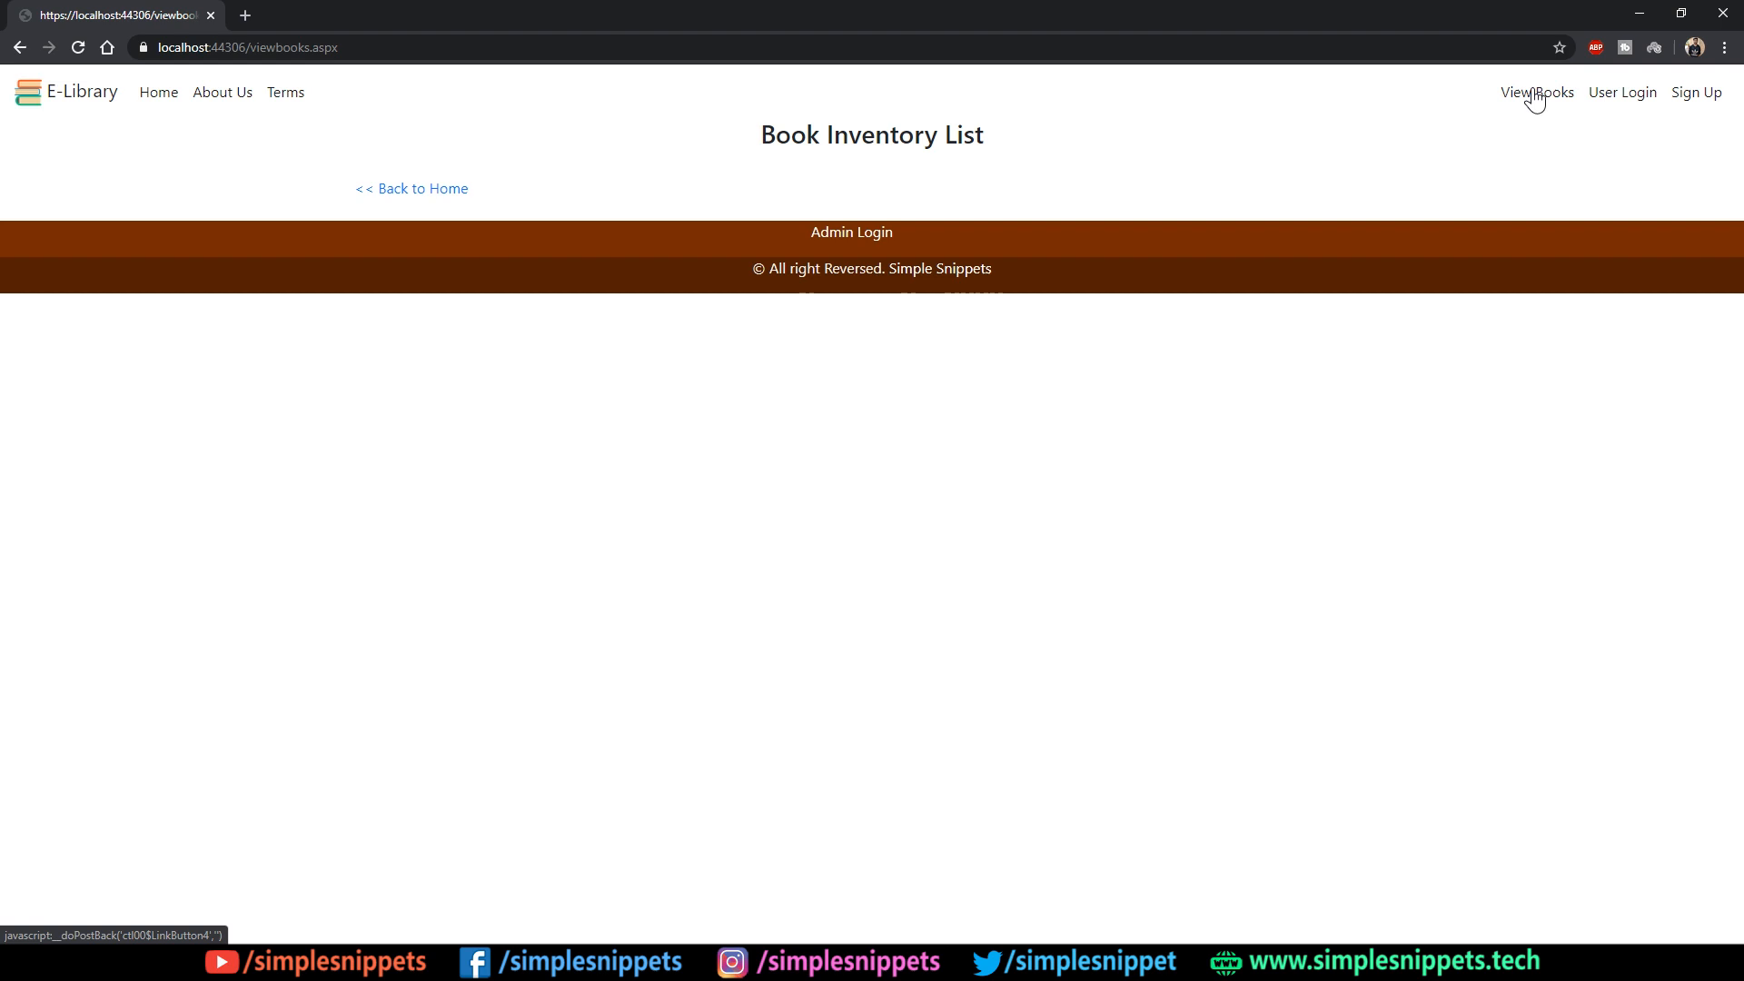
{"action": "mouse_move", "coordinate": [938, 269]}
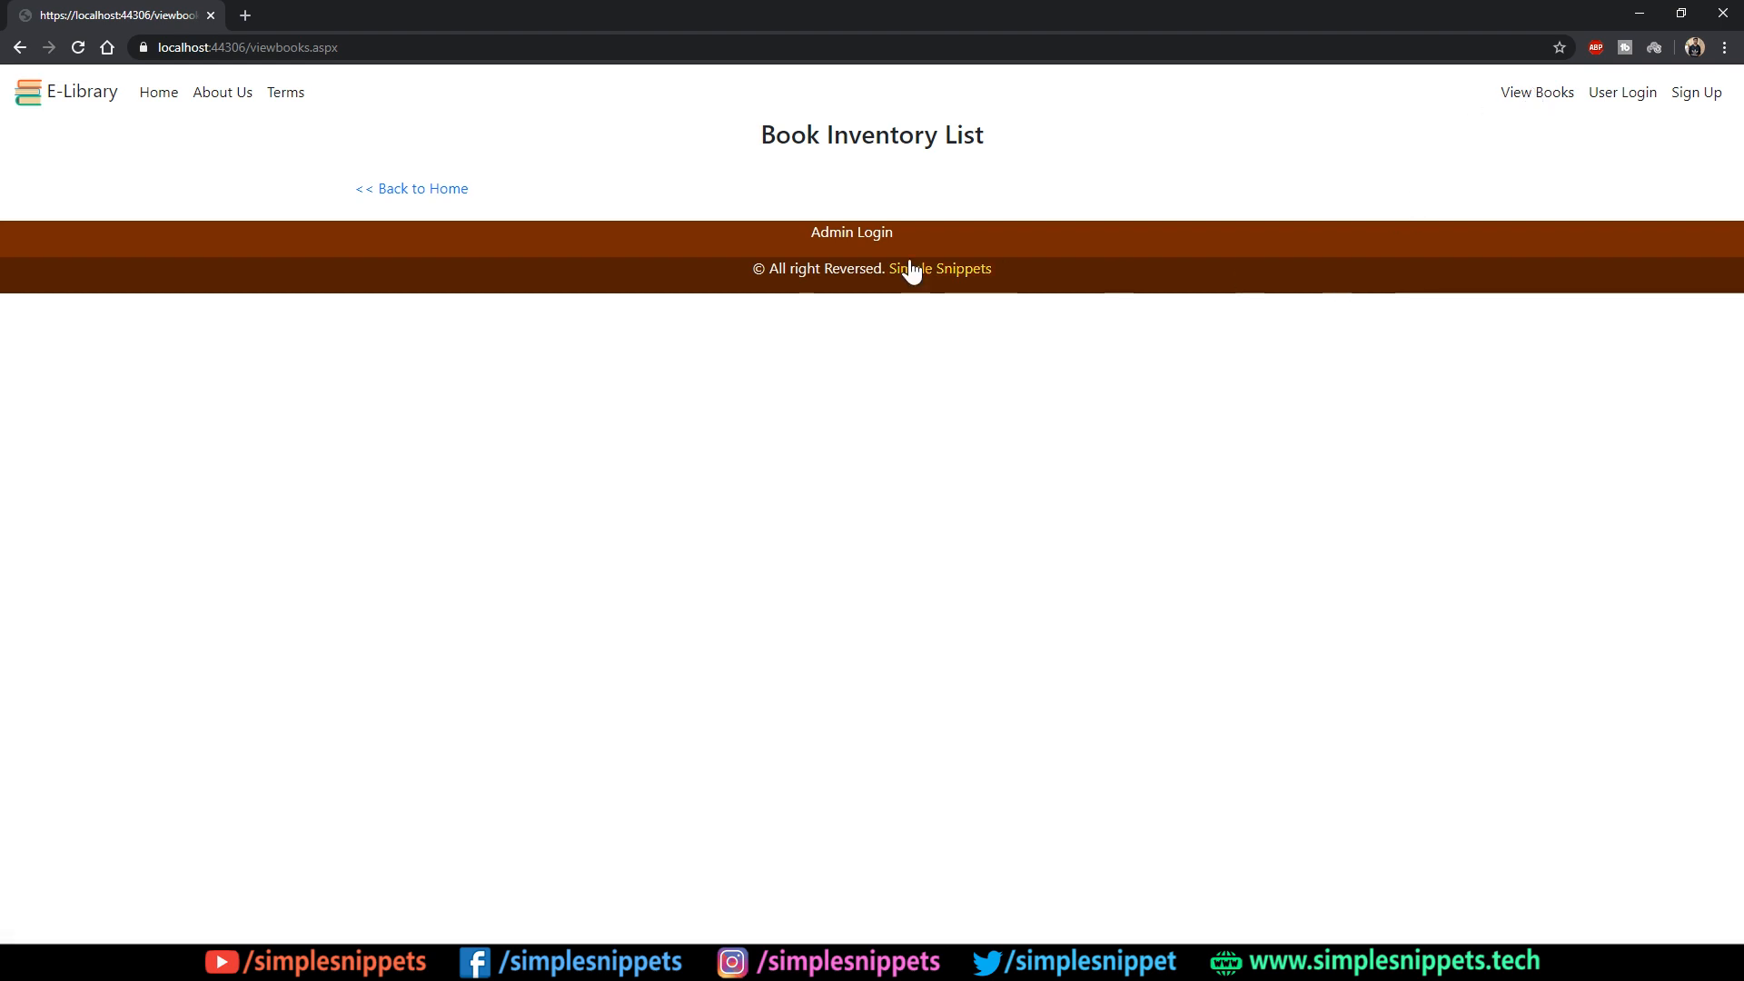
- Sign in as the library administrator and reach the admin Book Inventory page
{"action": "left_click", "coordinate": [851, 232]}
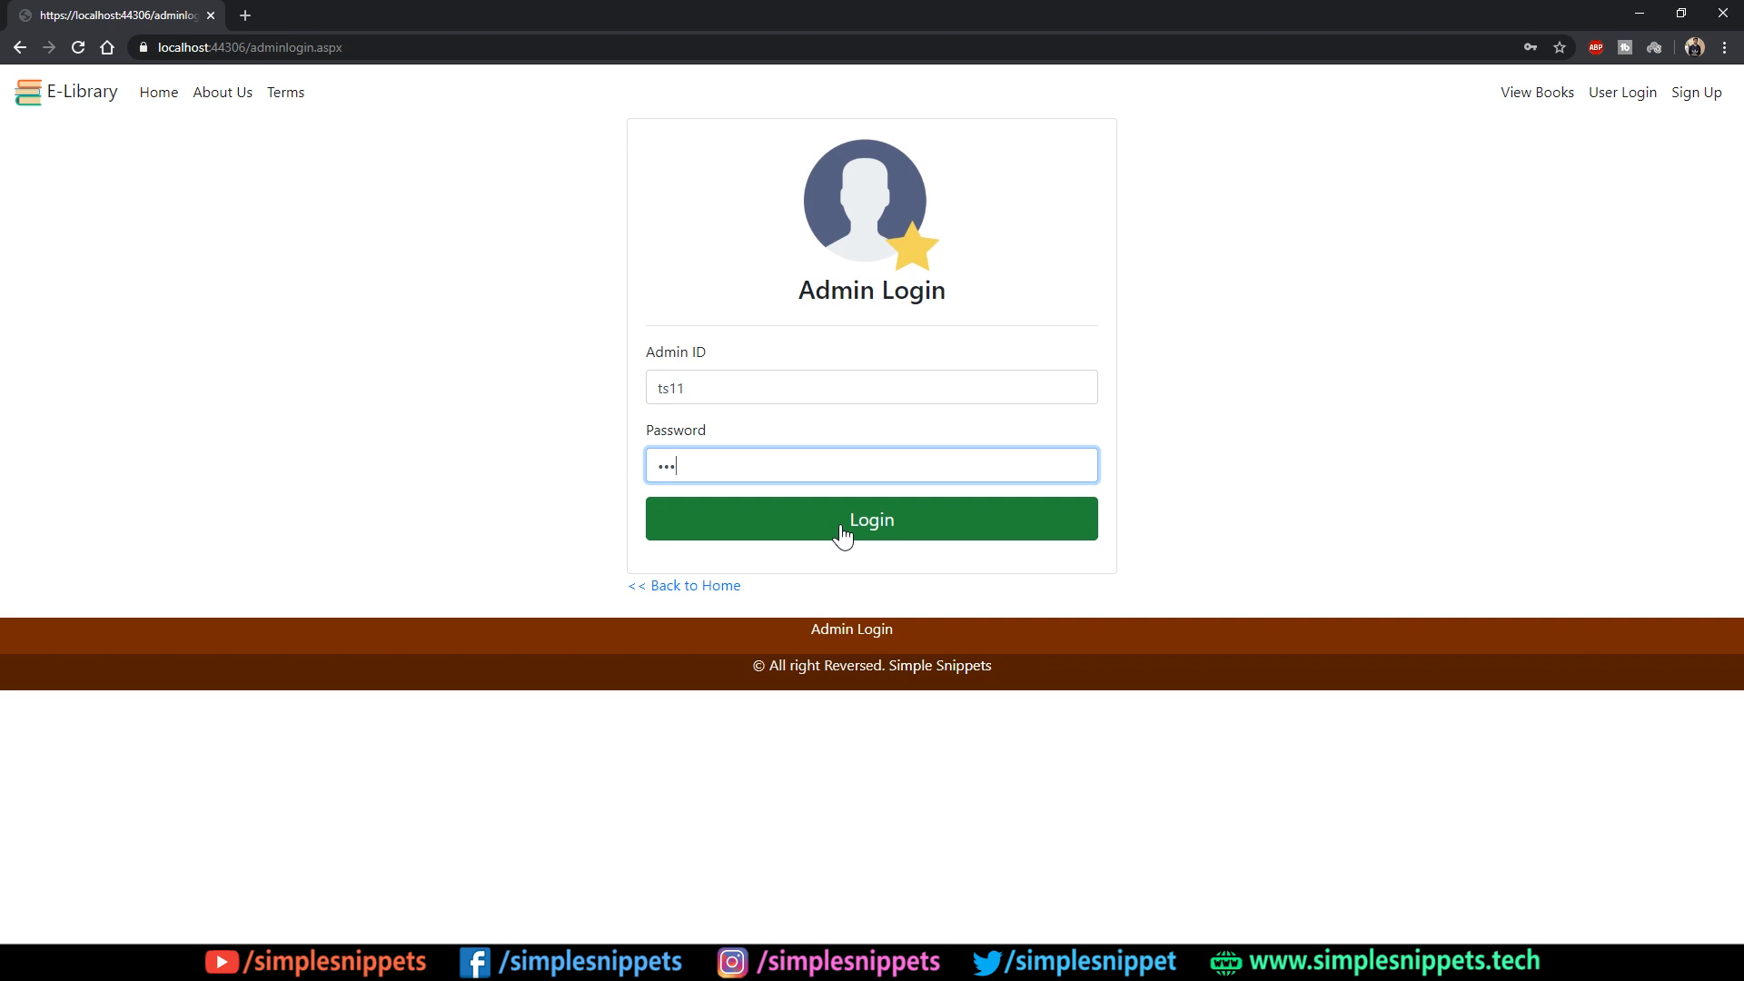
{"action": "left_click", "coordinate": [870, 518]}
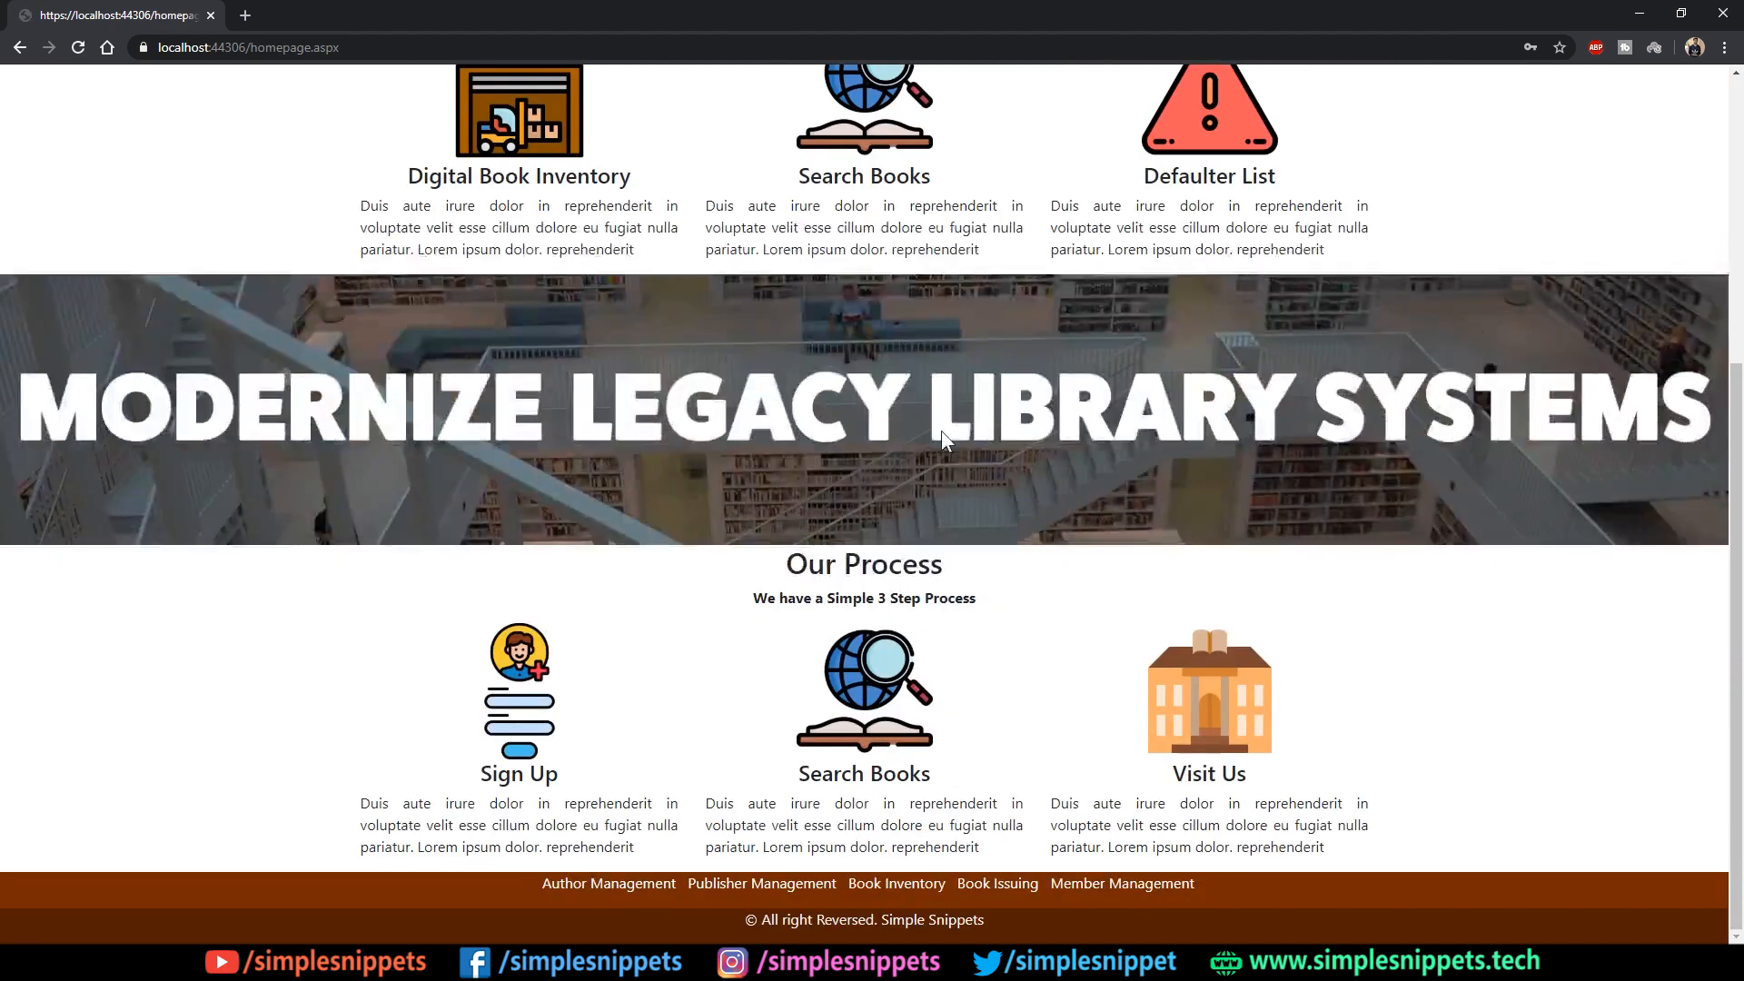
{"action": "mouse_move", "coordinate": [896, 883]}
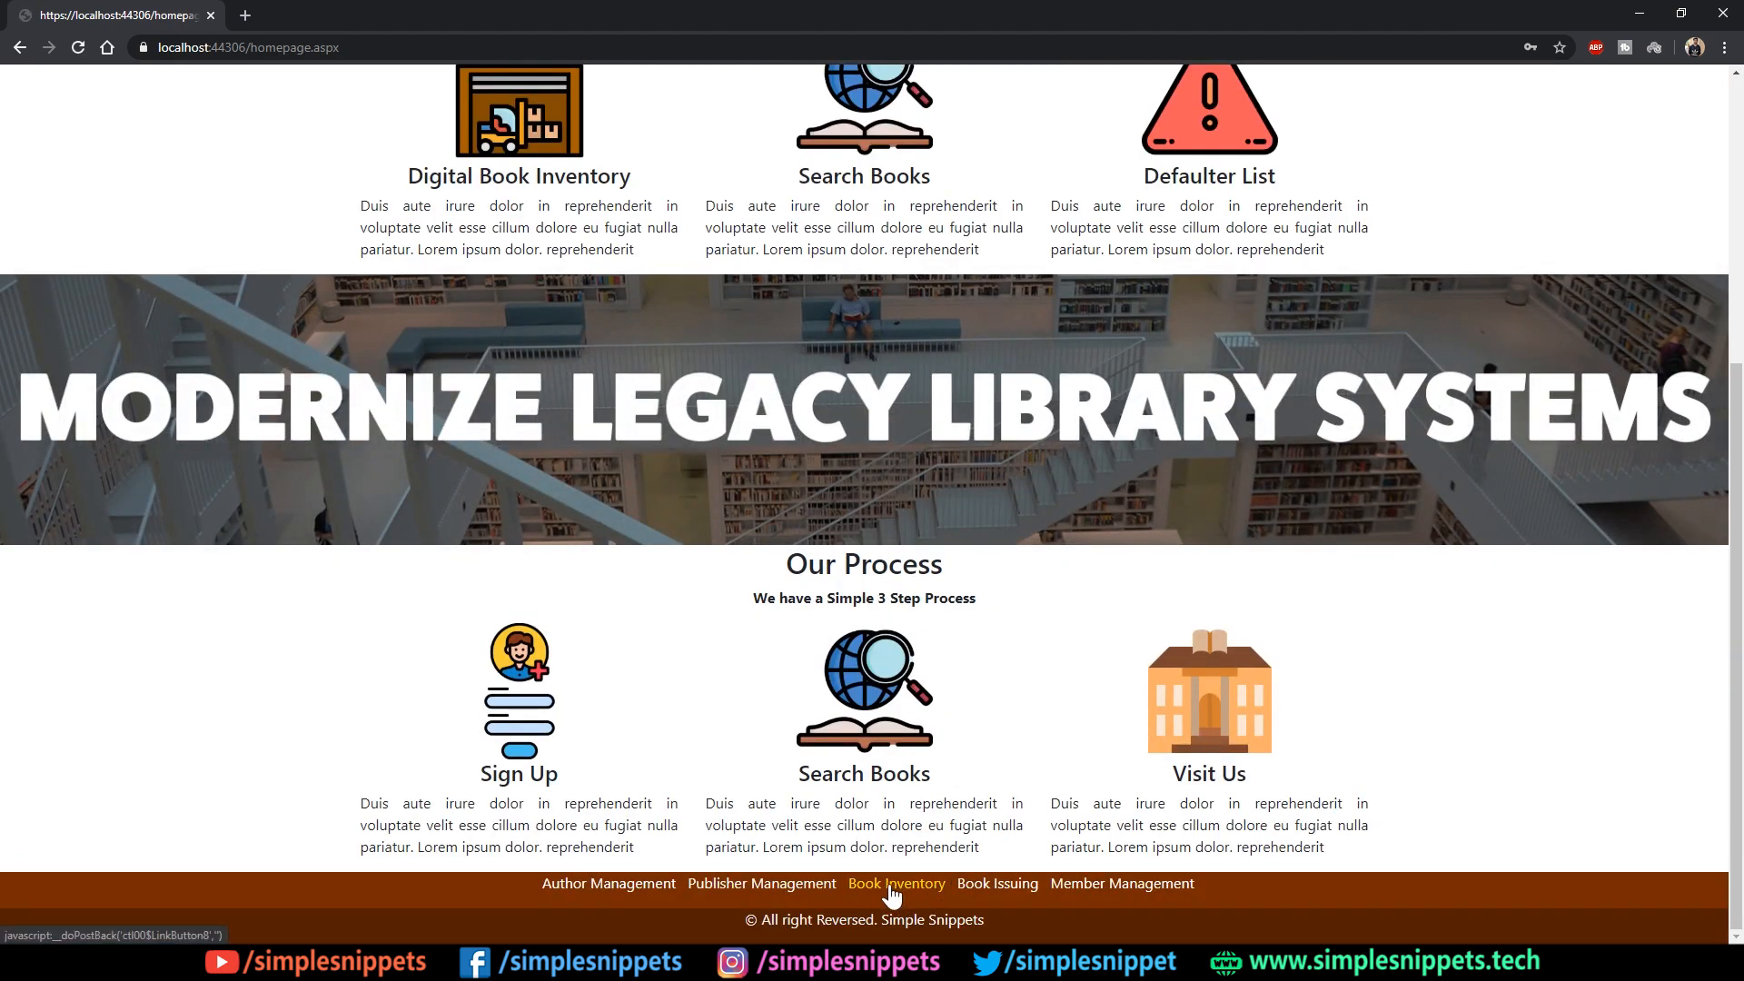
{"action": "left_click", "coordinate": [895, 883]}
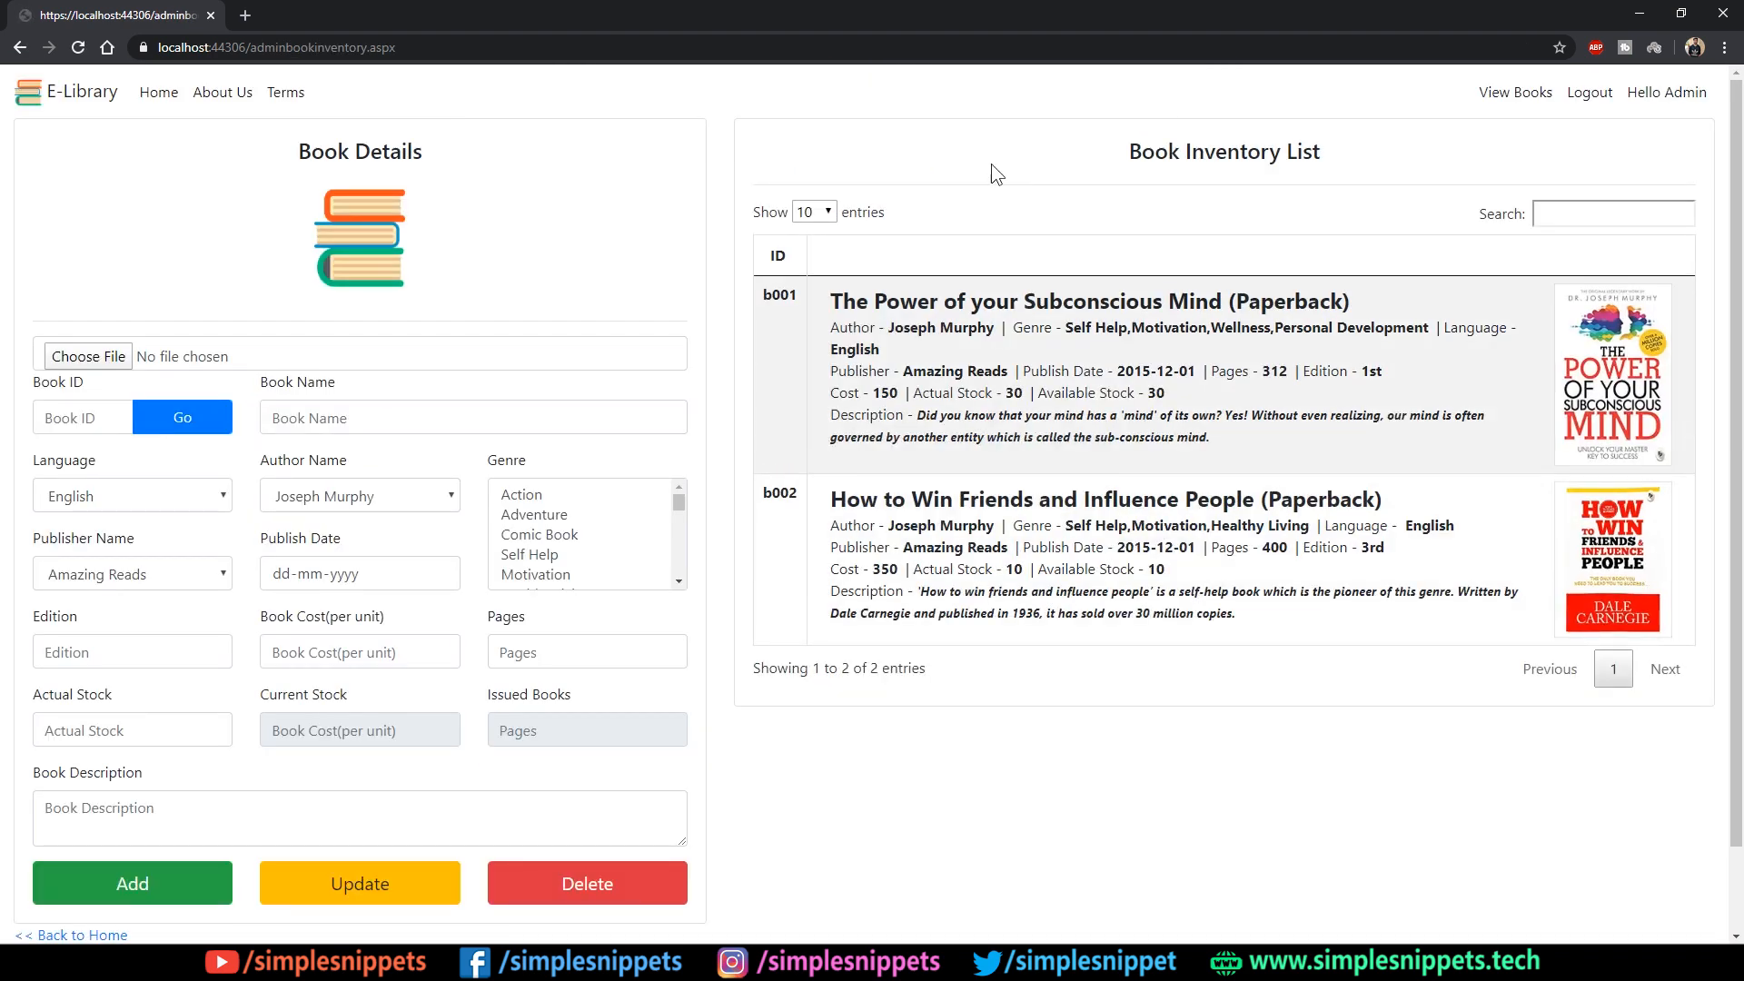
{"action": "mouse_move", "coordinate": [1256, 318]}
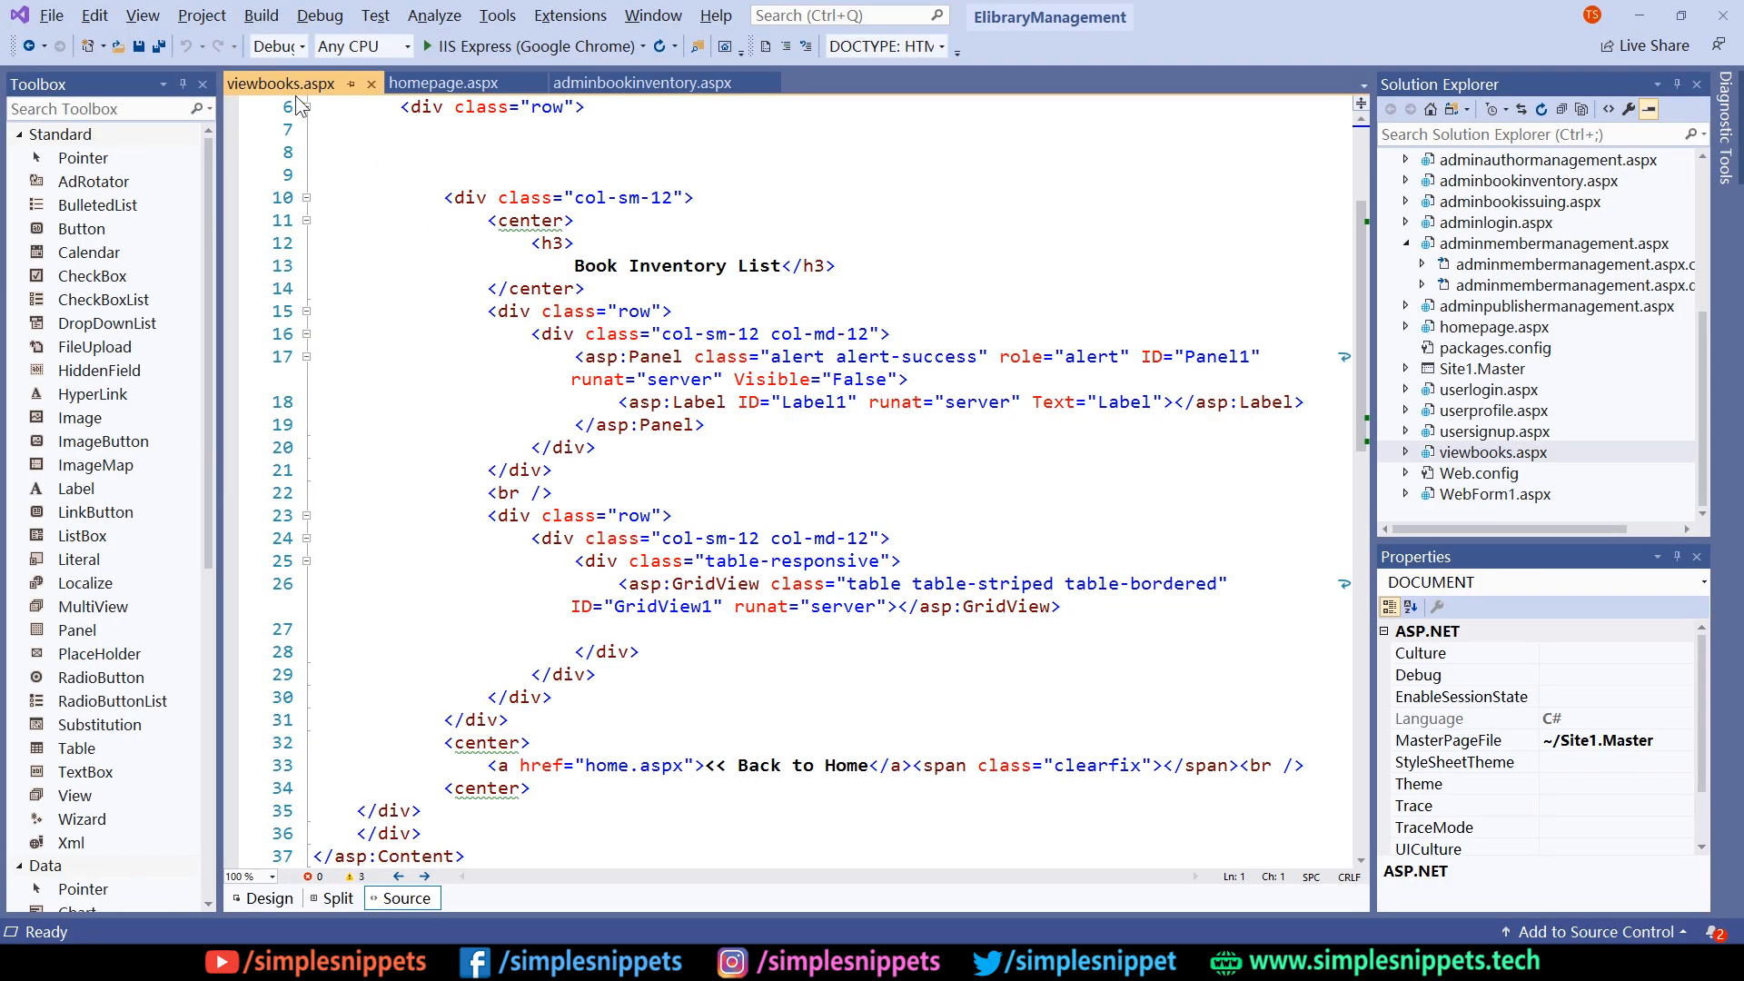
- Locate the Book Inventory List column and its data source in adminbookinventory.aspx
{"action": "left_click", "coordinate": [265, 897]}
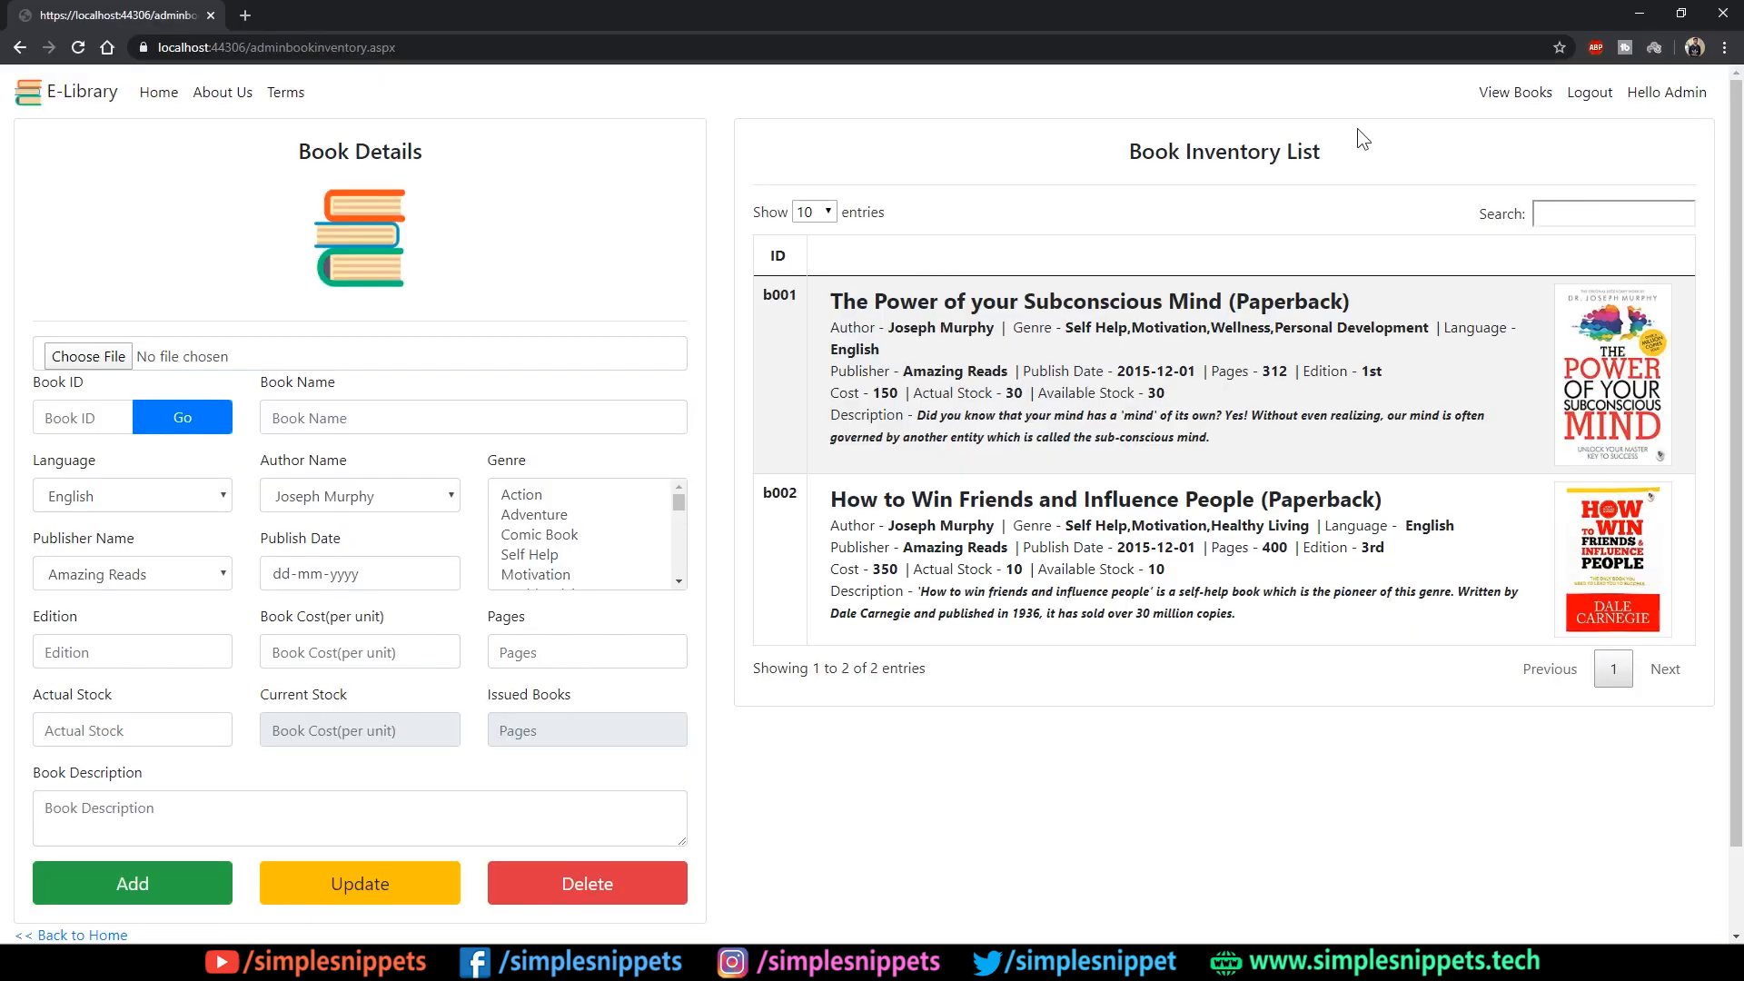
{"action": "left_click", "coordinate": [1515, 92]}
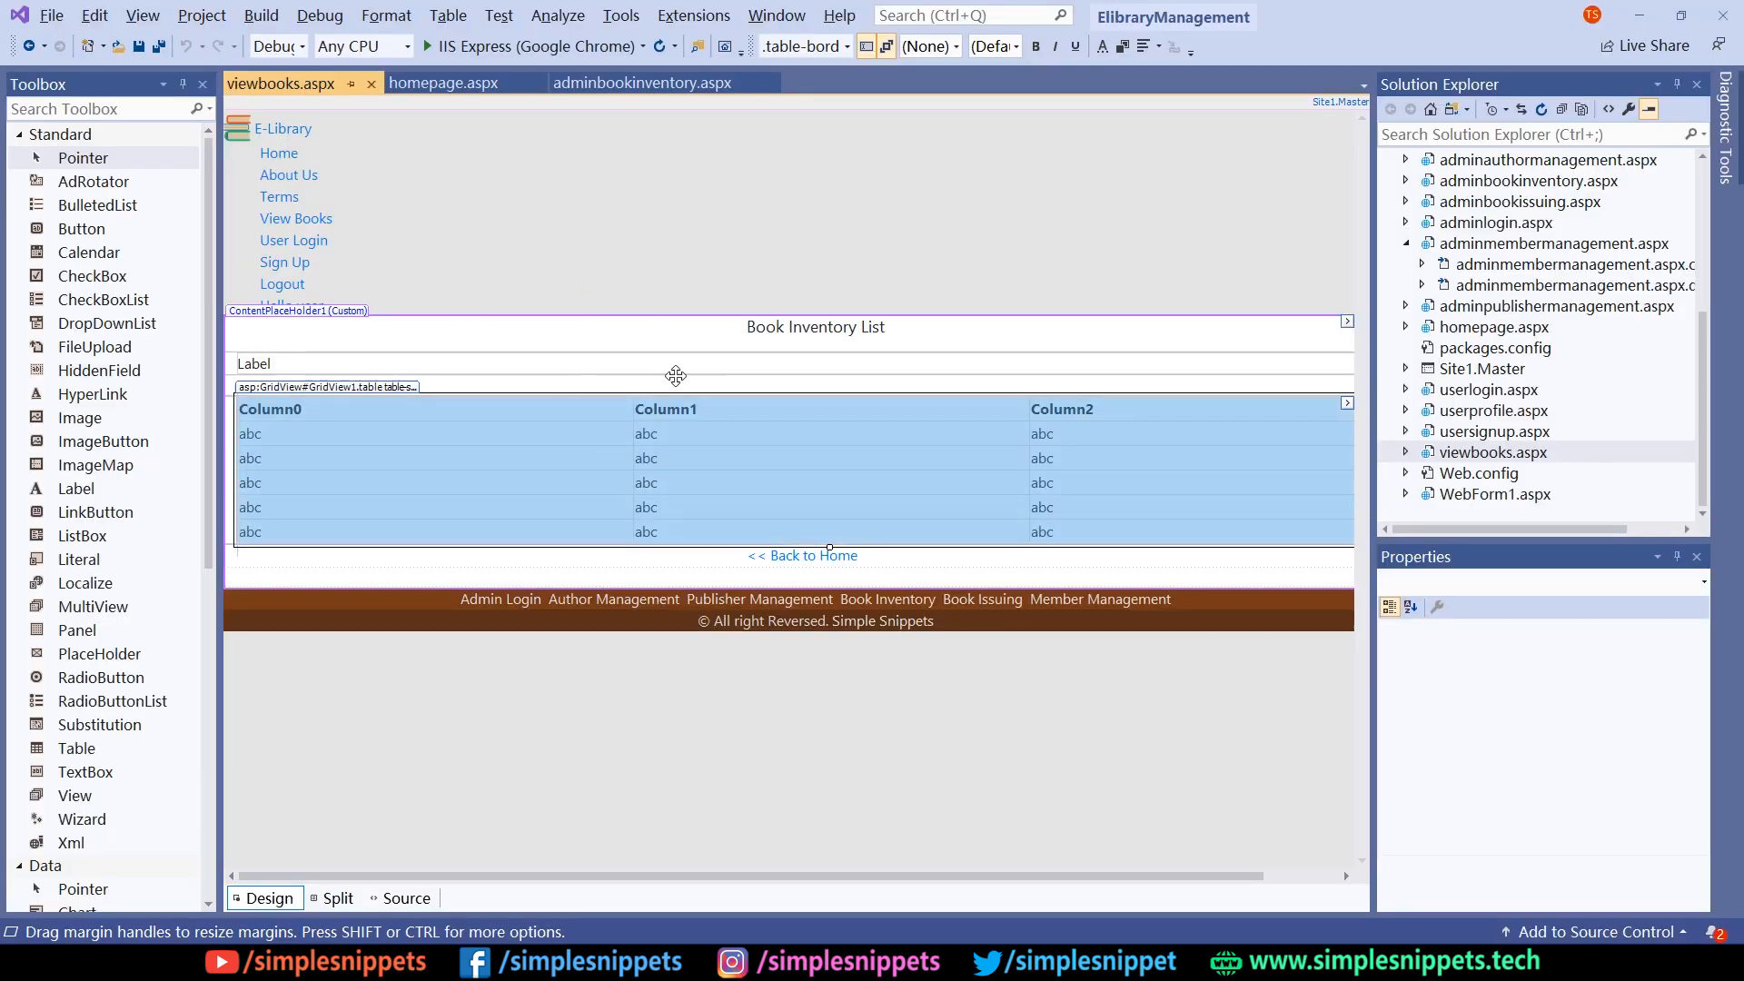
{"action": "left_click", "coordinate": [643, 81]}
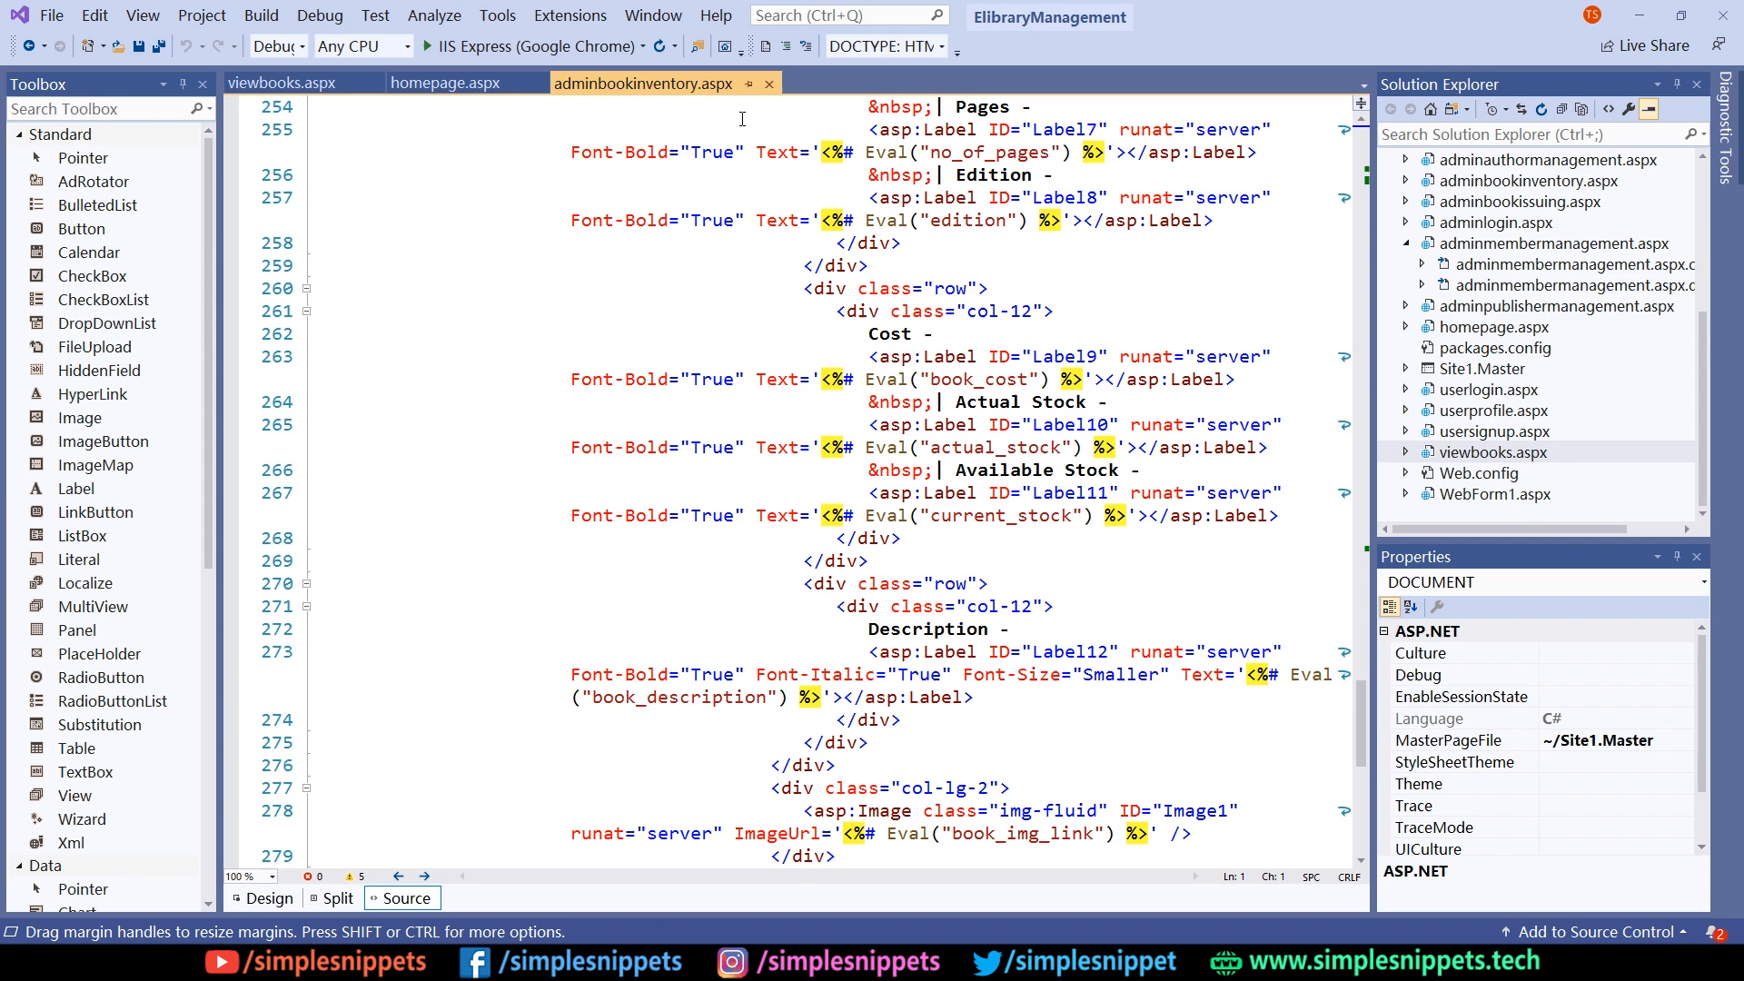
{"action": "scroll", "scroll_direction": "up", "scroll_amount": 3}
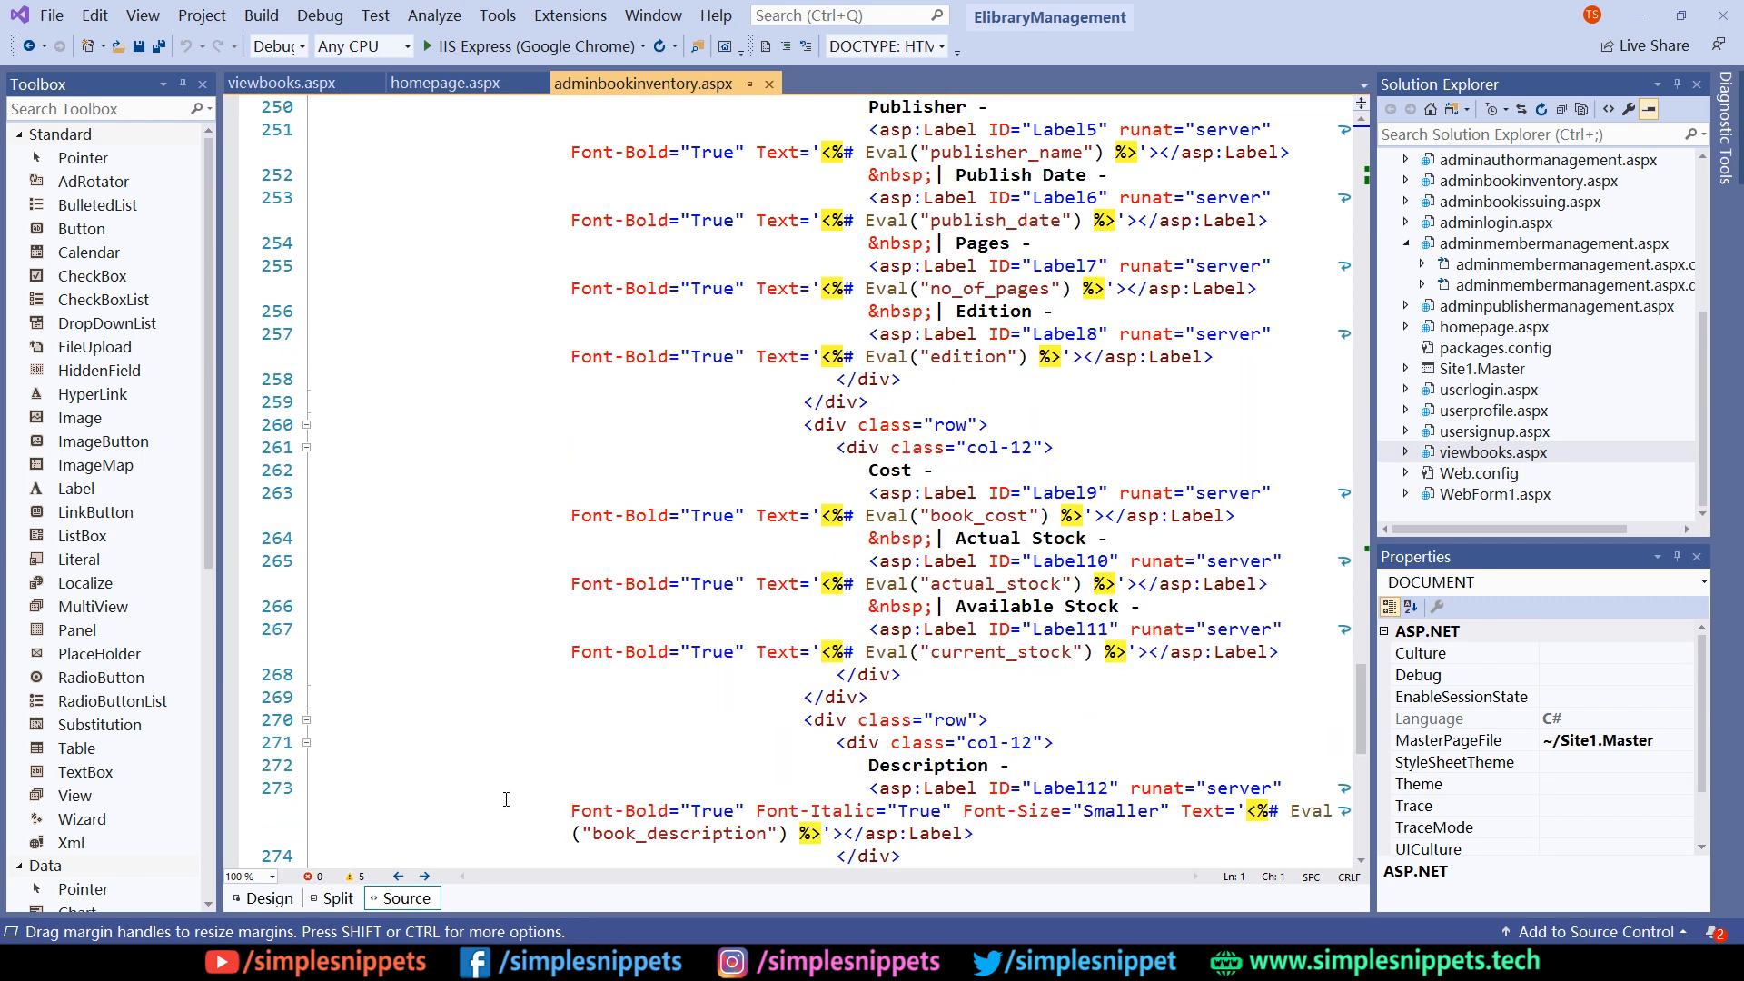
{"action": "left_click", "coordinate": [265, 898]}
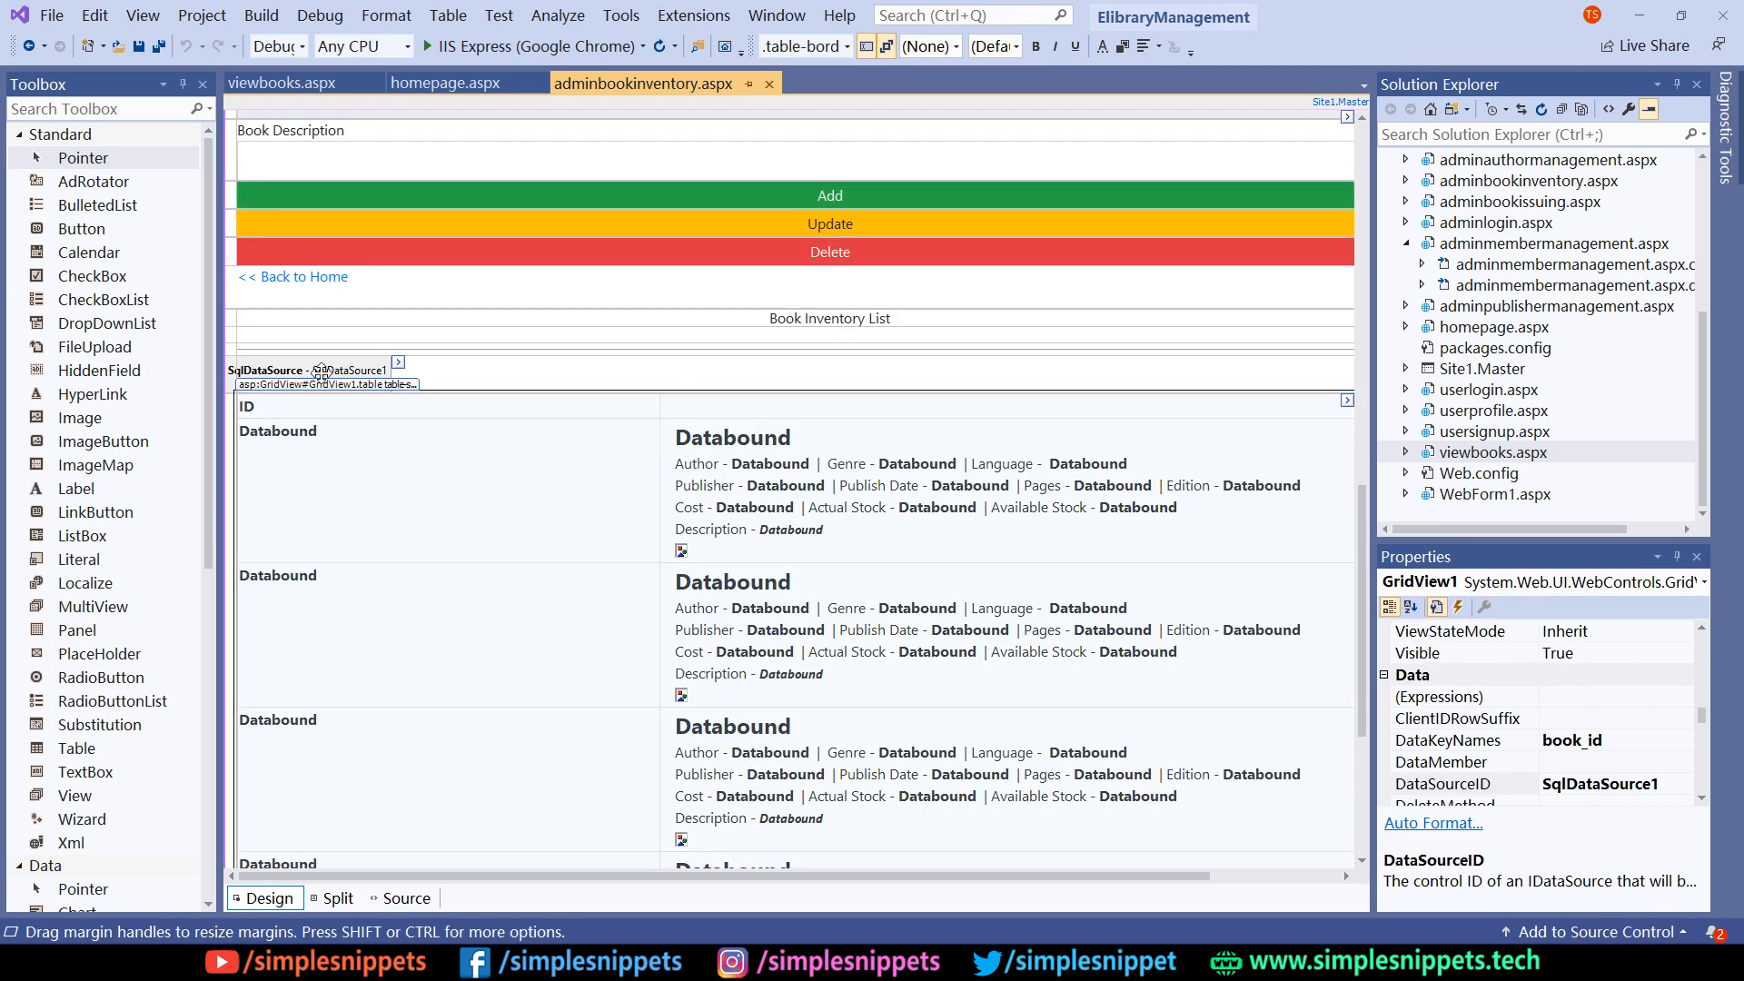
{"action": "left_click", "coordinate": [305, 371]}
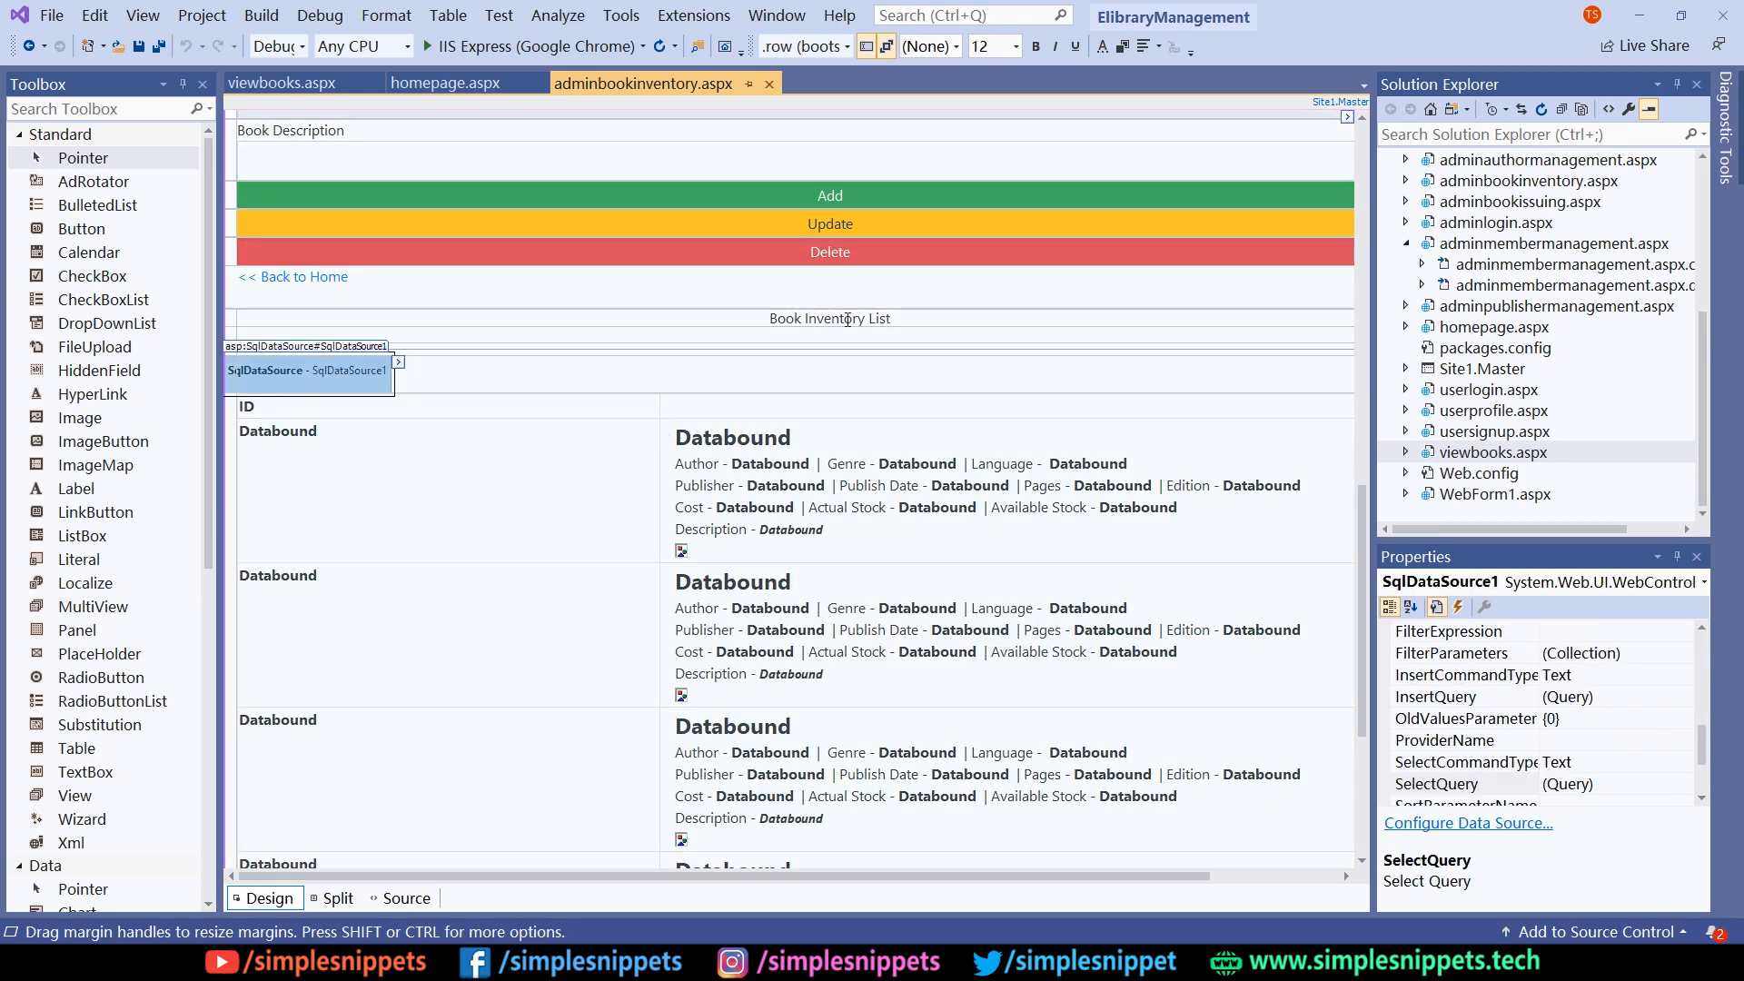
{"action": "left_click", "coordinate": [828, 320]}
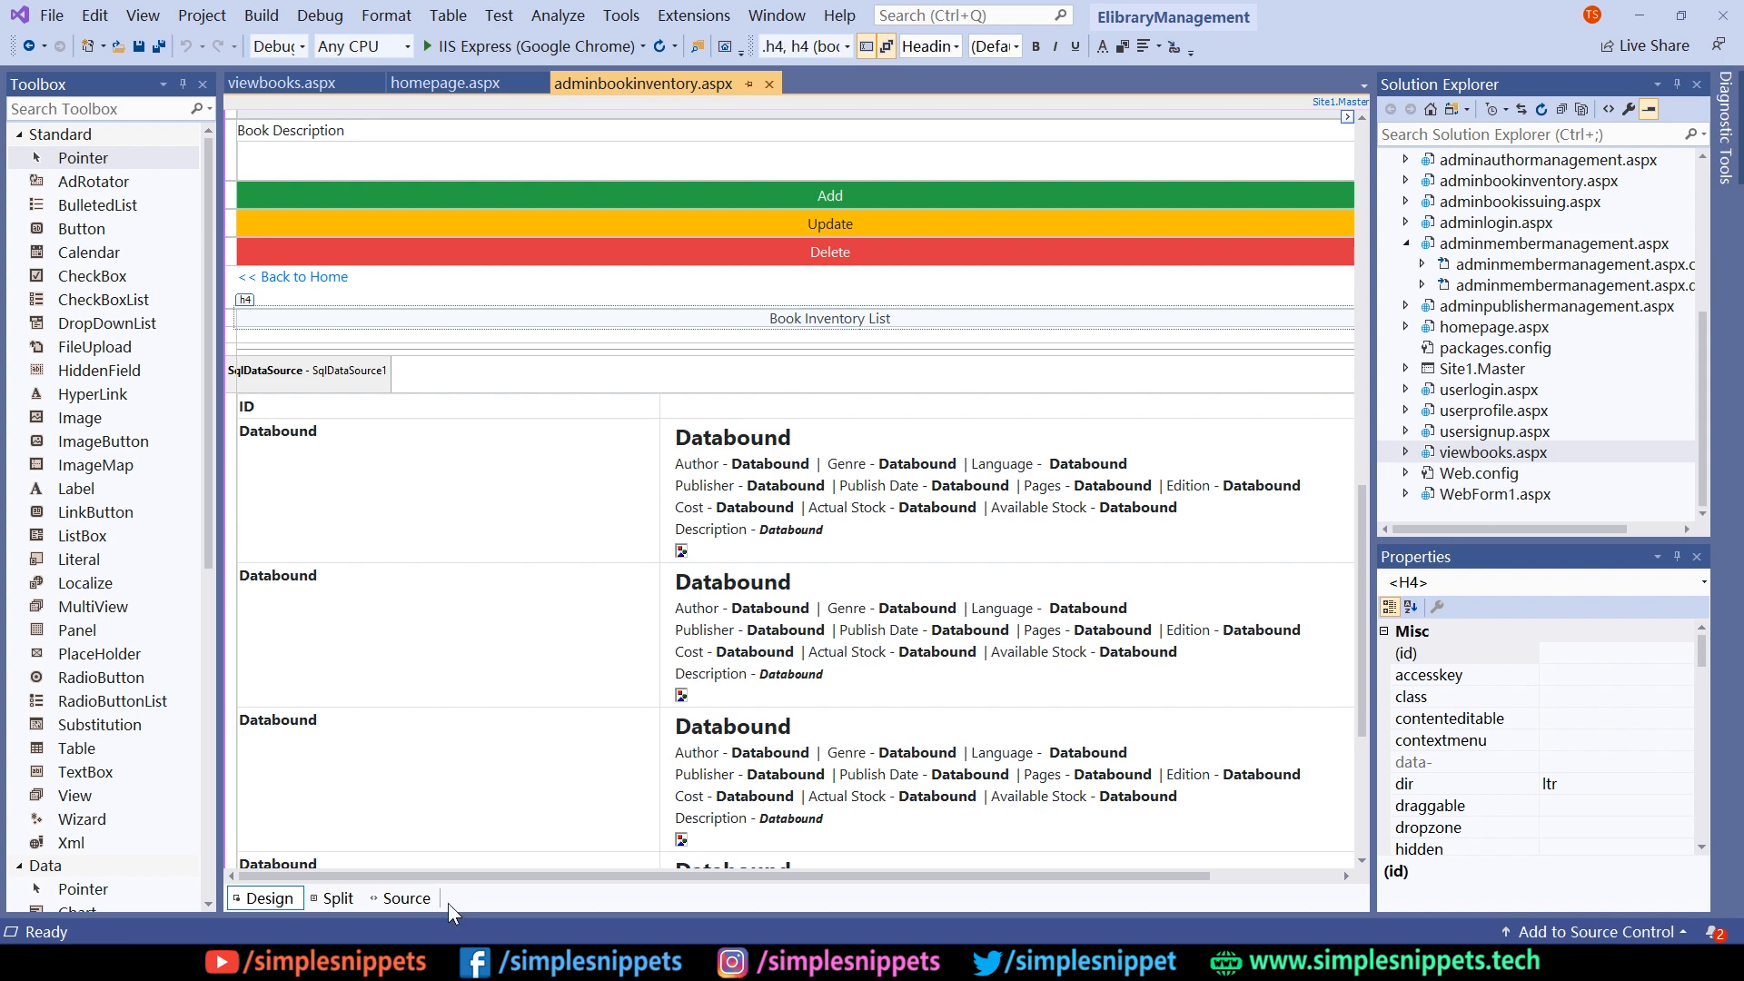
{"action": "left_click", "coordinate": [407, 898]}
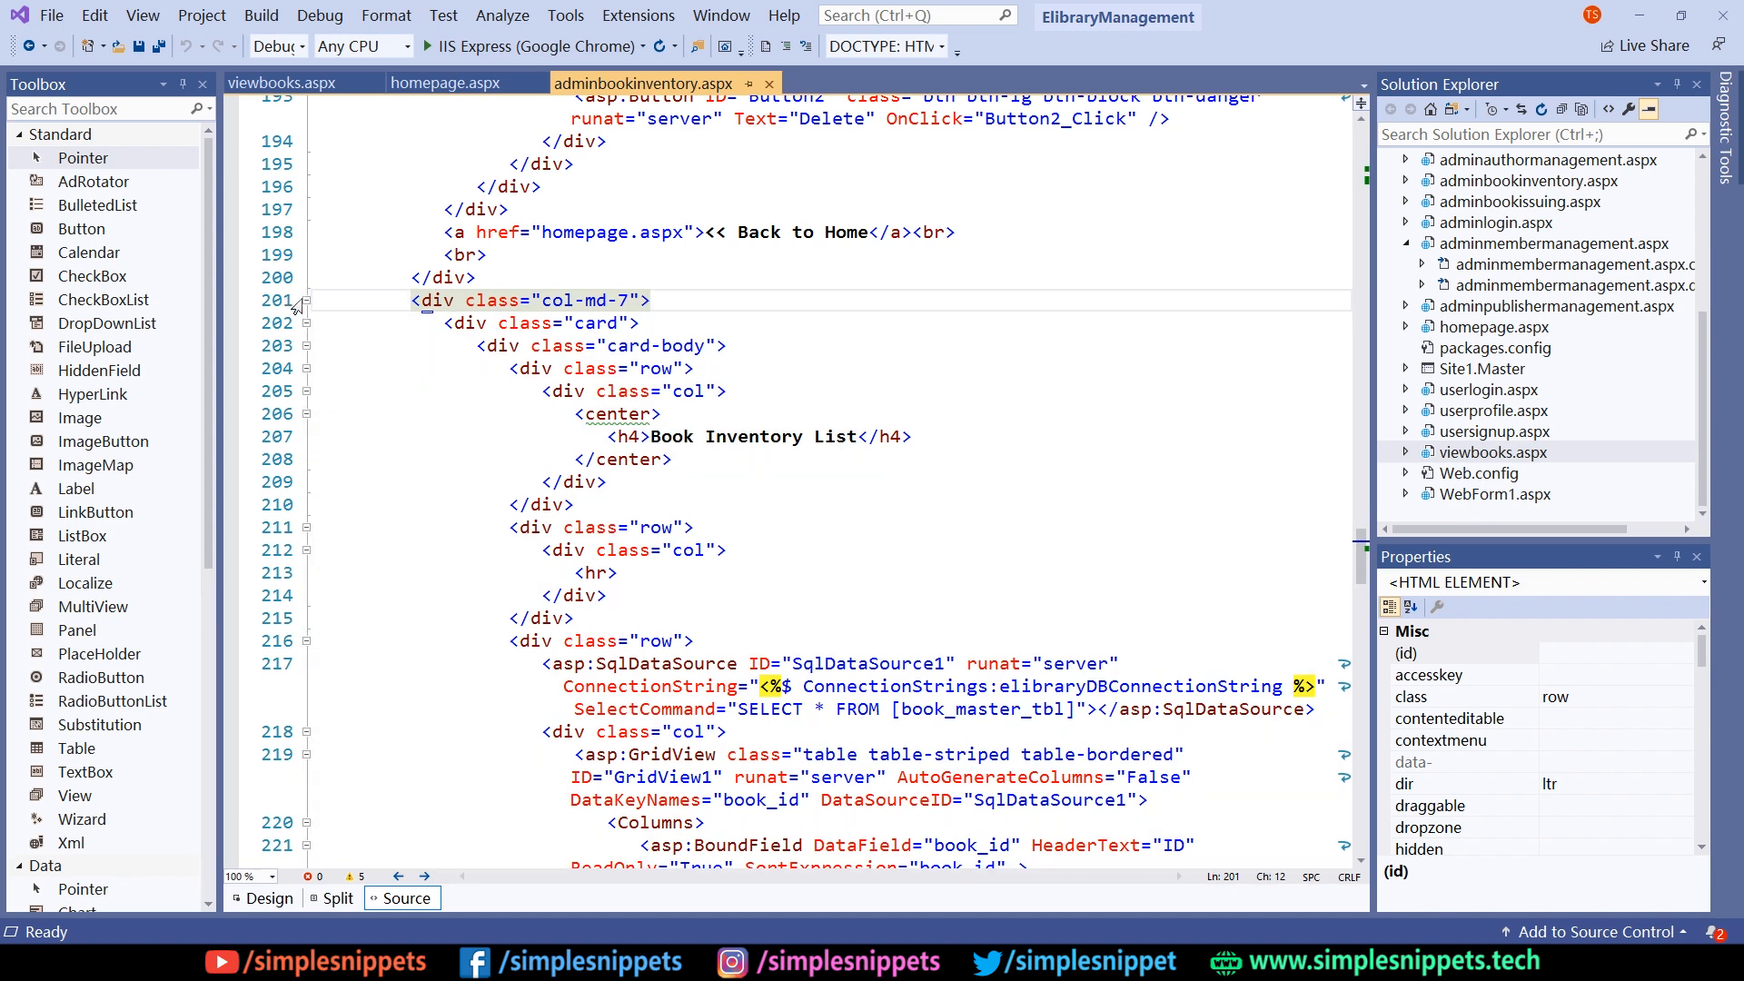
- Collapse and copy the inventory card div, returning to viewbooks.aspx markup
{"action": "left_click", "coordinate": [307, 300]}
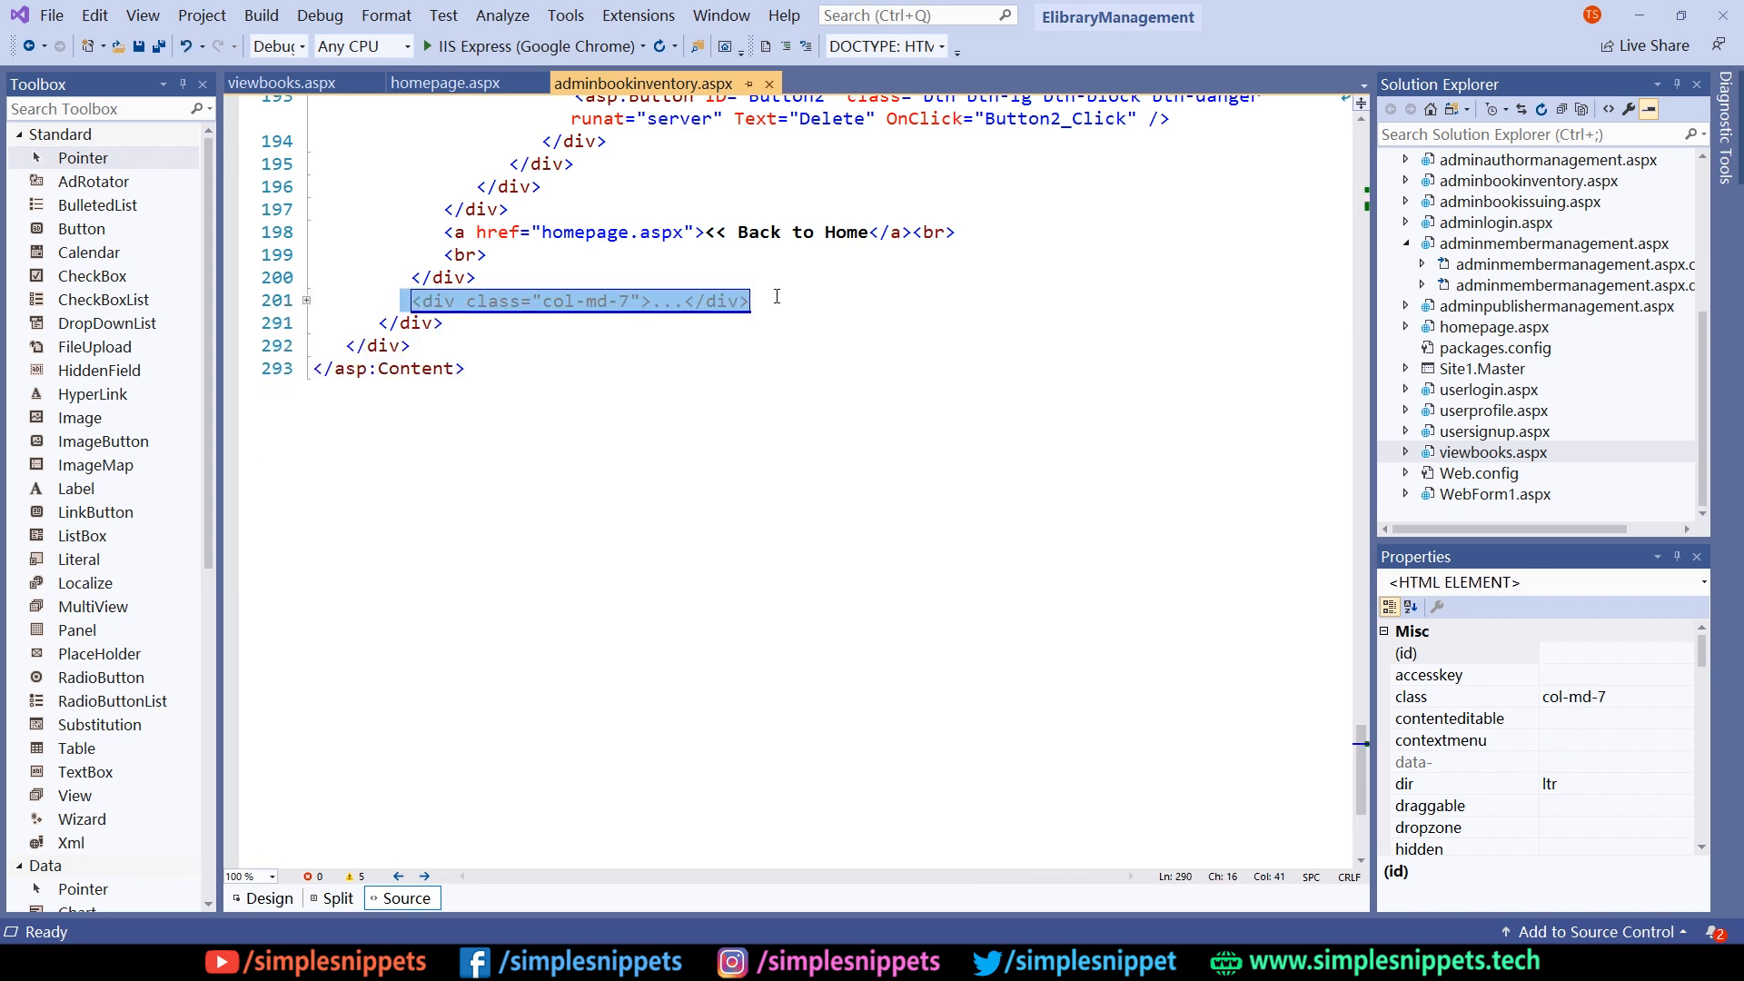
{"action": "left_click", "coordinate": [270, 81]}
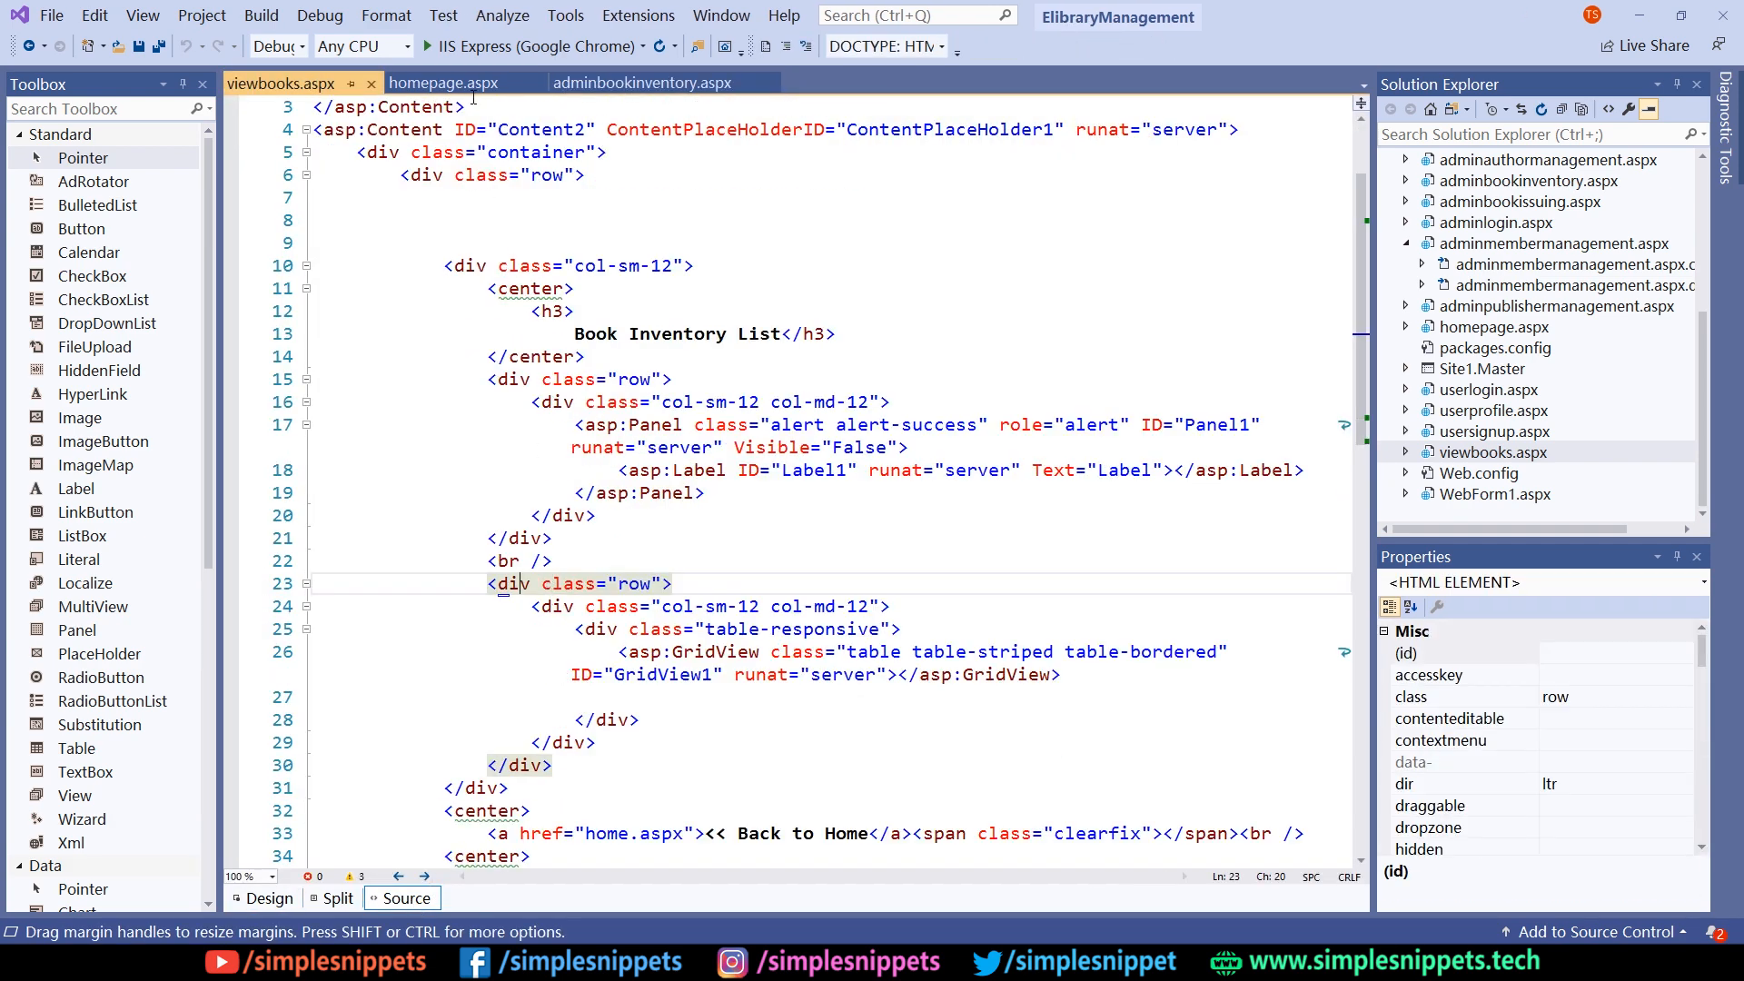
{"action": "left_click", "coordinate": [641, 81]}
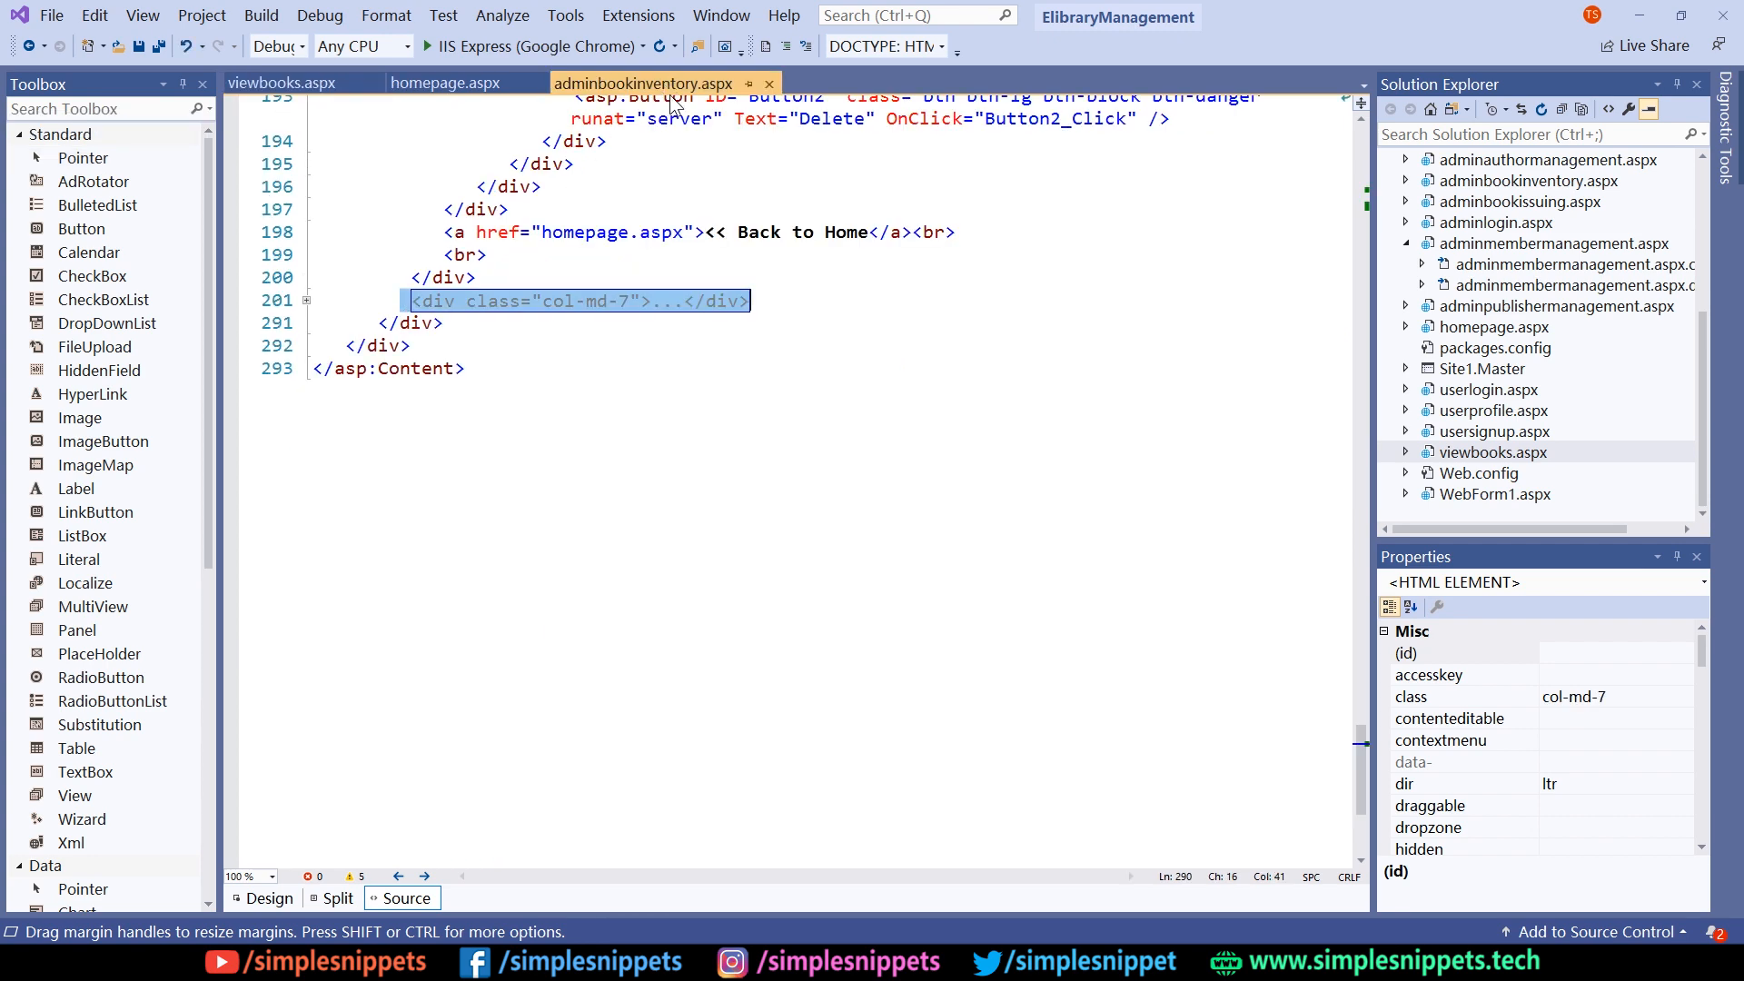
{"action": "left_click", "coordinate": [307, 300]}
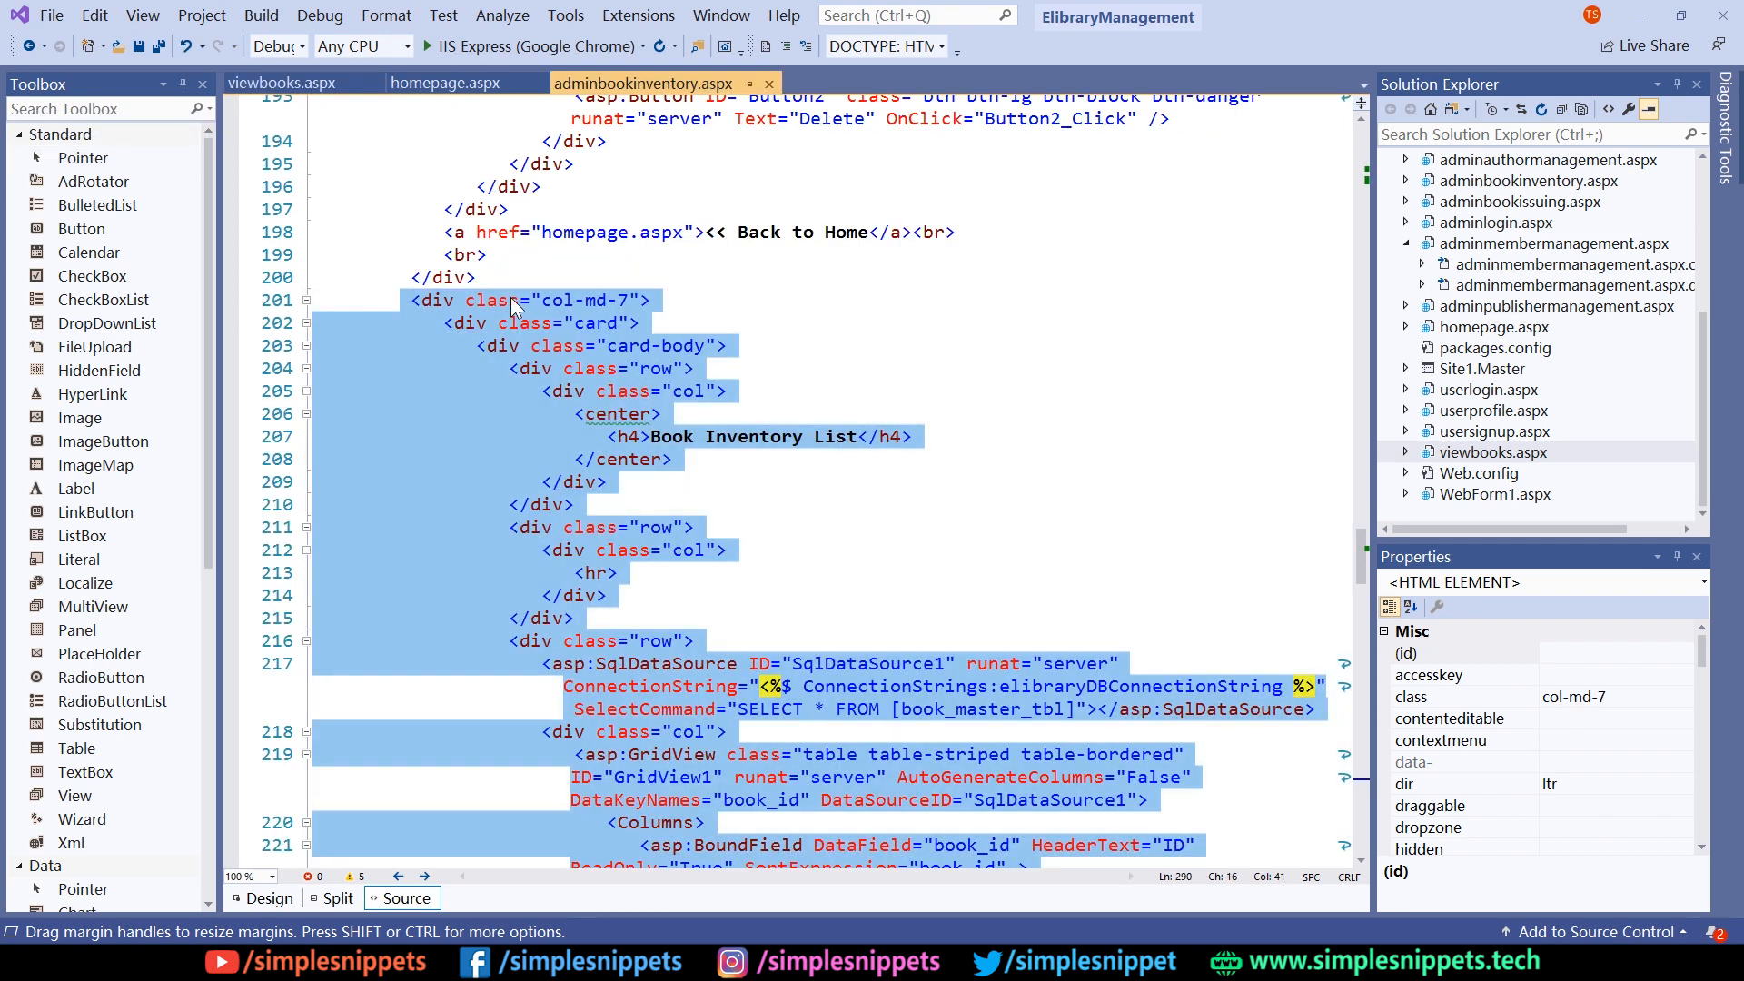
{"action": "left_click", "coordinate": [601, 323]}
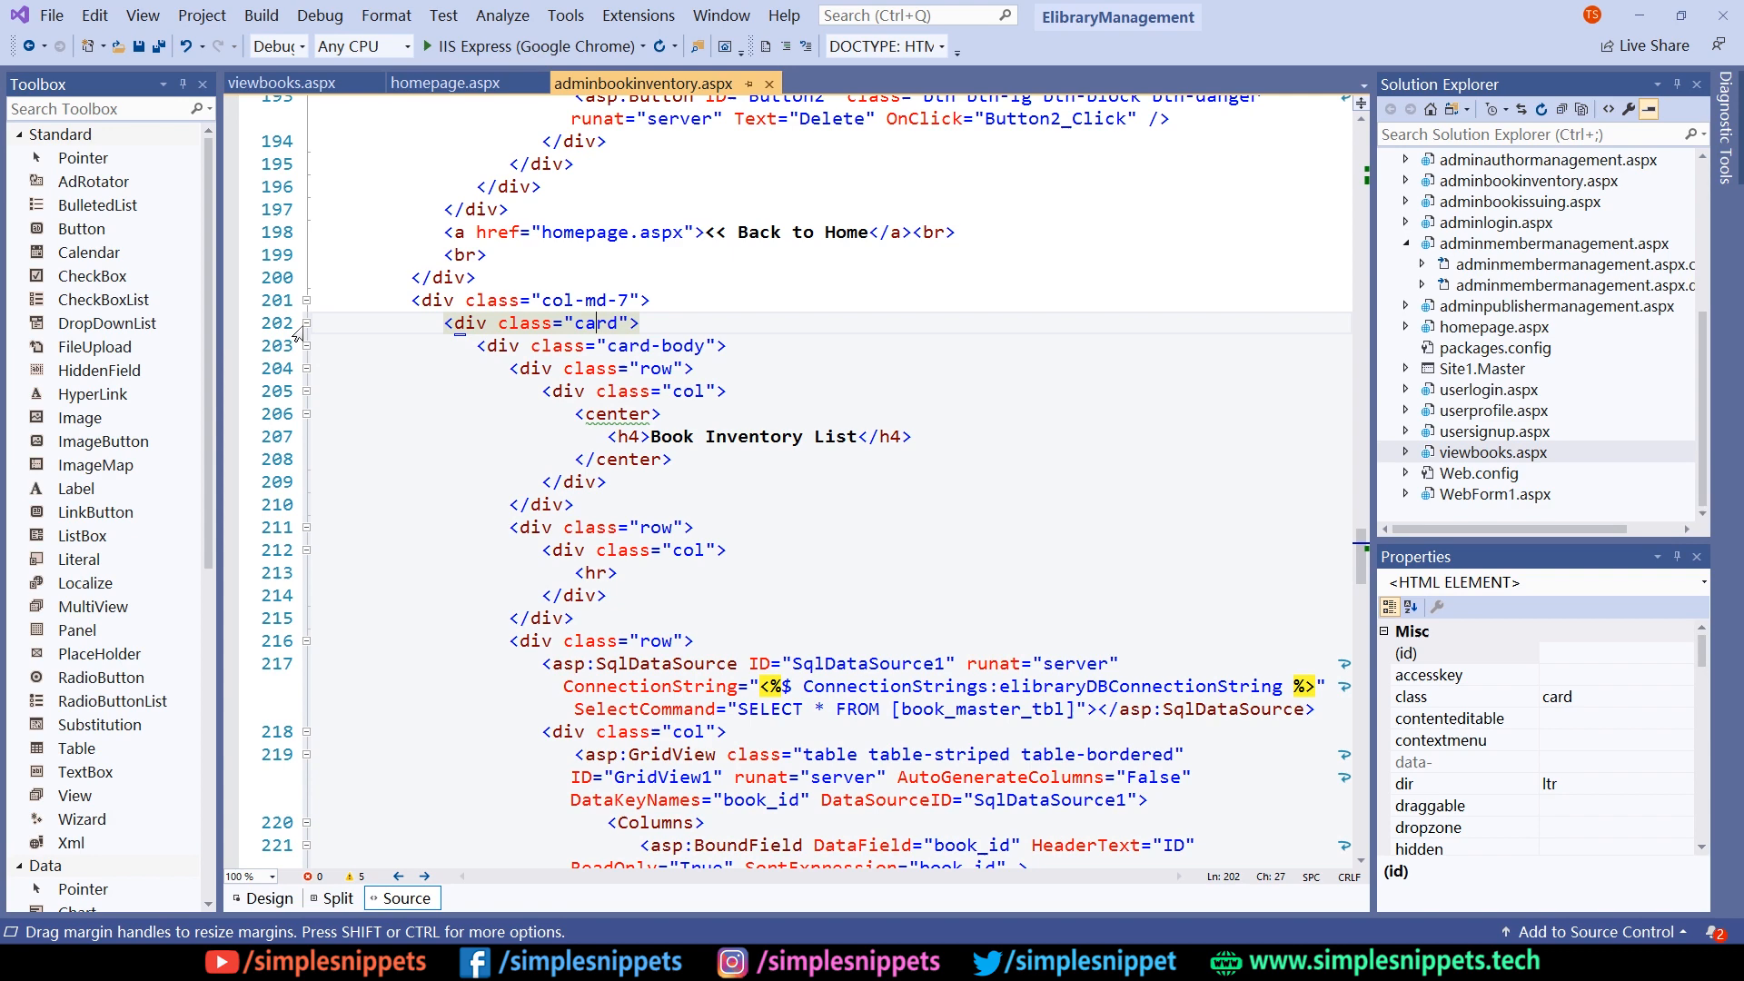
{"action": "left_click", "coordinate": [313, 323]}
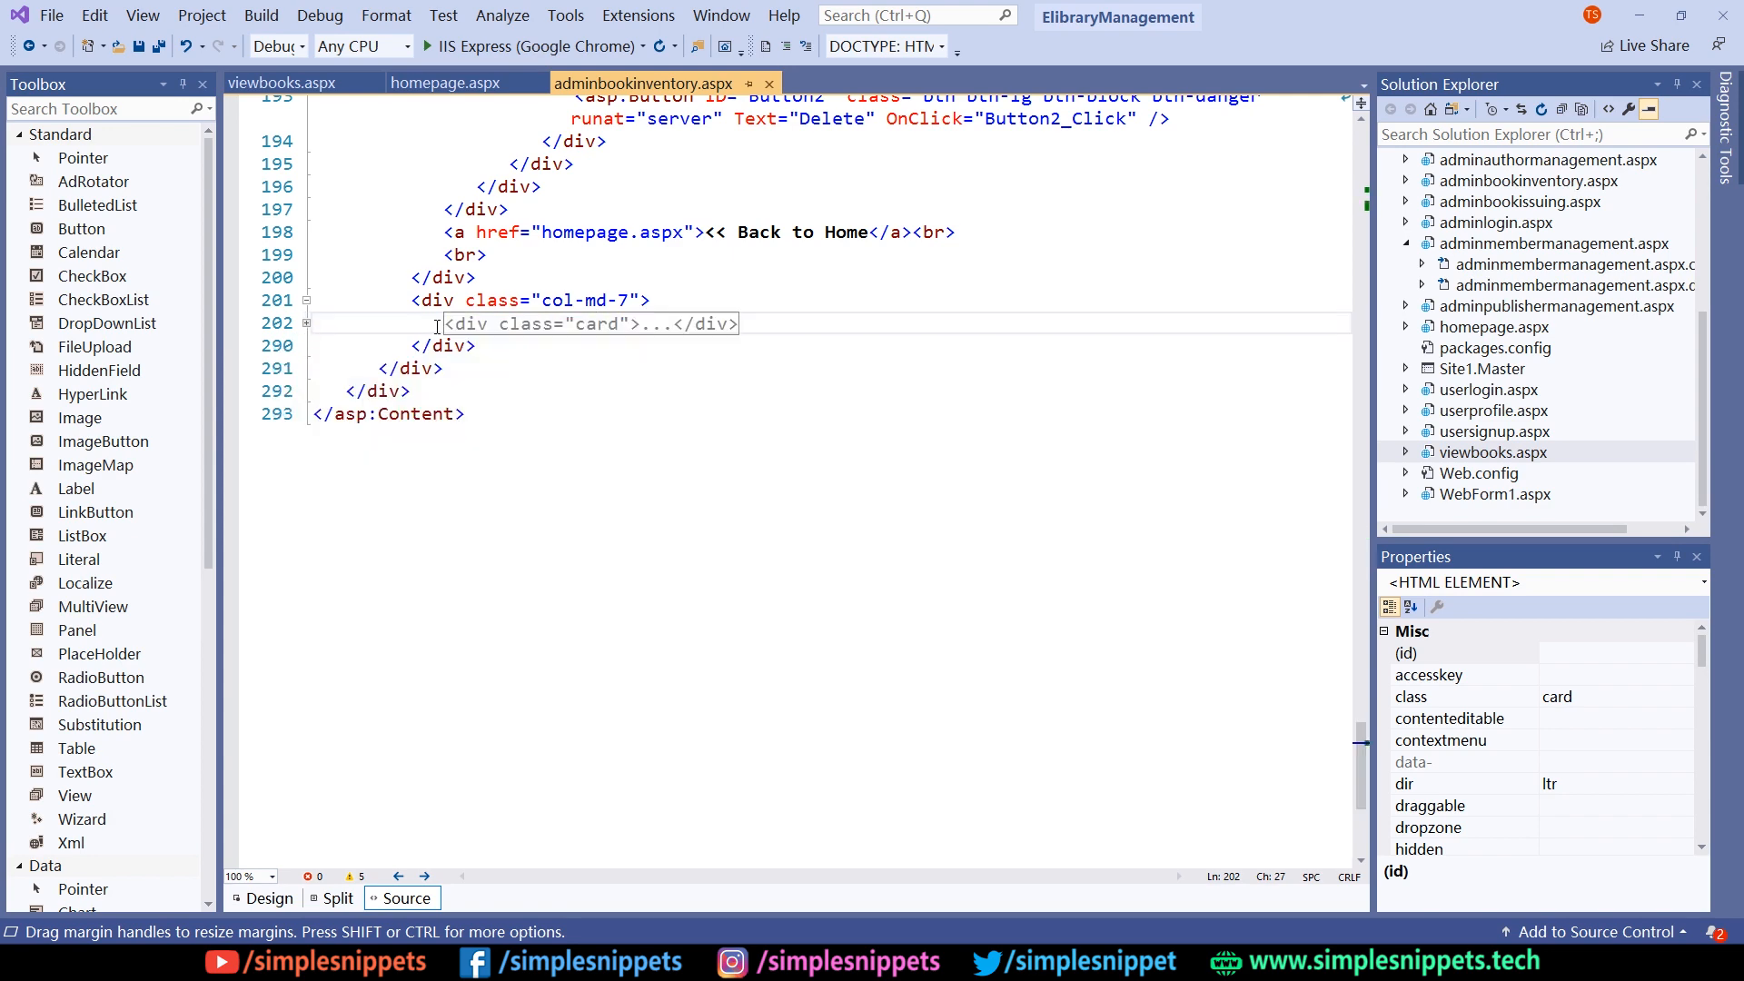
{"action": "left_click", "coordinate": [589, 323]}
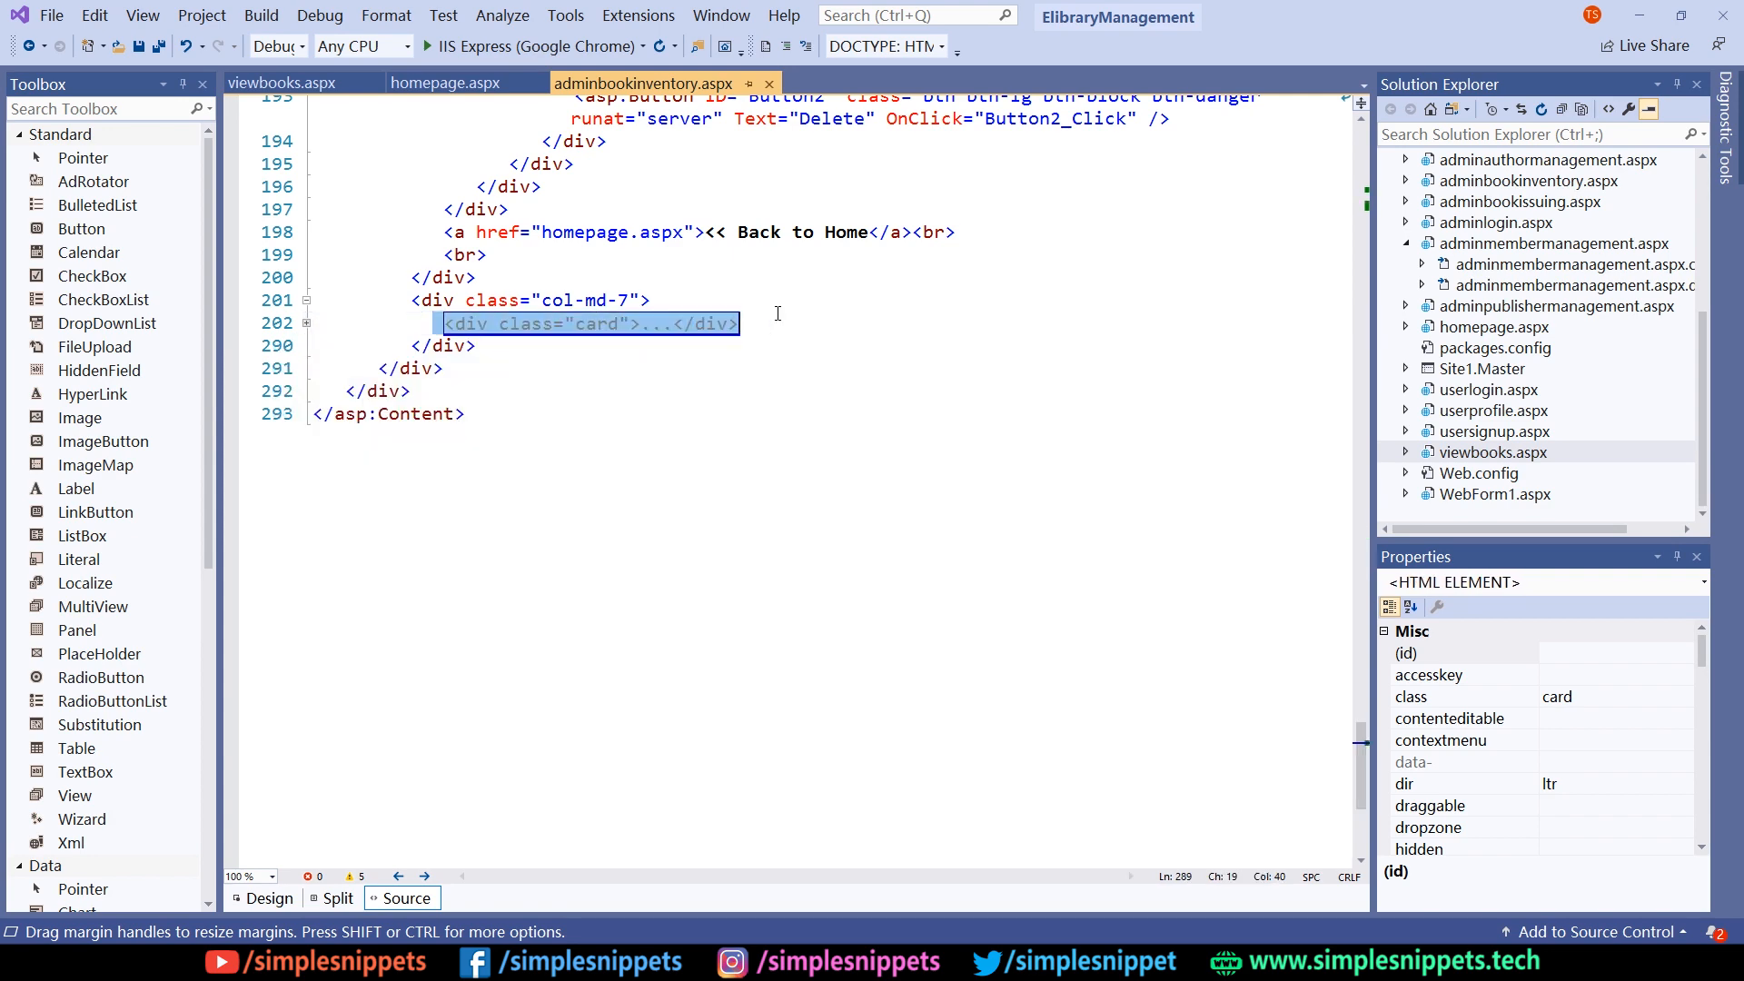
{"action": "mouse_move", "coordinate": [570, 494]}
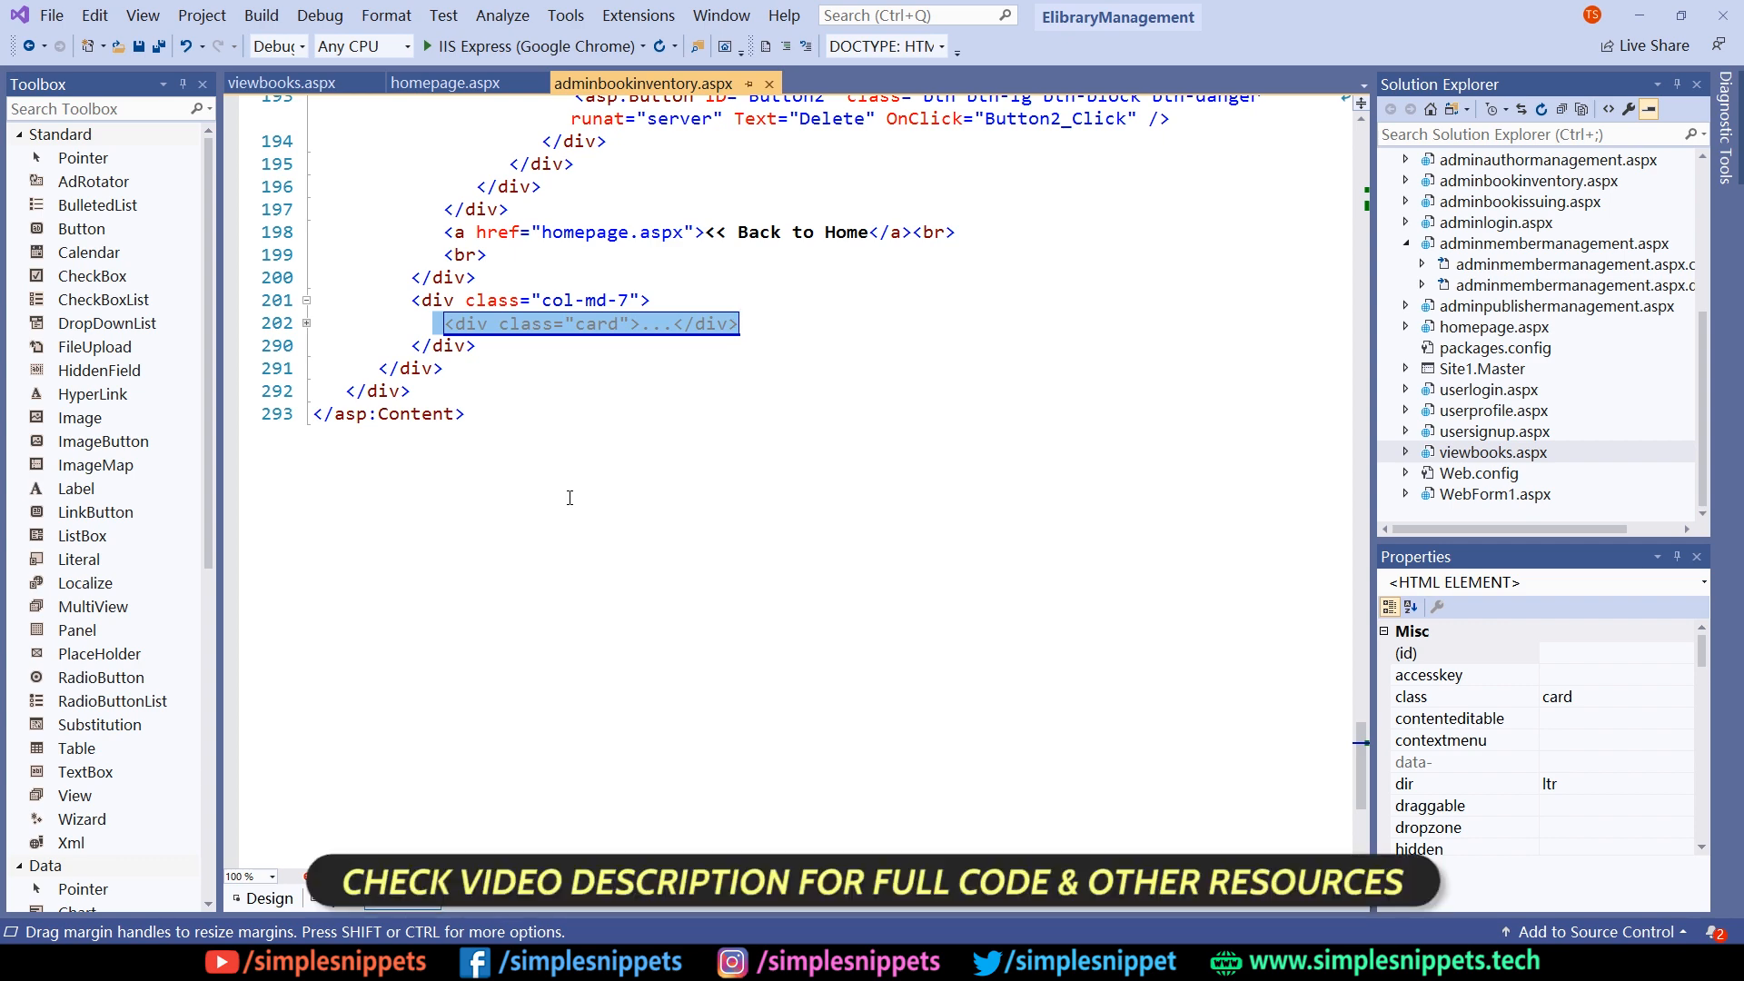
{"action": "left_click", "coordinate": [286, 82]}
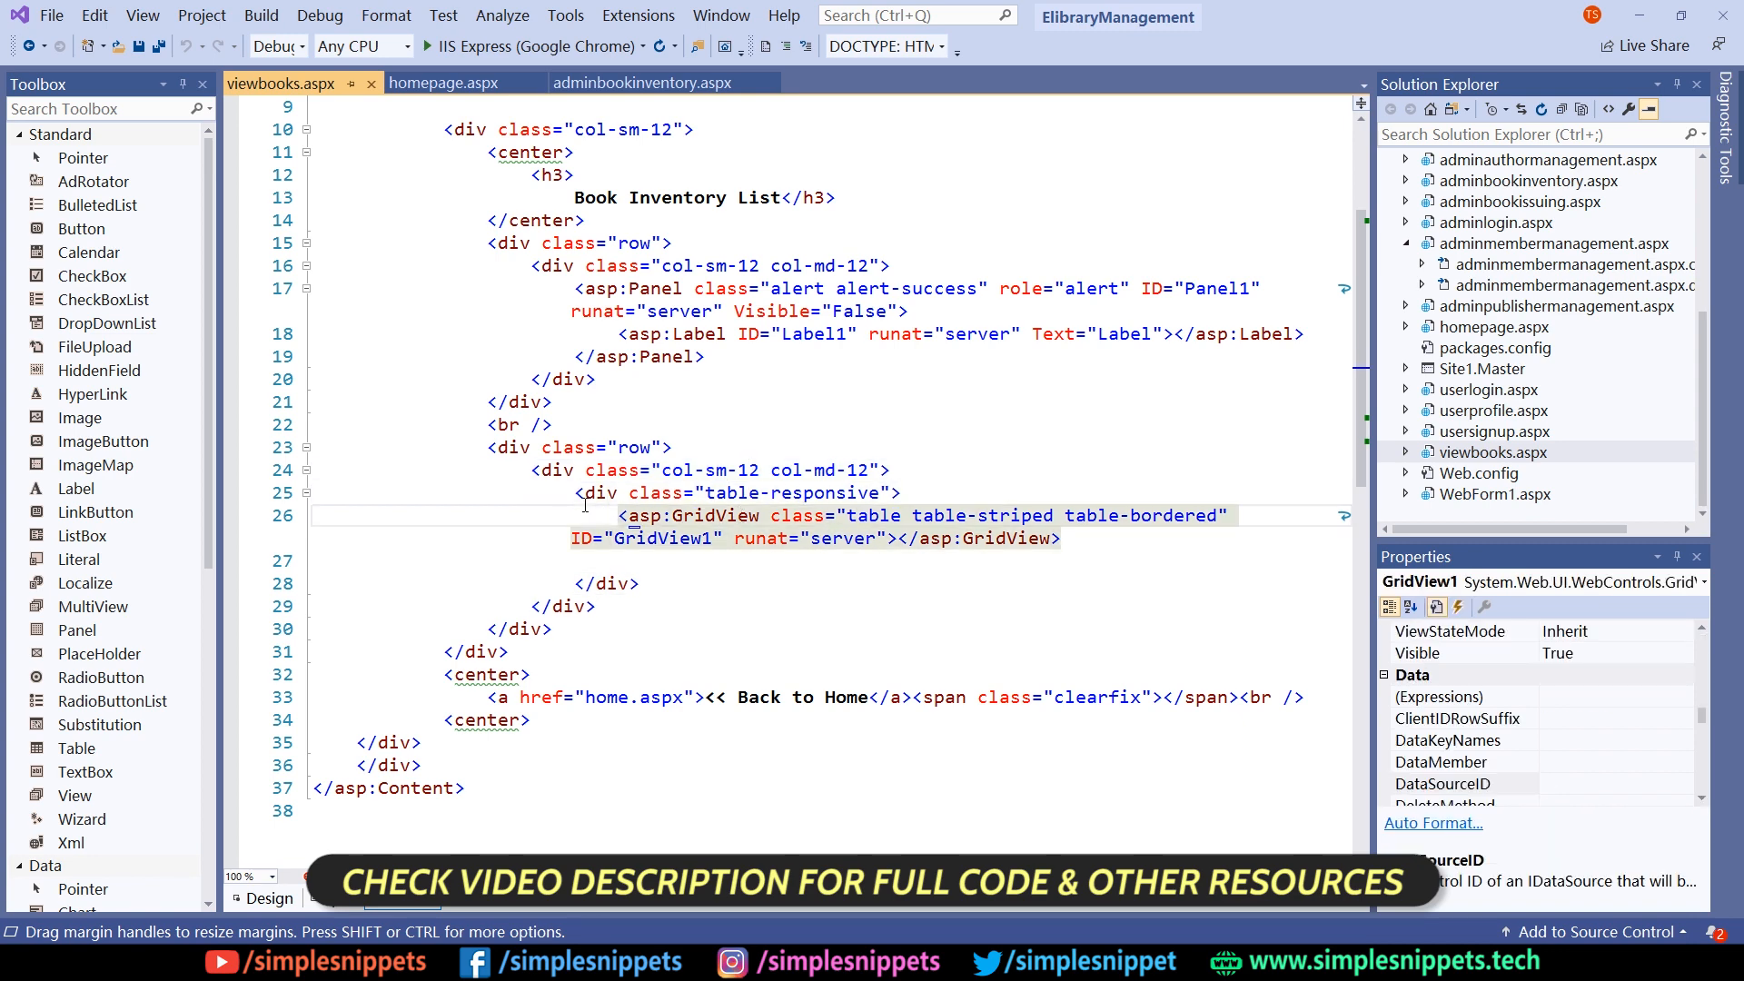
- Replace the empty GridView div with the pasted card and run viewbooks.aspx listing both books
{"action": "key", "text": "Delete"}
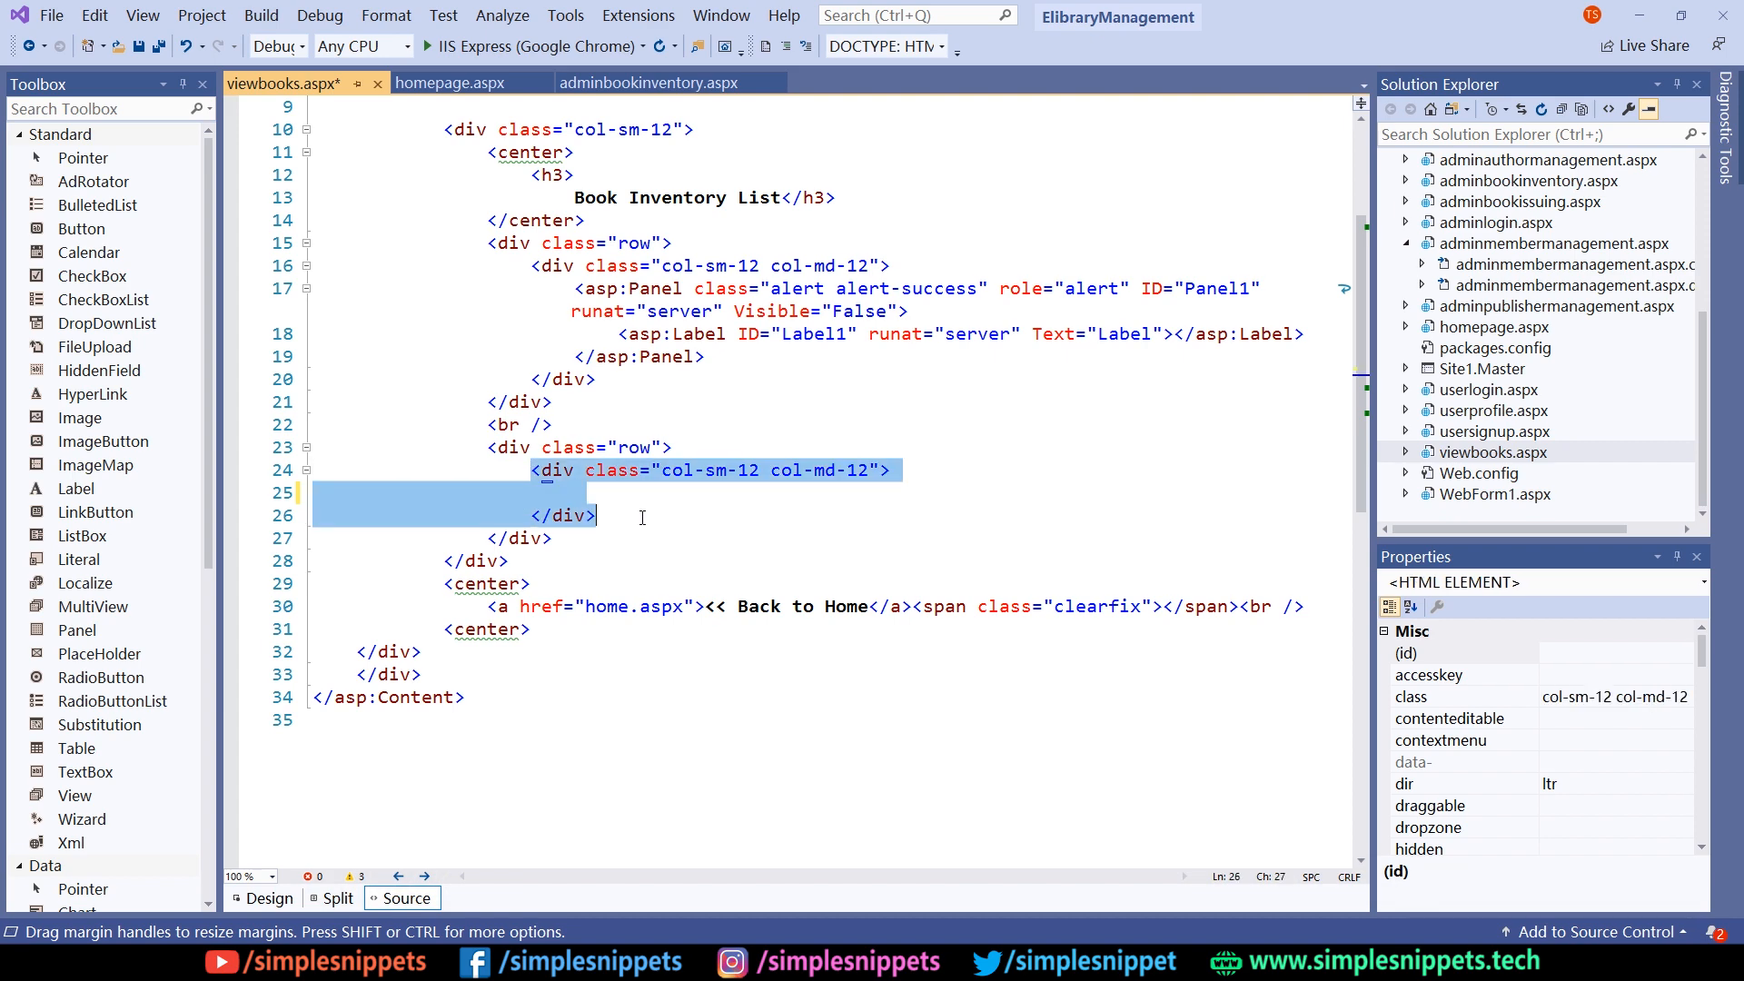
{"action": "key", "text": "Delete"}
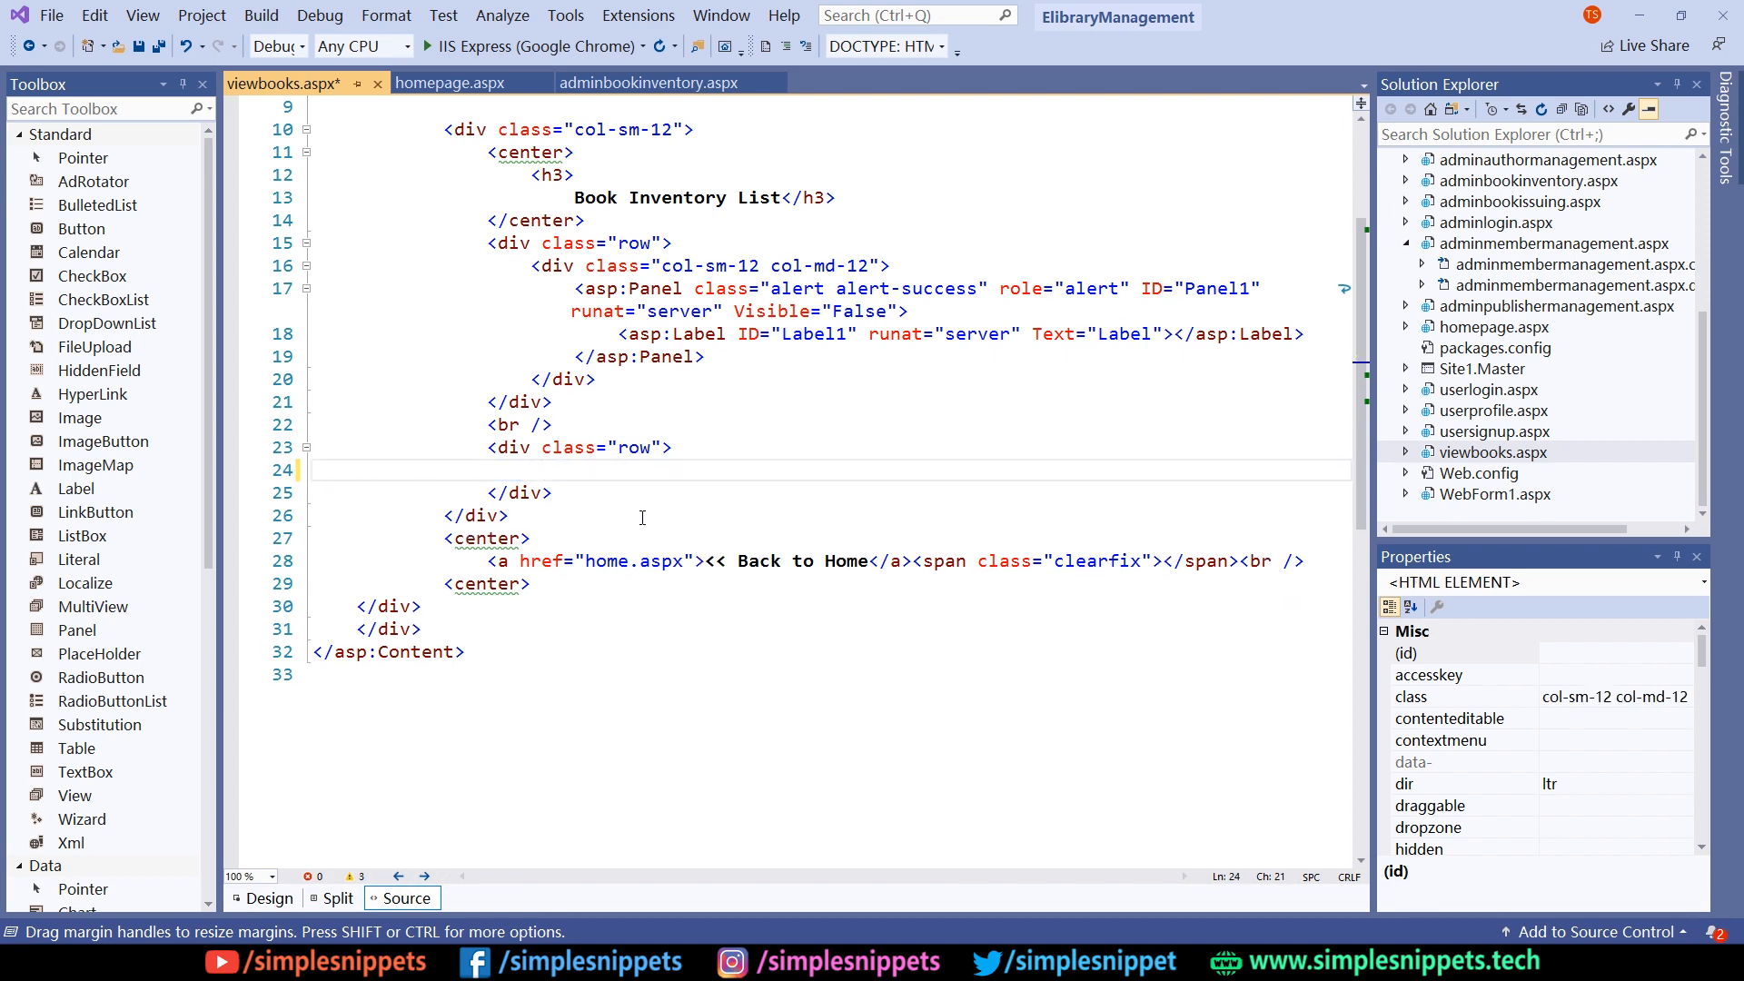
{"action": "scroll", "scroll_direction": "down", "scroll_amount": 3}
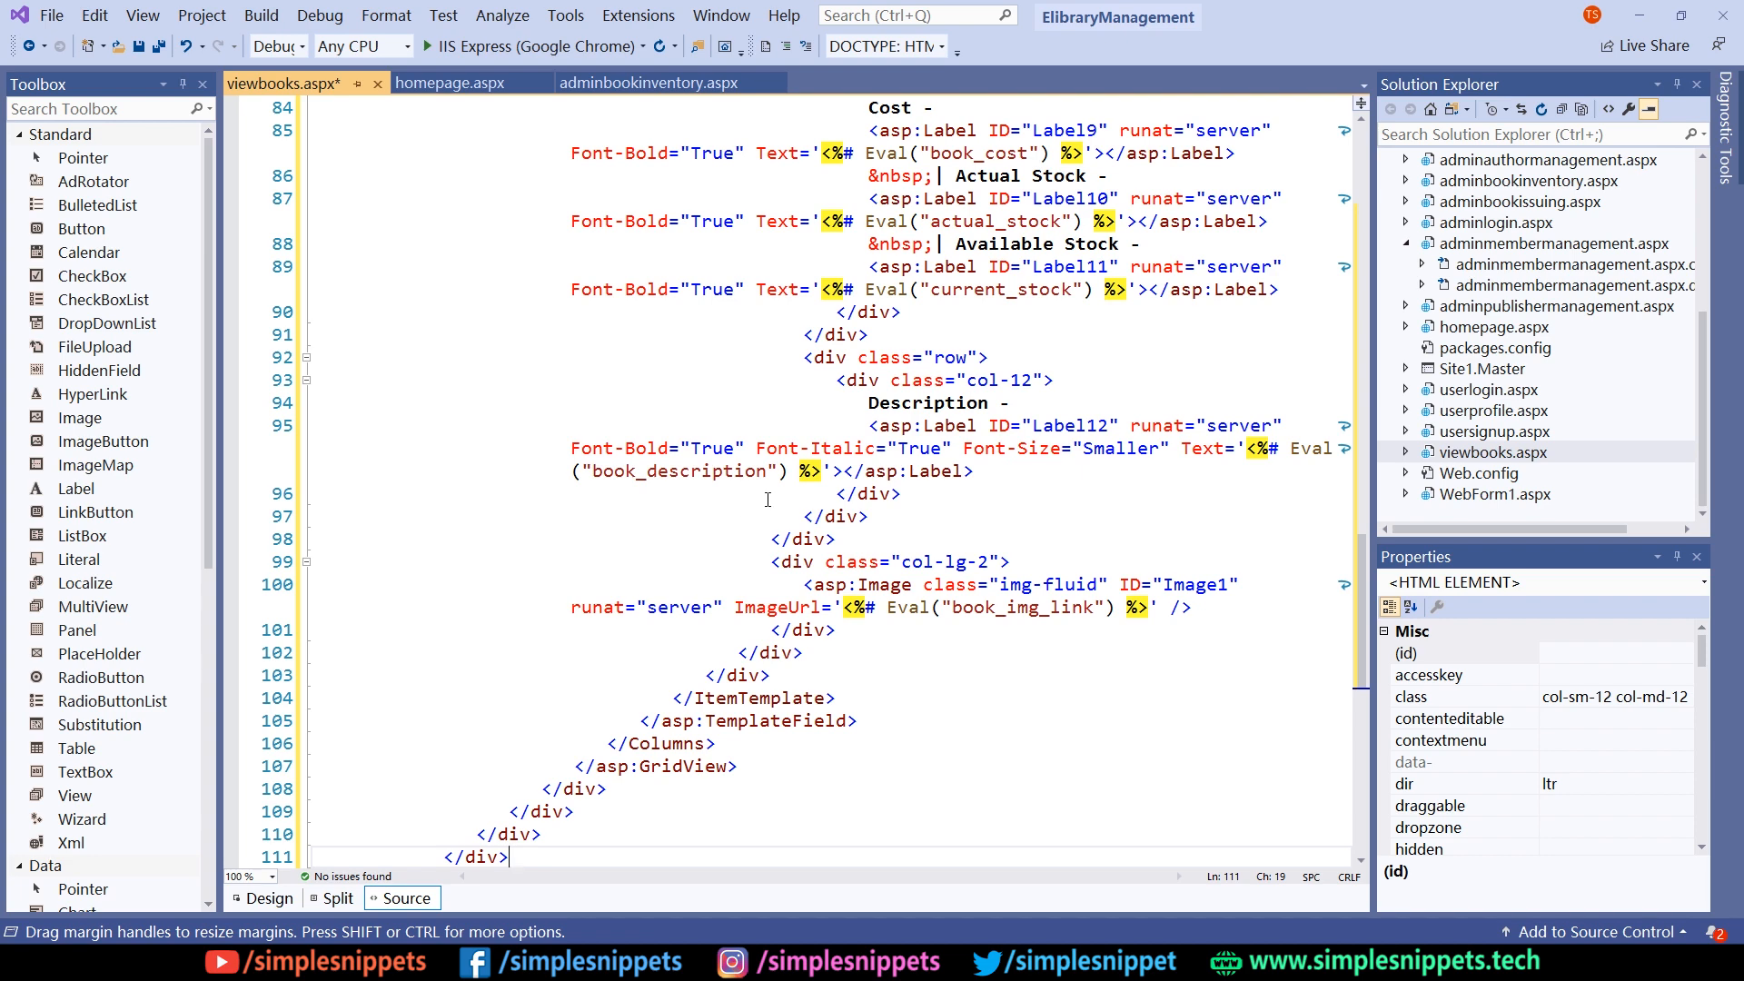
{"action": "scroll", "scroll_direction": "up", "scroll_amount": 3}
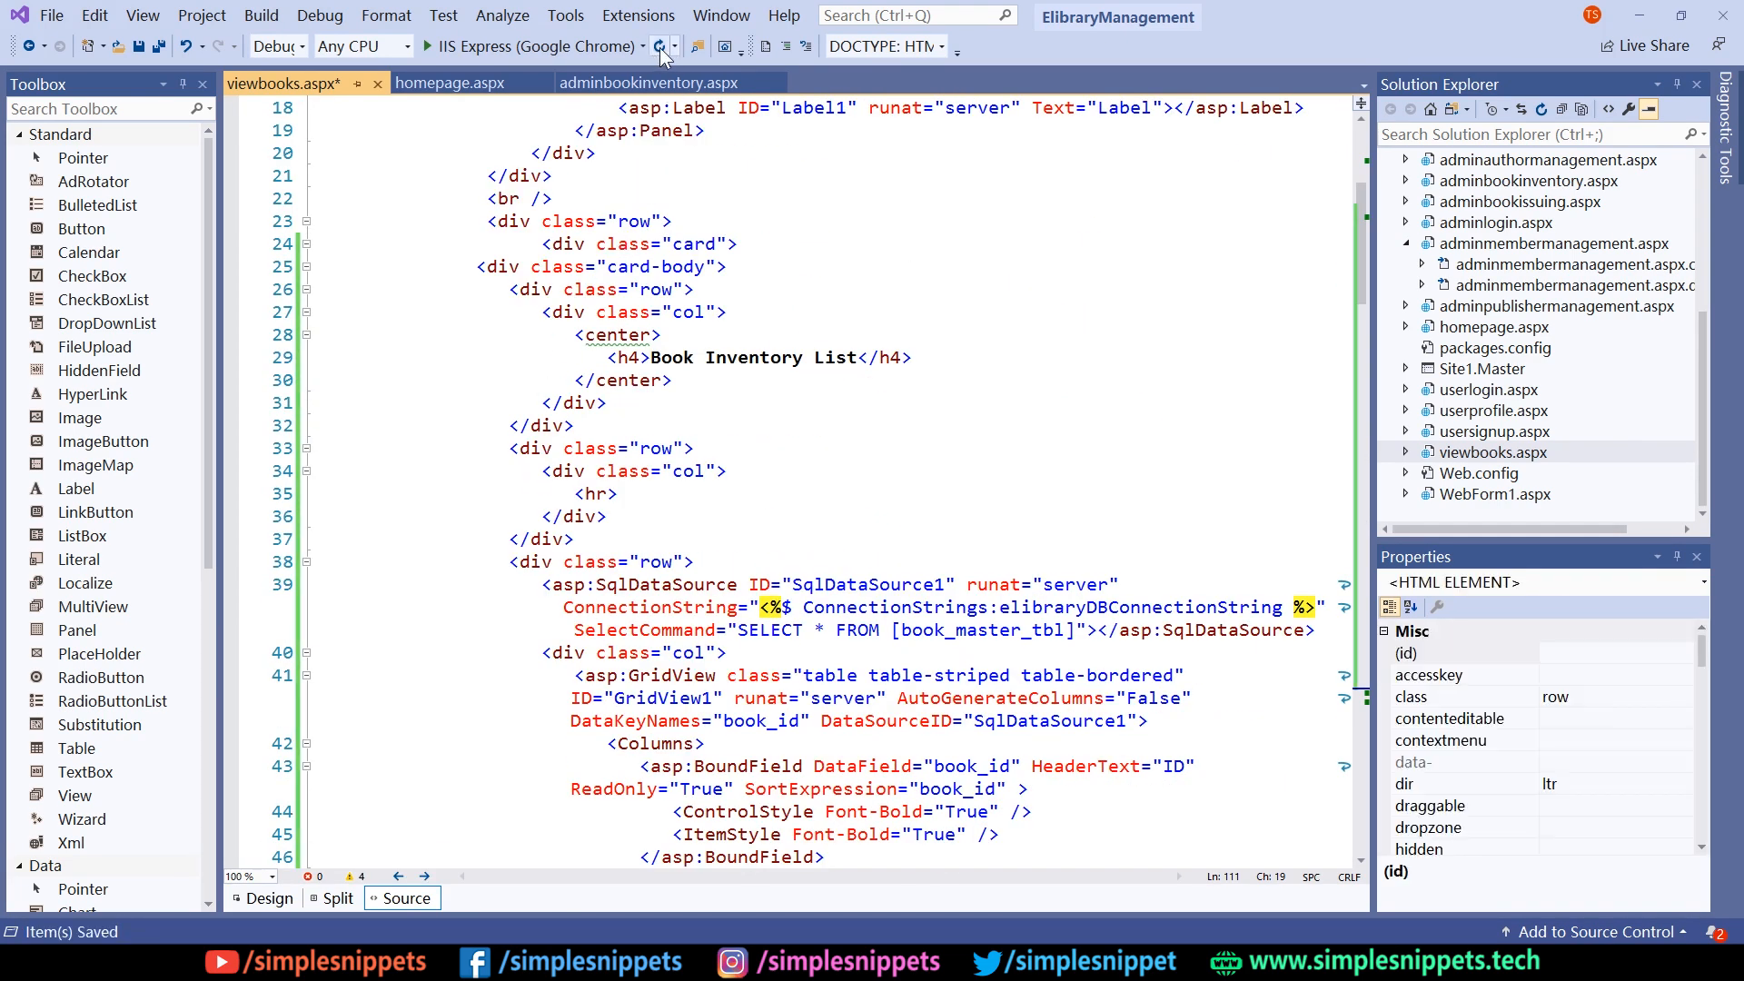
{"action": "left_click", "coordinate": [657, 45]}
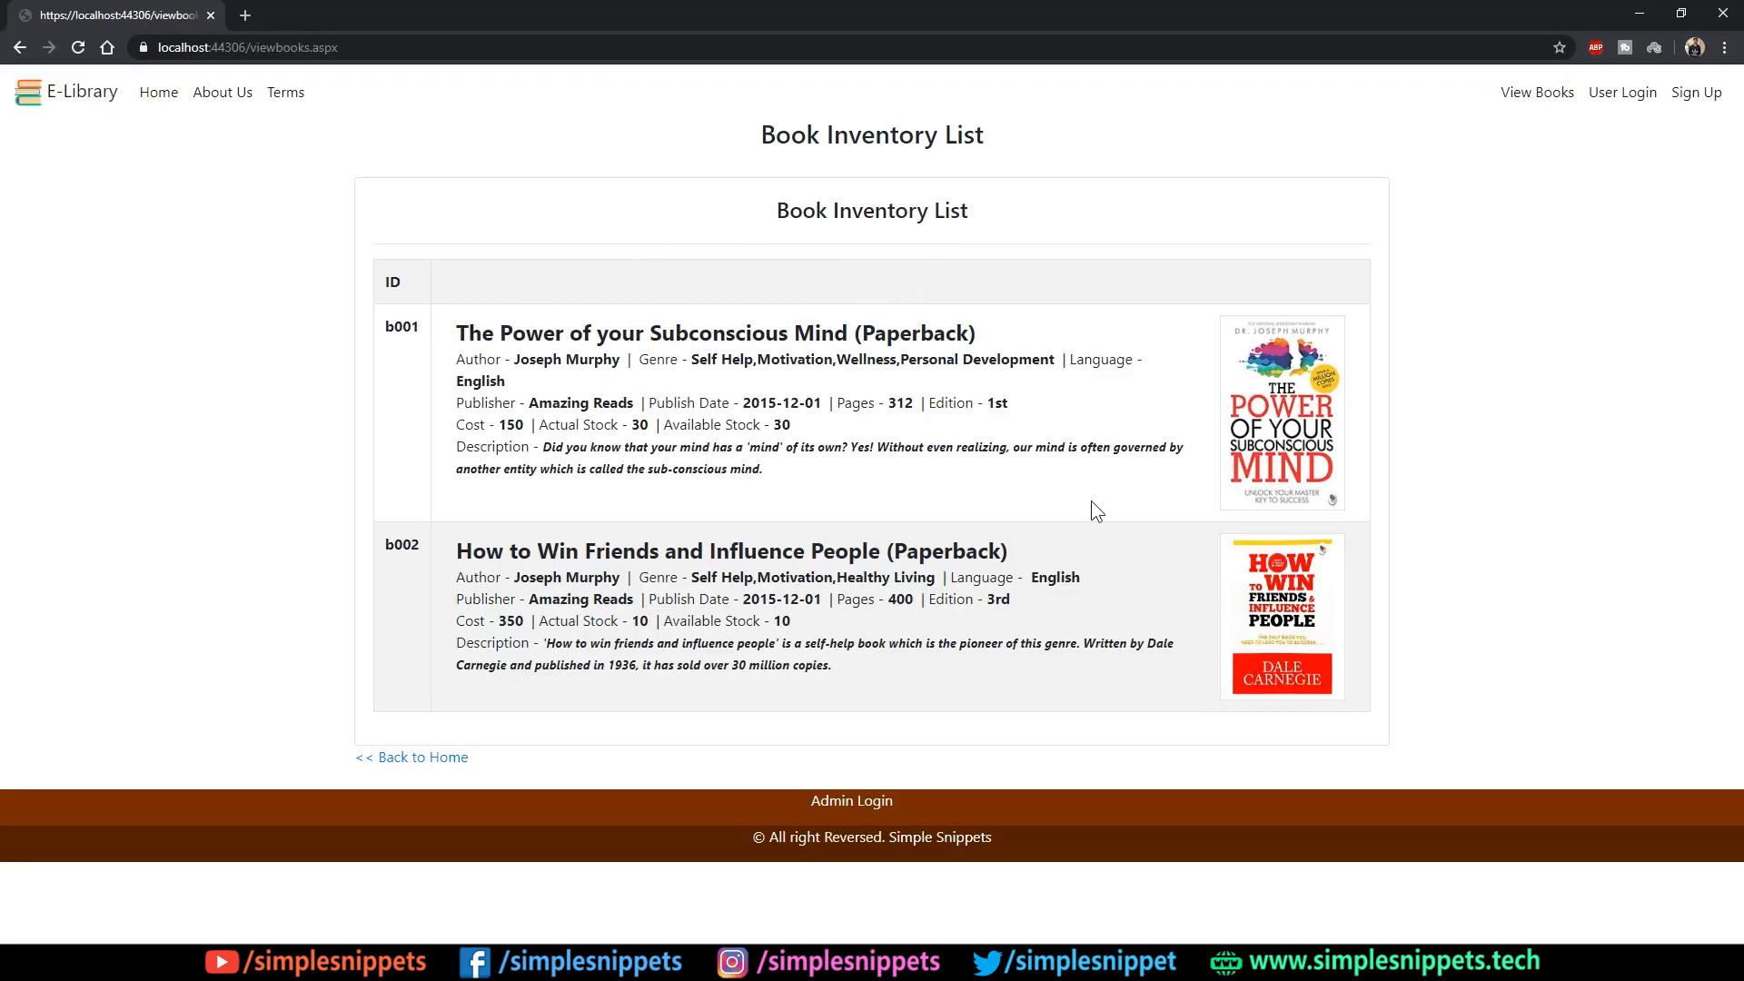
{"action": "mouse_move", "coordinate": [880, 381]}
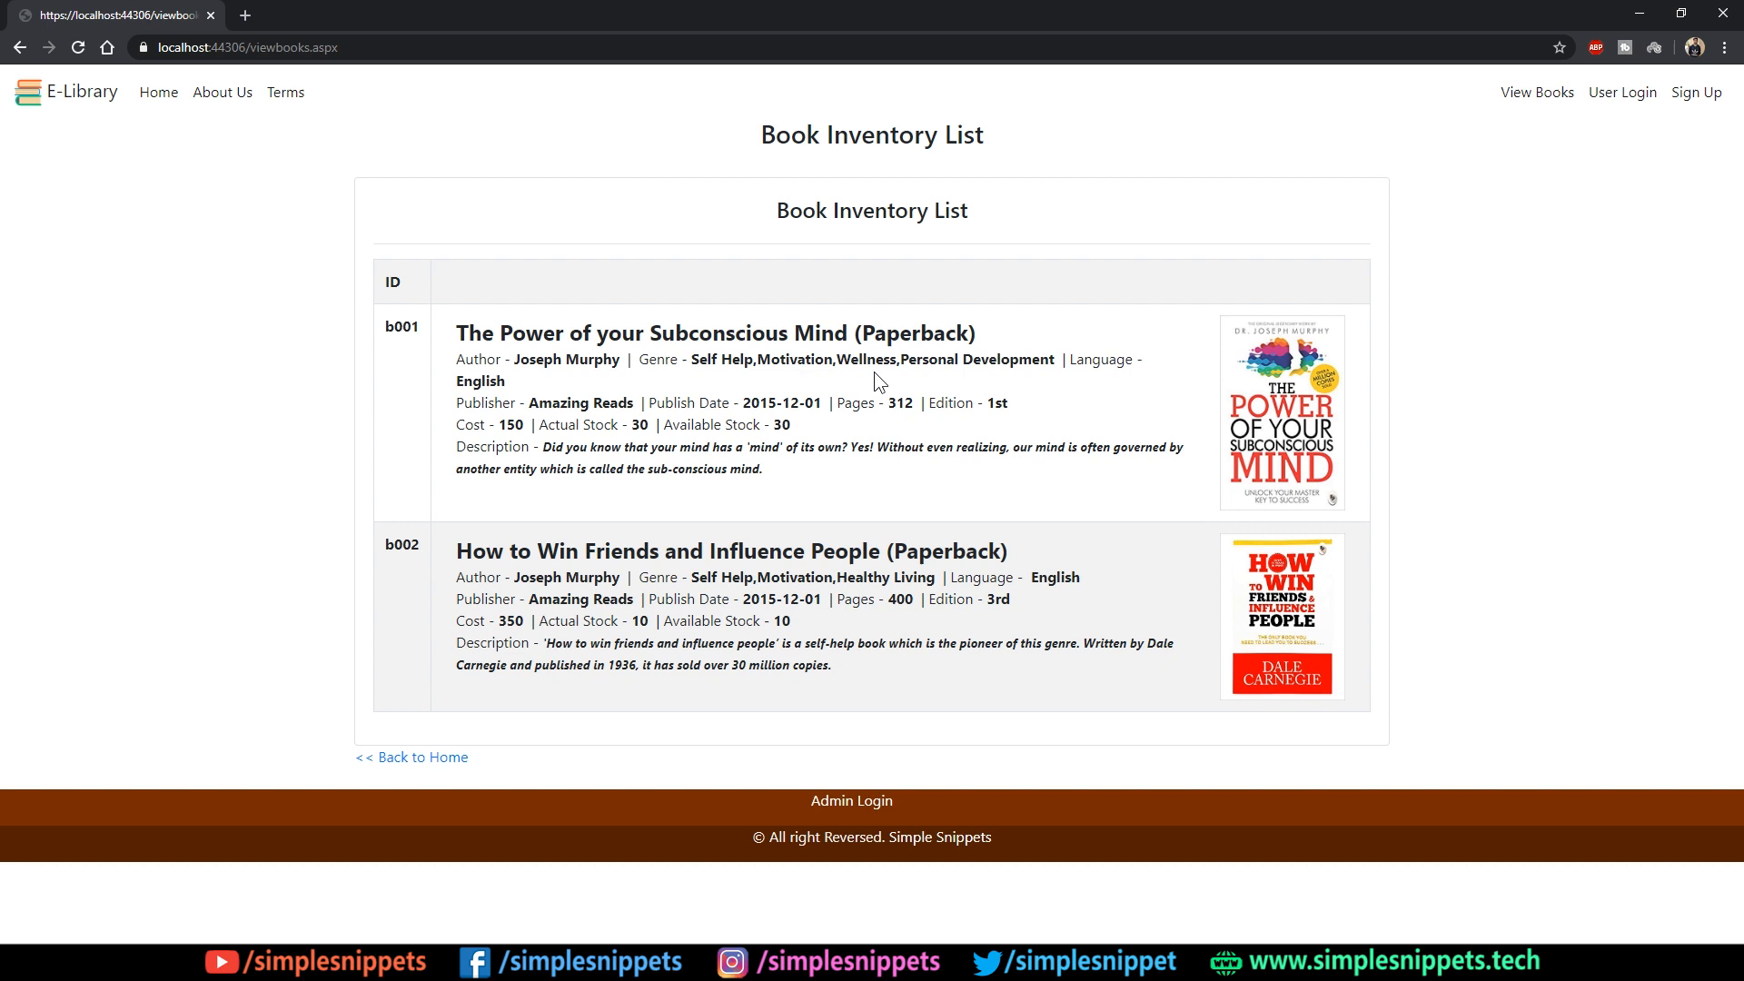
{"action": "mouse_move", "coordinate": [851, 801]}
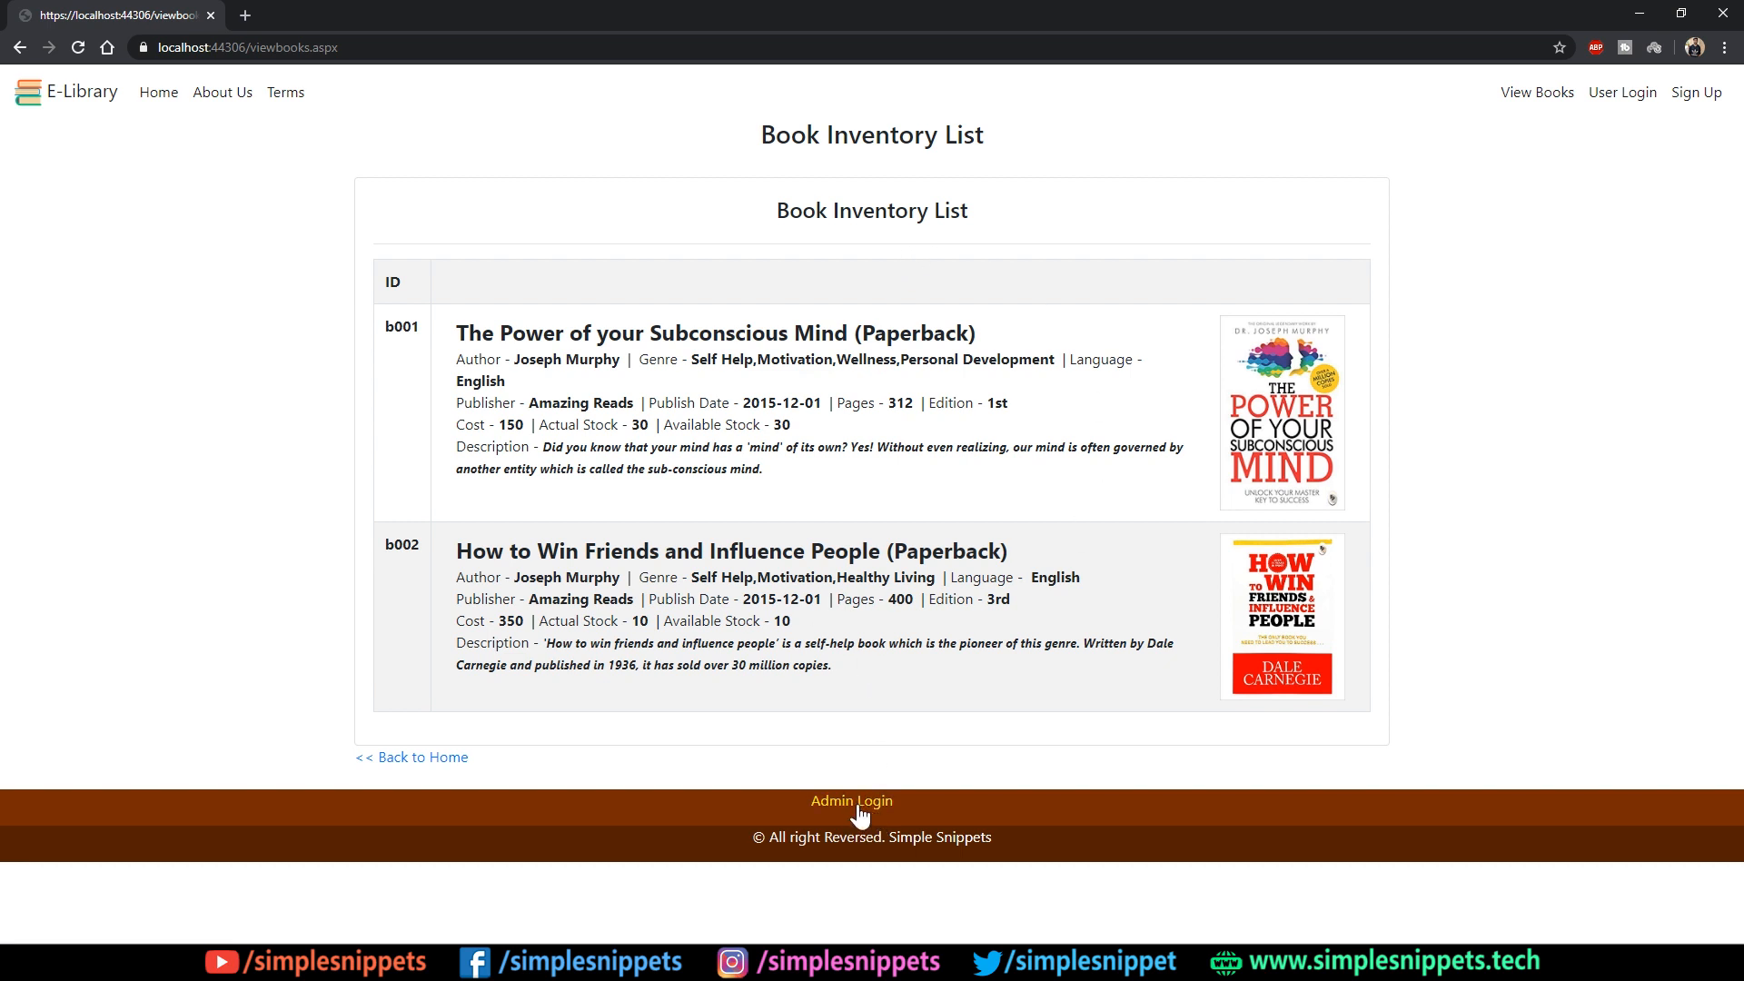
{"action": "left_click", "coordinate": [850, 802]}
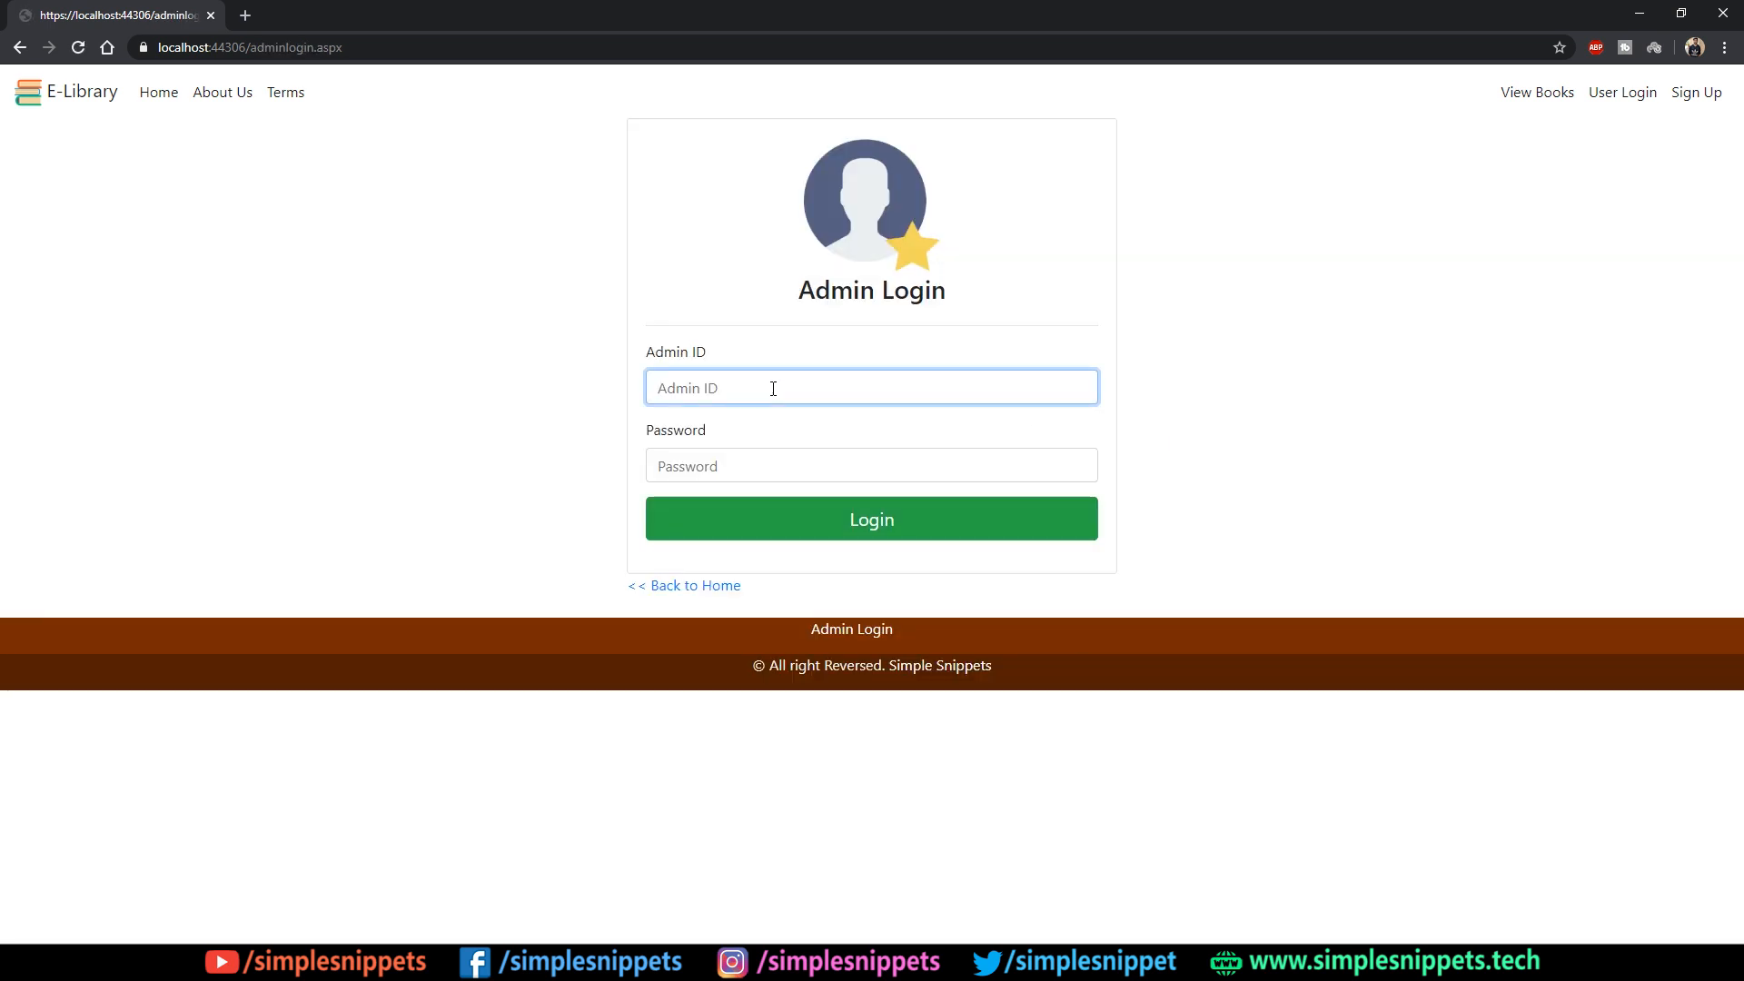
- Log in with the admin ID and password and reach the admin book inventory page
{"action": "type", "text": "t"}
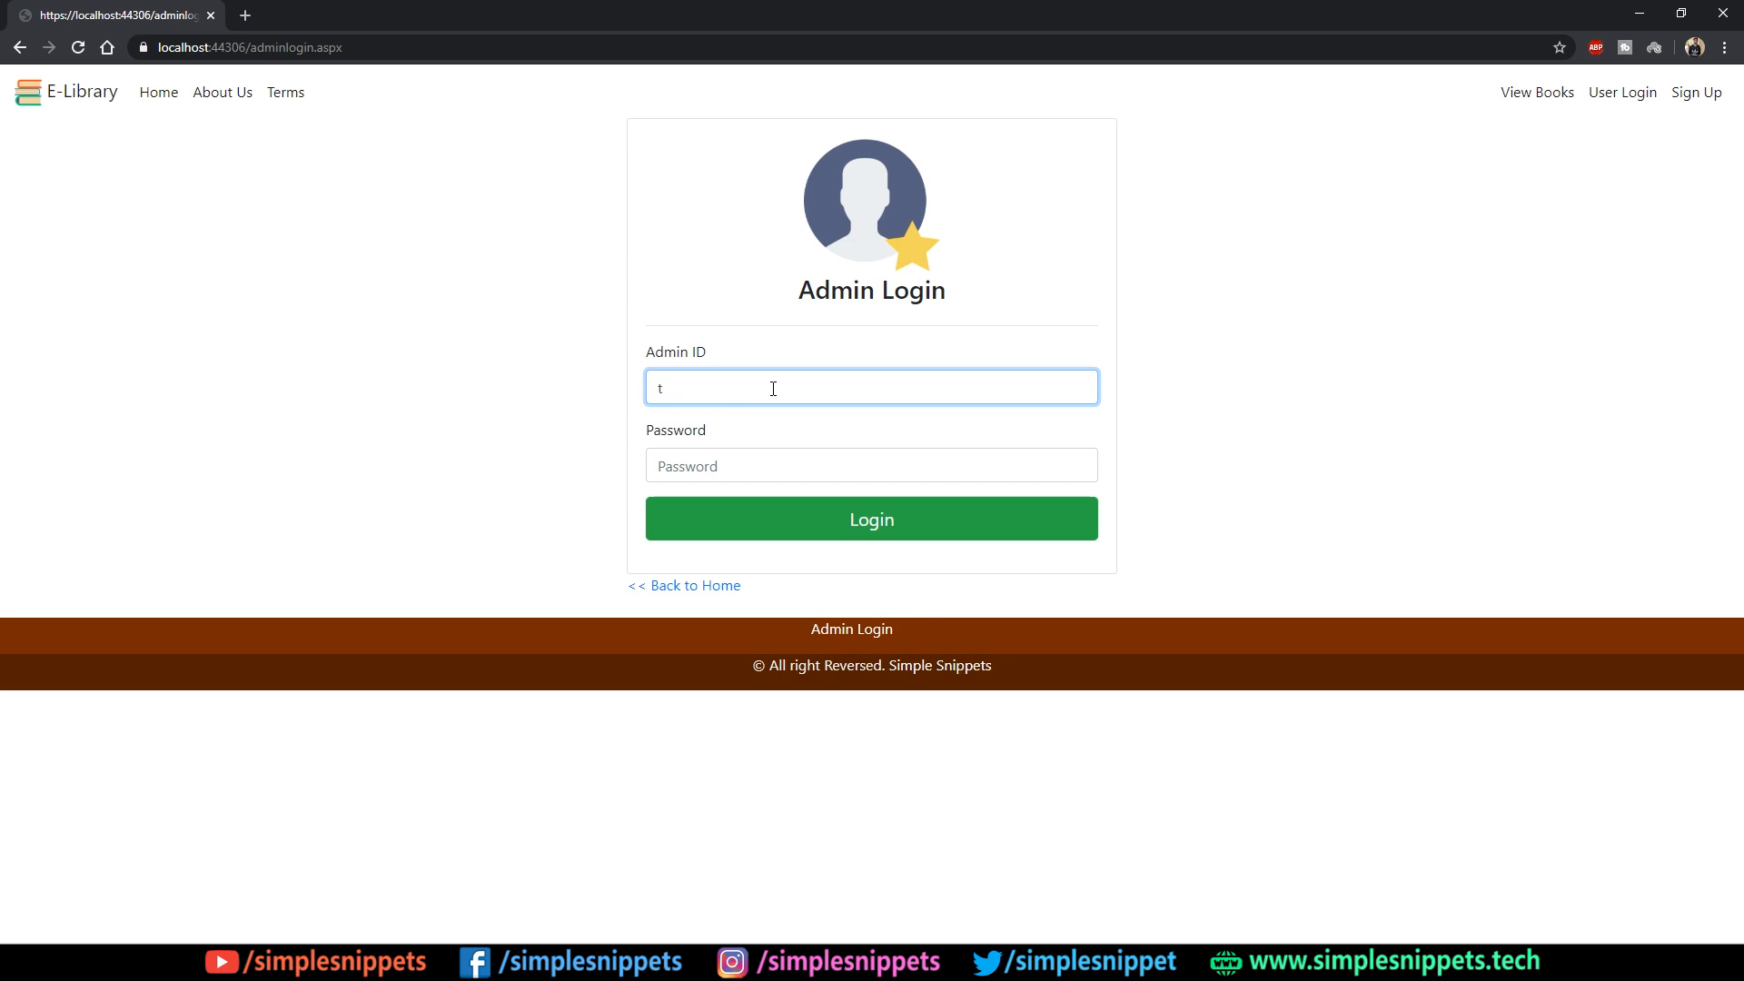
{"action": "type", "text": "s11"}
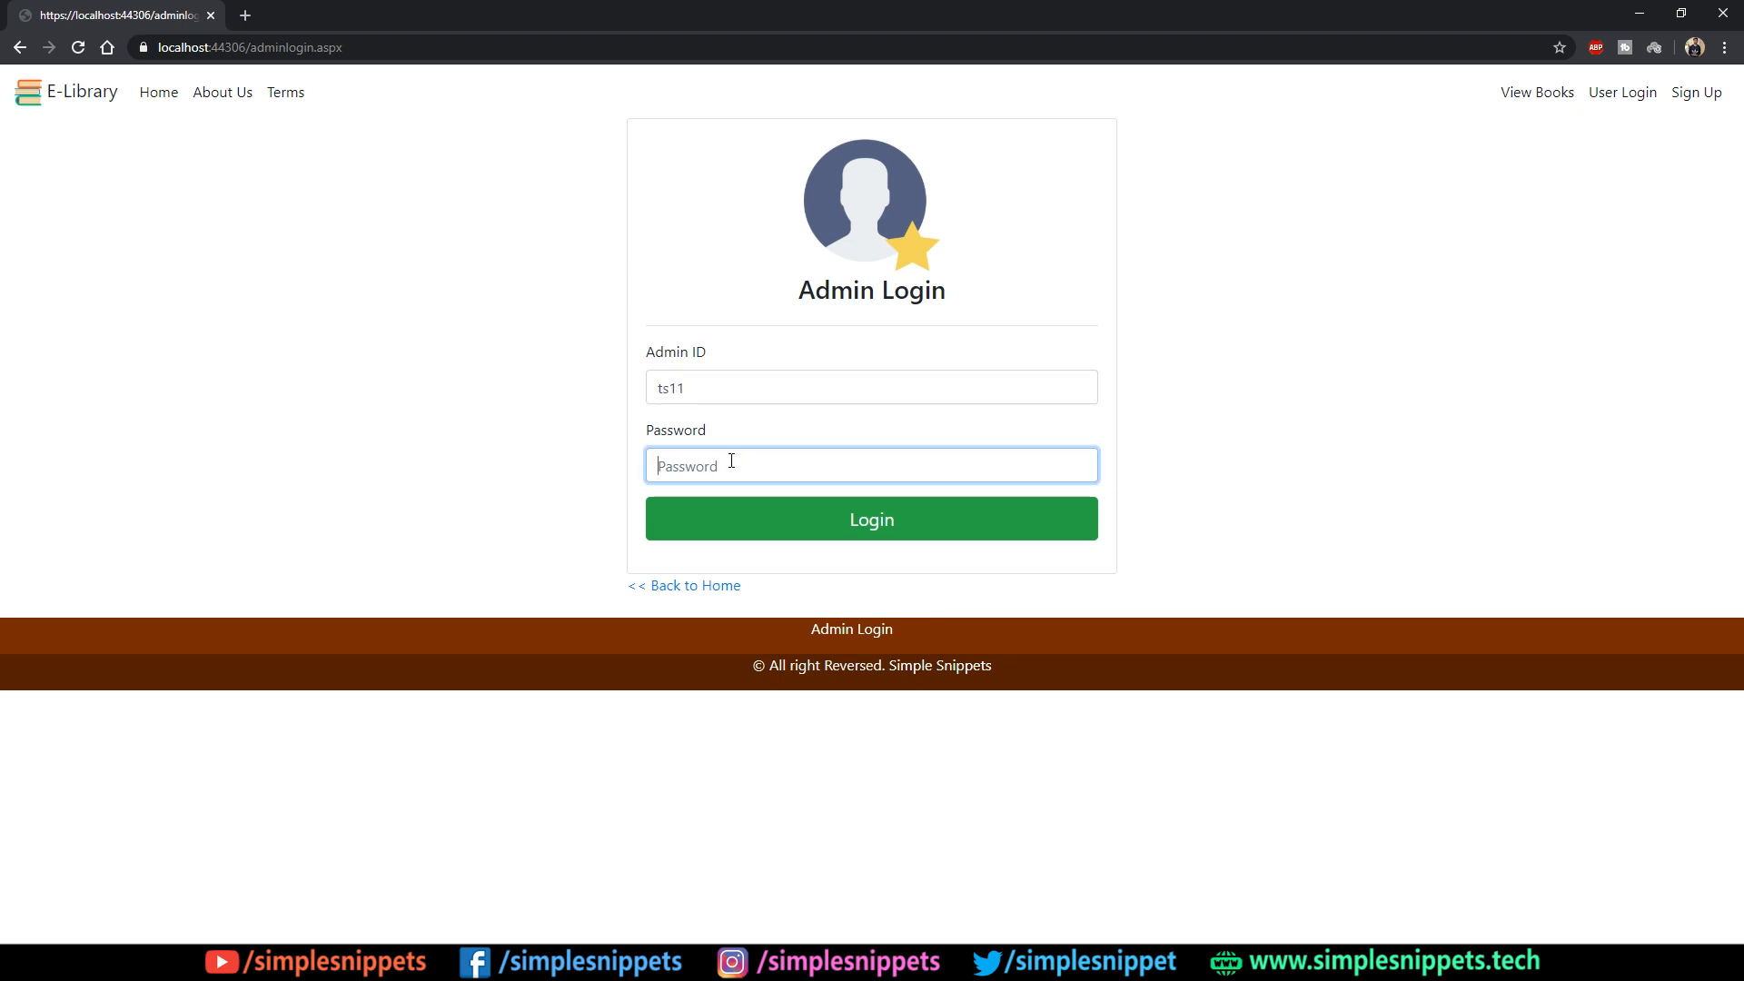
{"action": "left_click", "coordinate": [871, 518]}
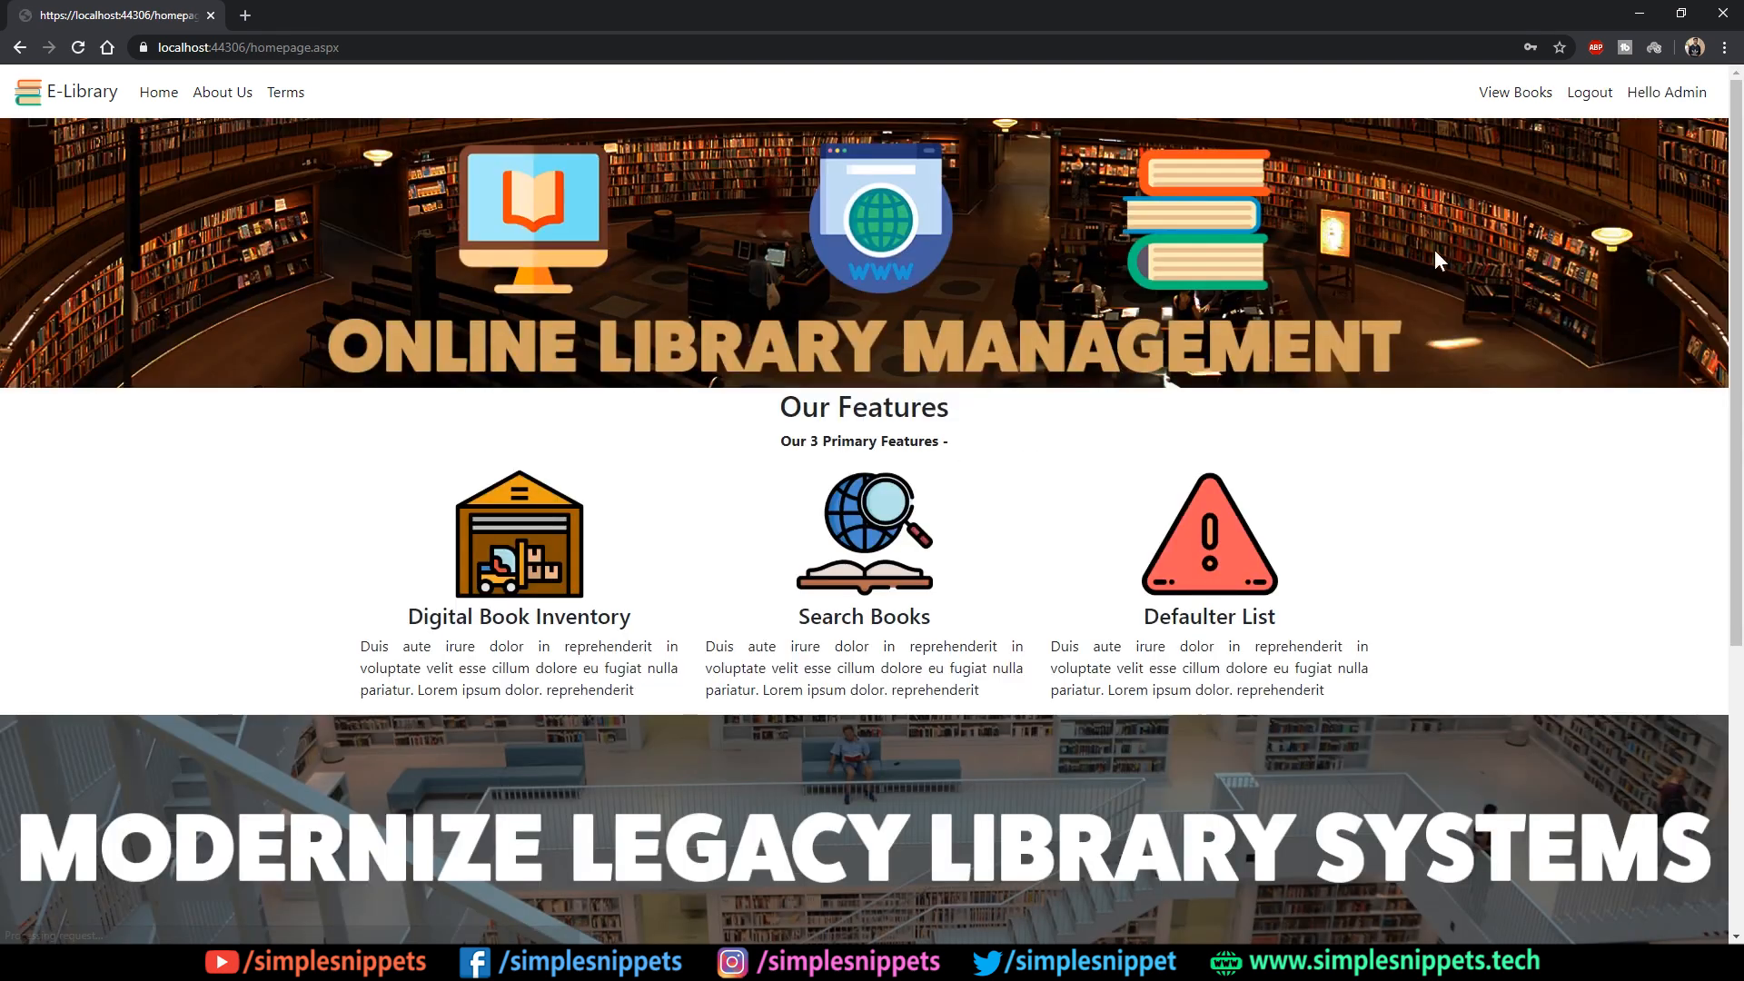
{"action": "scroll", "scroll_direction": "down", "scroll_amount": 3}
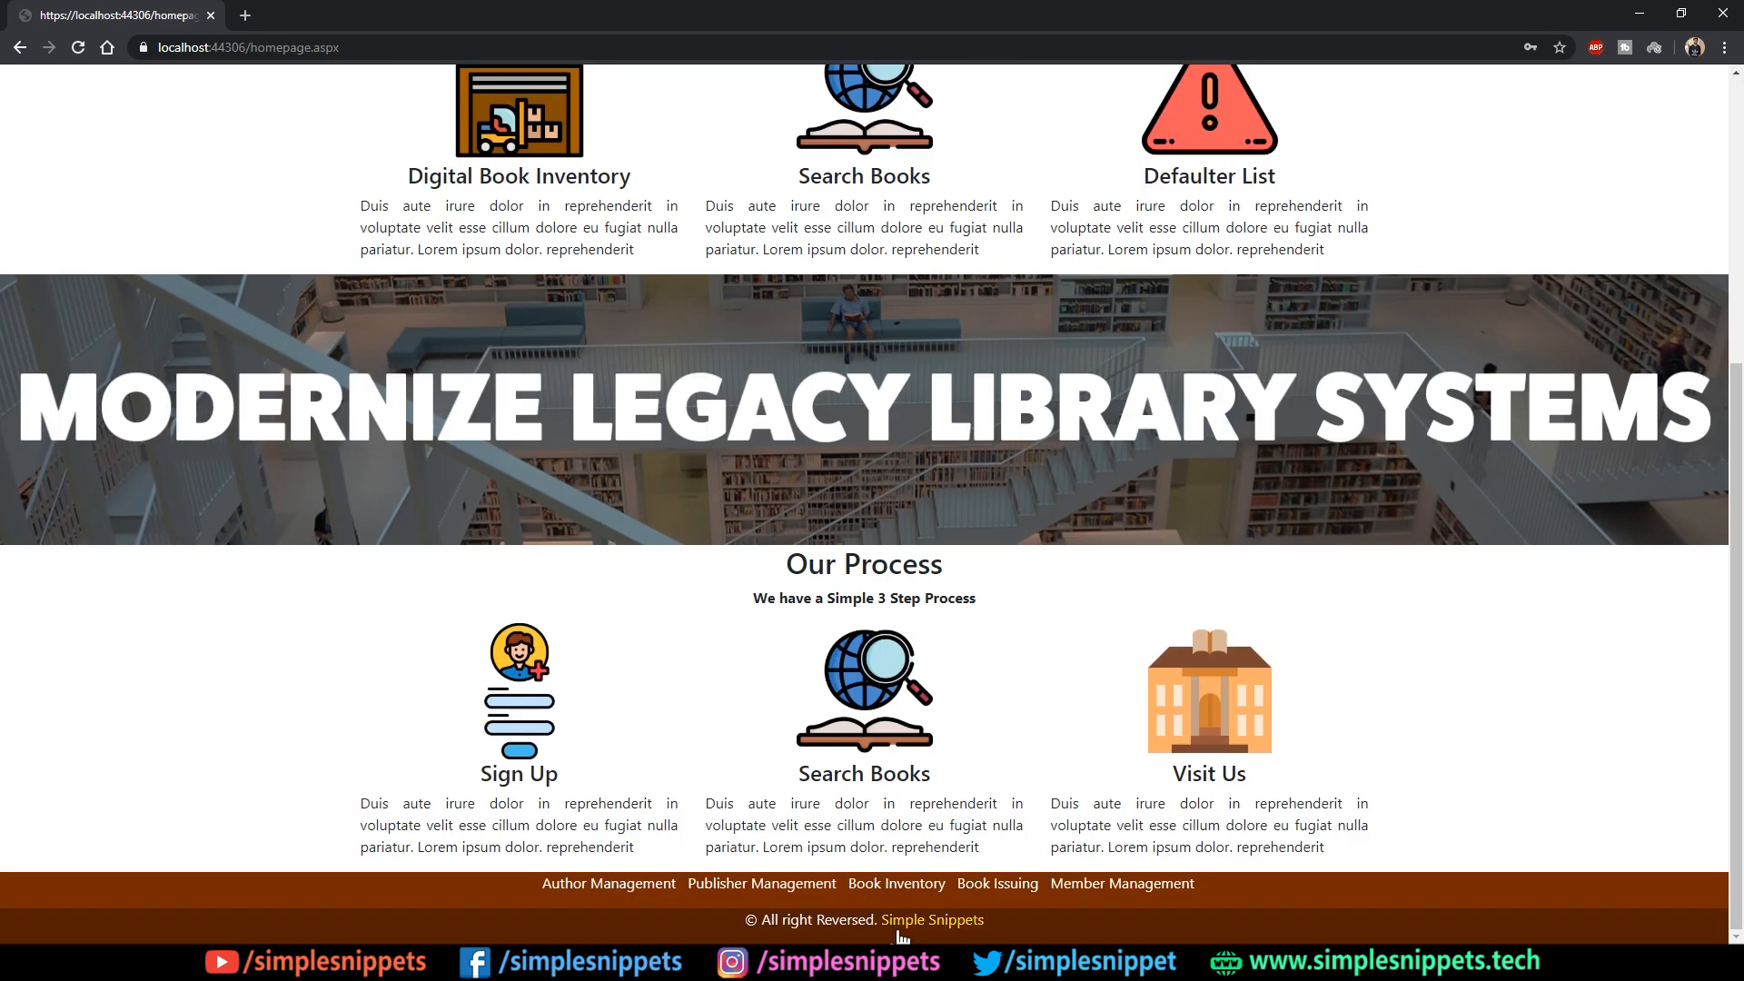
{"action": "left_click", "coordinate": [896, 885]}
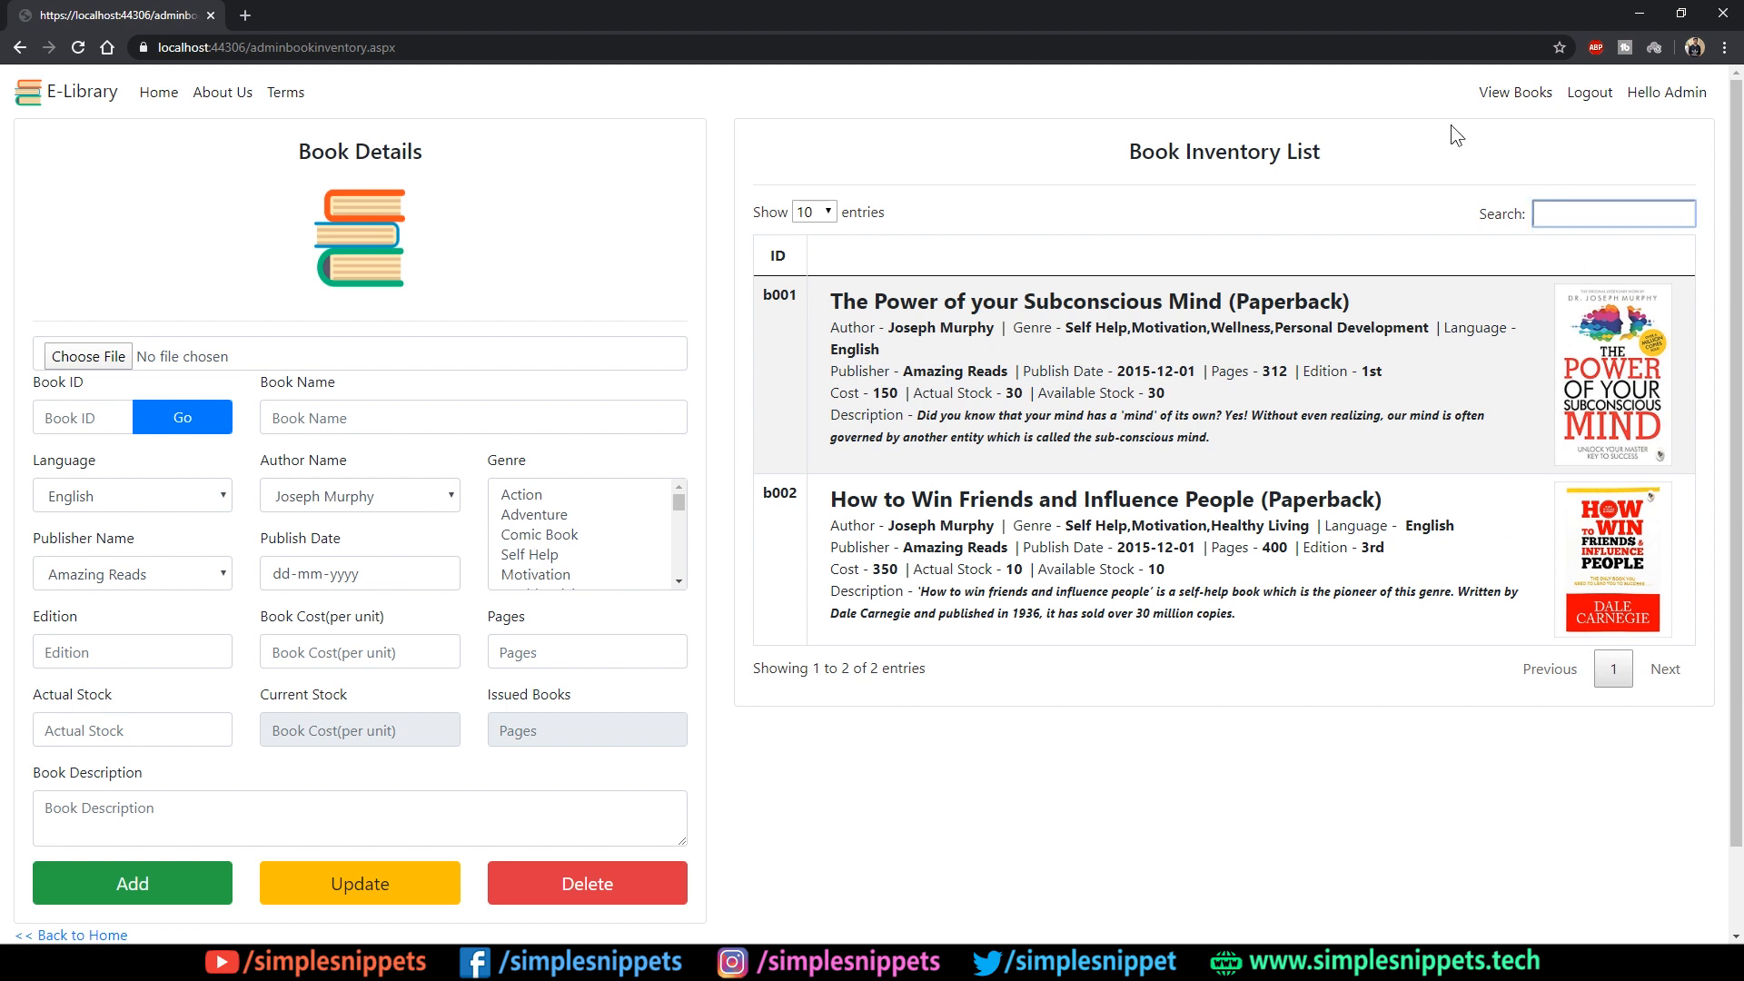
{"action": "mouse_move", "coordinate": [1557, 422]}
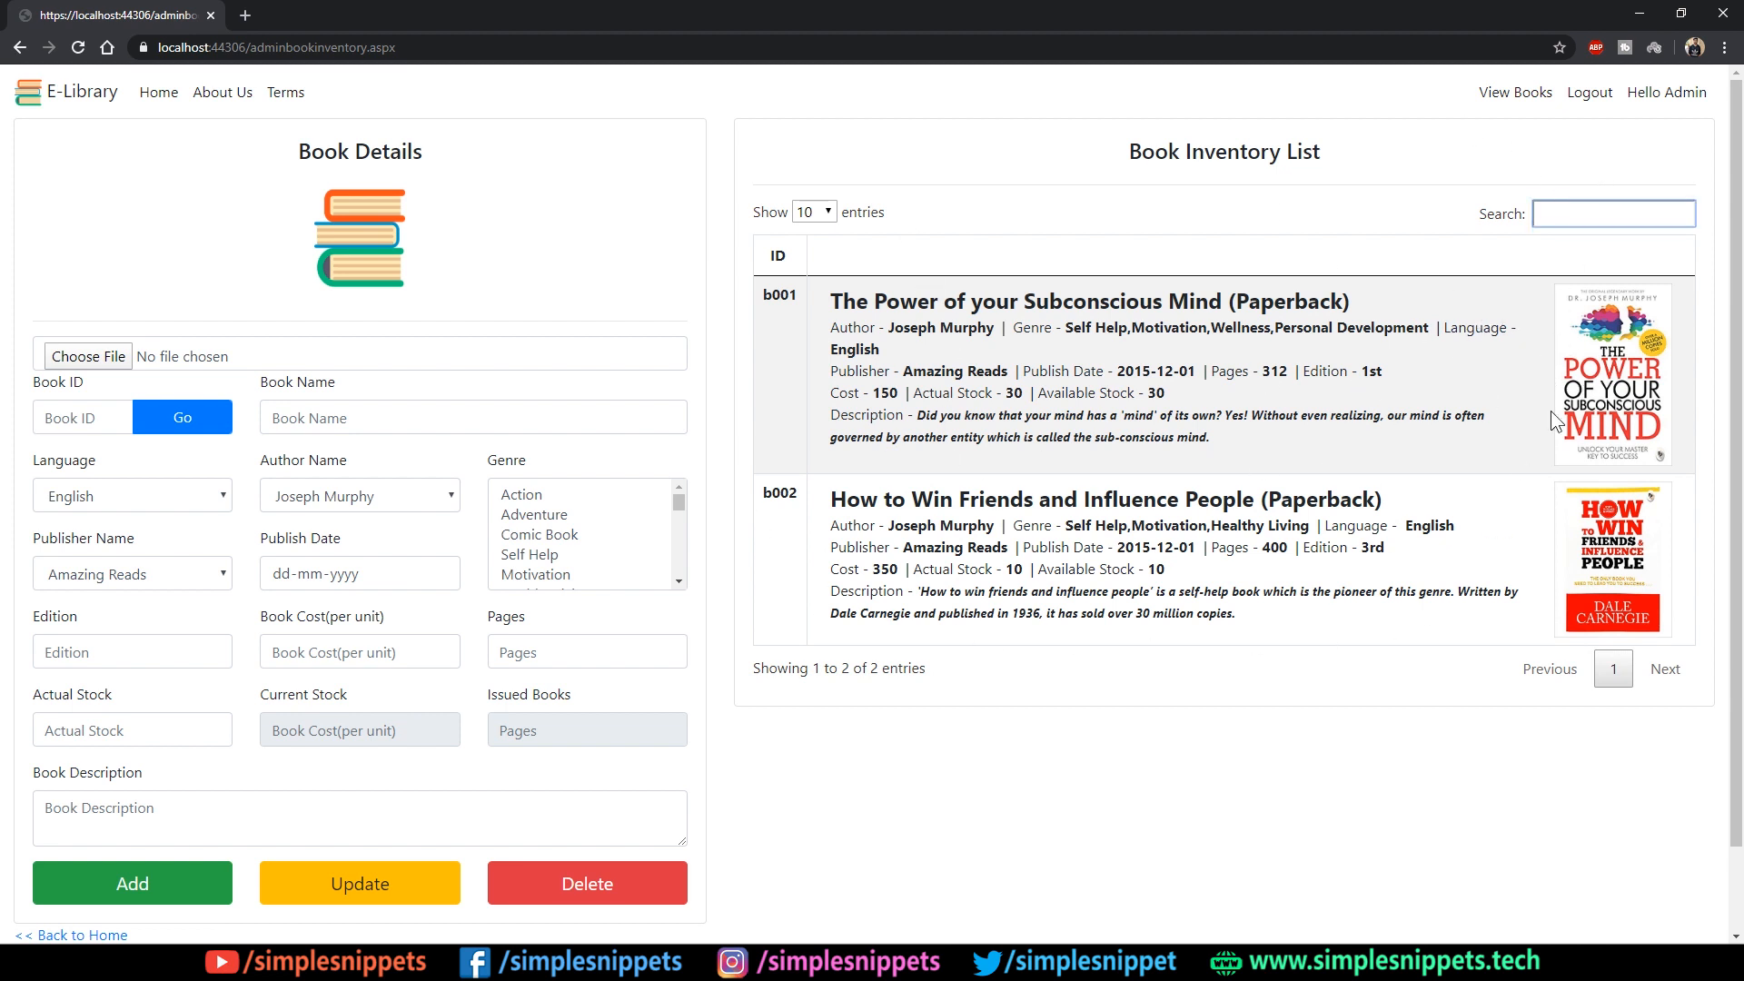
{"action": "mouse_move", "coordinate": [1264, 201]}
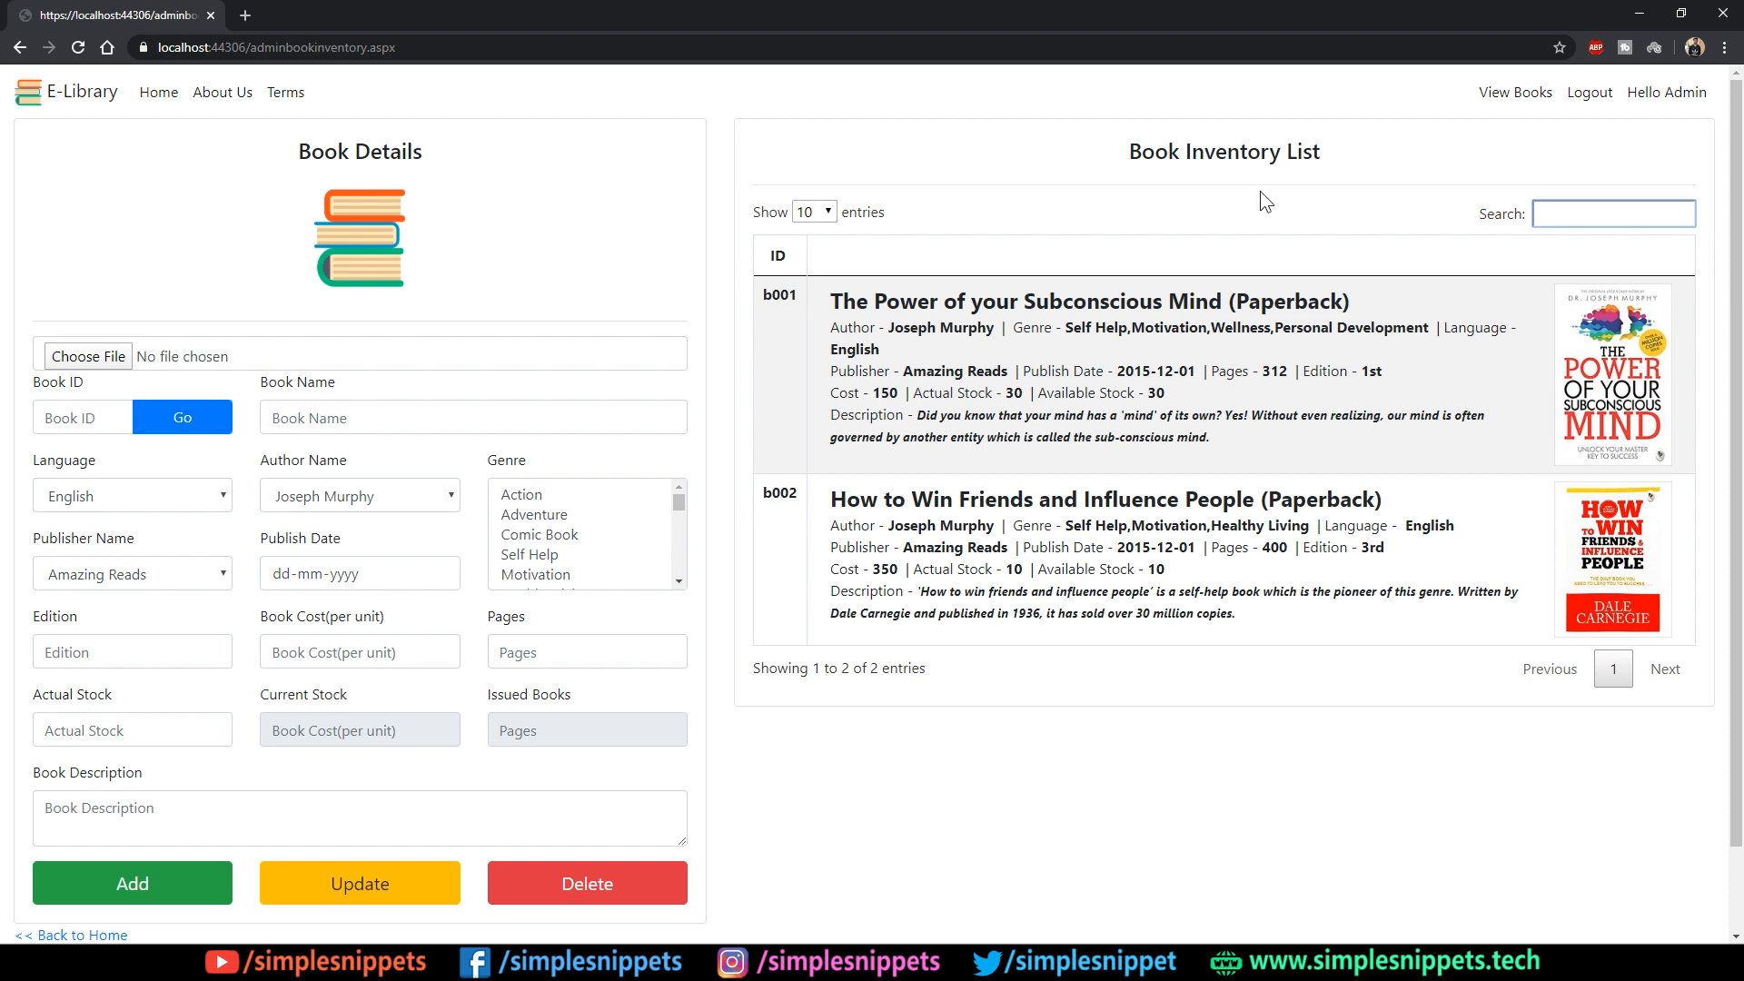
{"action": "mouse_move", "coordinate": [826, 659]}
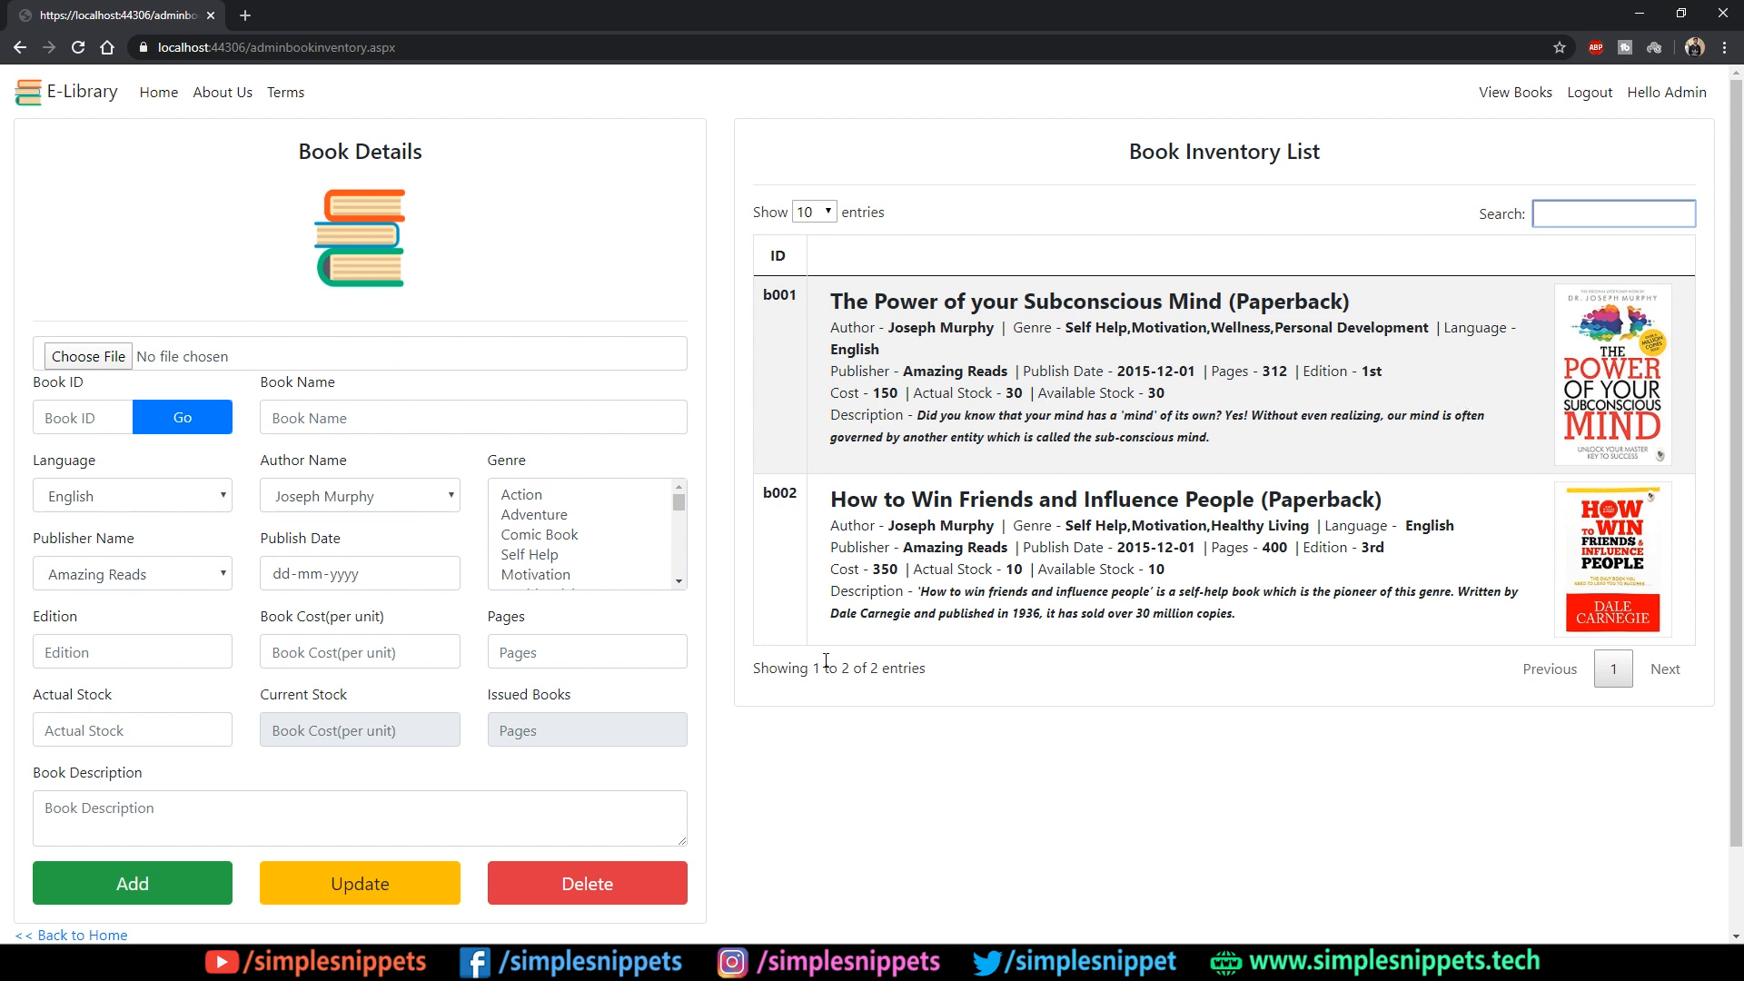
- Go to the public View Books page listing both books
{"action": "left_click", "coordinate": [1514, 93]}
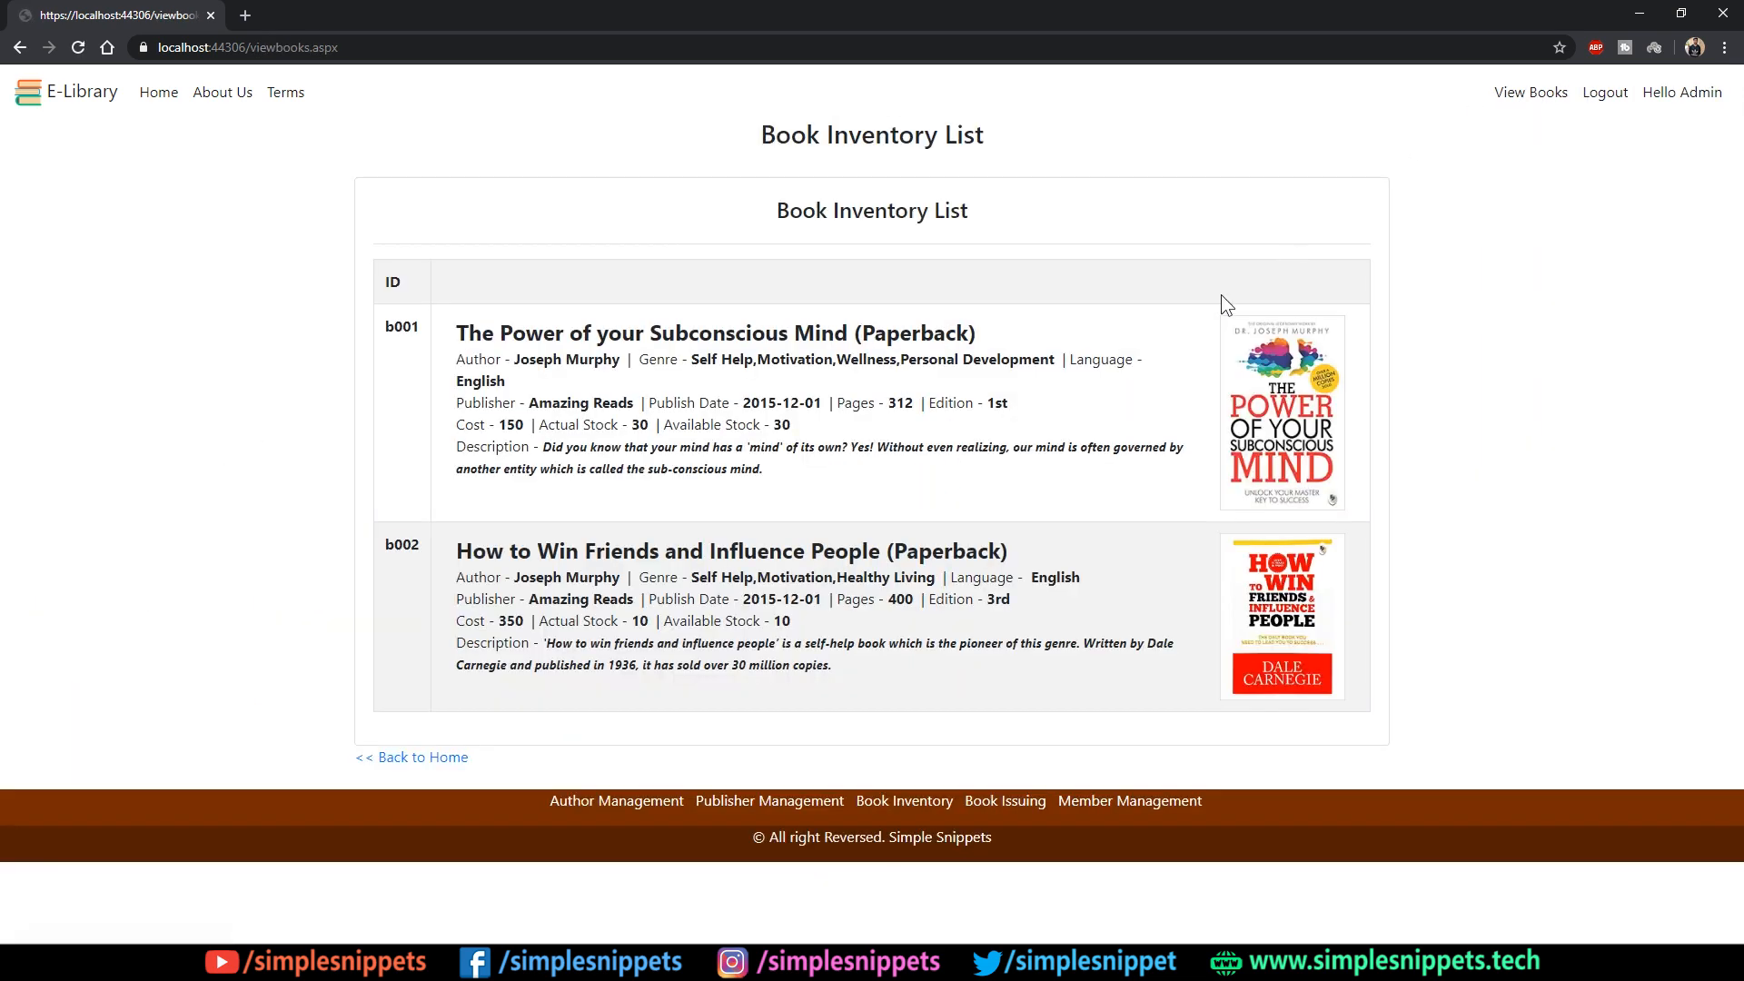
{"action": "mouse_move", "coordinate": [1319, 318]}
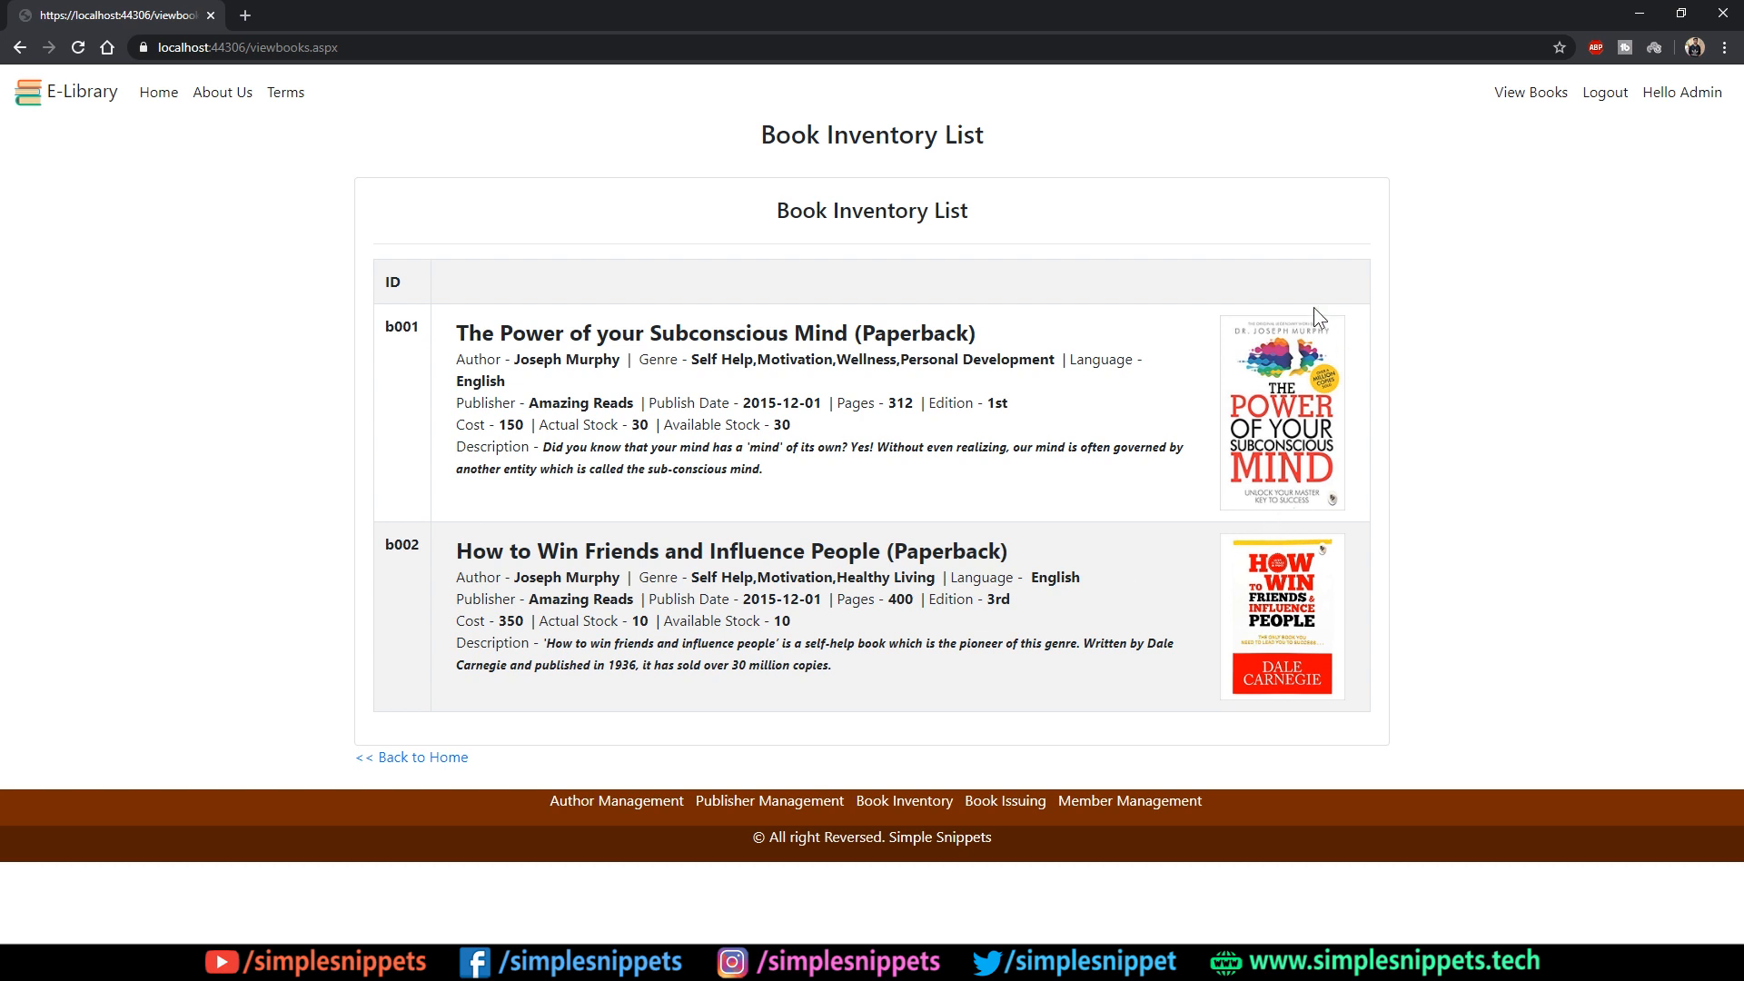
{"action": "mouse_move", "coordinate": [1308, 254]}
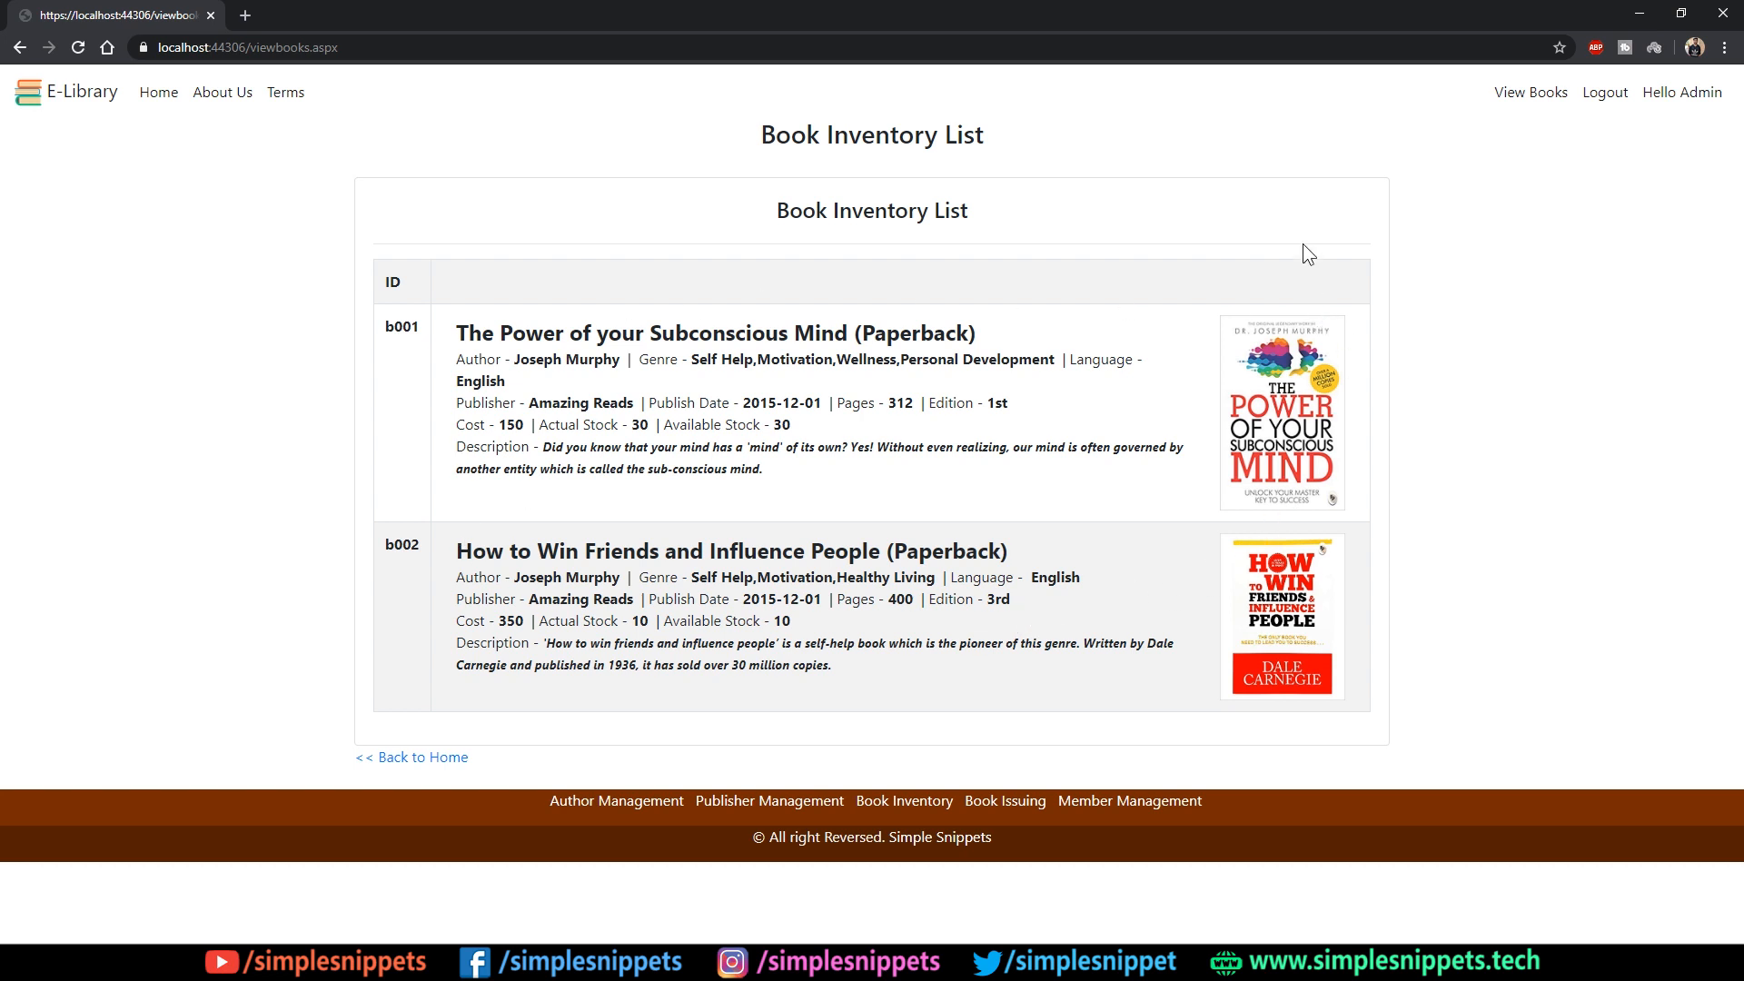
{"action": "mouse_move", "coordinate": [1297, 280]}
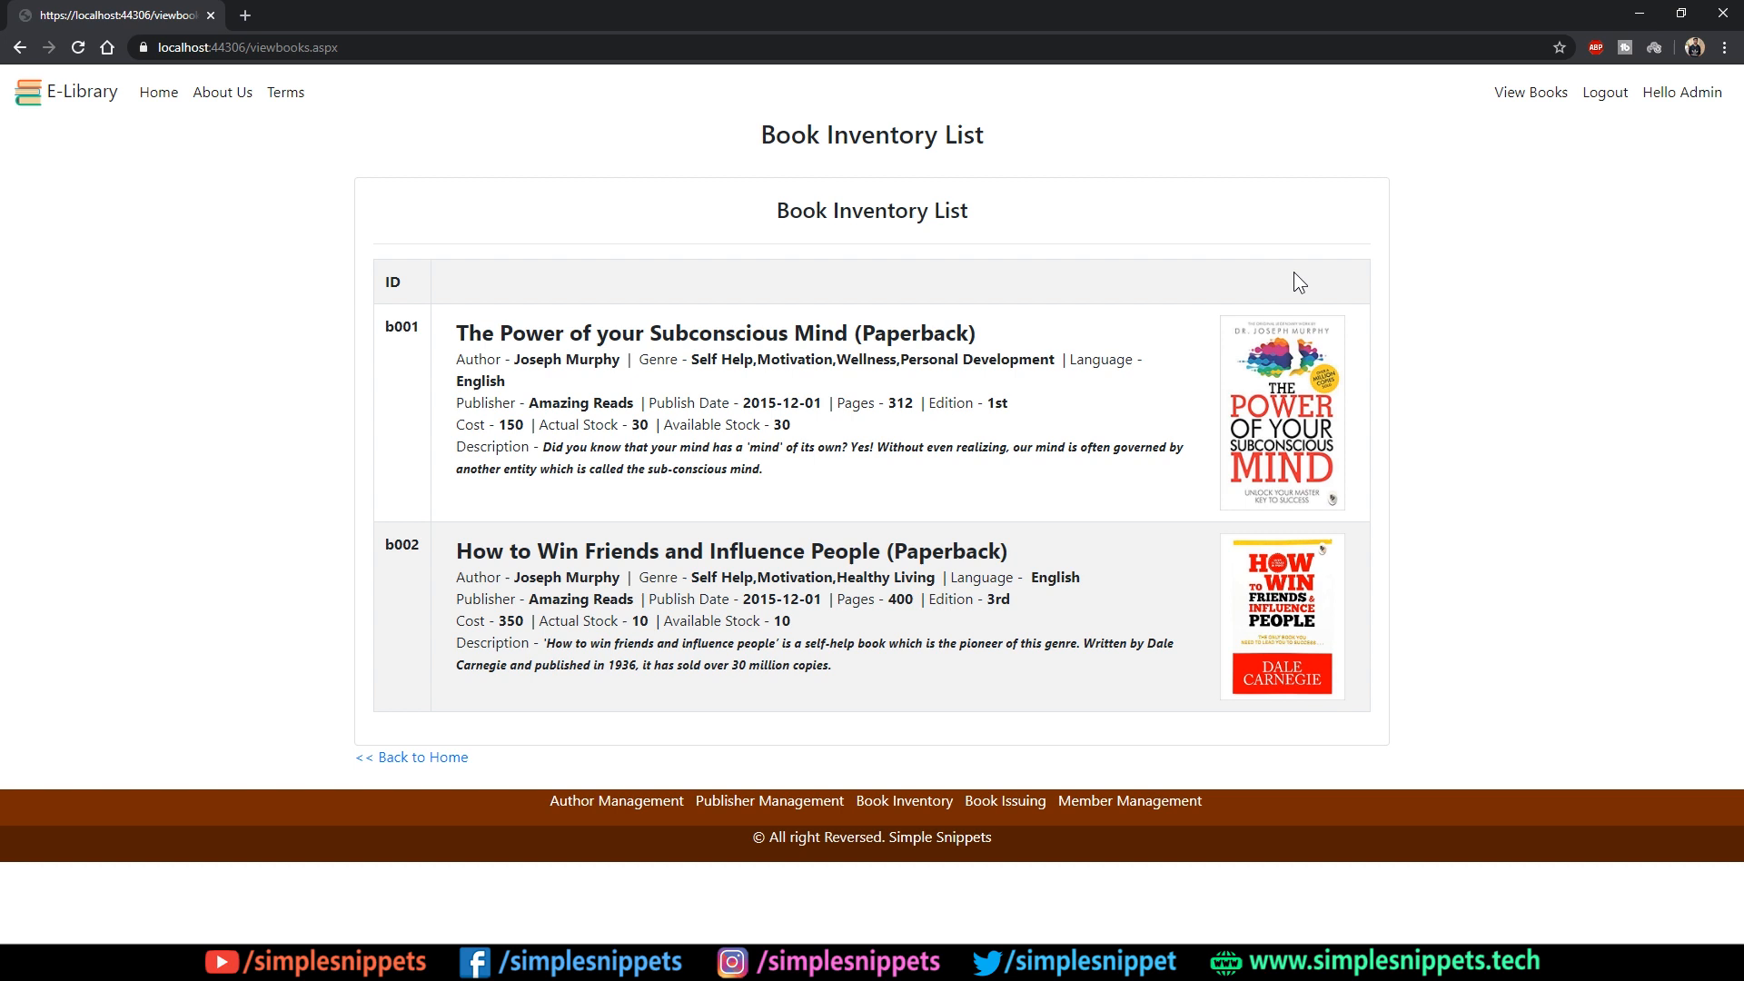
{"action": "mouse_move", "coordinate": [1265, 292]}
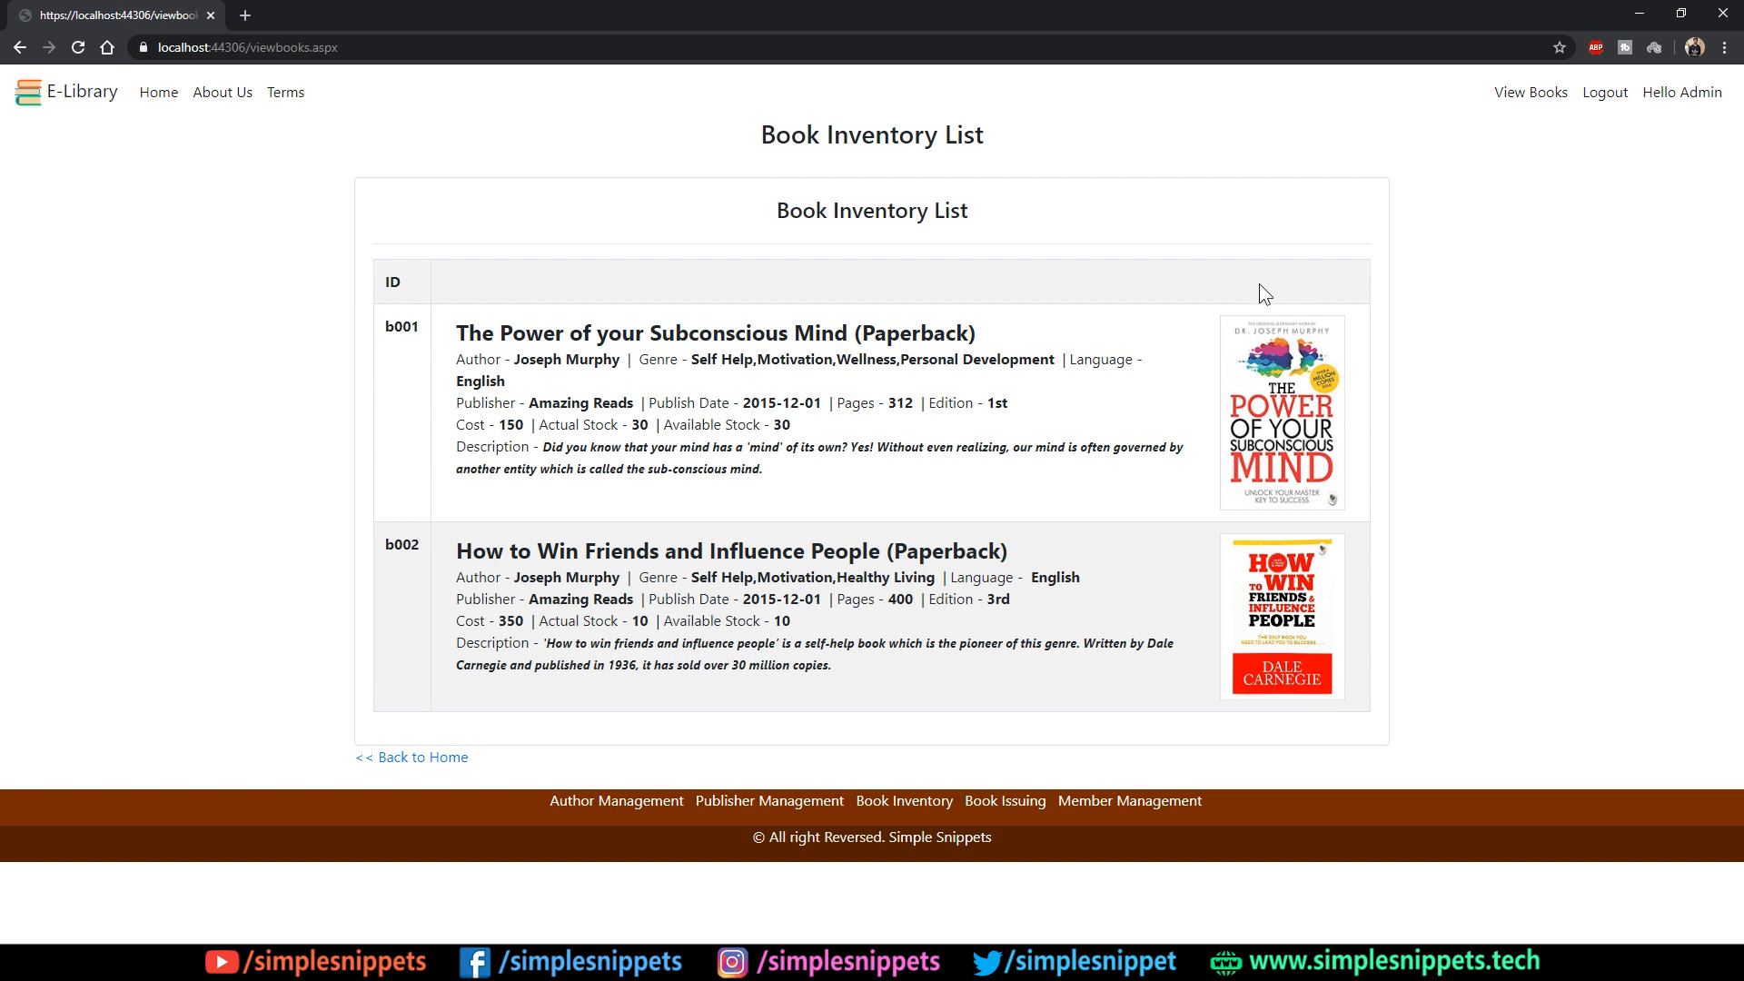
{"action": "mouse_move", "coordinate": [1247, 316]}
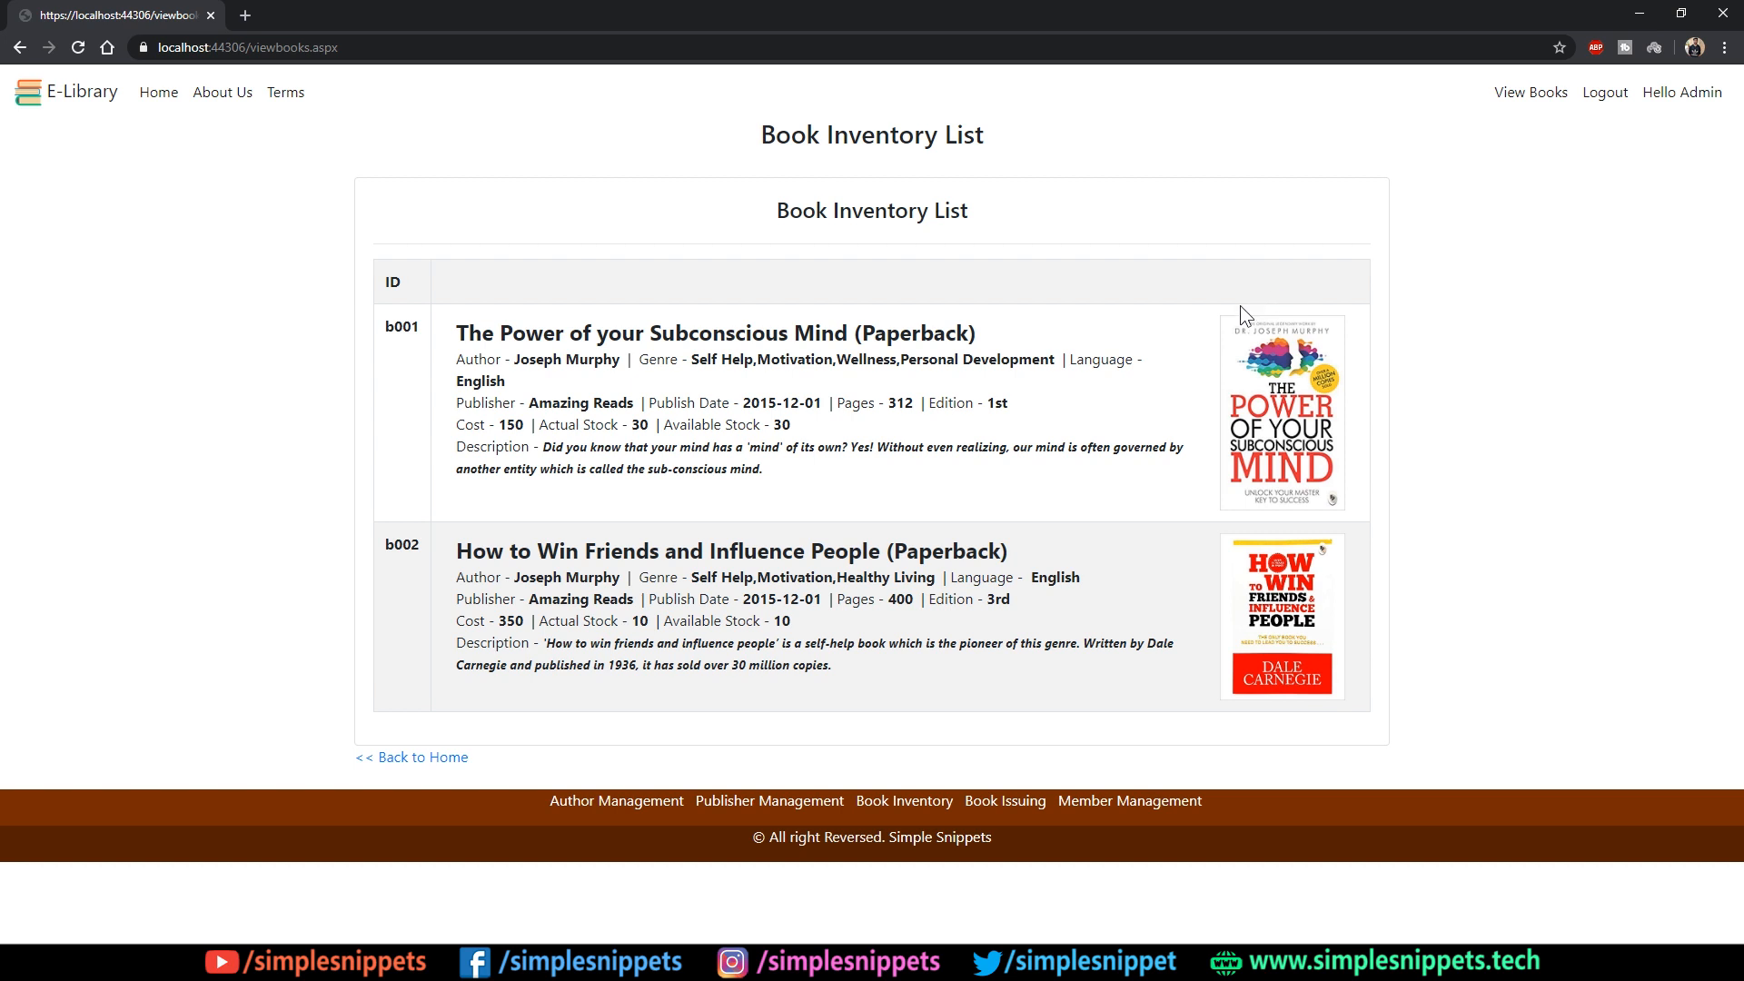
{"action": "mouse_move", "coordinate": [1190, 369]}
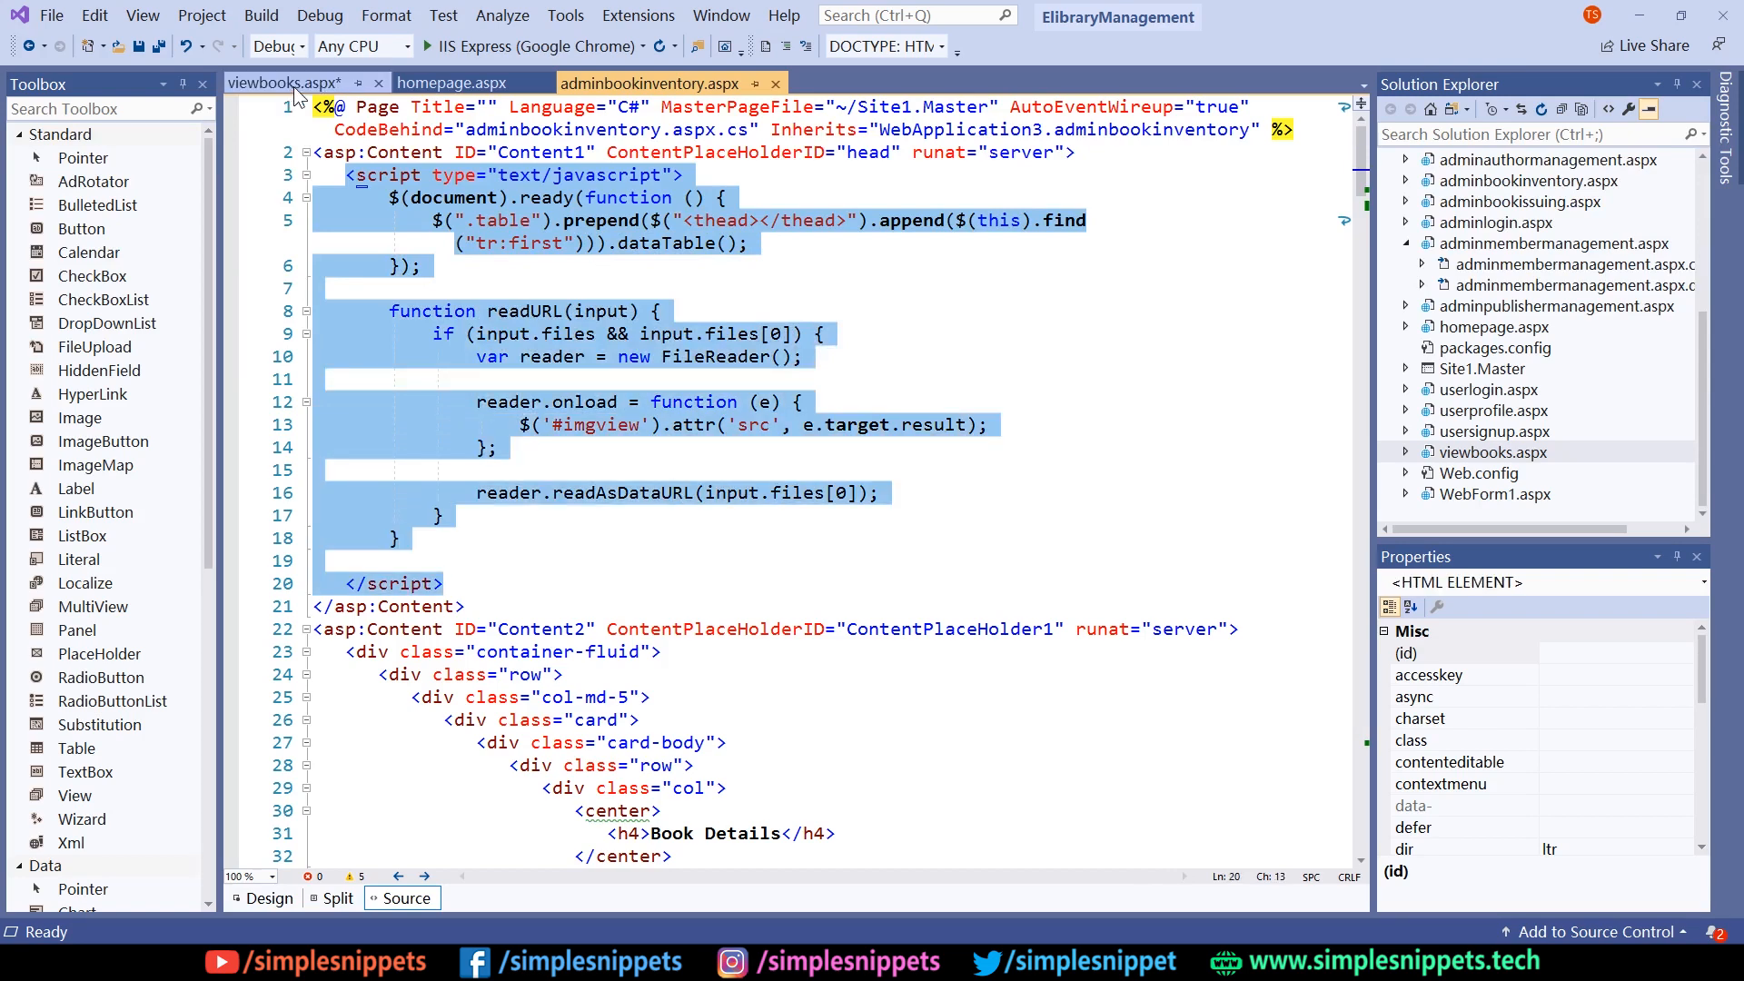
- Keep the DataTables script in viewbooks.aspx head, removing the readURL function
{"action": "left_click", "coordinate": [289, 82]}
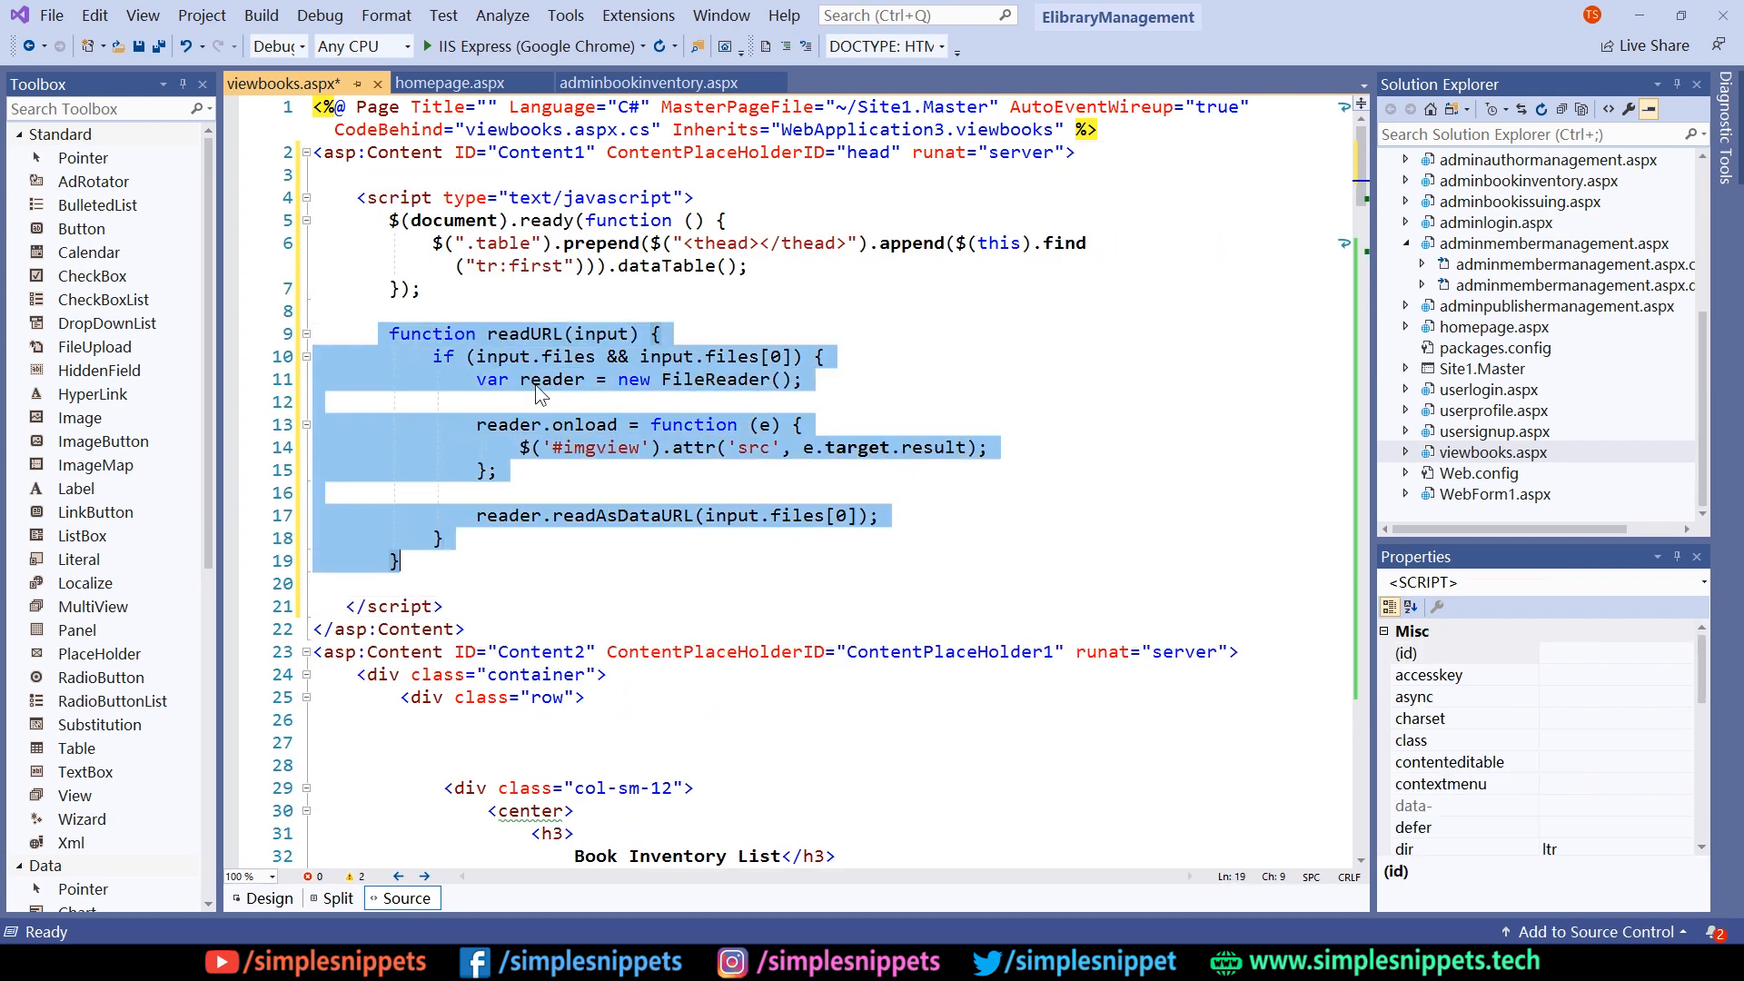
{"action": "key", "text": "Delete"}
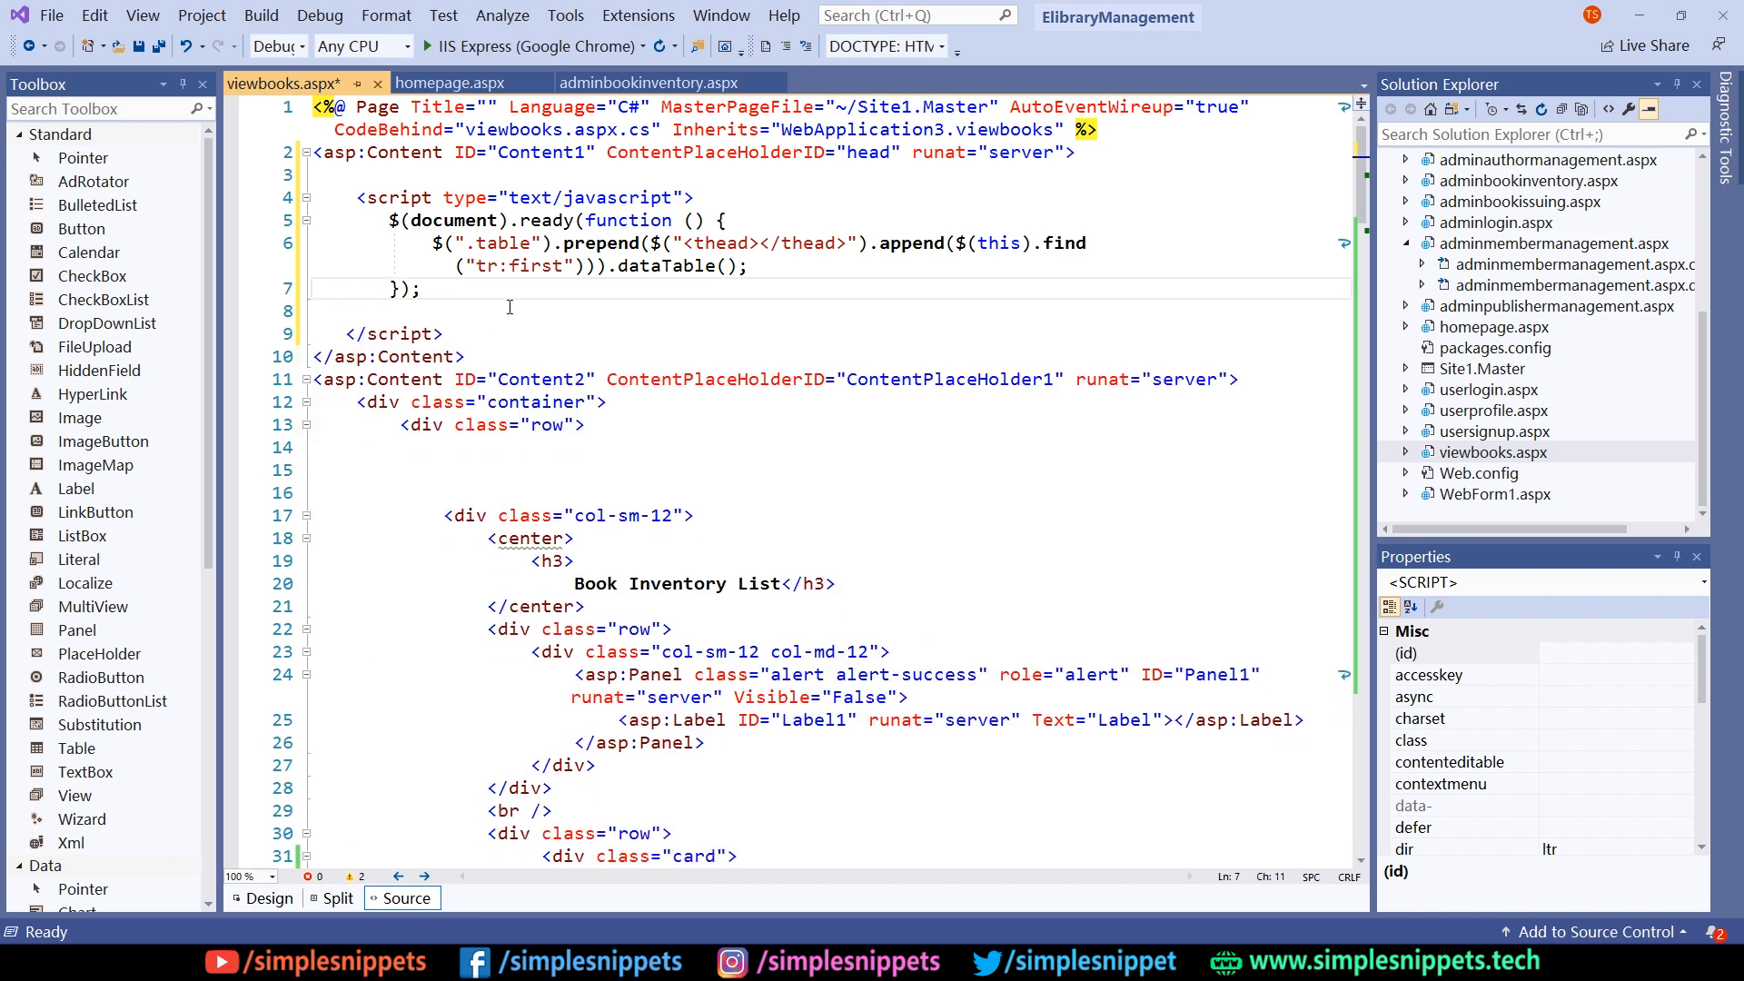
{"action": "left_click", "coordinate": [754, 266]}
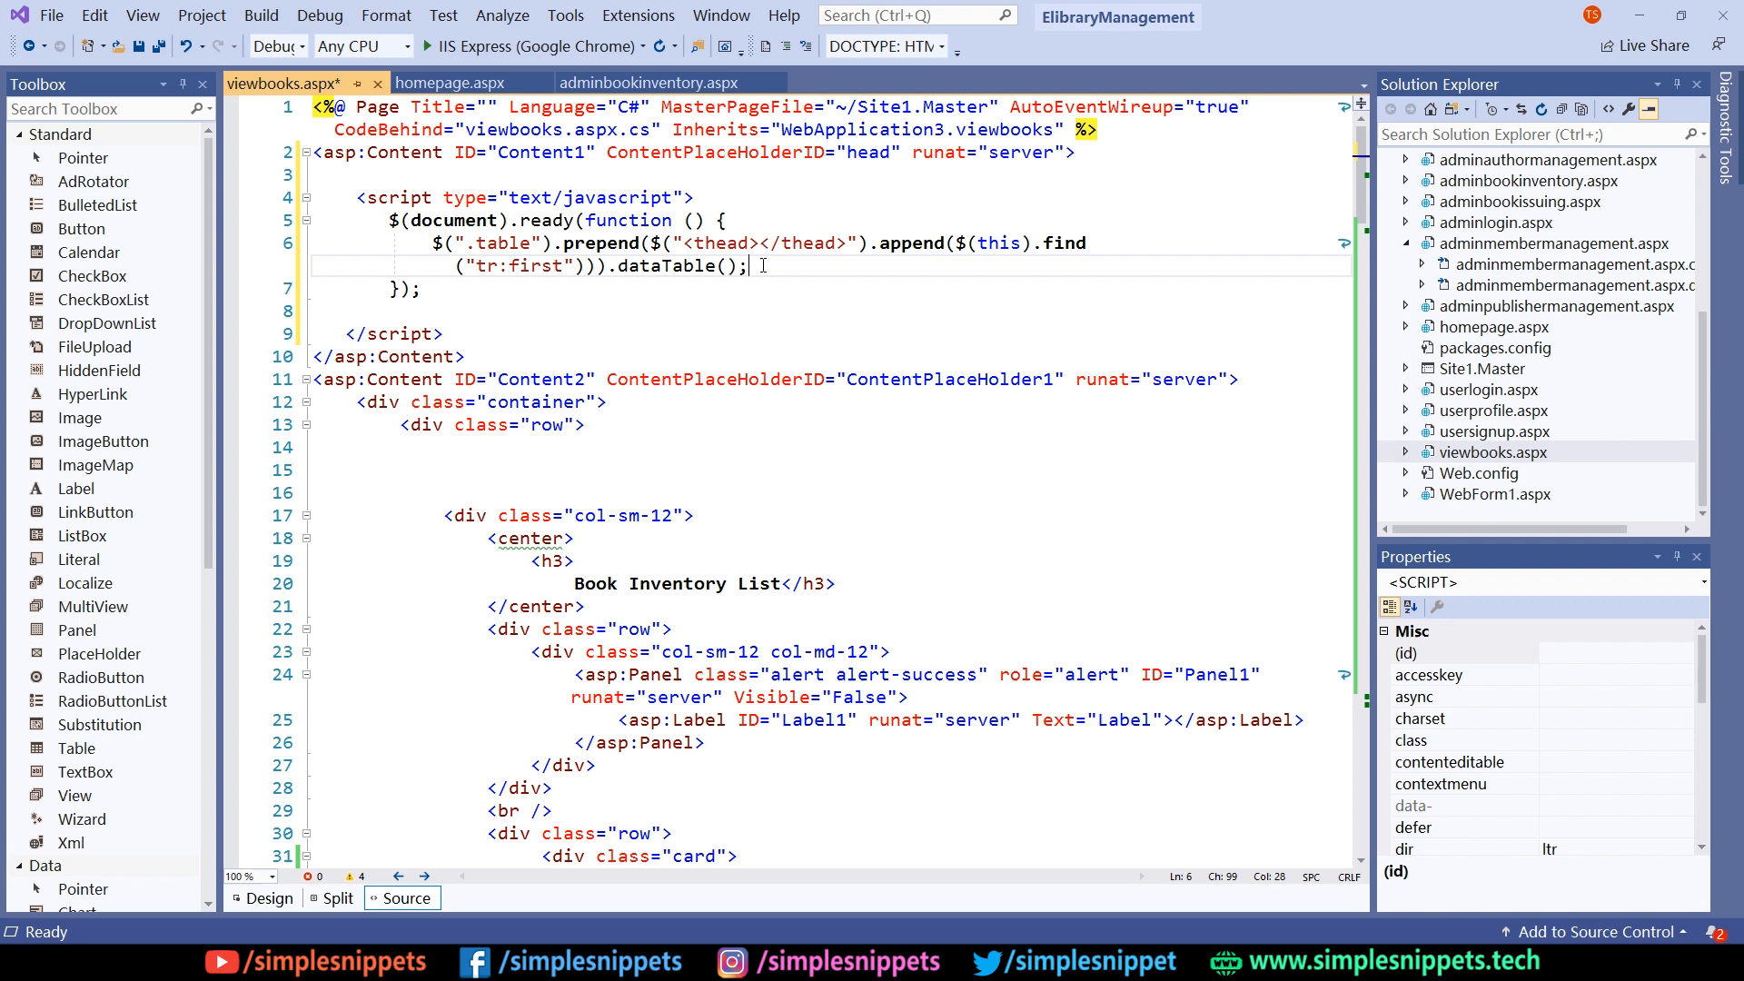
{"action": "left_click", "coordinate": [405, 309]}
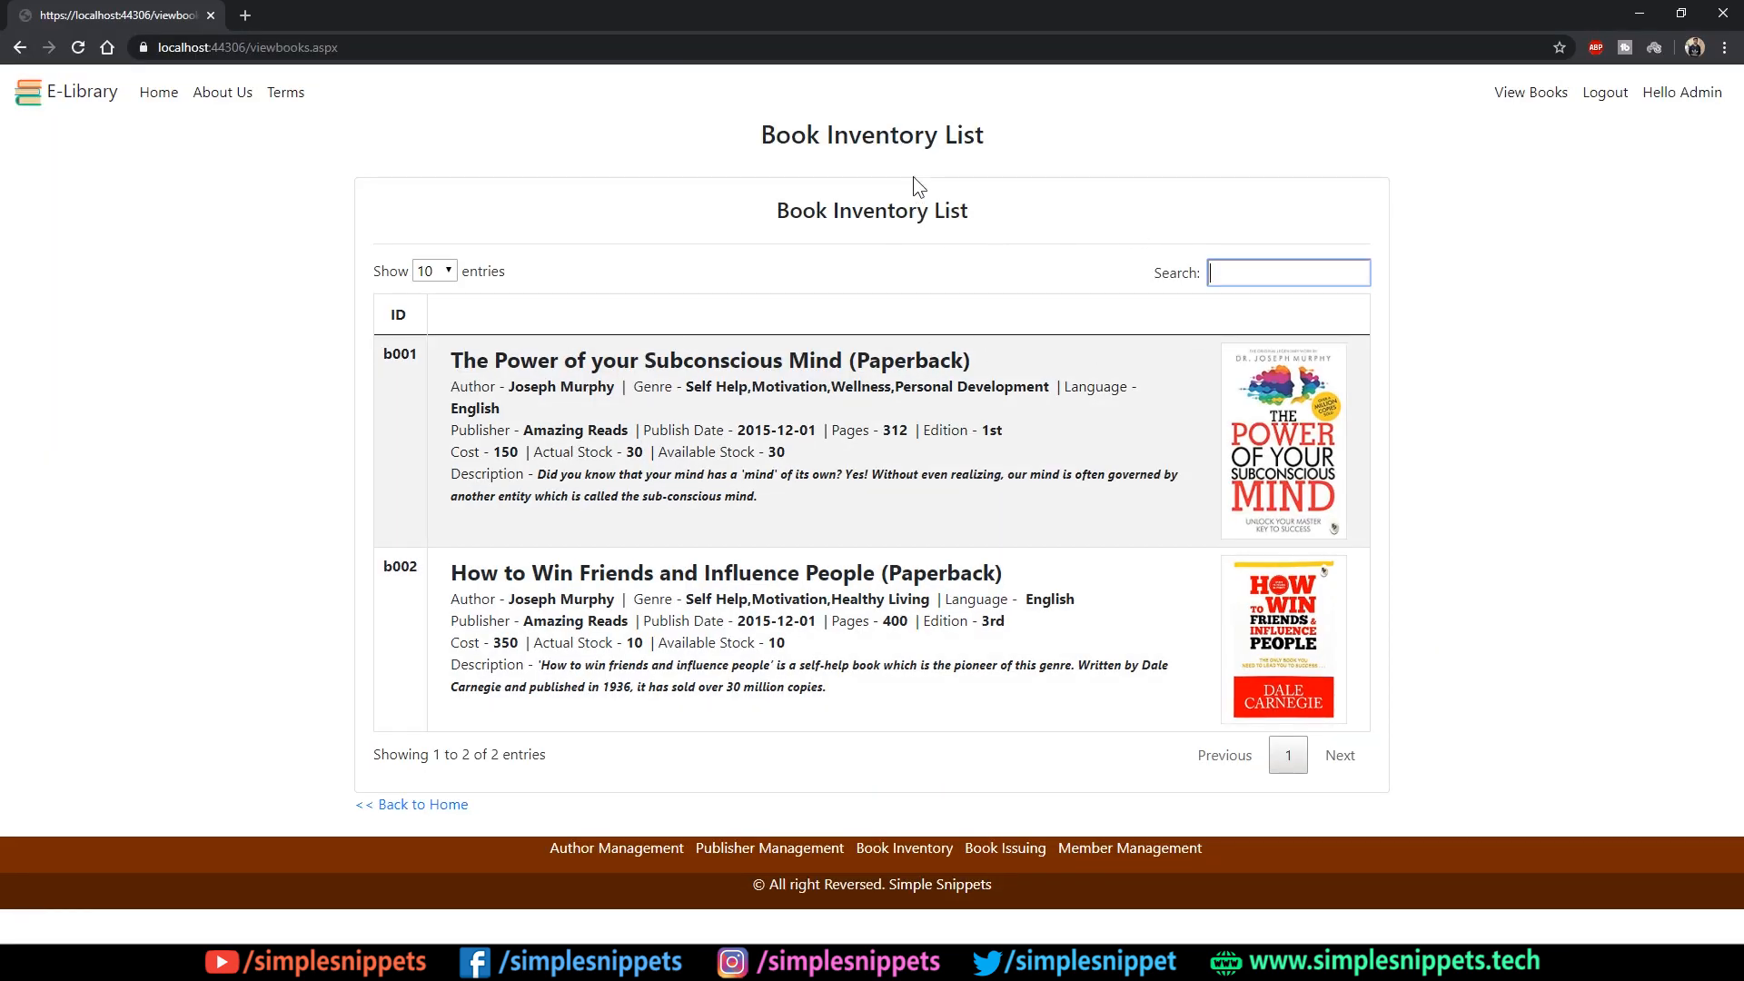
{"action": "mouse_move", "coordinate": [440, 581]}
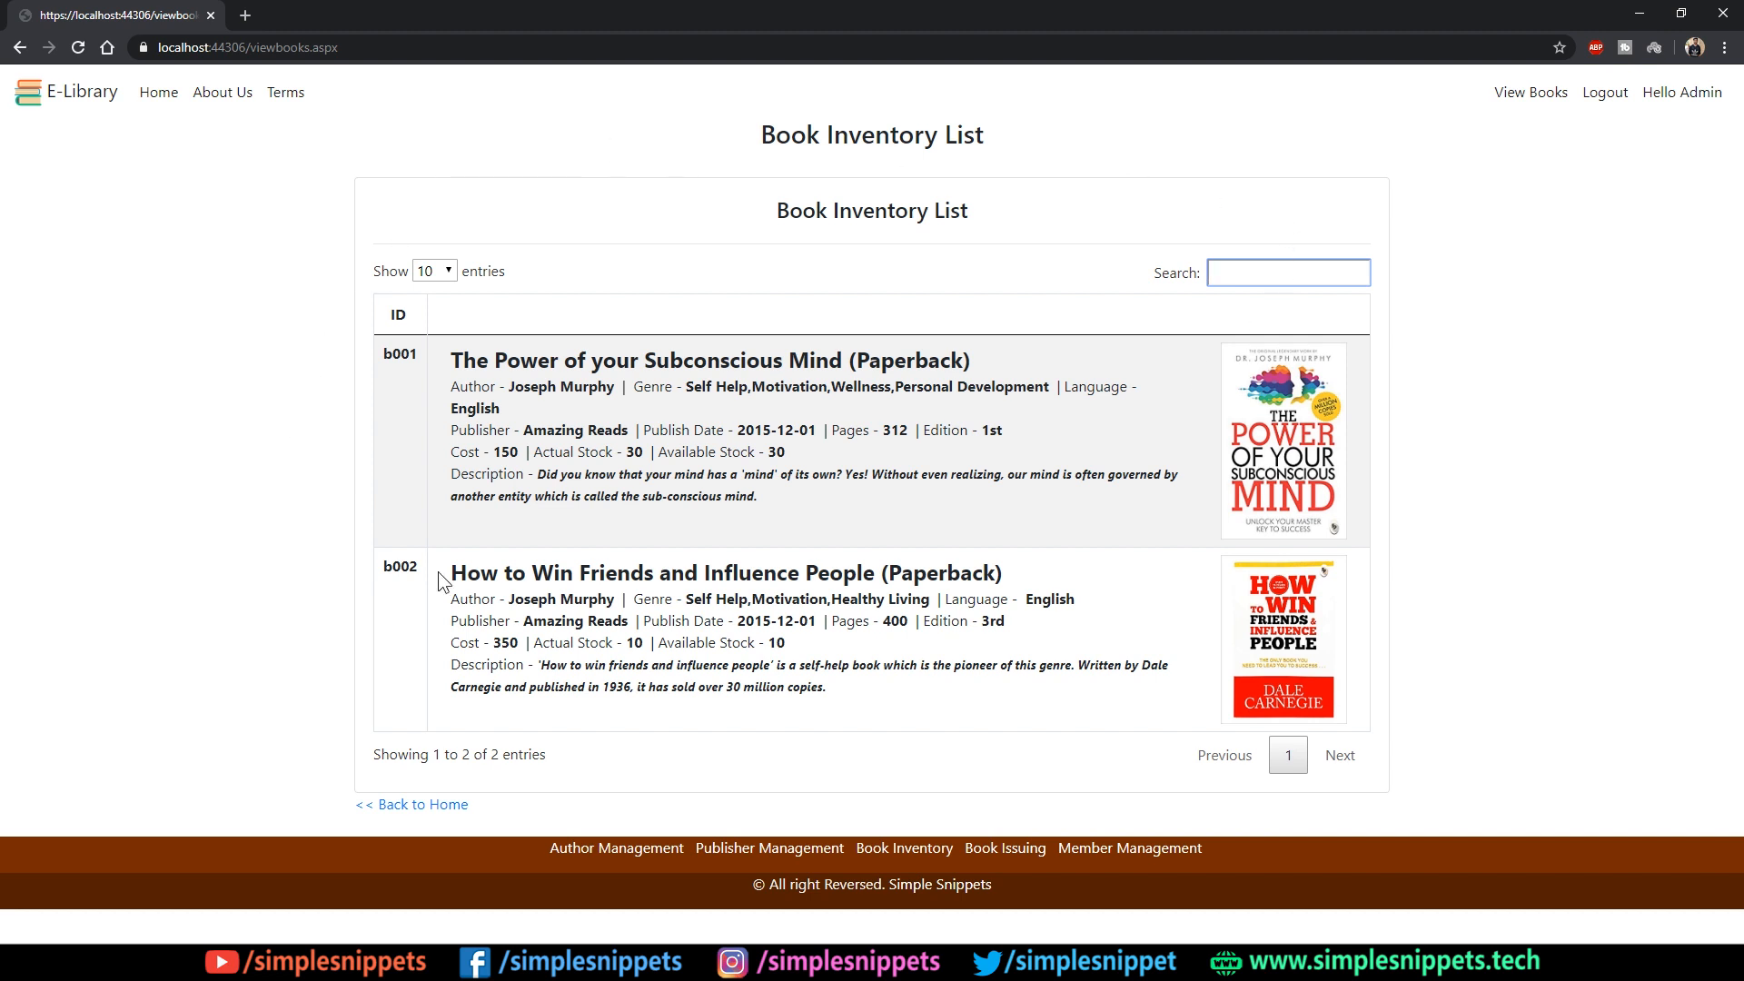
- Remove the duplicate Book Inventory List heading row inside the card and save
{"action": "double_click", "coordinate": [871, 211]}
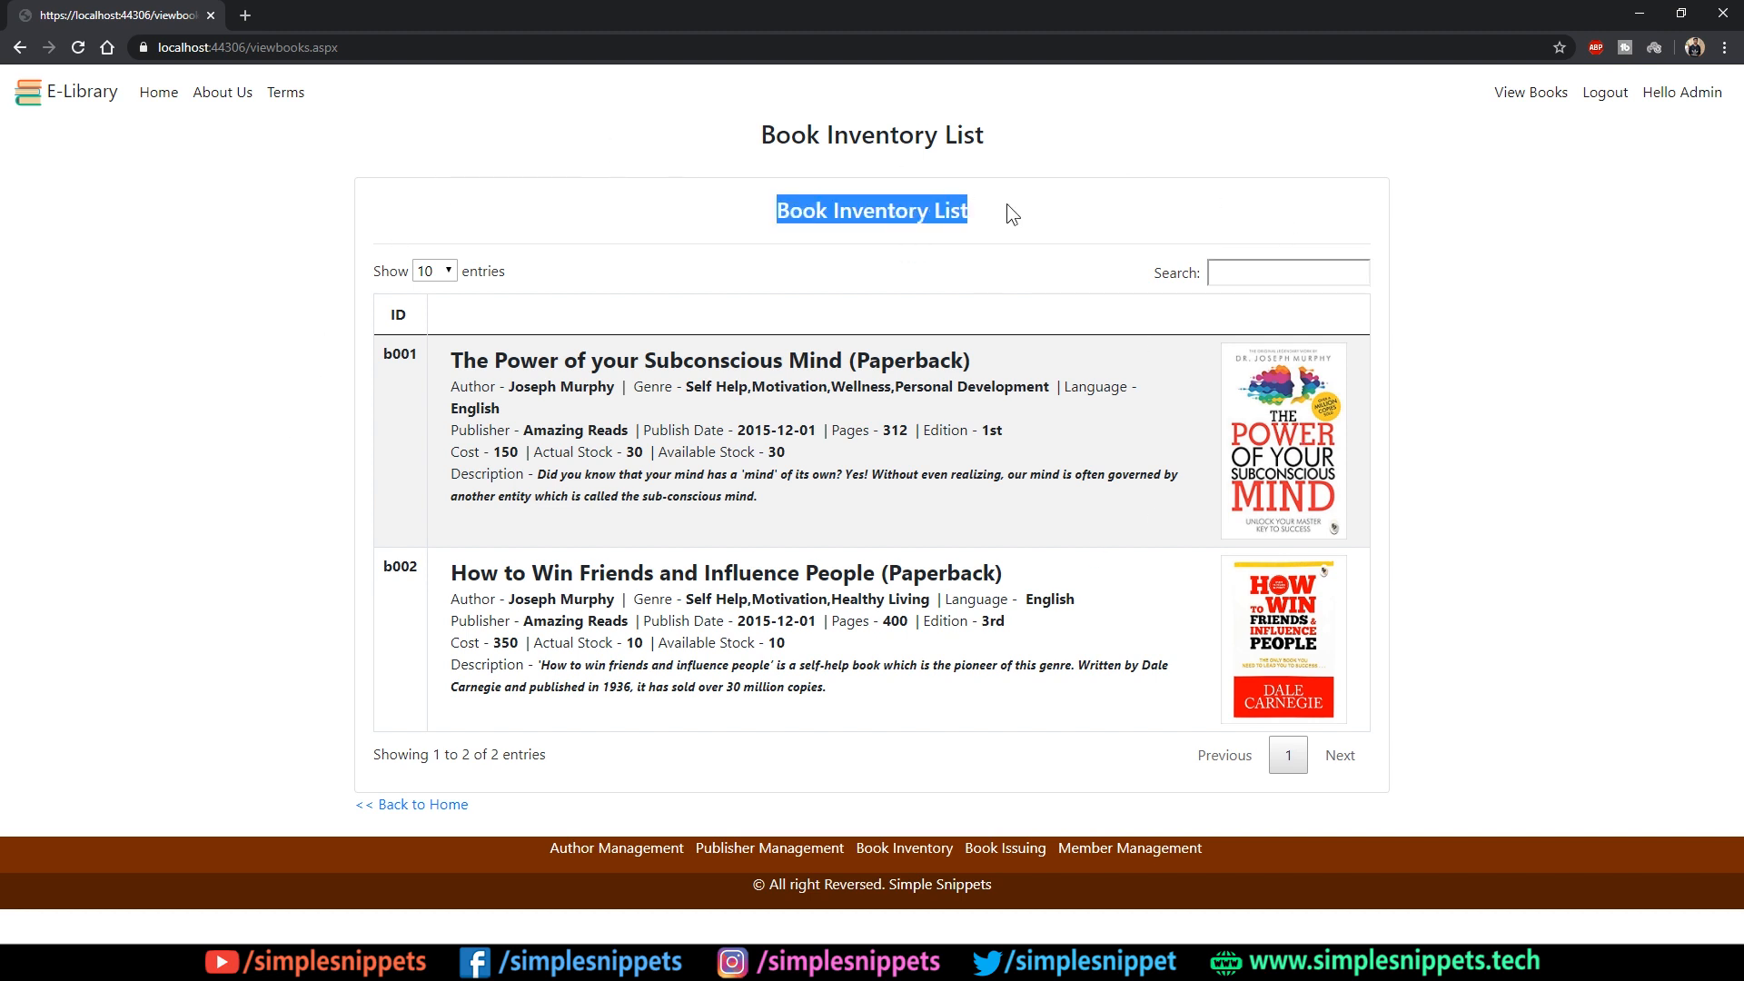
{"action": "mouse_move", "coordinate": [903, 204]}
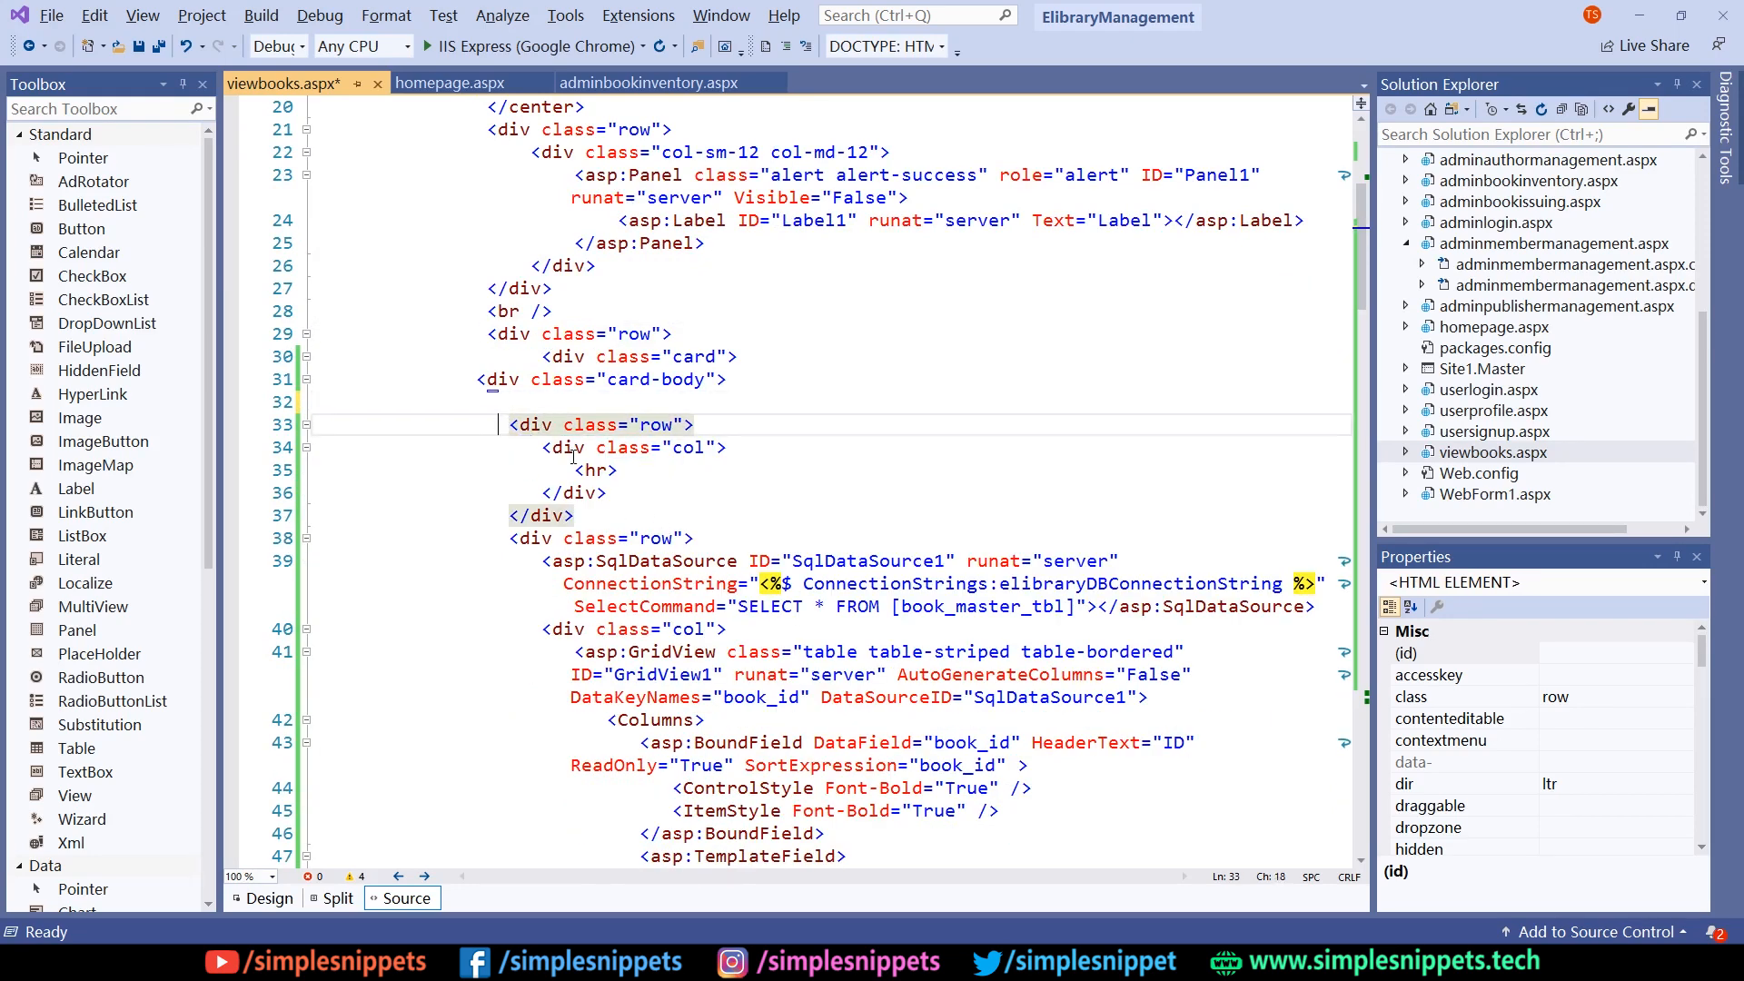
{"action": "key", "text": "Ctrl+S"}
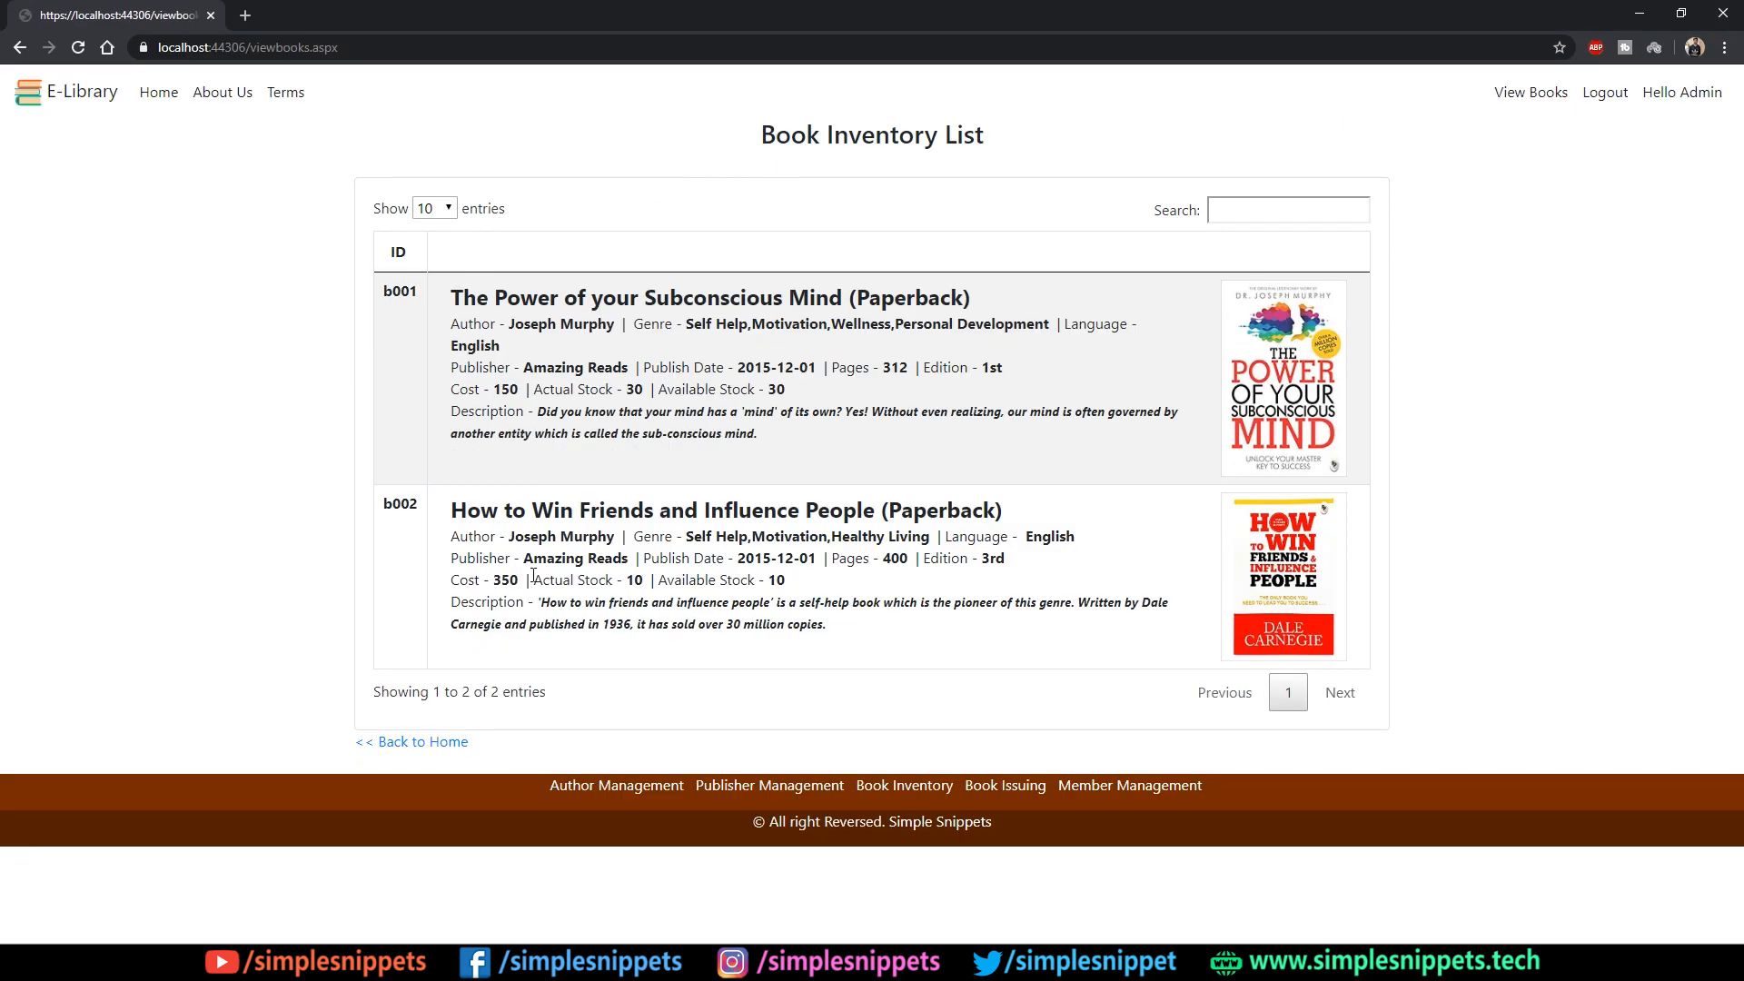
{"action": "mouse_move", "coordinate": [502, 540]}
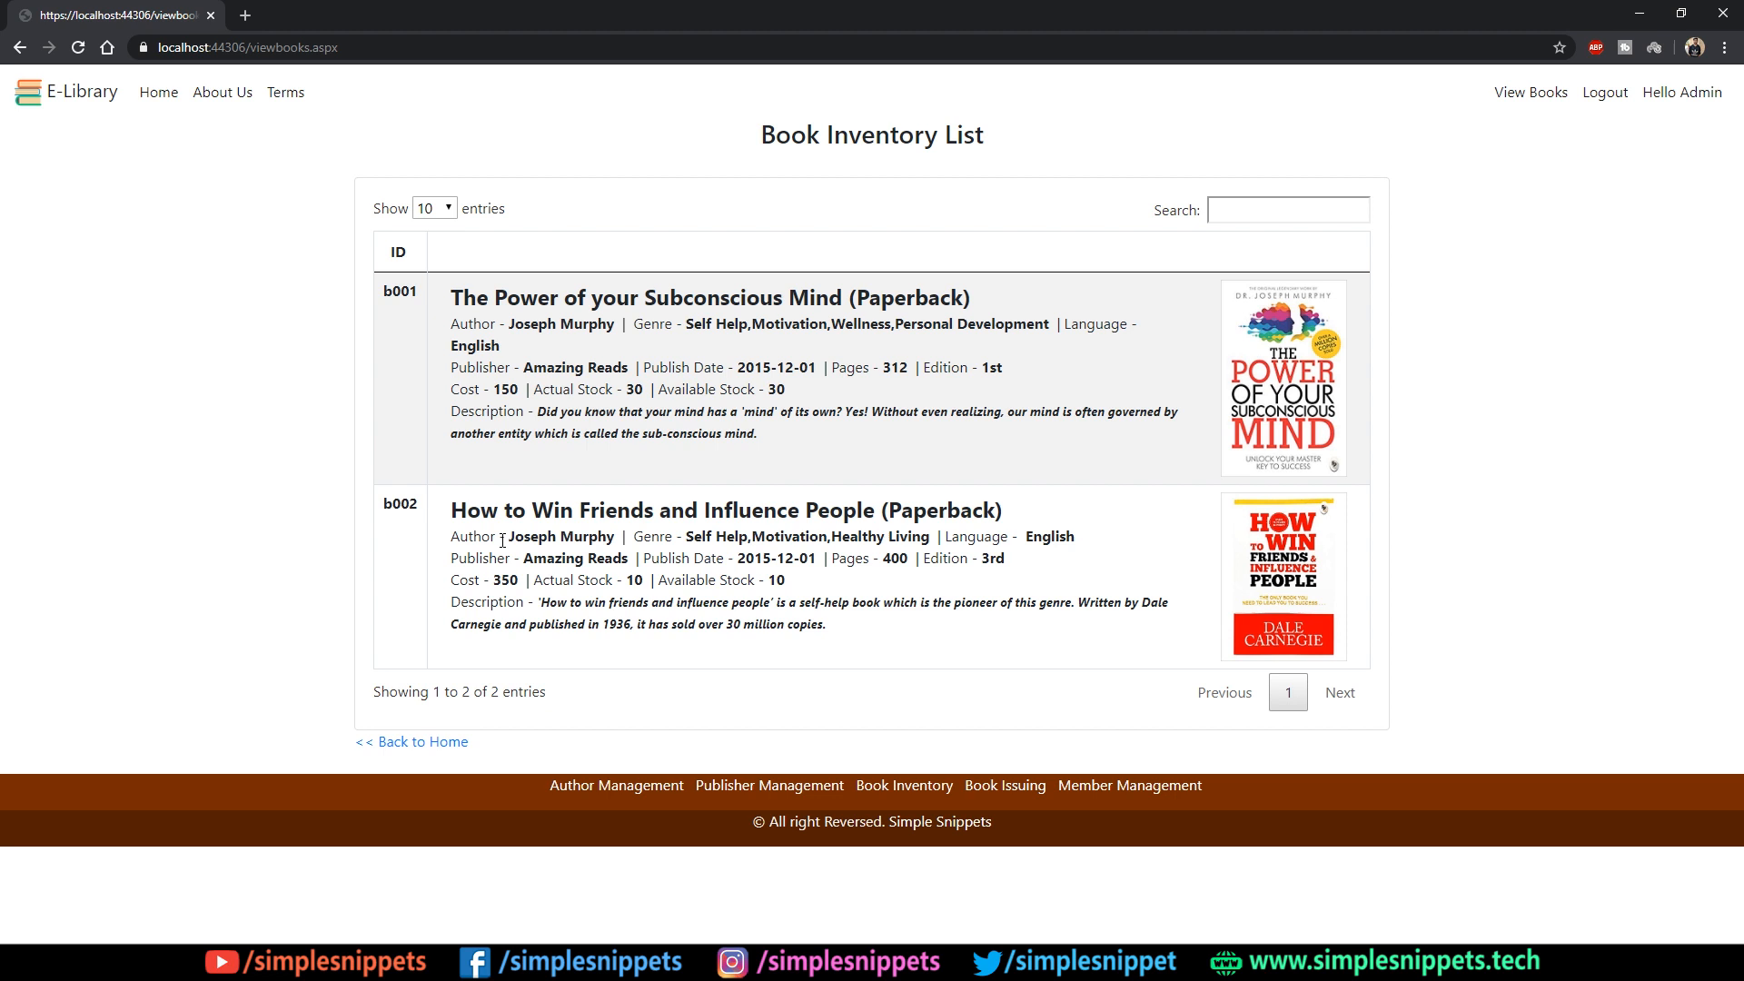
{"action": "mouse_move", "coordinate": [1210, 301]}
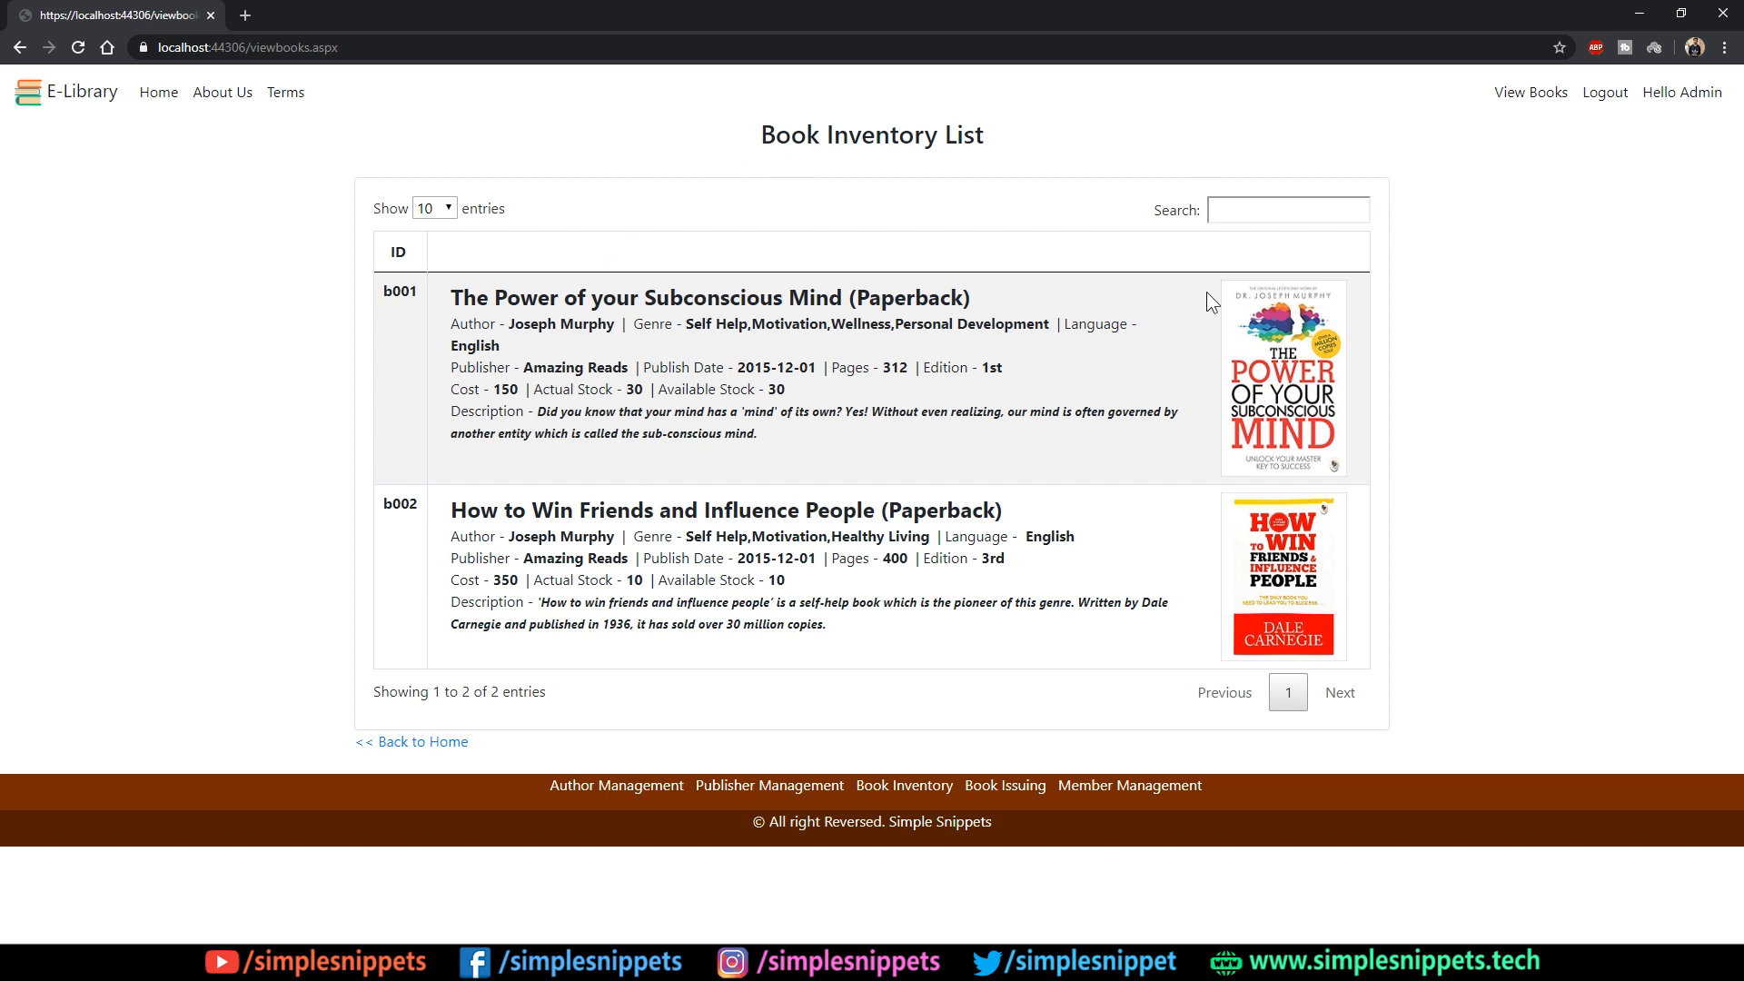
{"action": "mouse_move", "coordinate": [805, 416]}
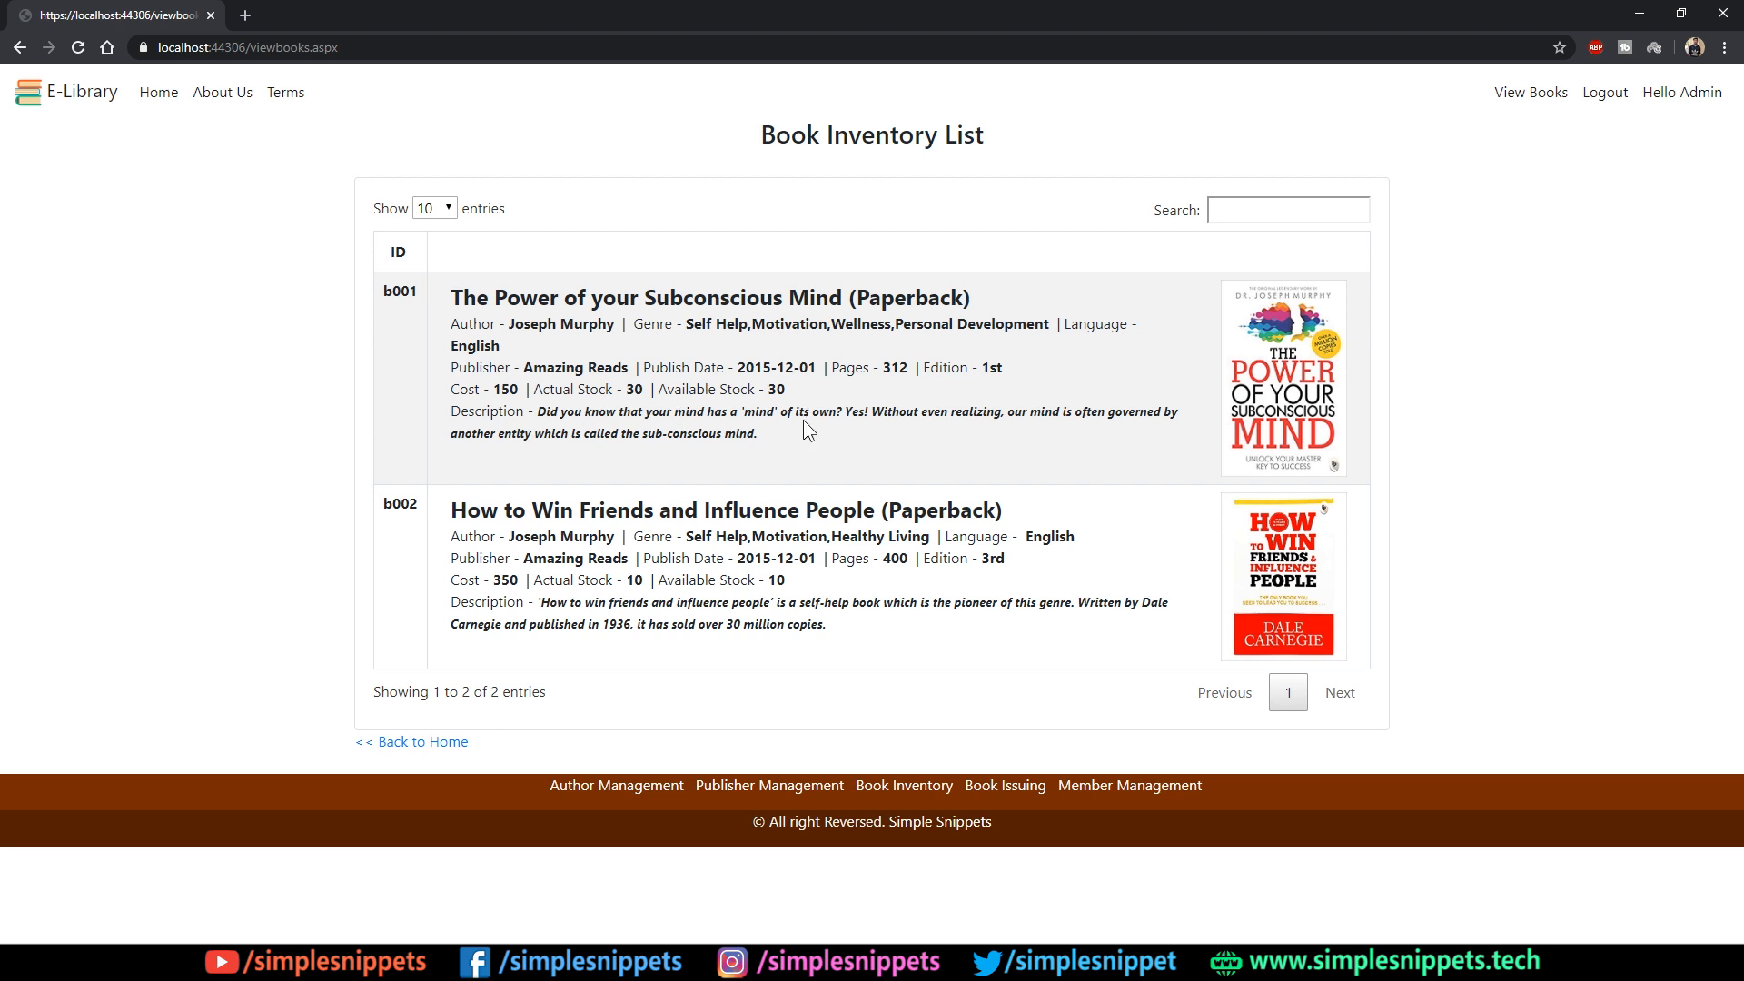
{"action": "mouse_move", "coordinate": [863, 461]}
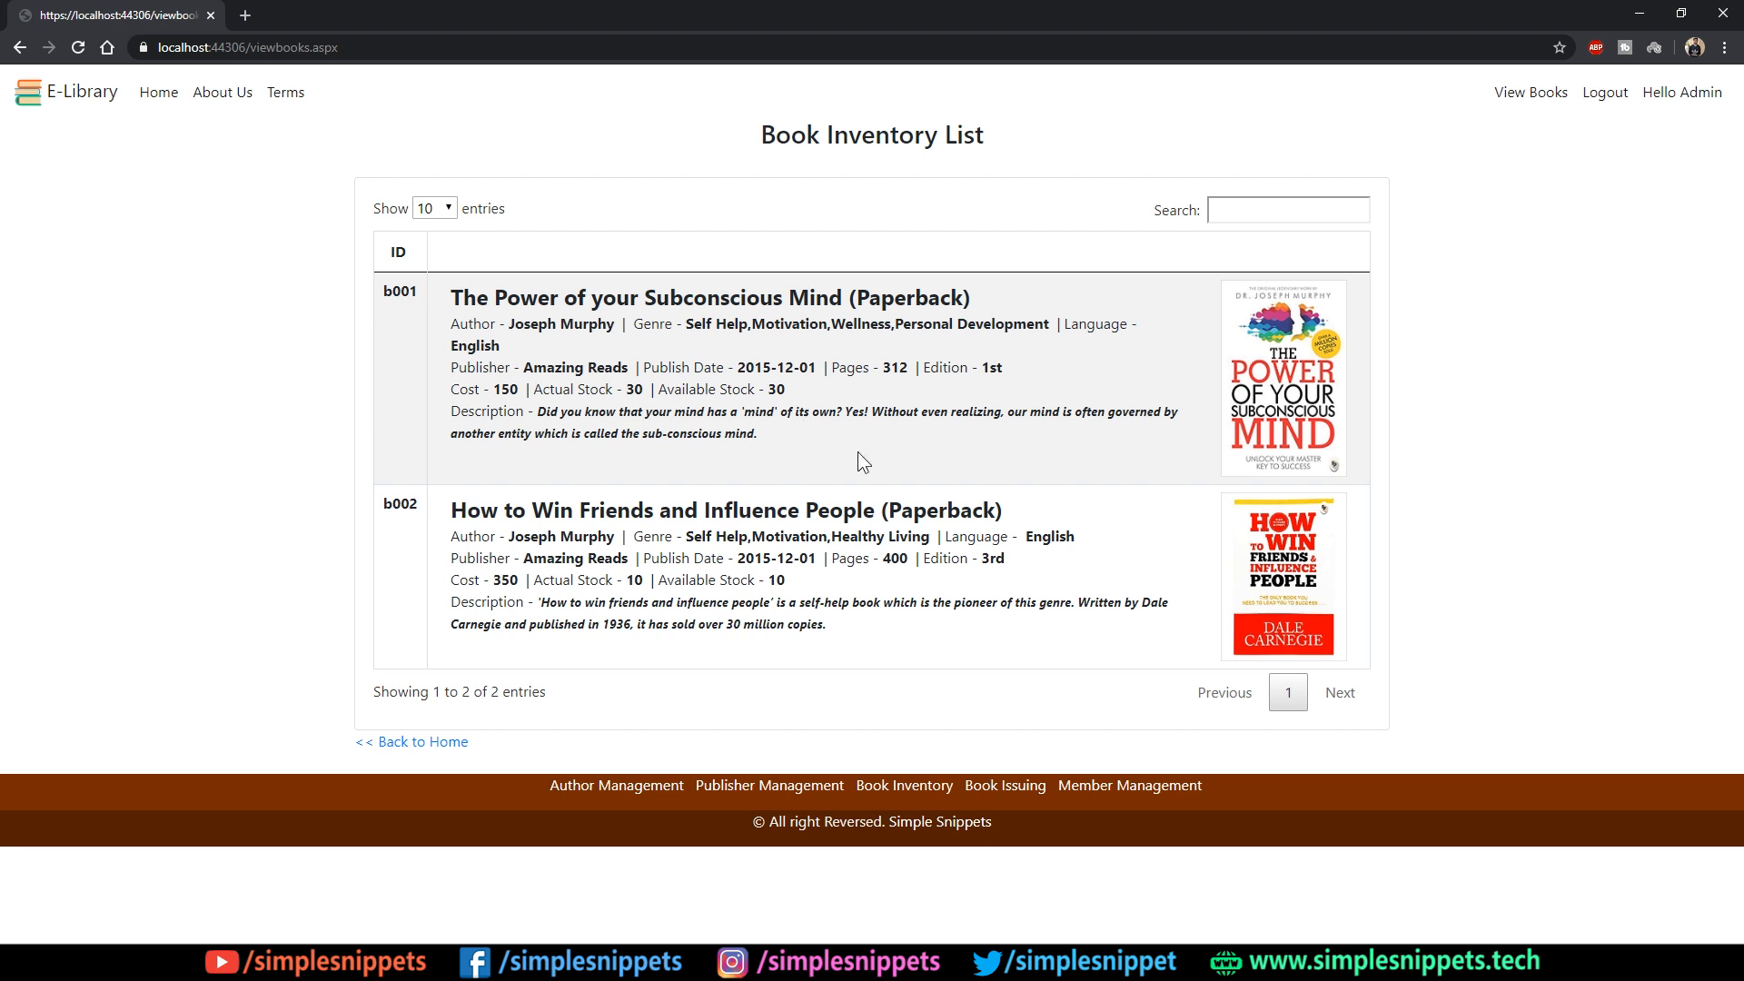
{"action": "mouse_move", "coordinate": [914, 295]}
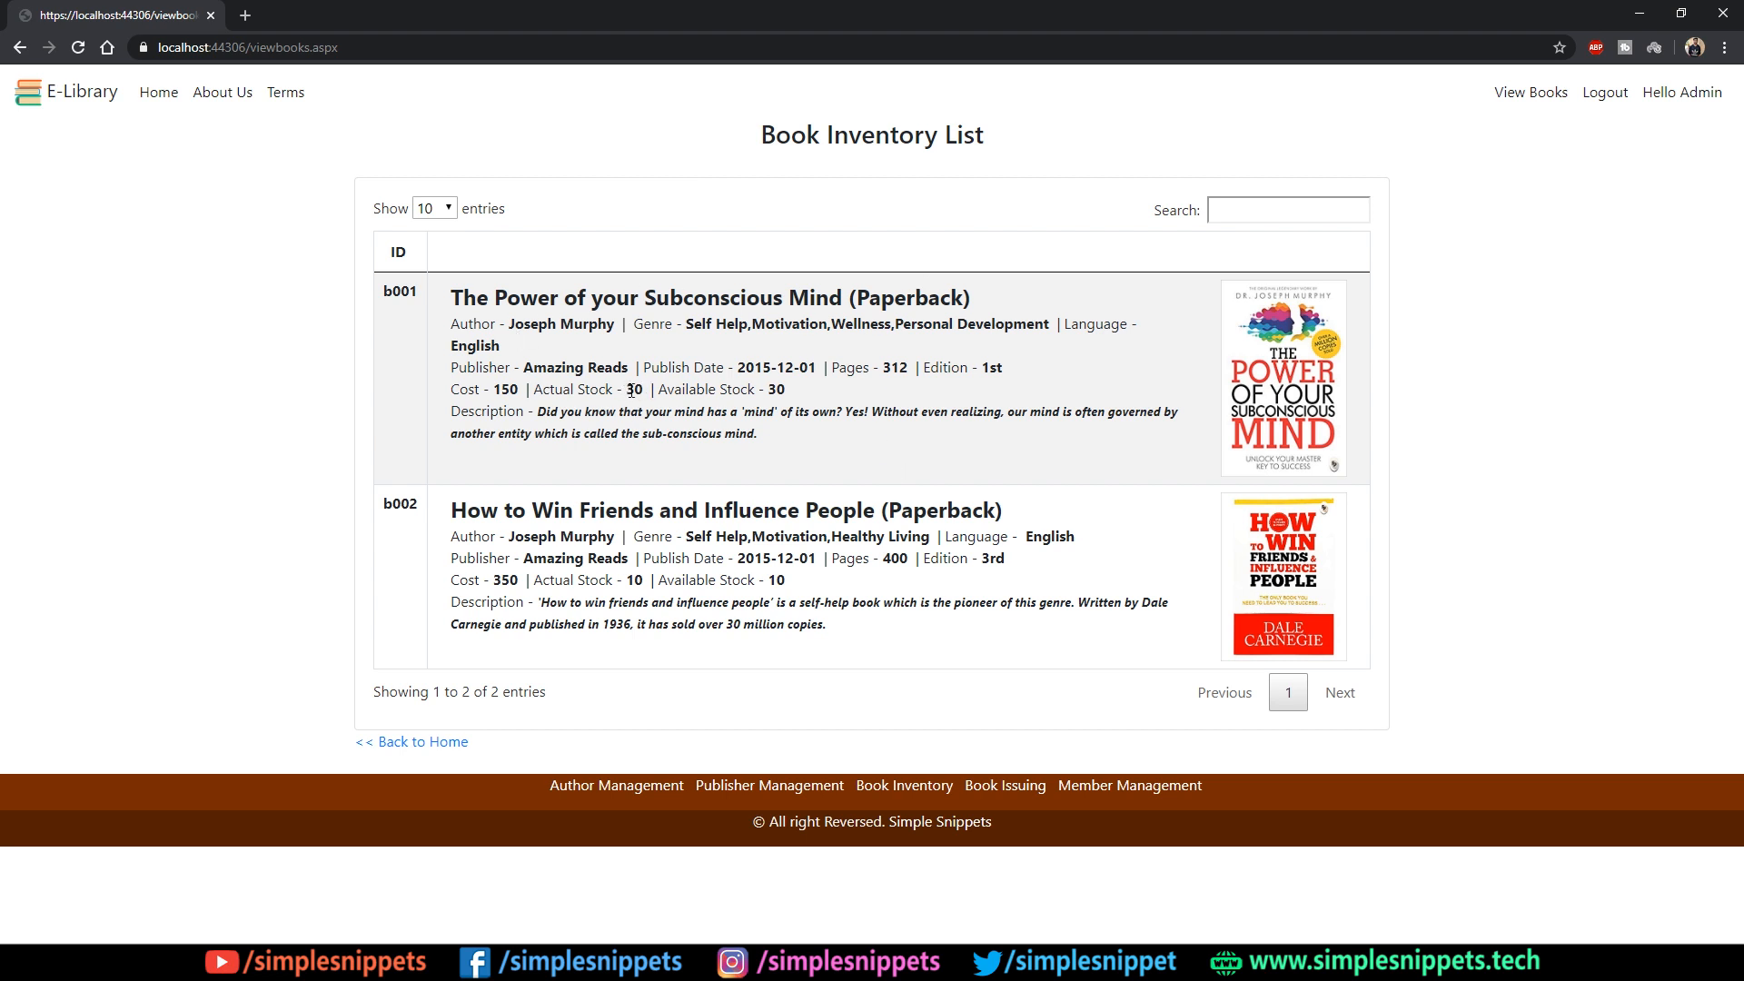
{"action": "double_click", "coordinate": [709, 296]}
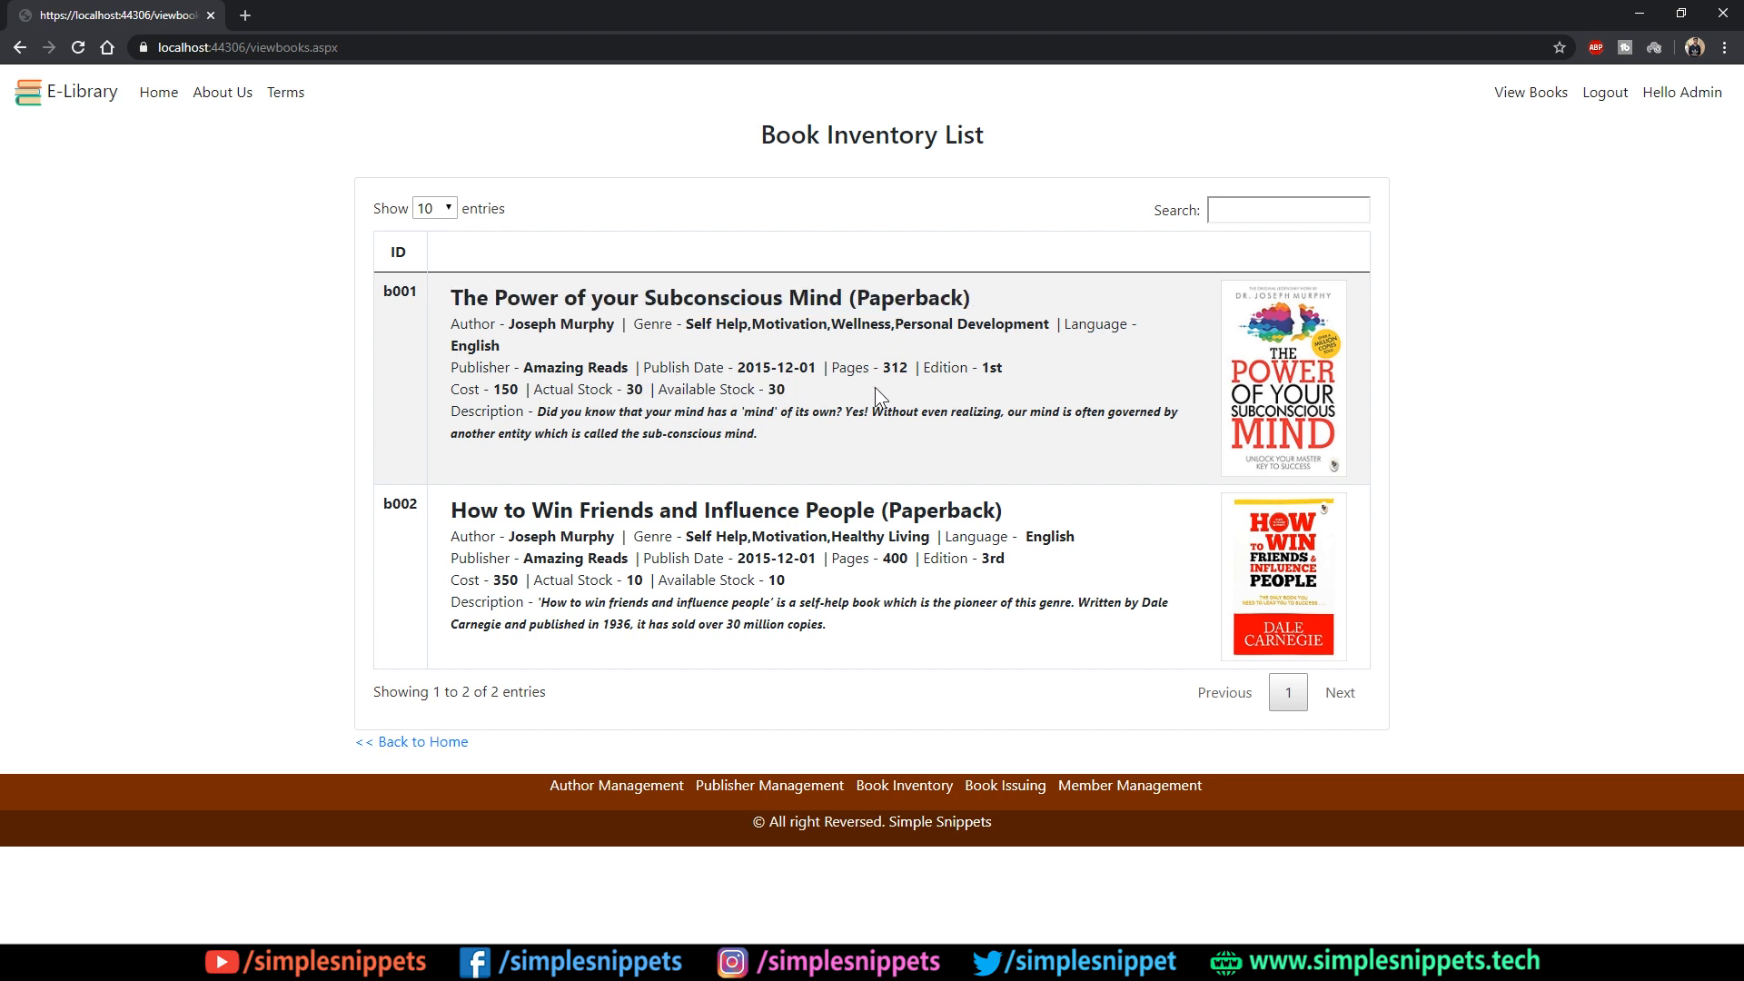
{"action": "mouse_move", "coordinate": [570, 289]}
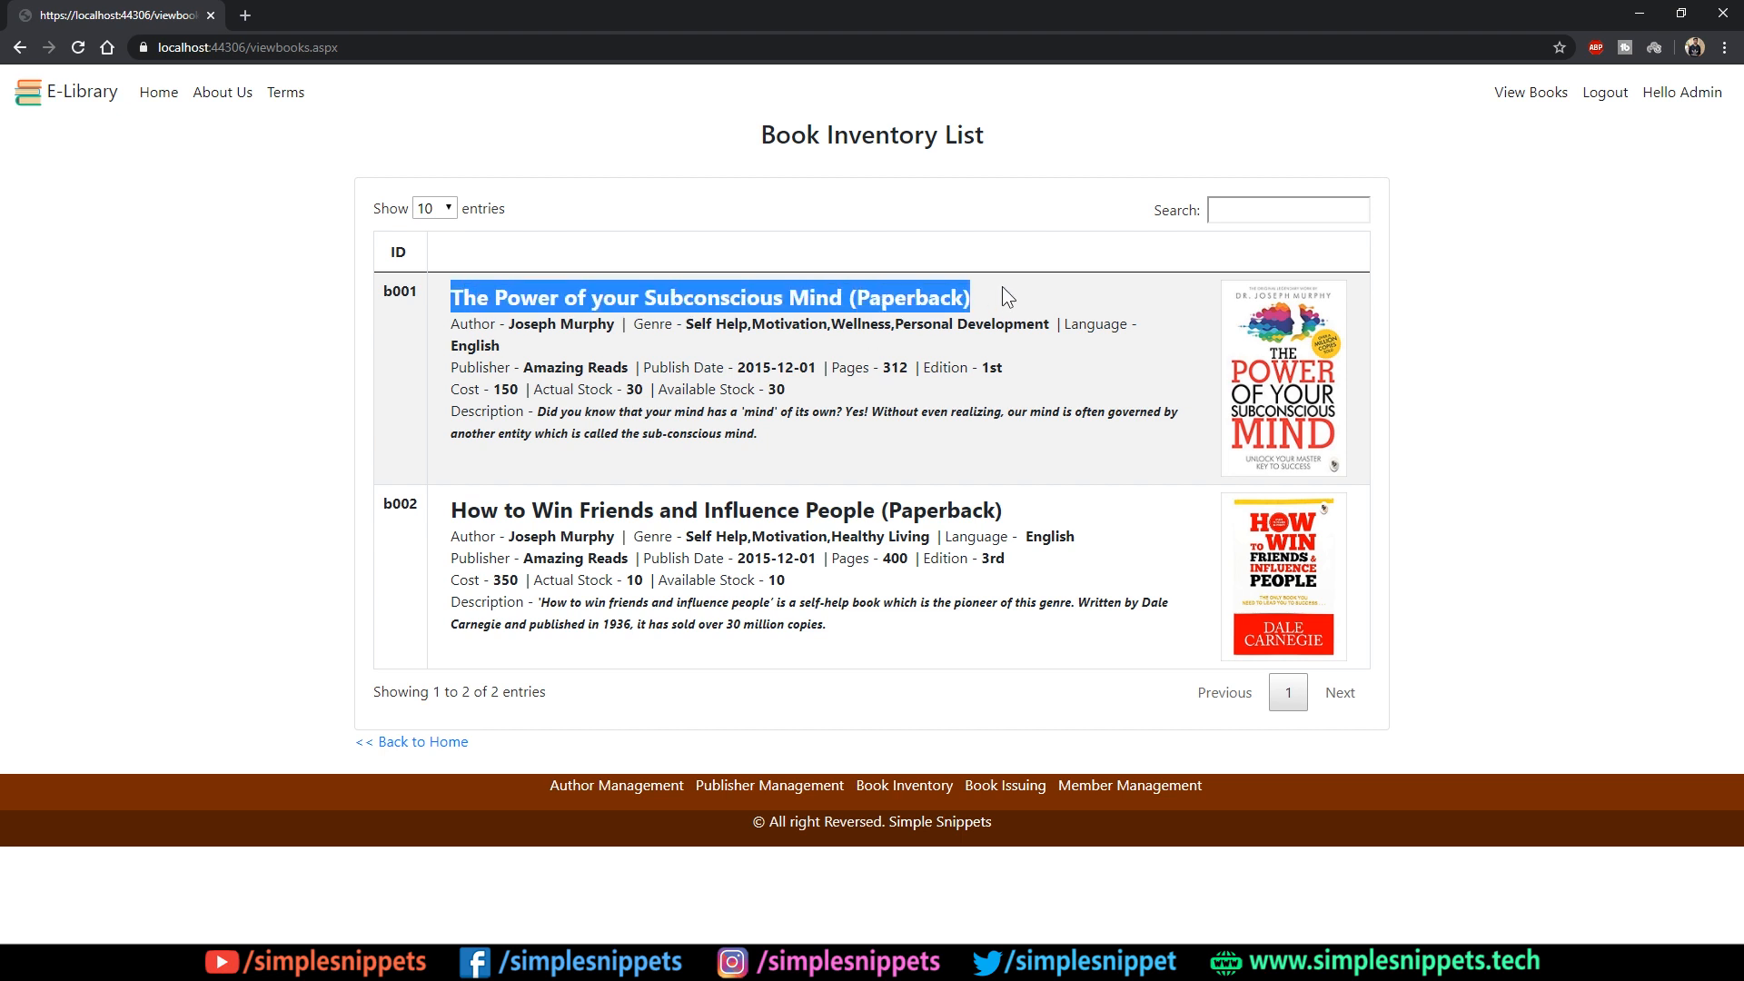
{"action": "mouse_move", "coordinate": [1605, 93]}
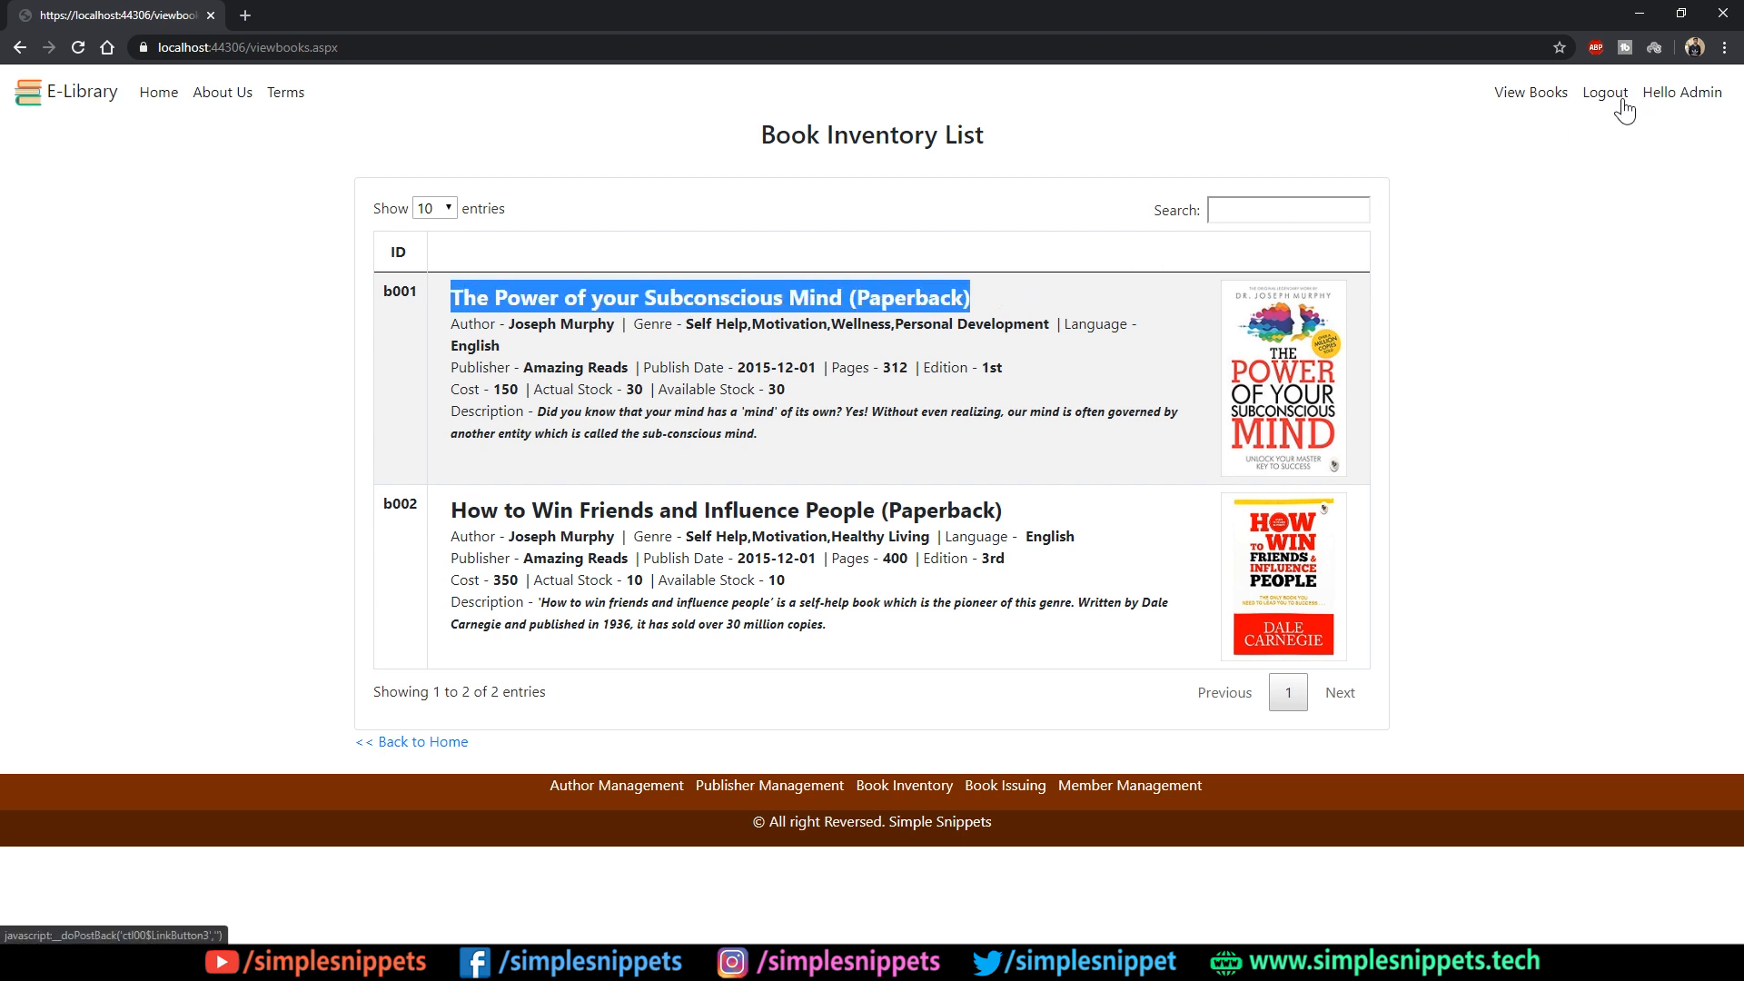
- Log out, confirm the book list shows for a visitor, then return to Visual Studio
{"action": "left_click", "coordinate": [1603, 93]}
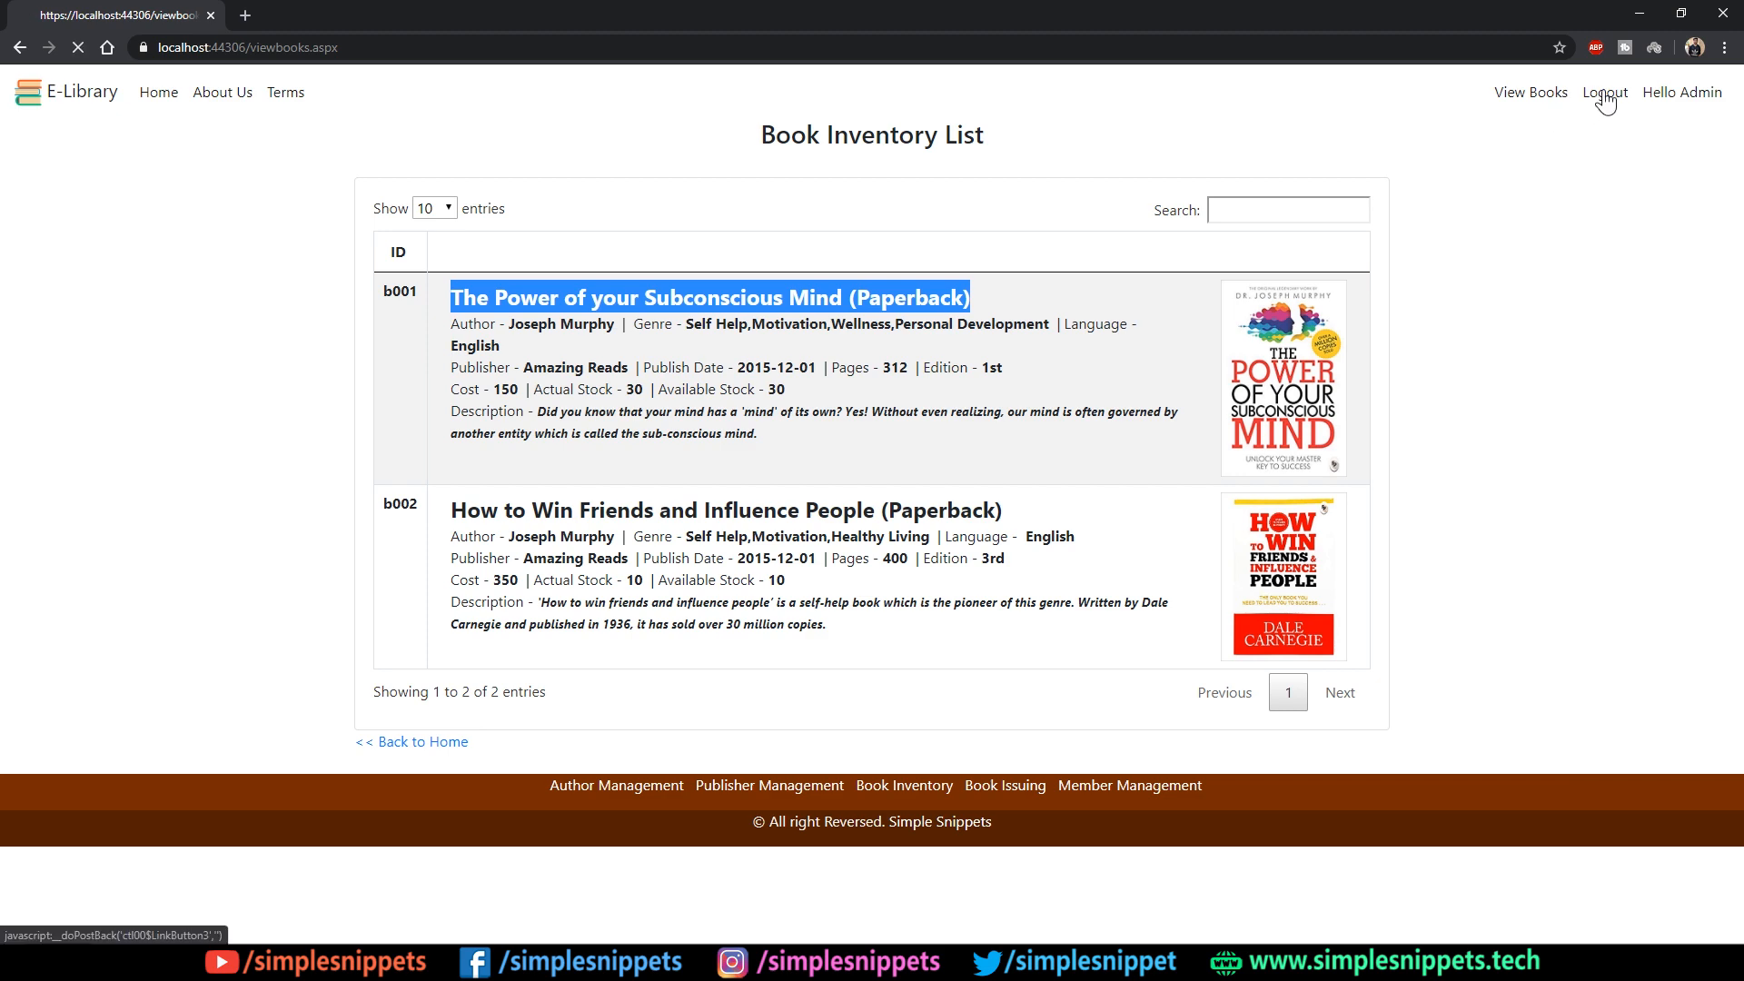
{"action": "left_click", "coordinate": [1604, 93]}
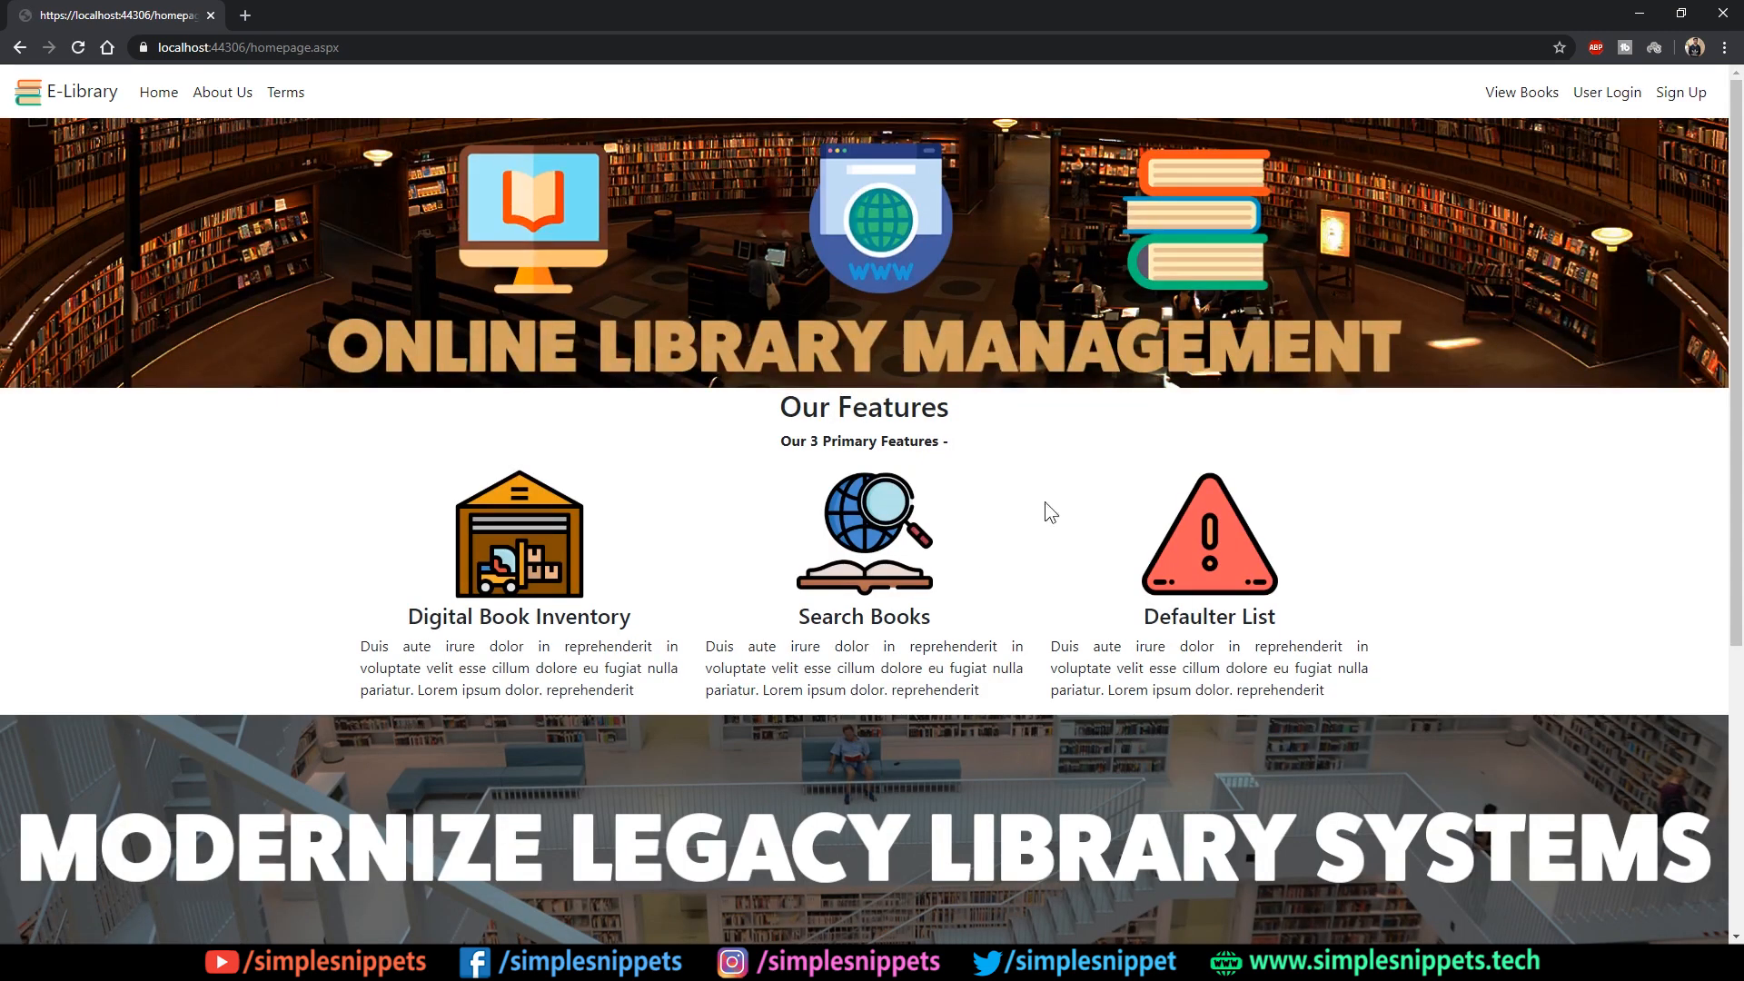
{"action": "left_click", "coordinate": [1522, 93]}
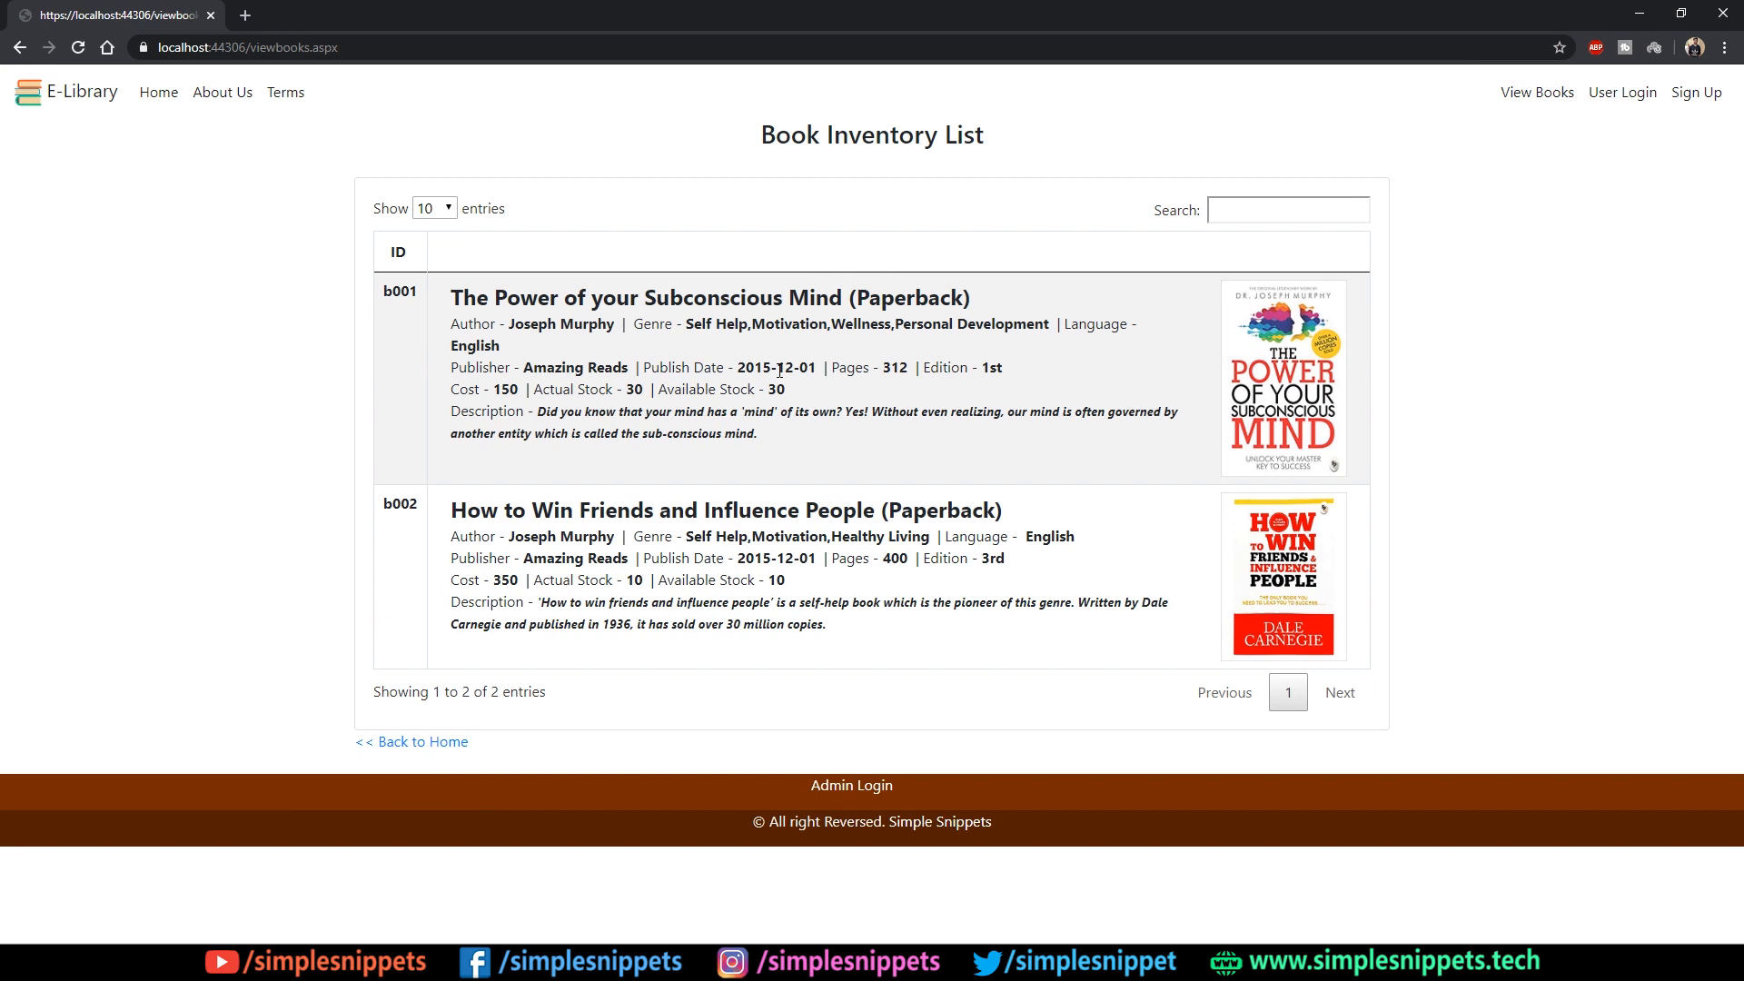
{"action": "mouse_move", "coordinate": [1021, 480]}
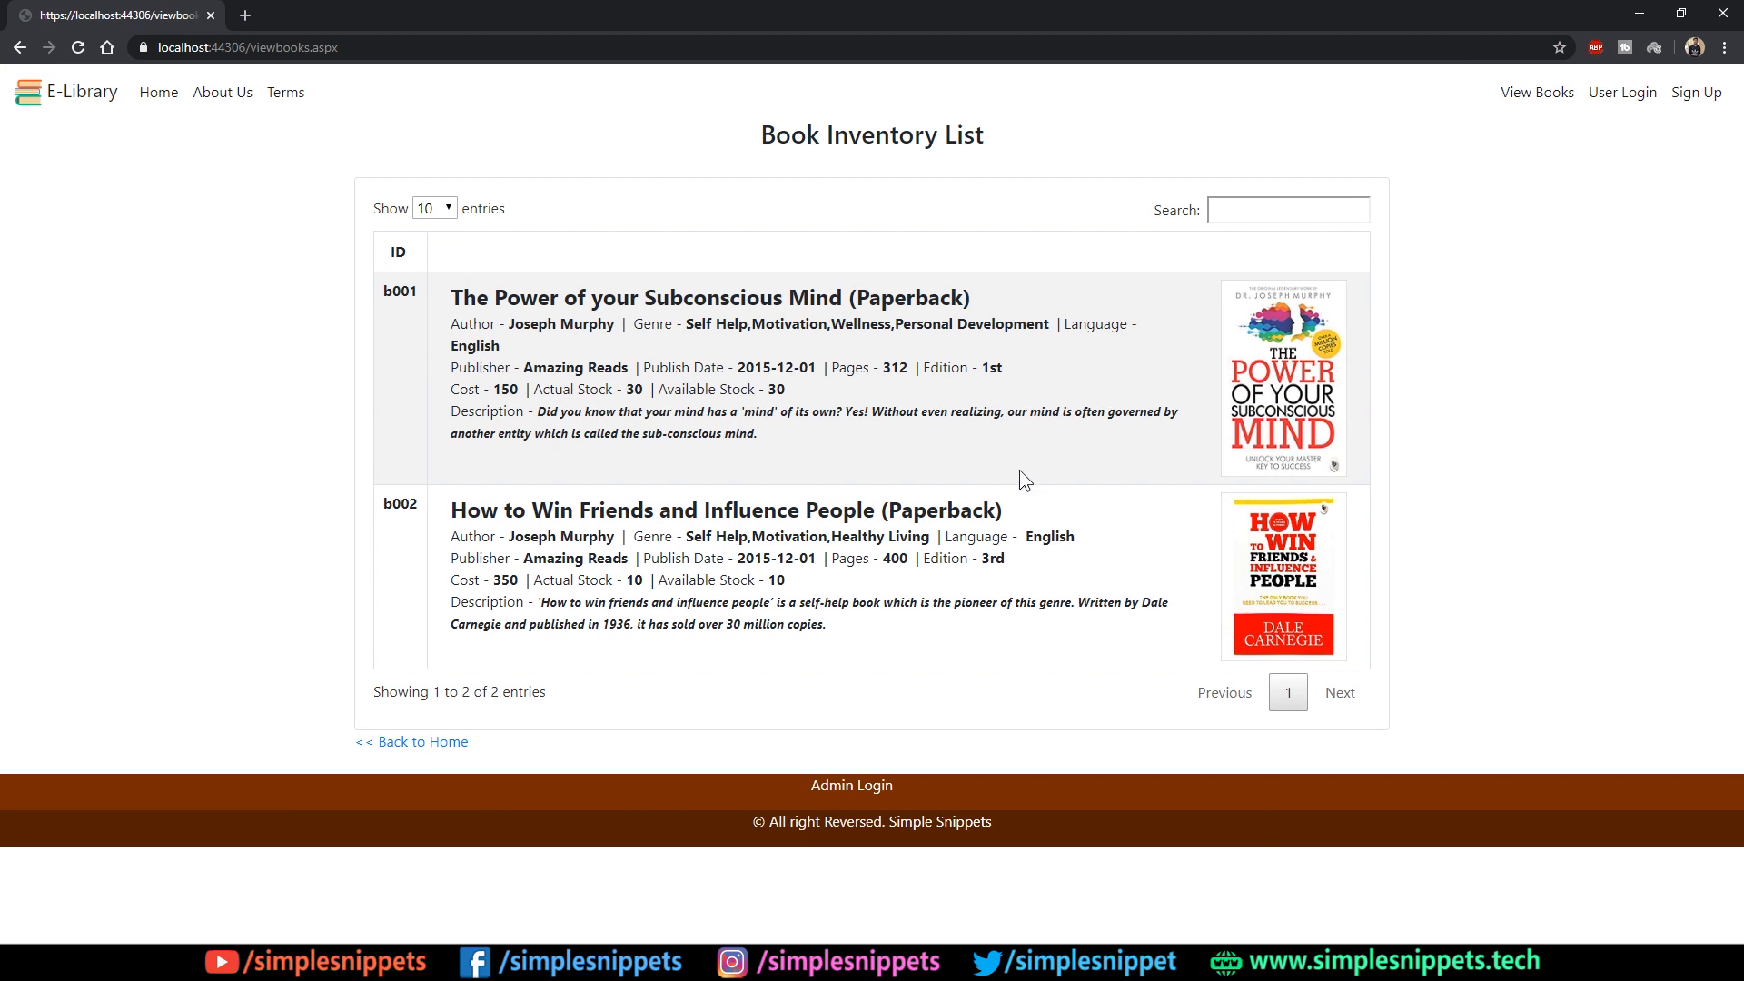
{"action": "mouse_move", "coordinate": [965, 556]}
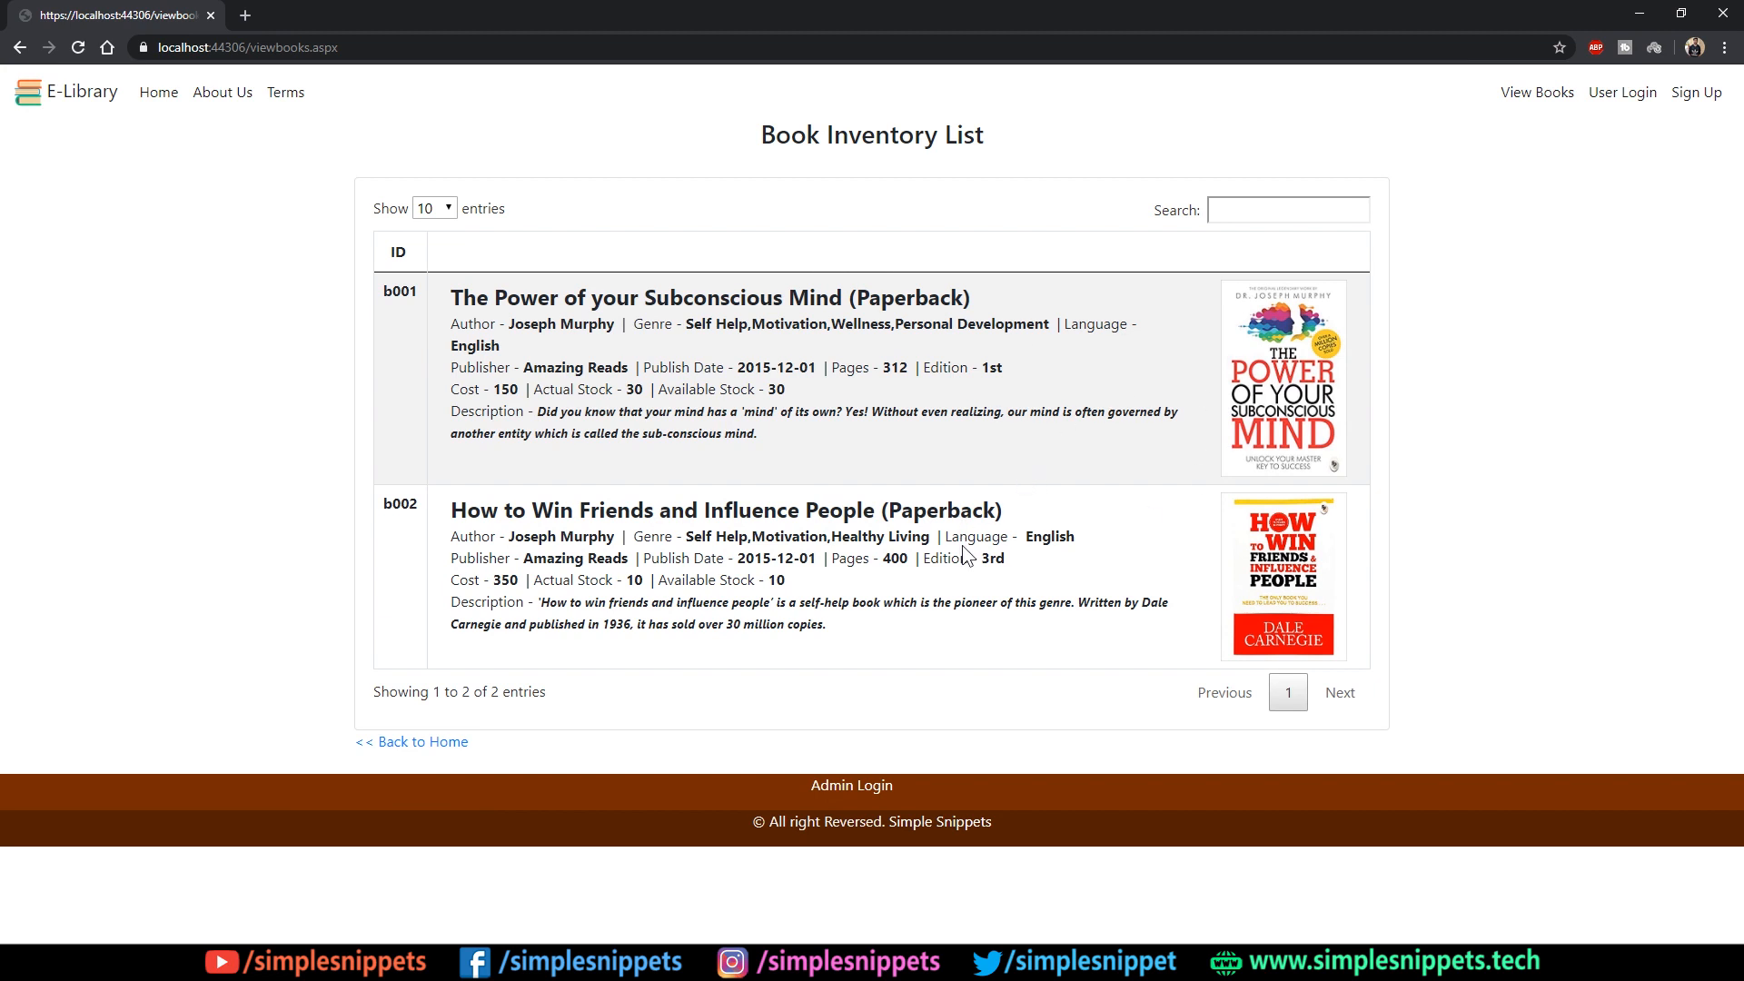
{"action": "mouse_move", "coordinate": [1293, 434]}
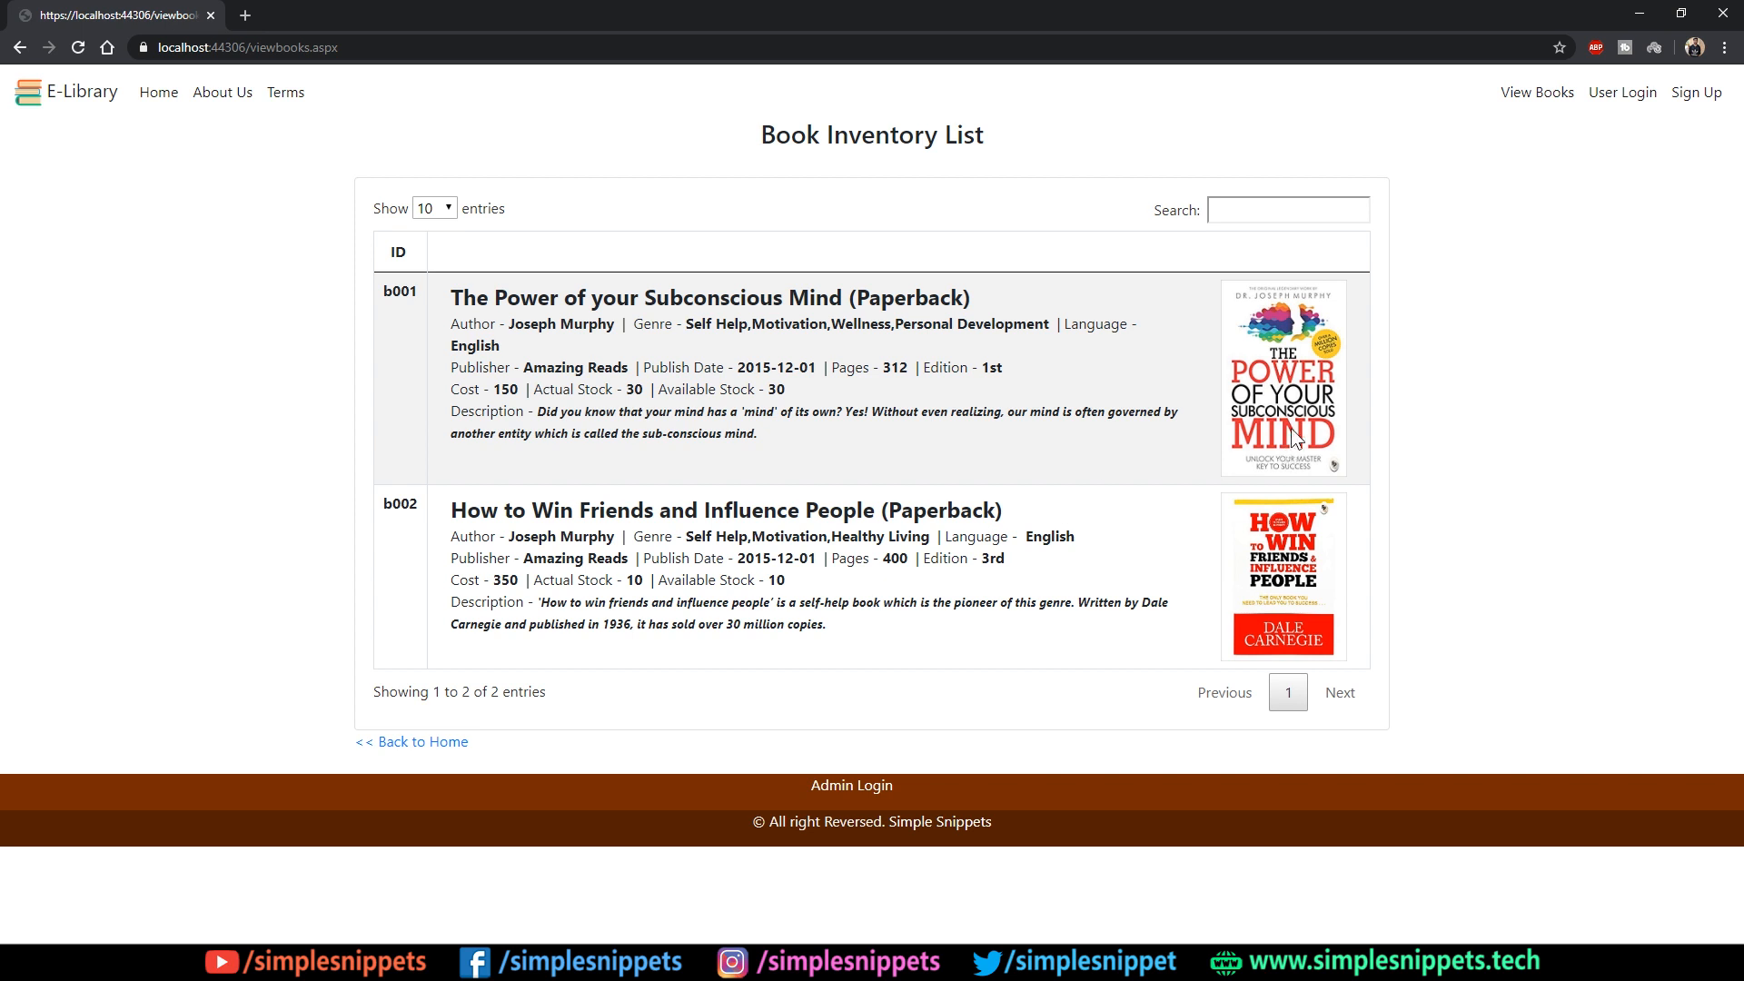
{"action": "left_click", "coordinate": [1695, 93]}
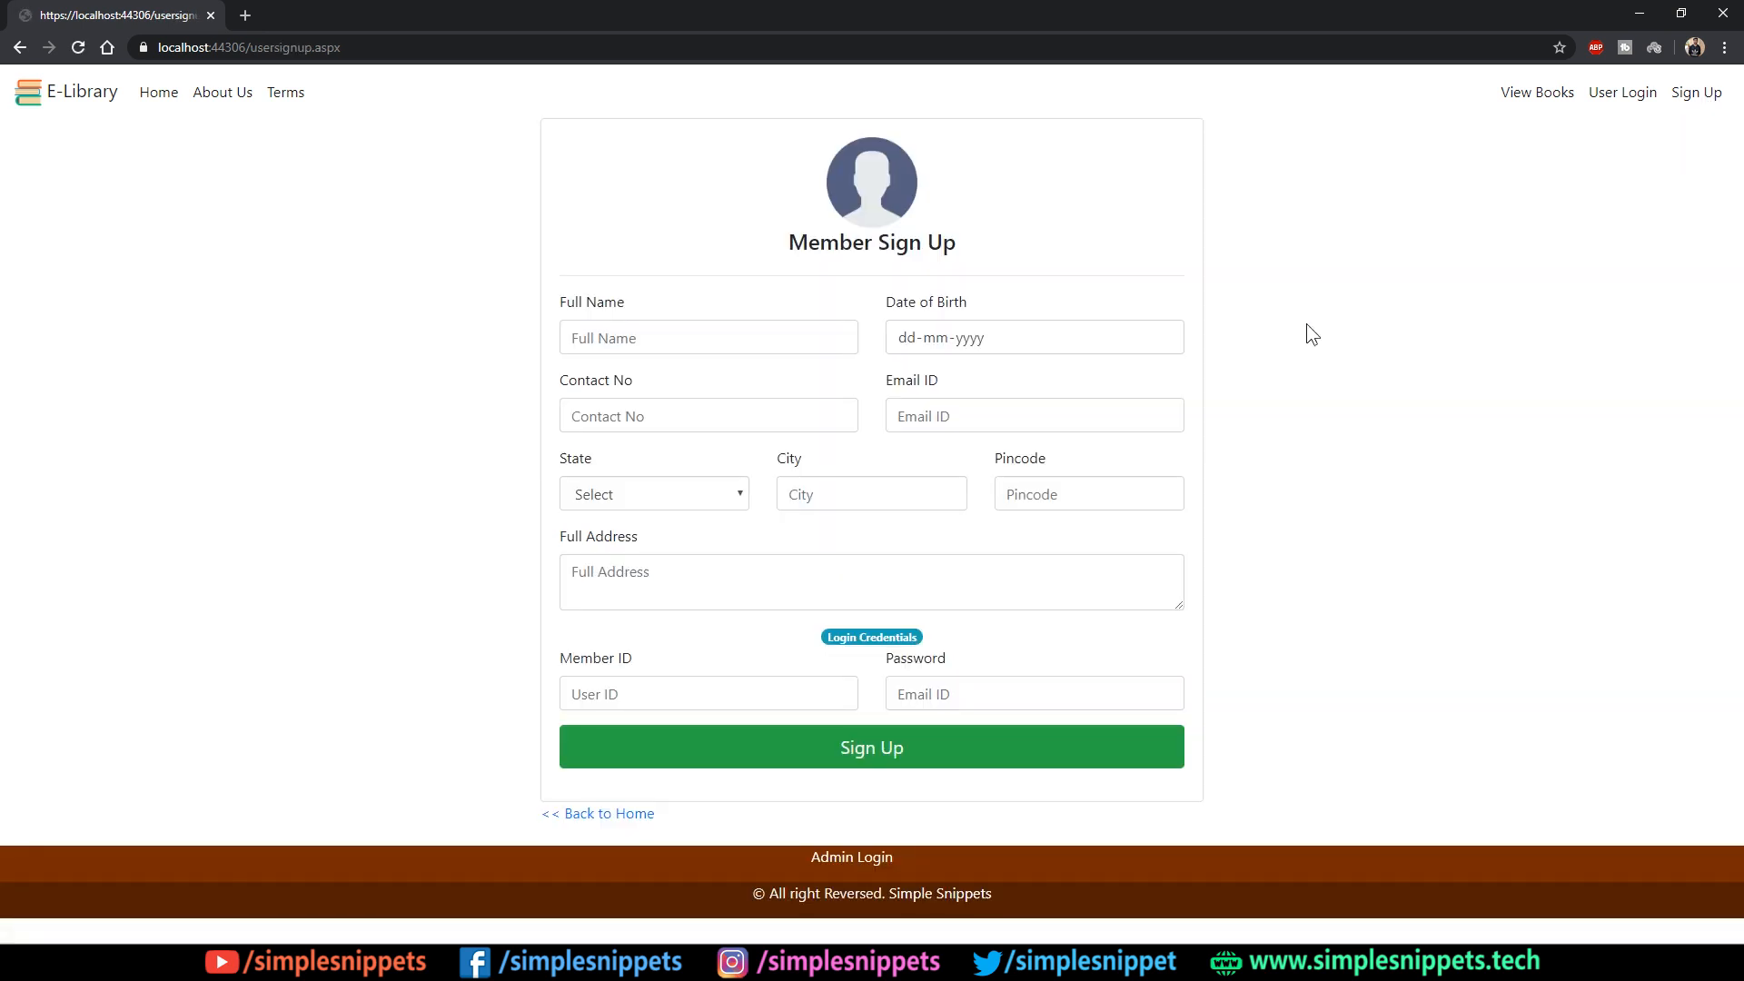
{"action": "mouse_move", "coordinate": [1537, 93]}
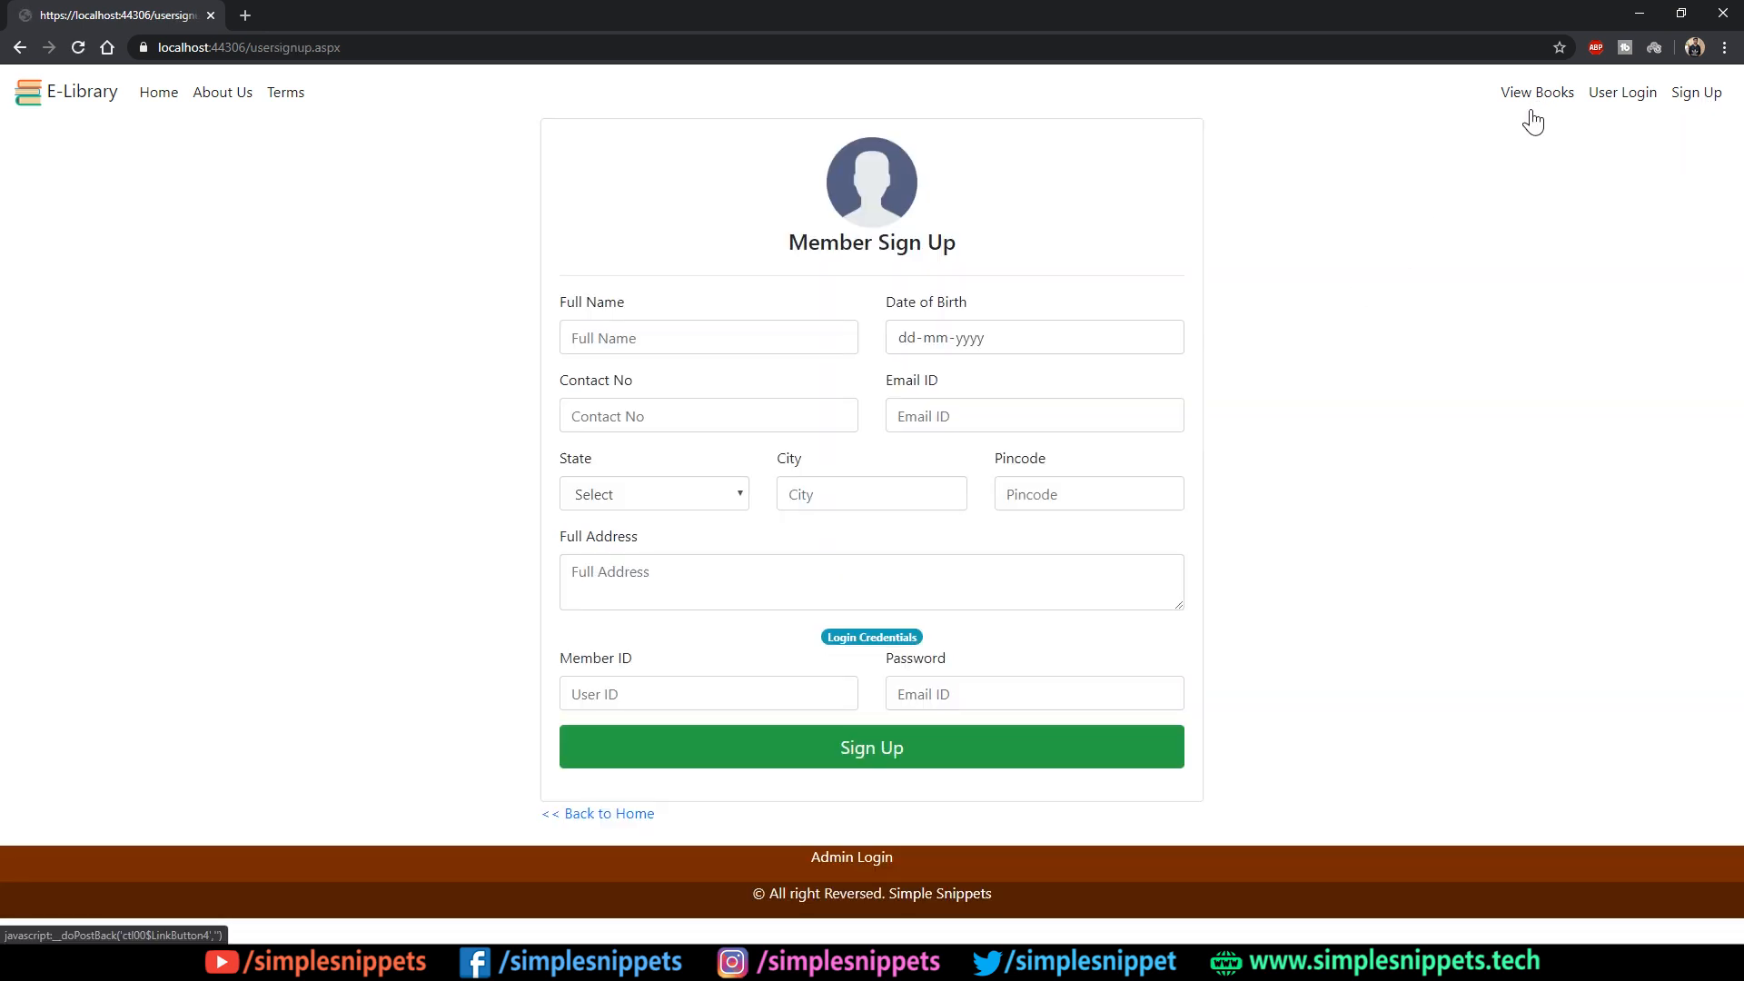
{"action": "left_click", "coordinate": [1537, 92]}
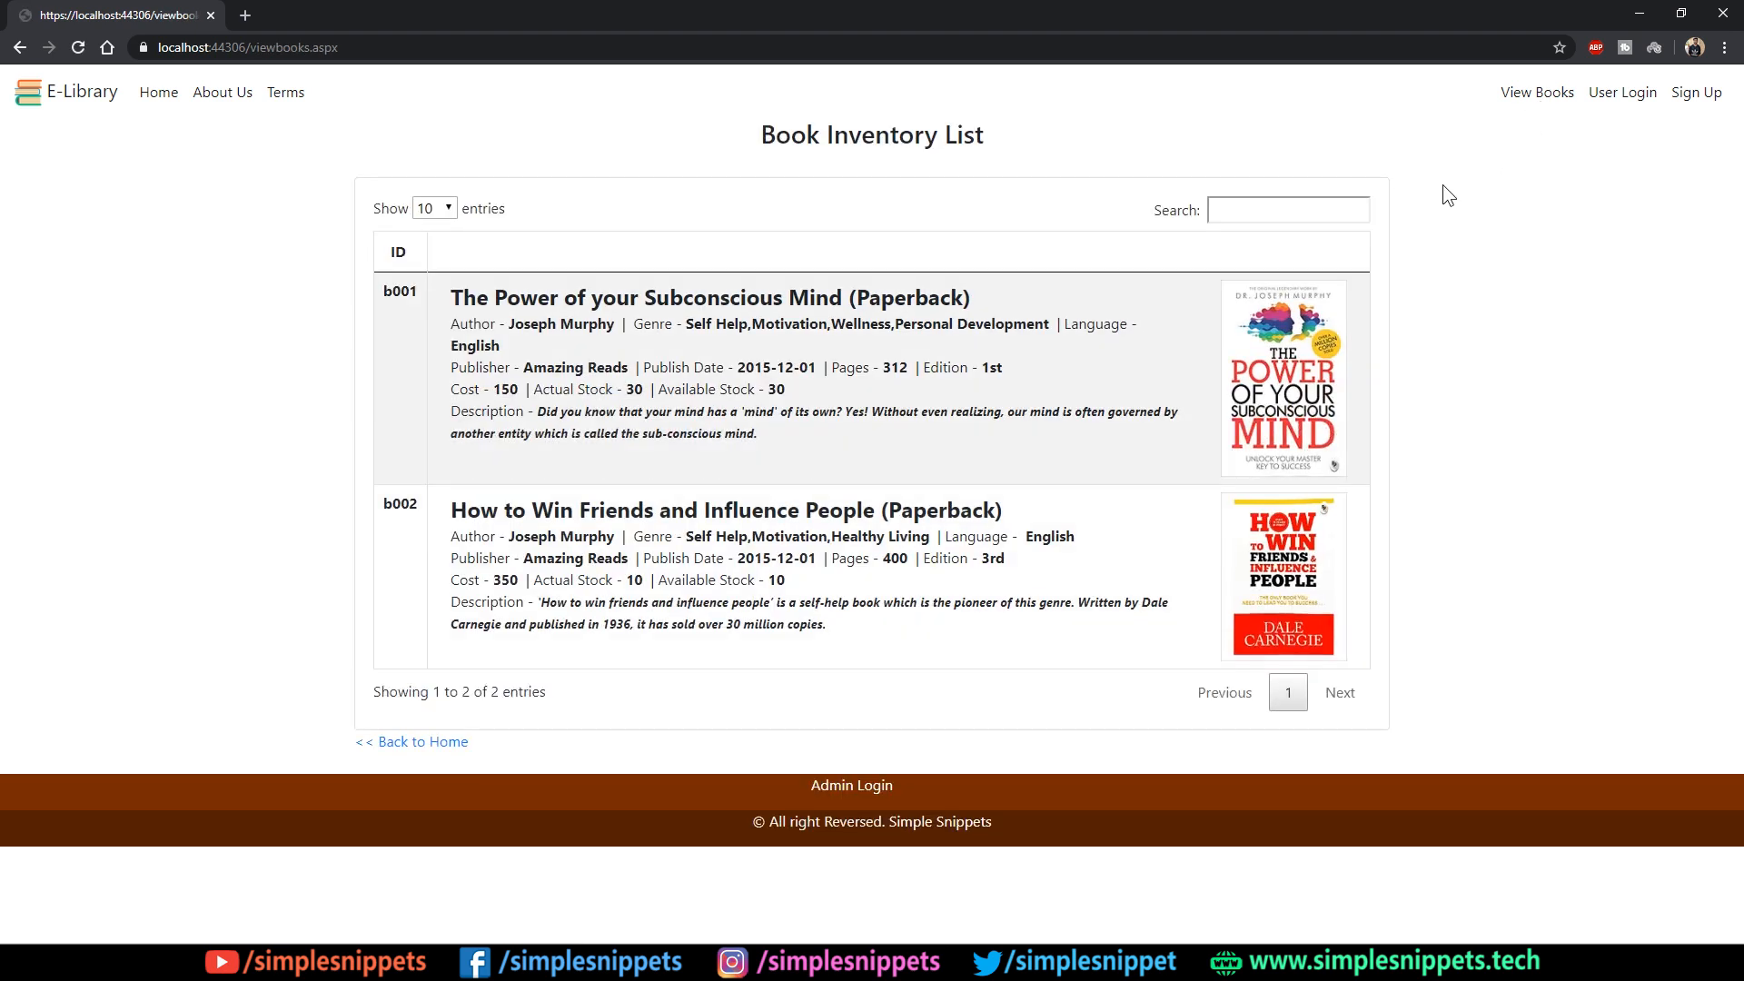
{"action": "mouse_move", "coordinate": [380, 939]}
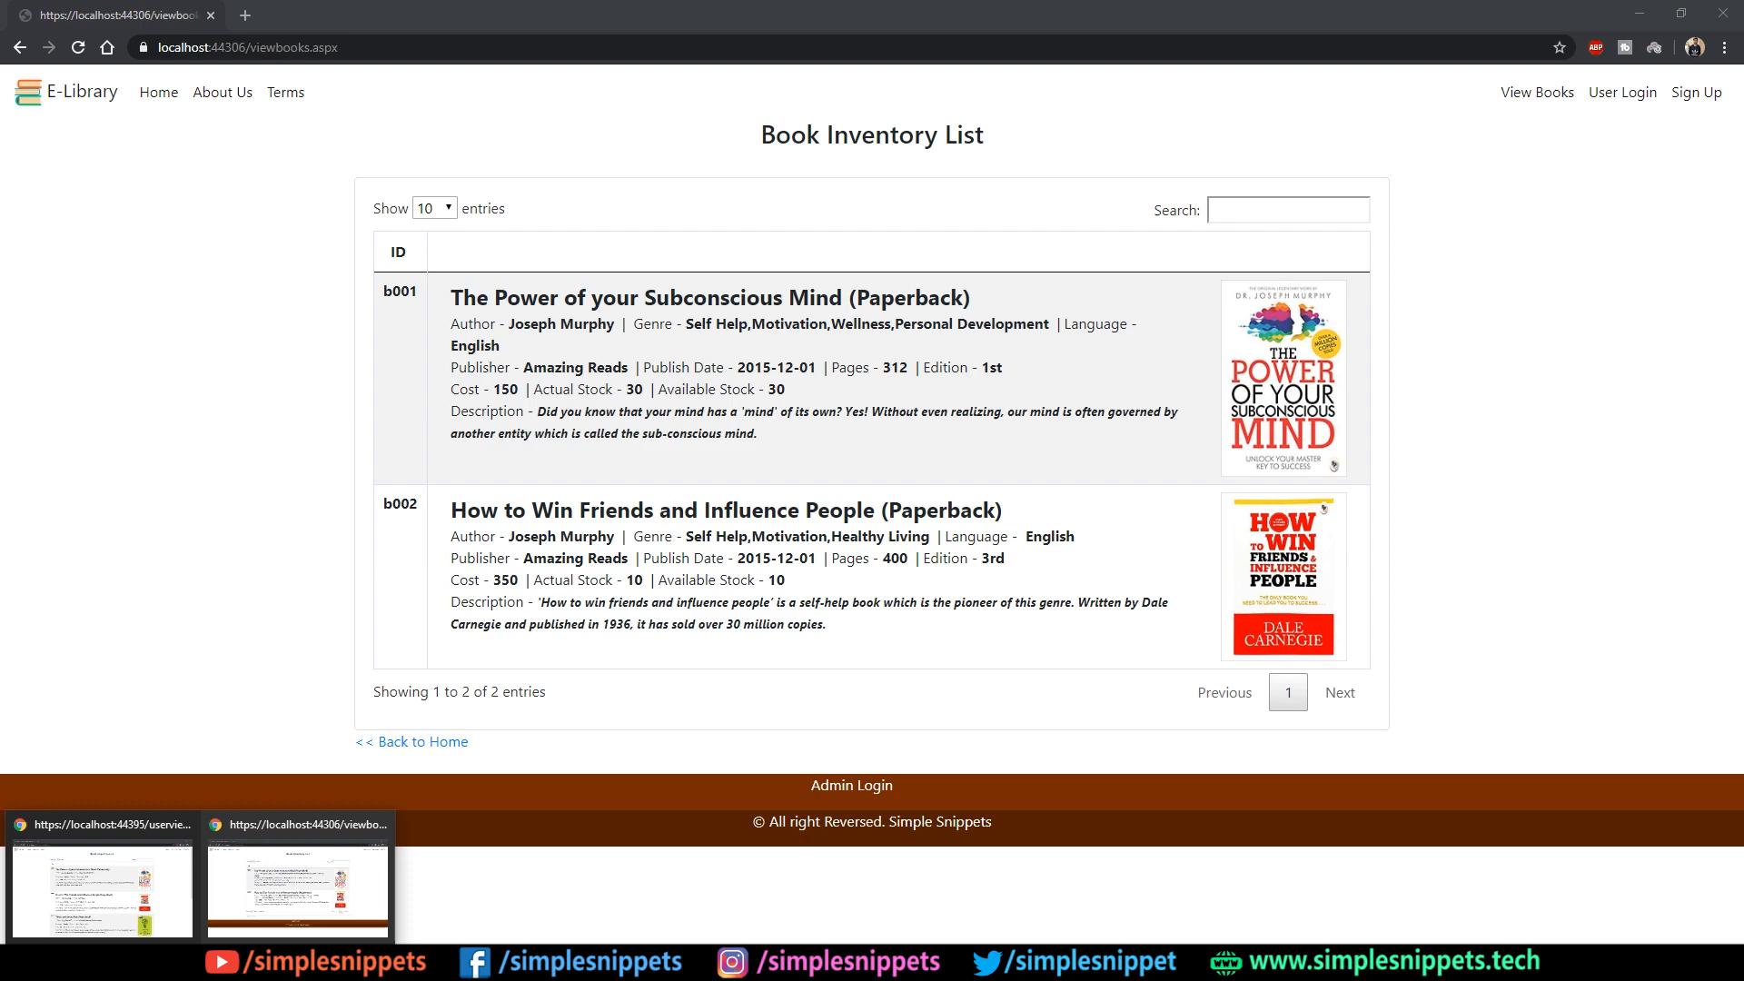
{"action": "mouse_move", "coordinate": [983, 907]}
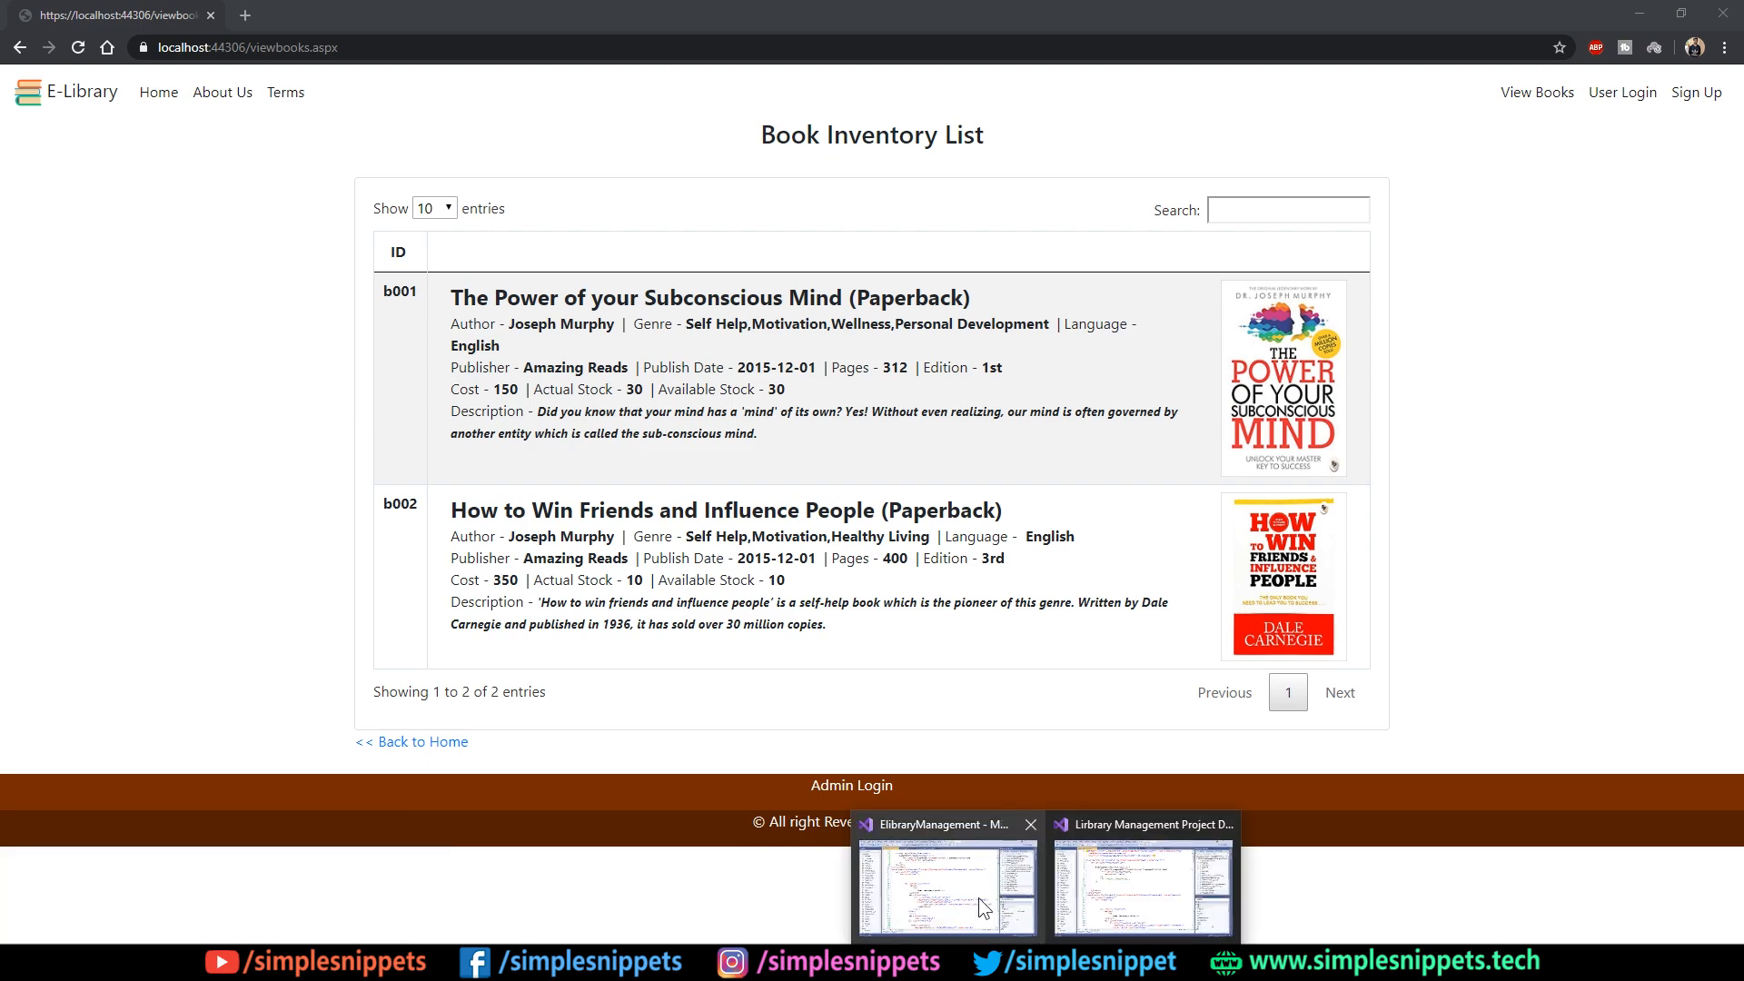
{"action": "left_click", "coordinate": [945, 883]}
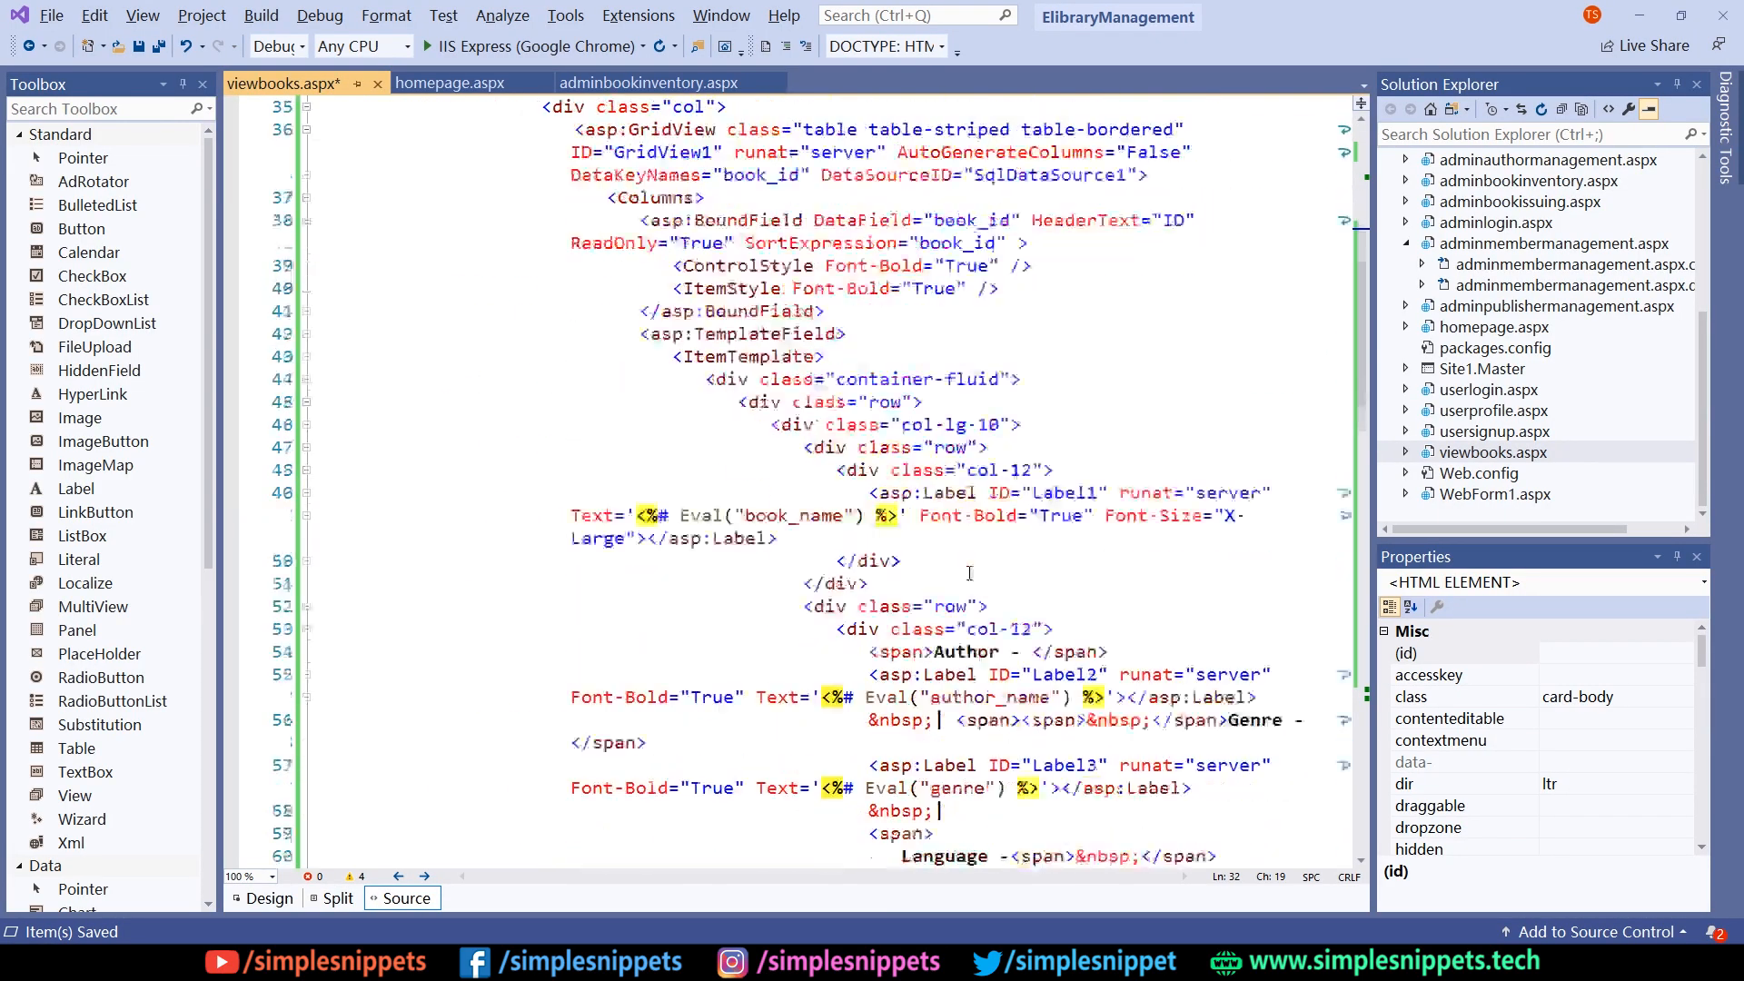
- Review the viewbooks.aspx markup and its rendered book card layout in Design view
{"action": "scroll", "scroll_direction": "down", "scroll_amount": 3}
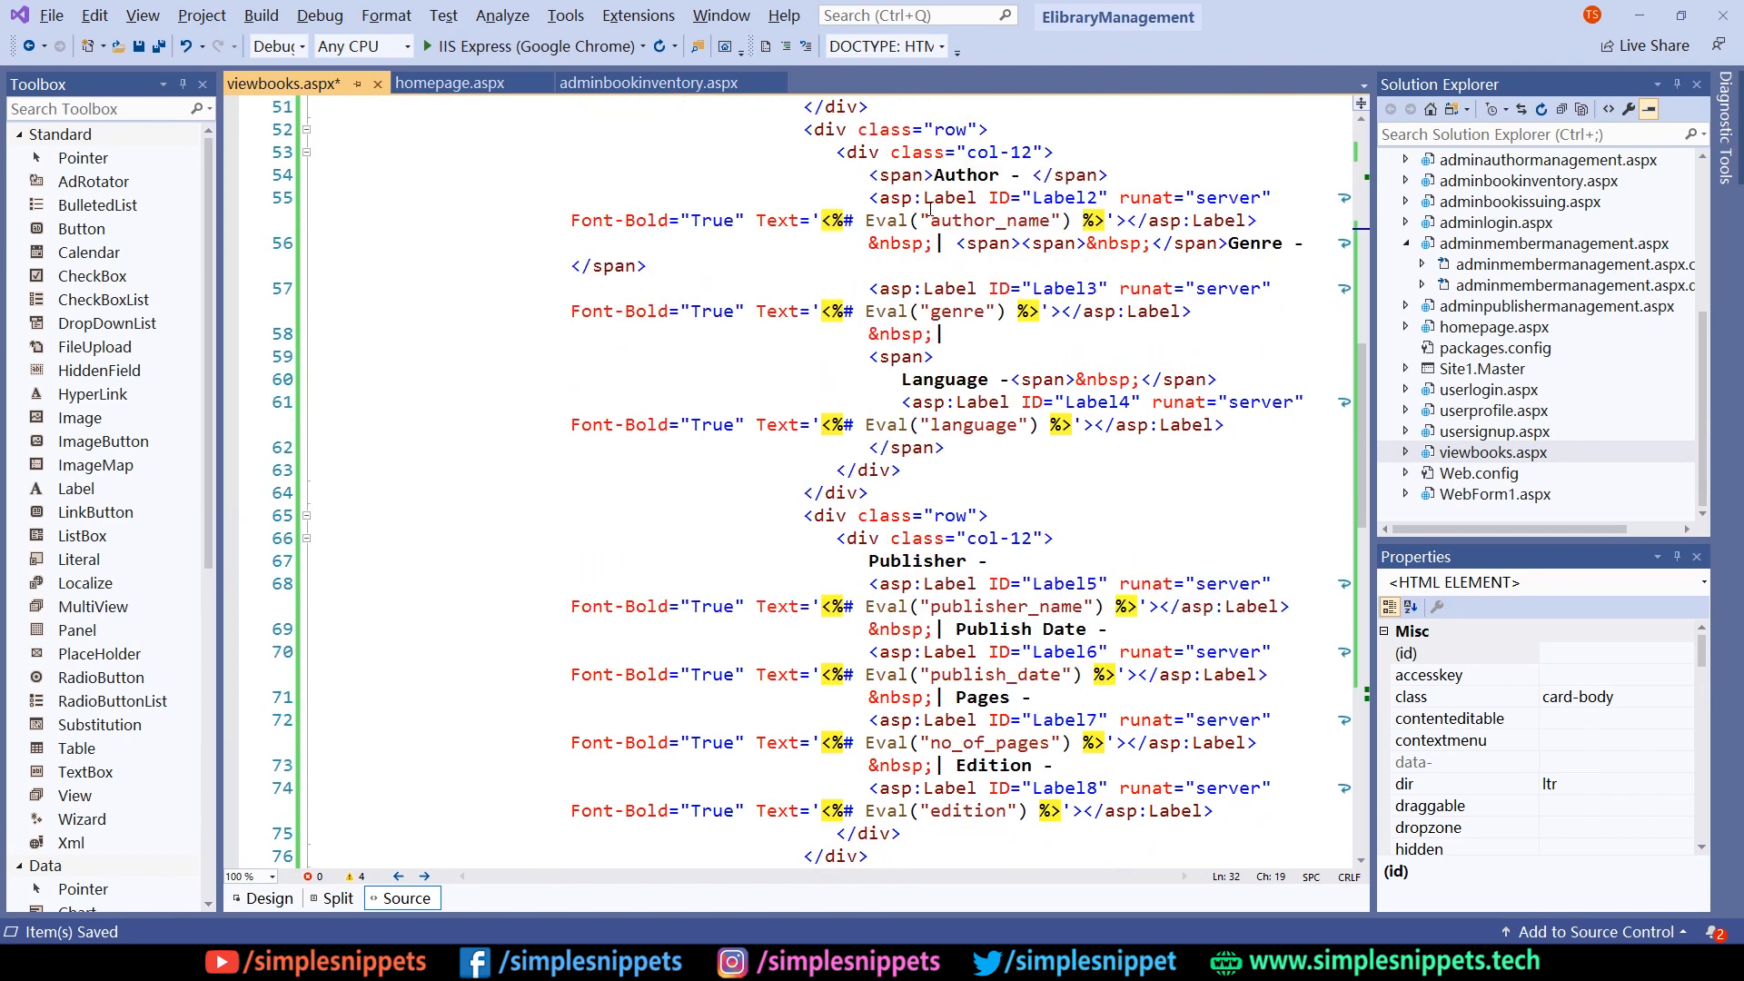
{"action": "left_click", "coordinate": [269, 898]}
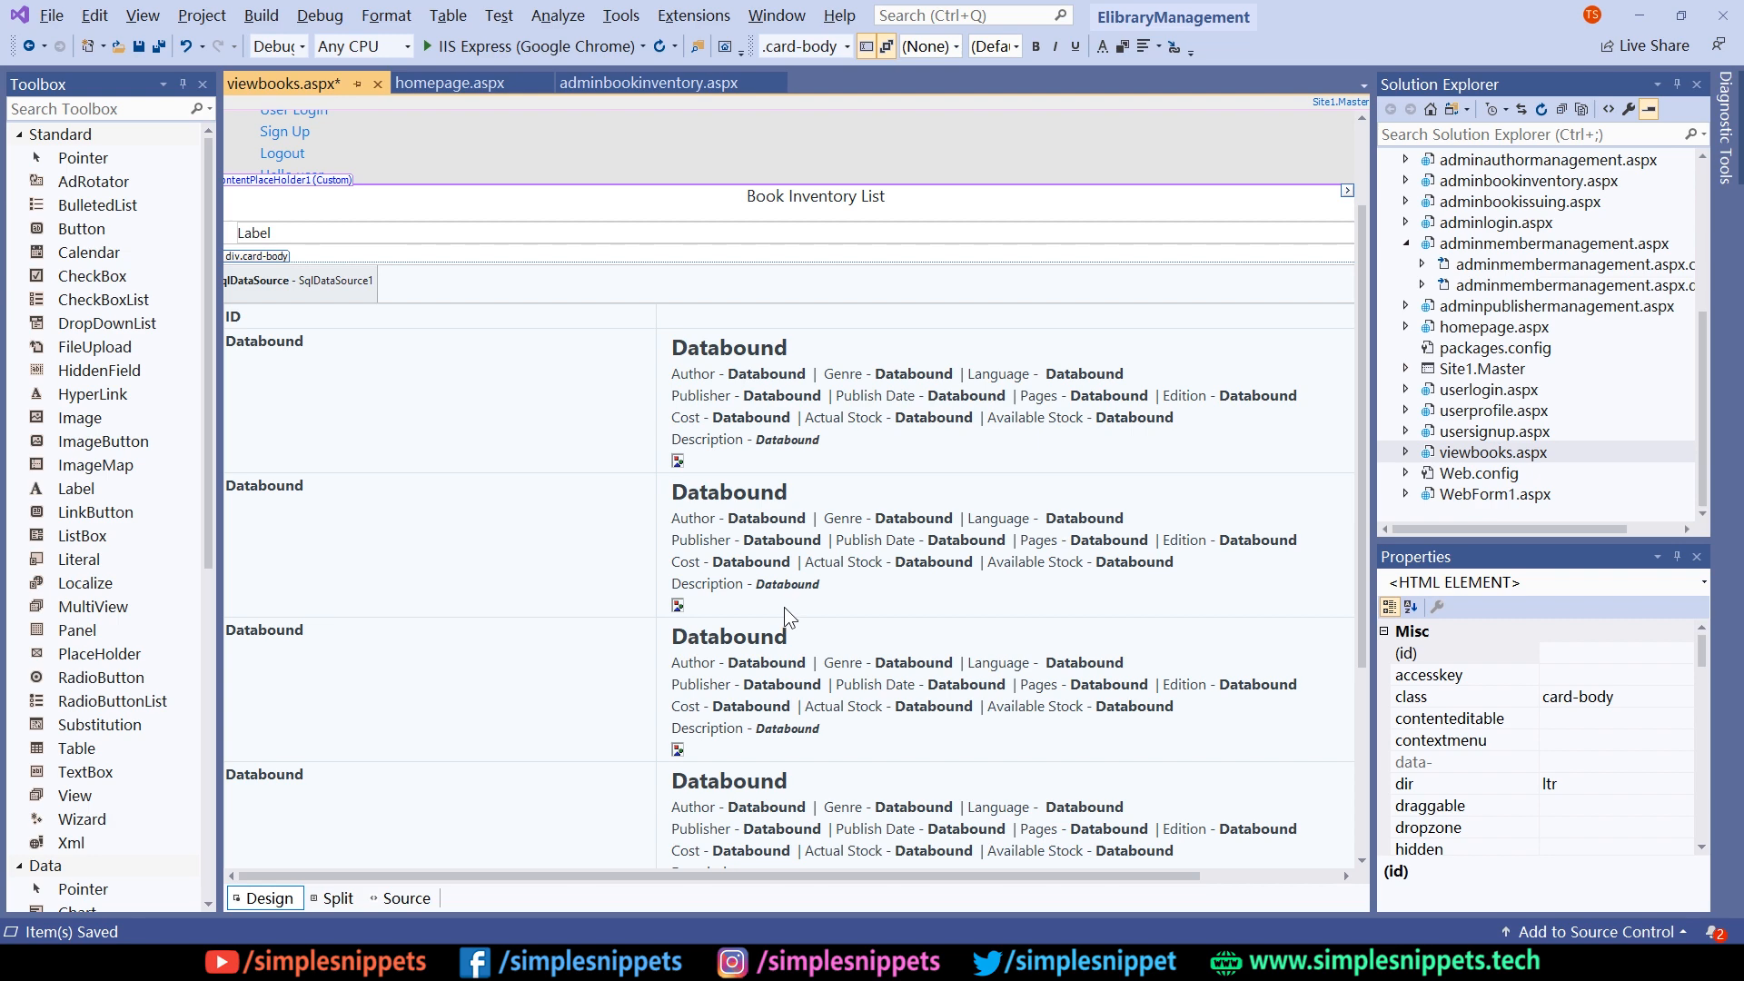
{"action": "scroll", "scroll_direction": "up", "scroll_amount": 3}
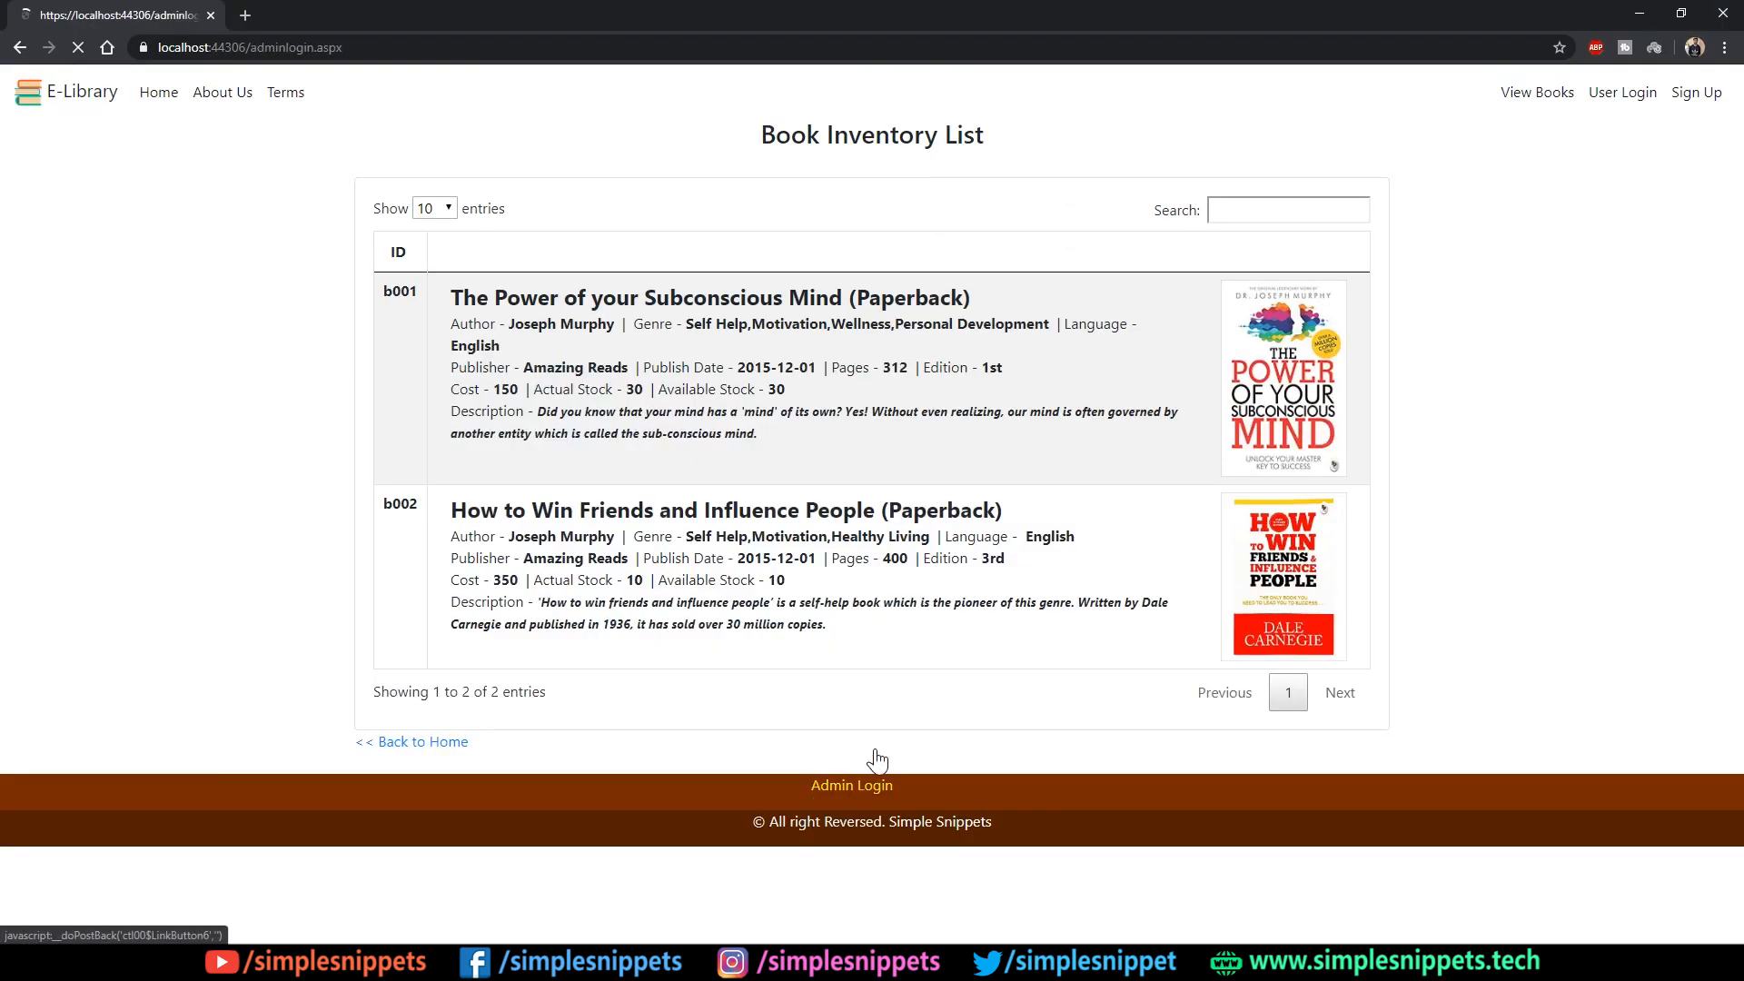
- Sign in via Admin Login and land on Book Issuing with the Book ID field focused
{"action": "left_click", "coordinate": [852, 785]}
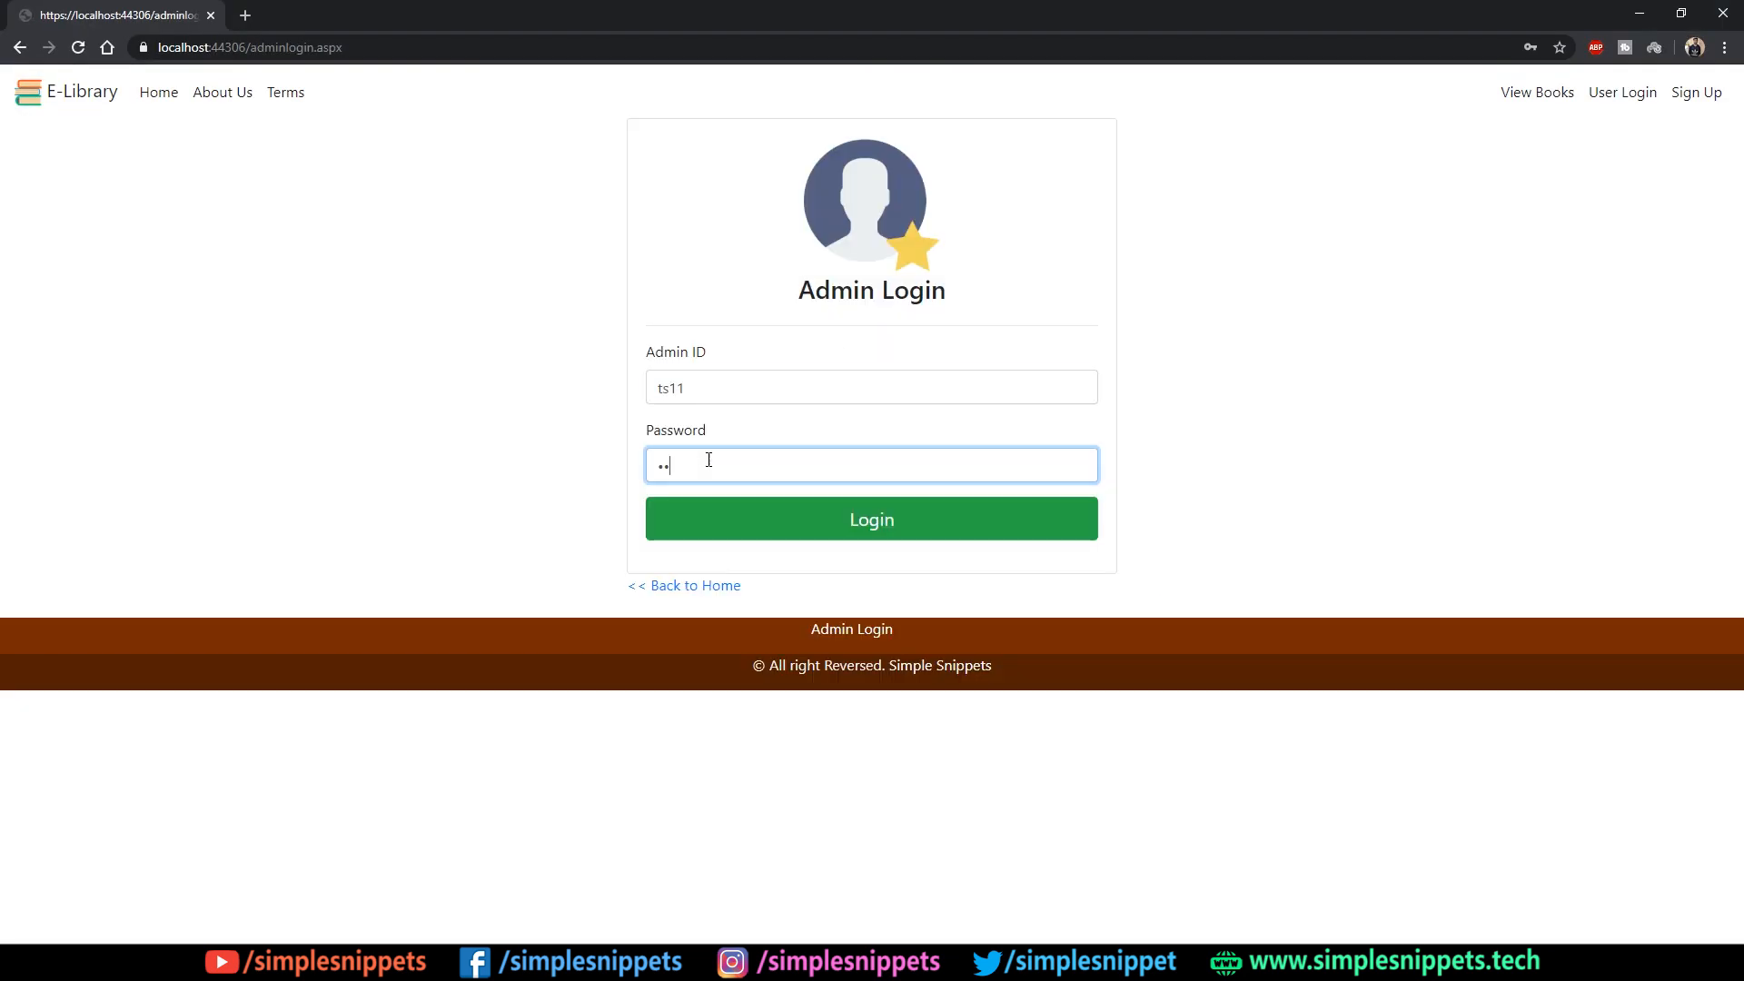
{"action": "left_click", "coordinate": [870, 517]}
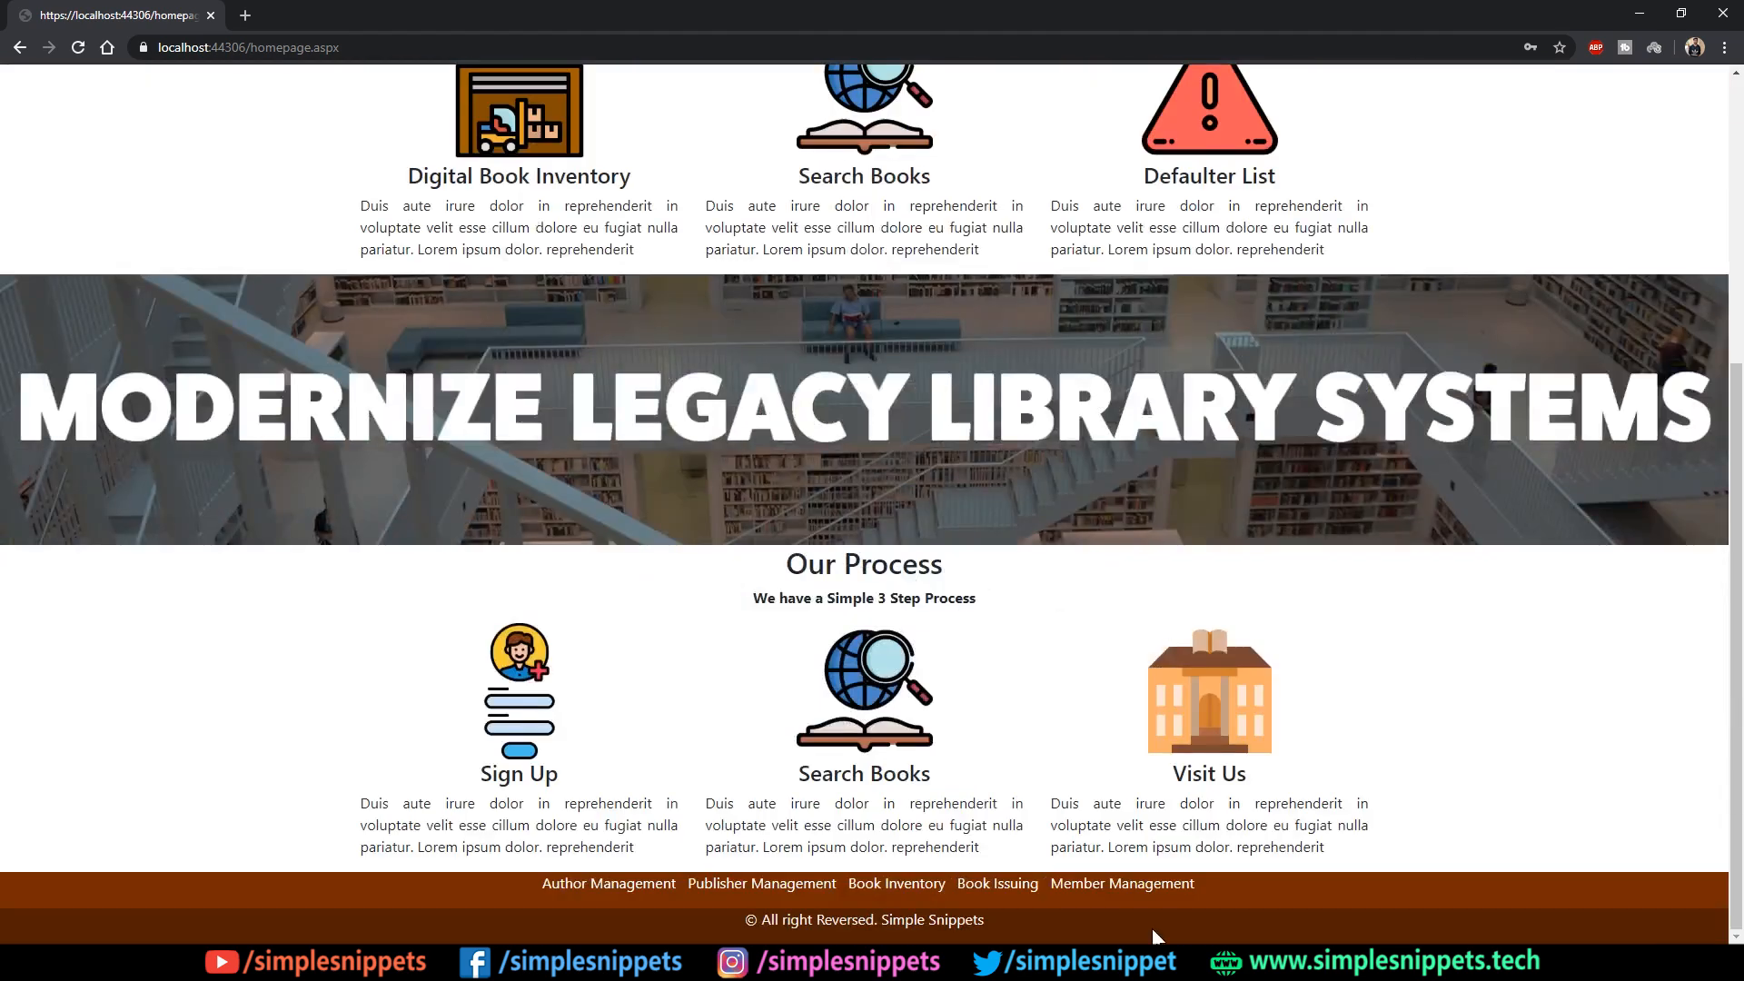
{"action": "mouse_move", "coordinate": [998, 884]}
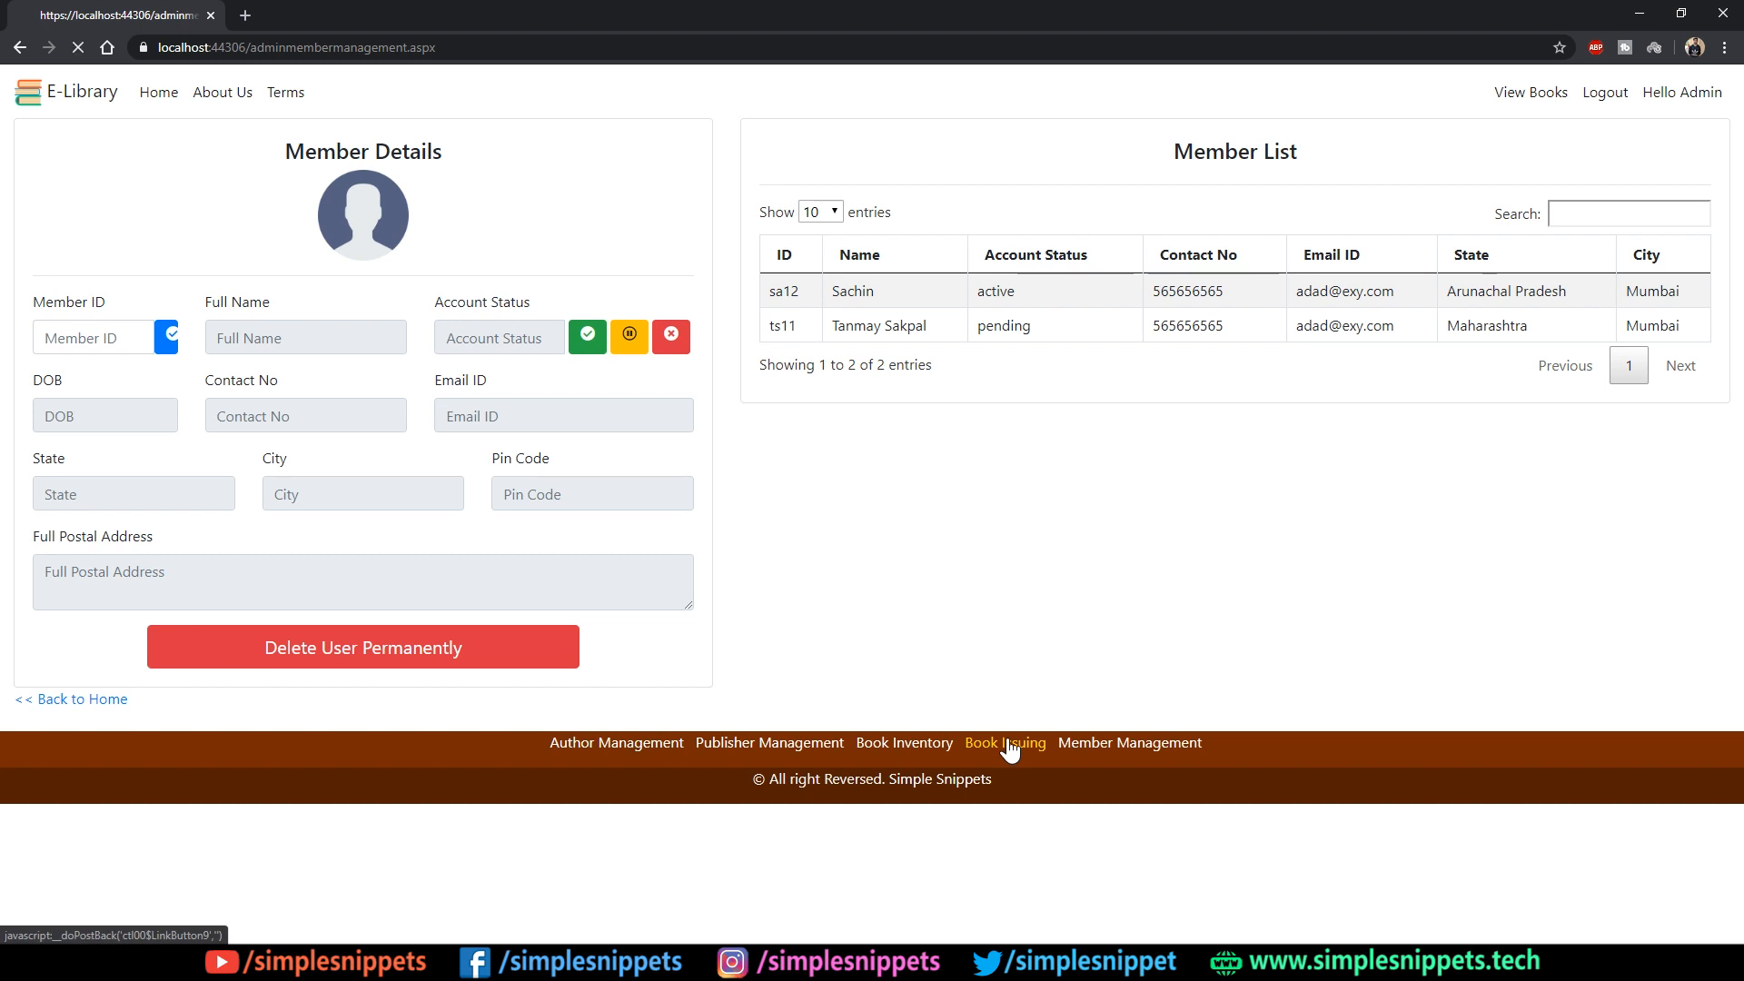
{"action": "left_click", "coordinate": [1005, 742]}
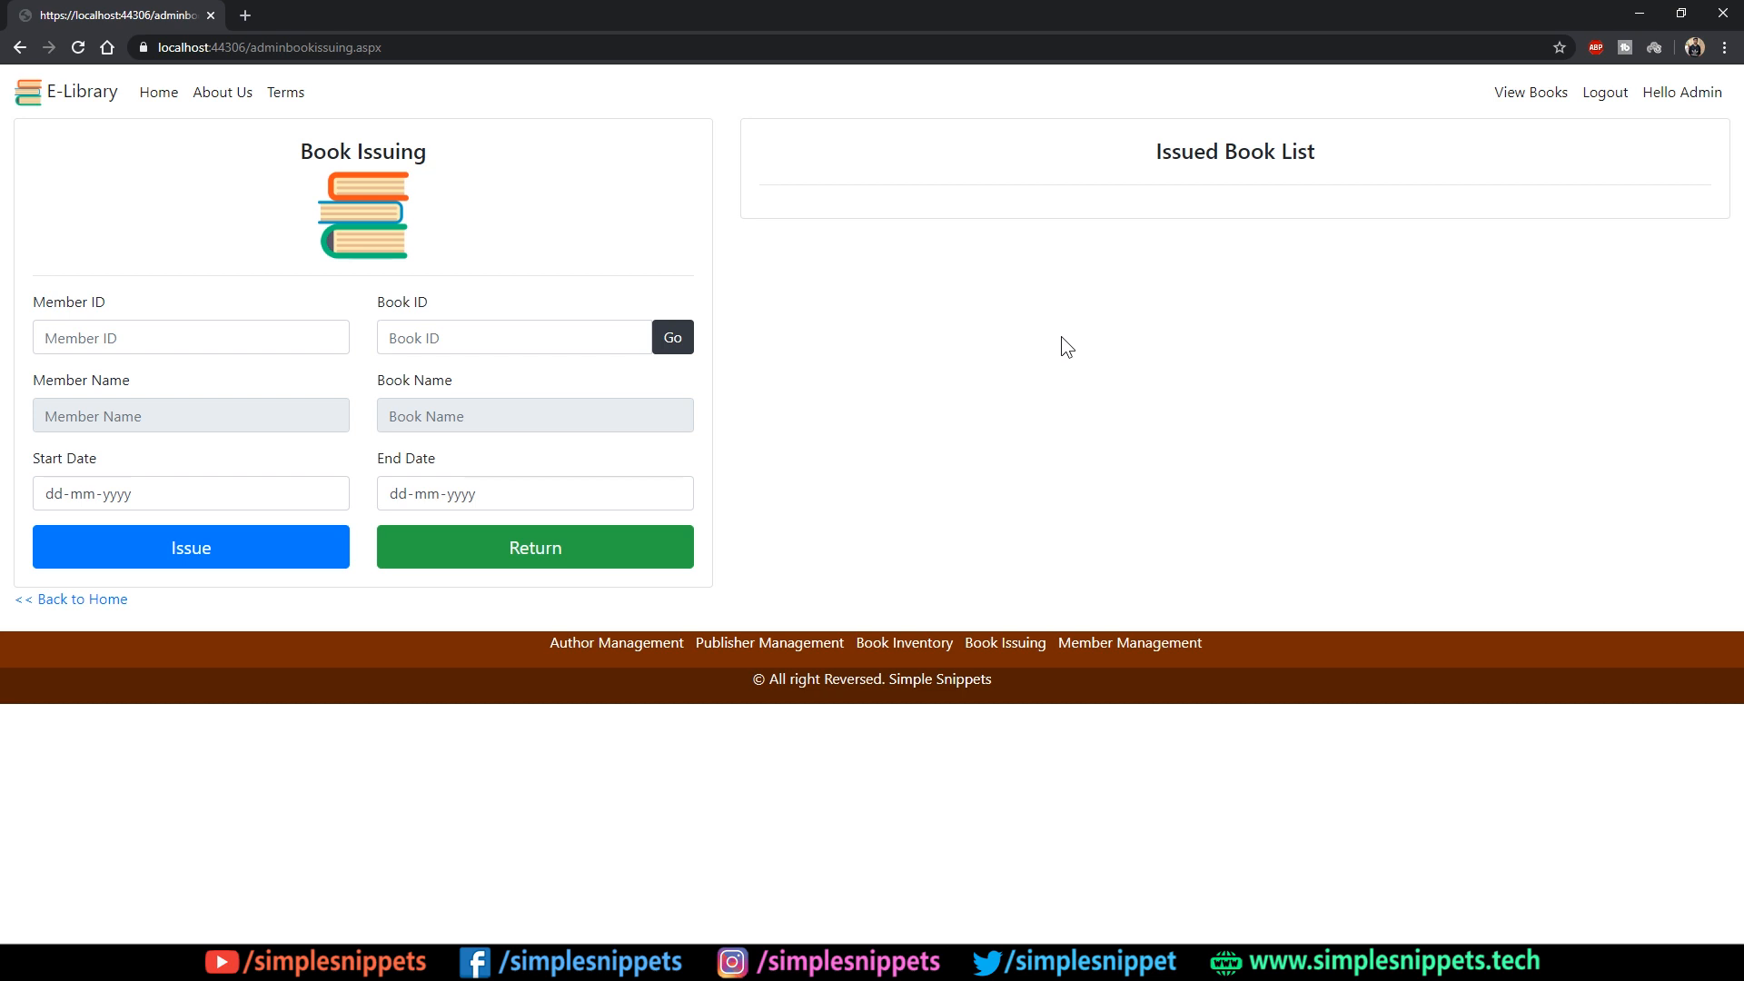
{"action": "left_click", "coordinate": [513, 338]}
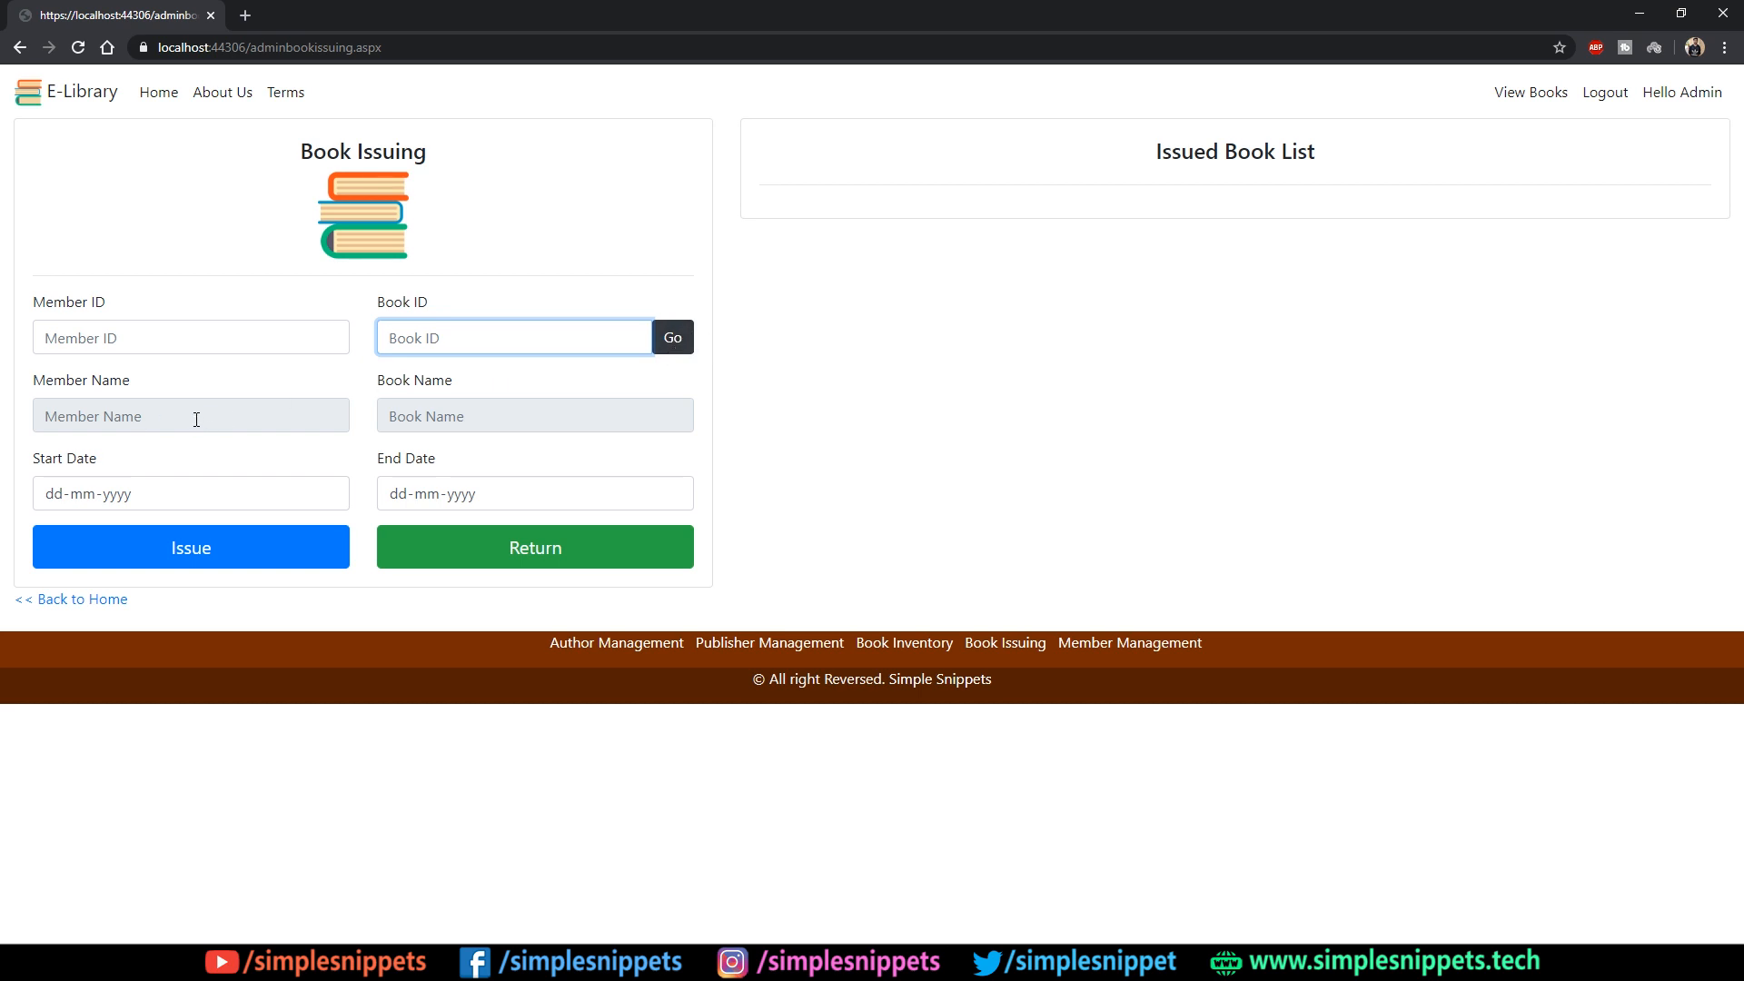
{"action": "mouse_move", "coordinate": [343, 447]}
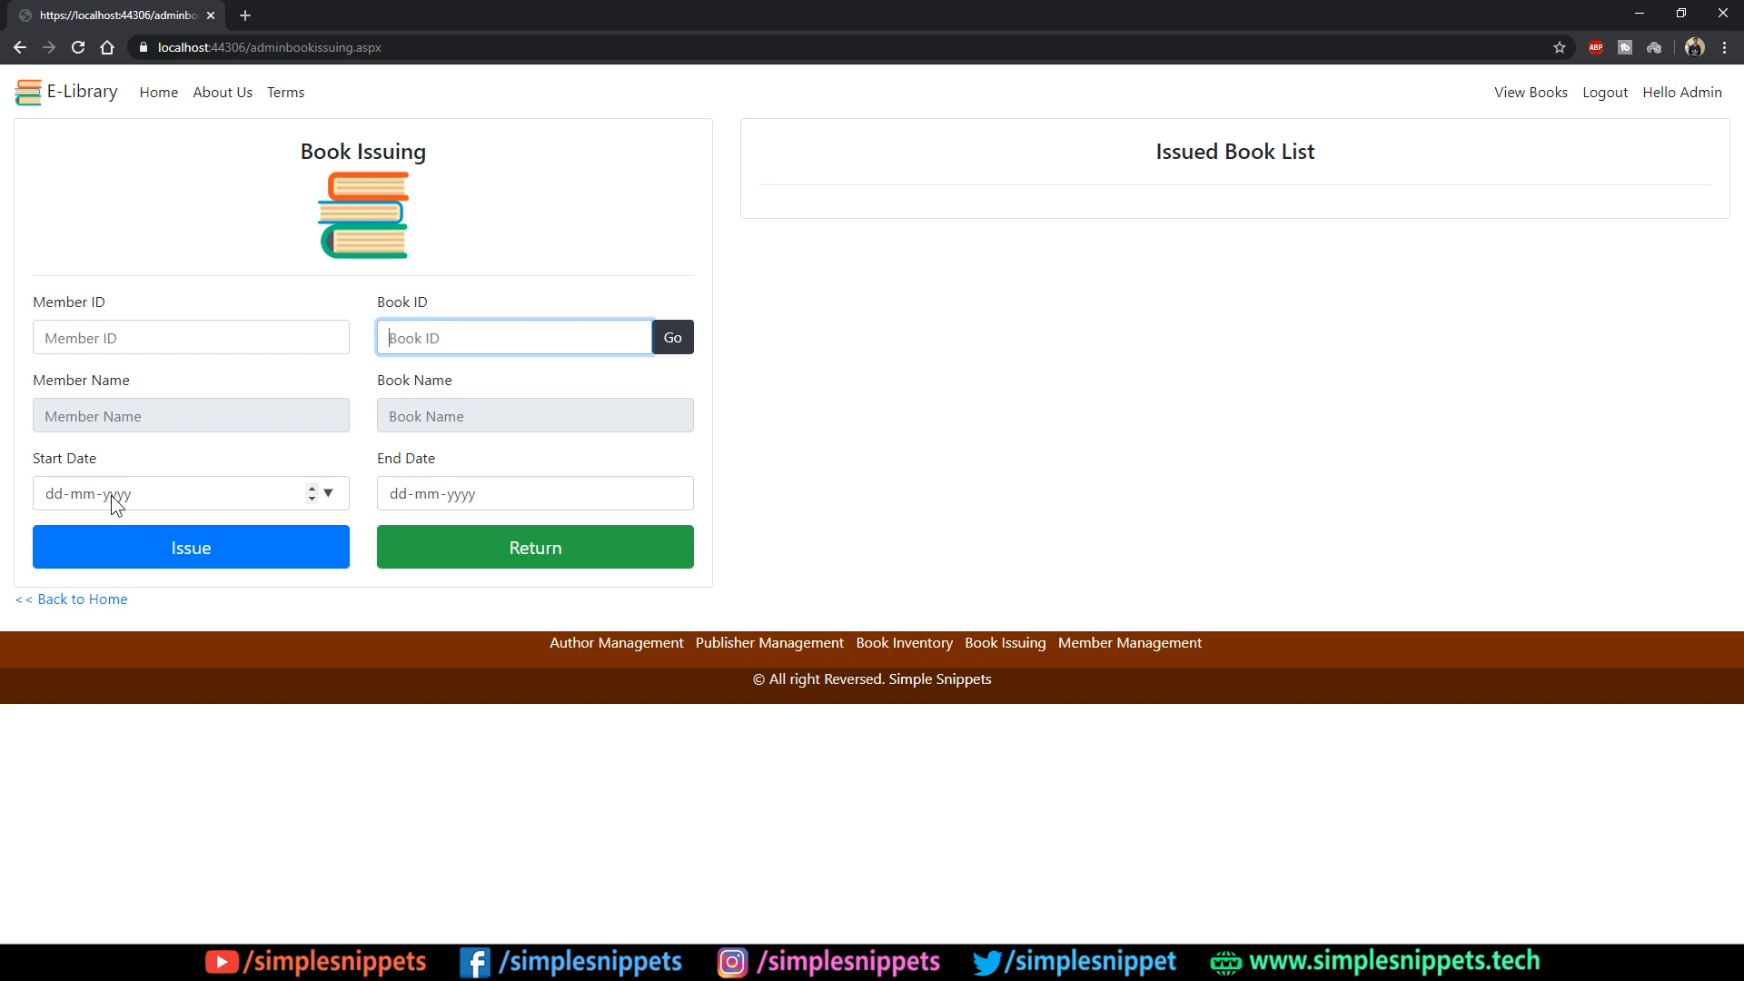
{"action": "mouse_move", "coordinate": [255, 547]}
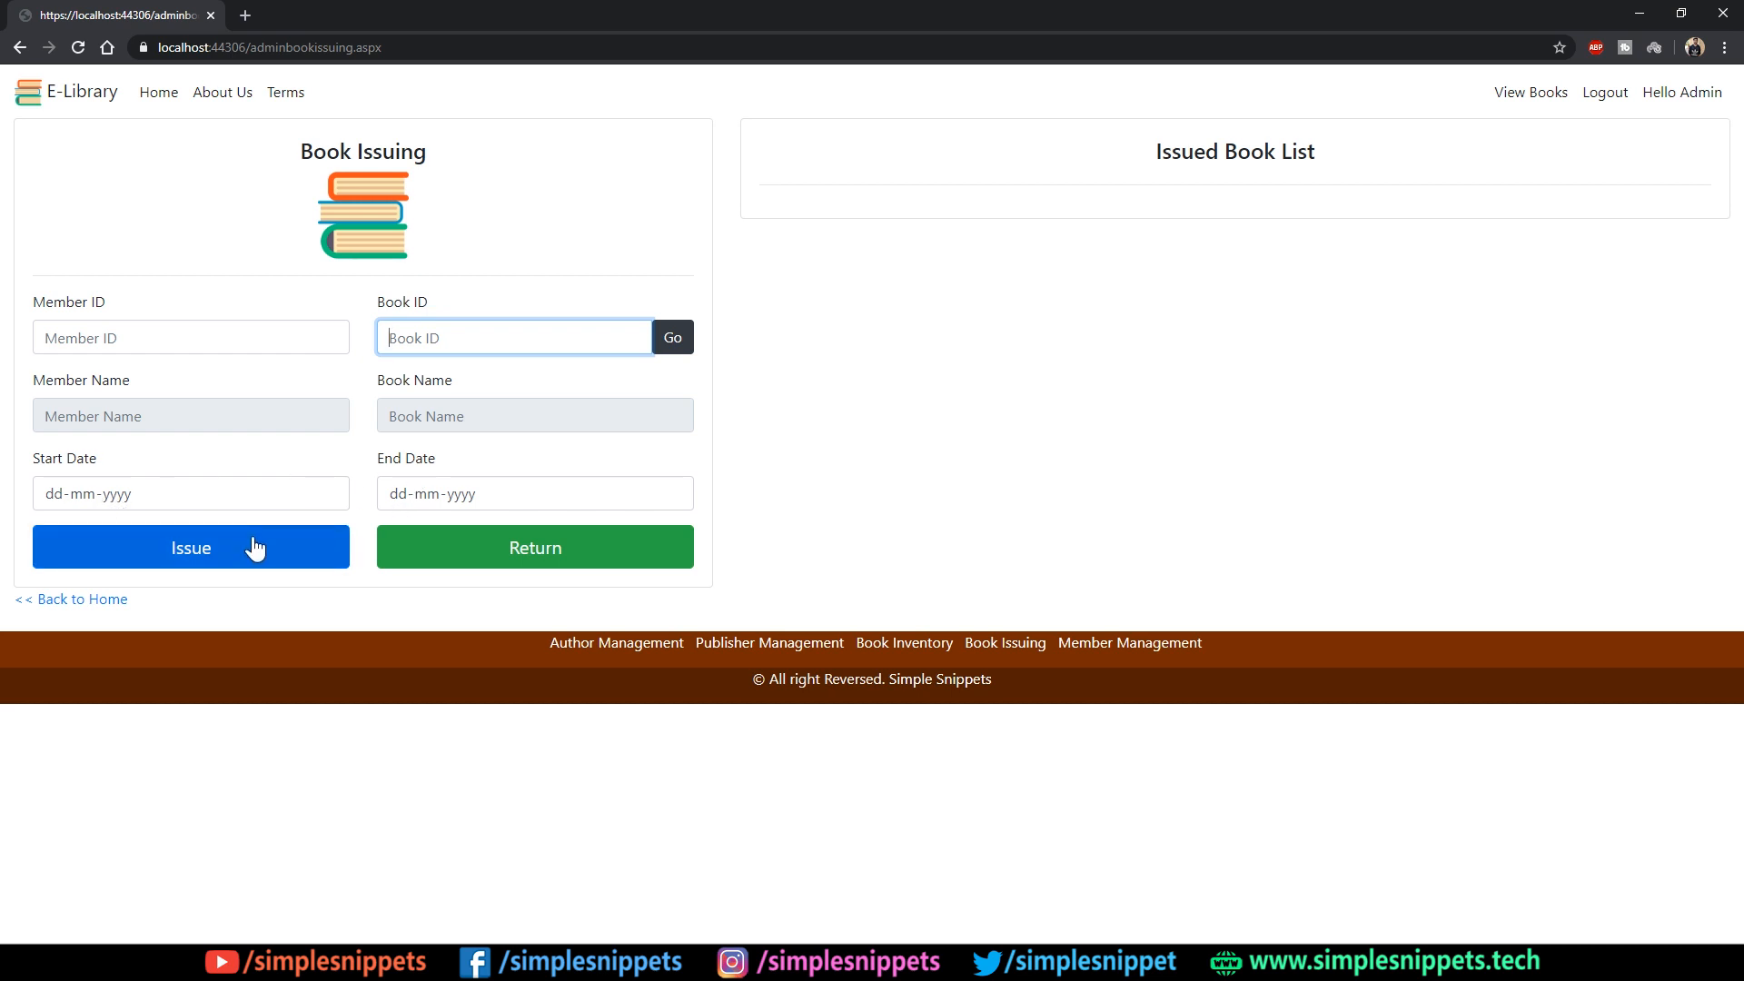
{"action": "mouse_move", "coordinate": [1034, 387]}
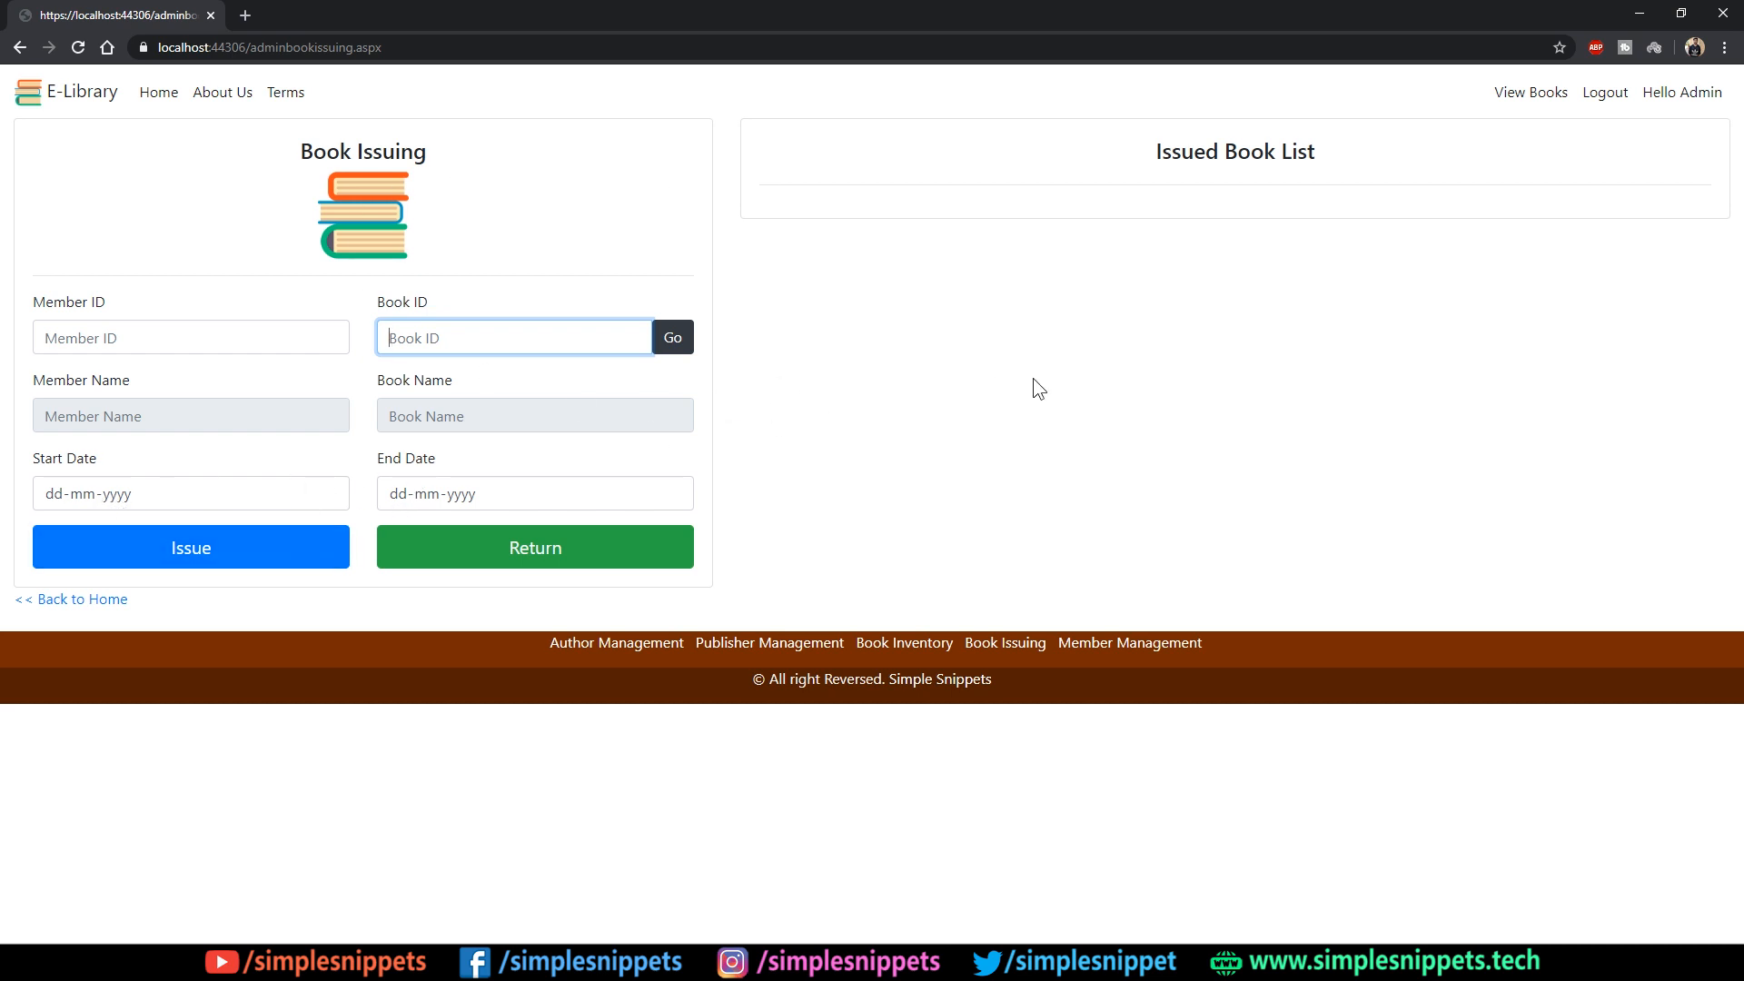